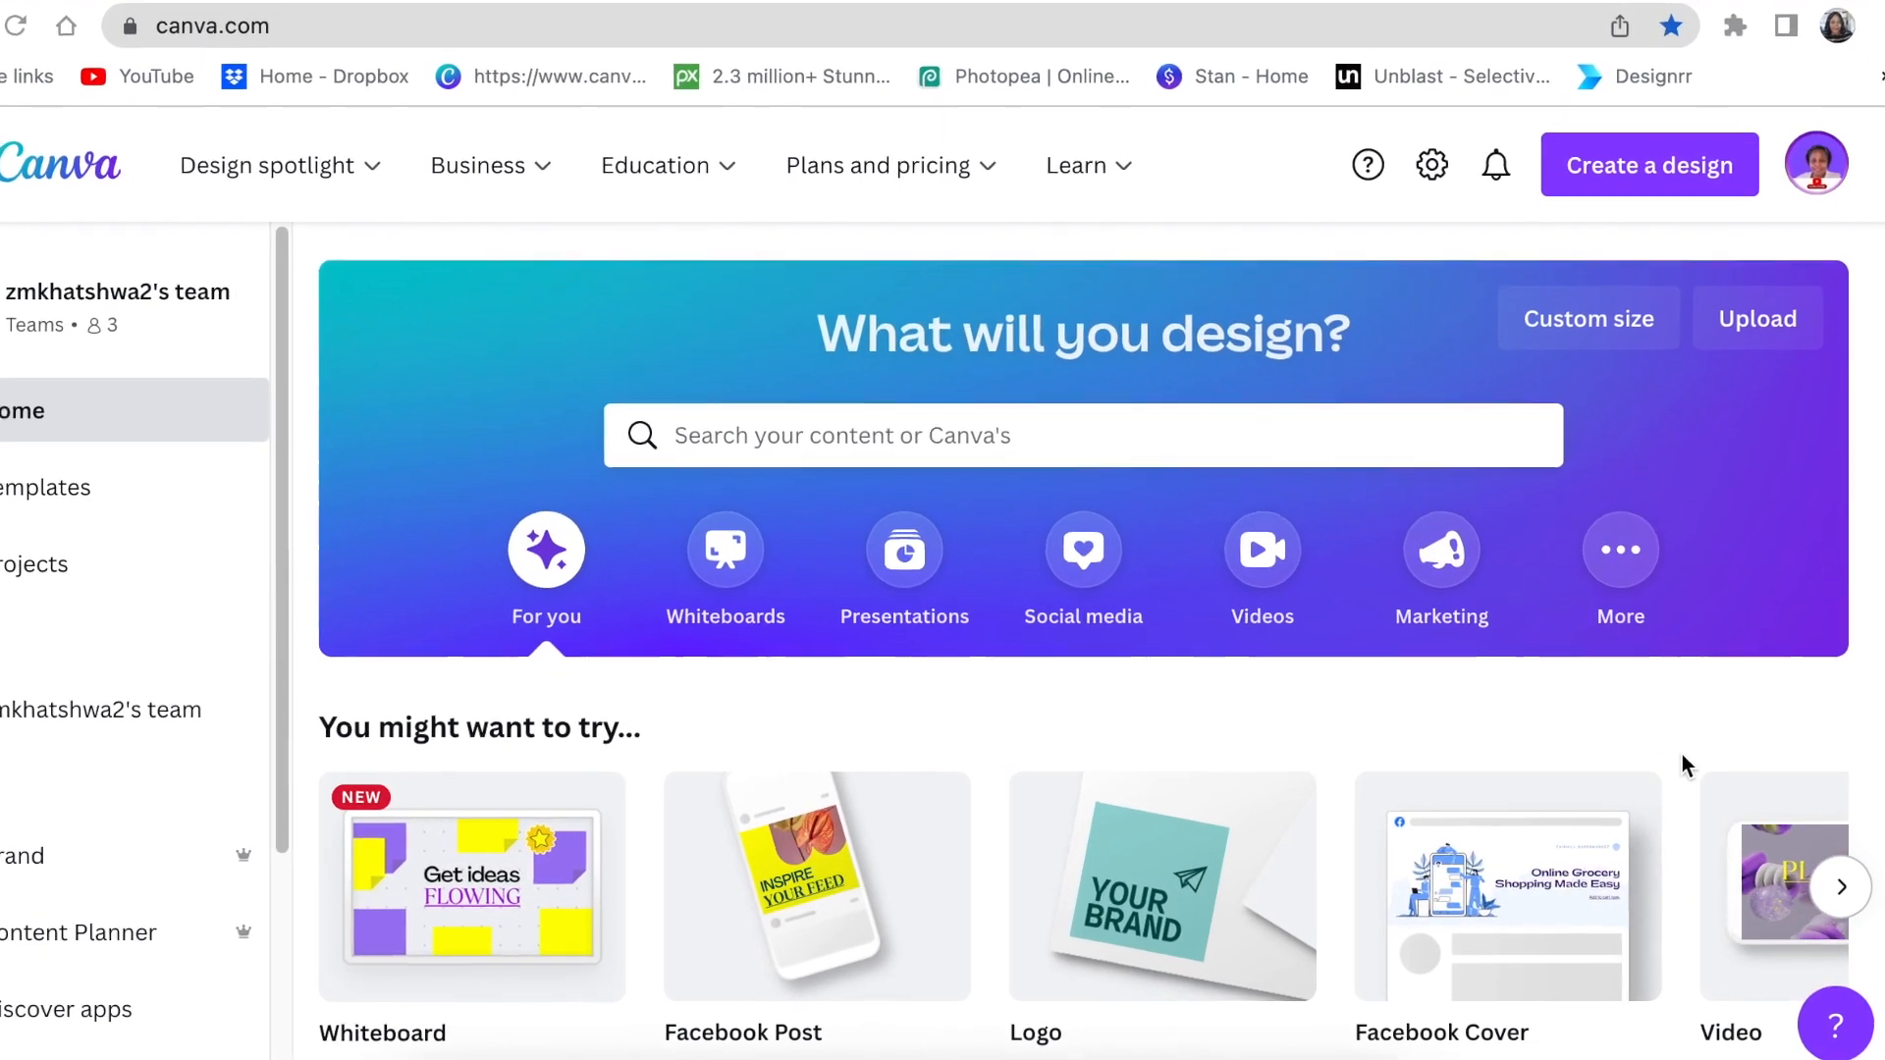
# Scroll to the Logo card and create a blank logo design
pyautogui.scroll(-3)
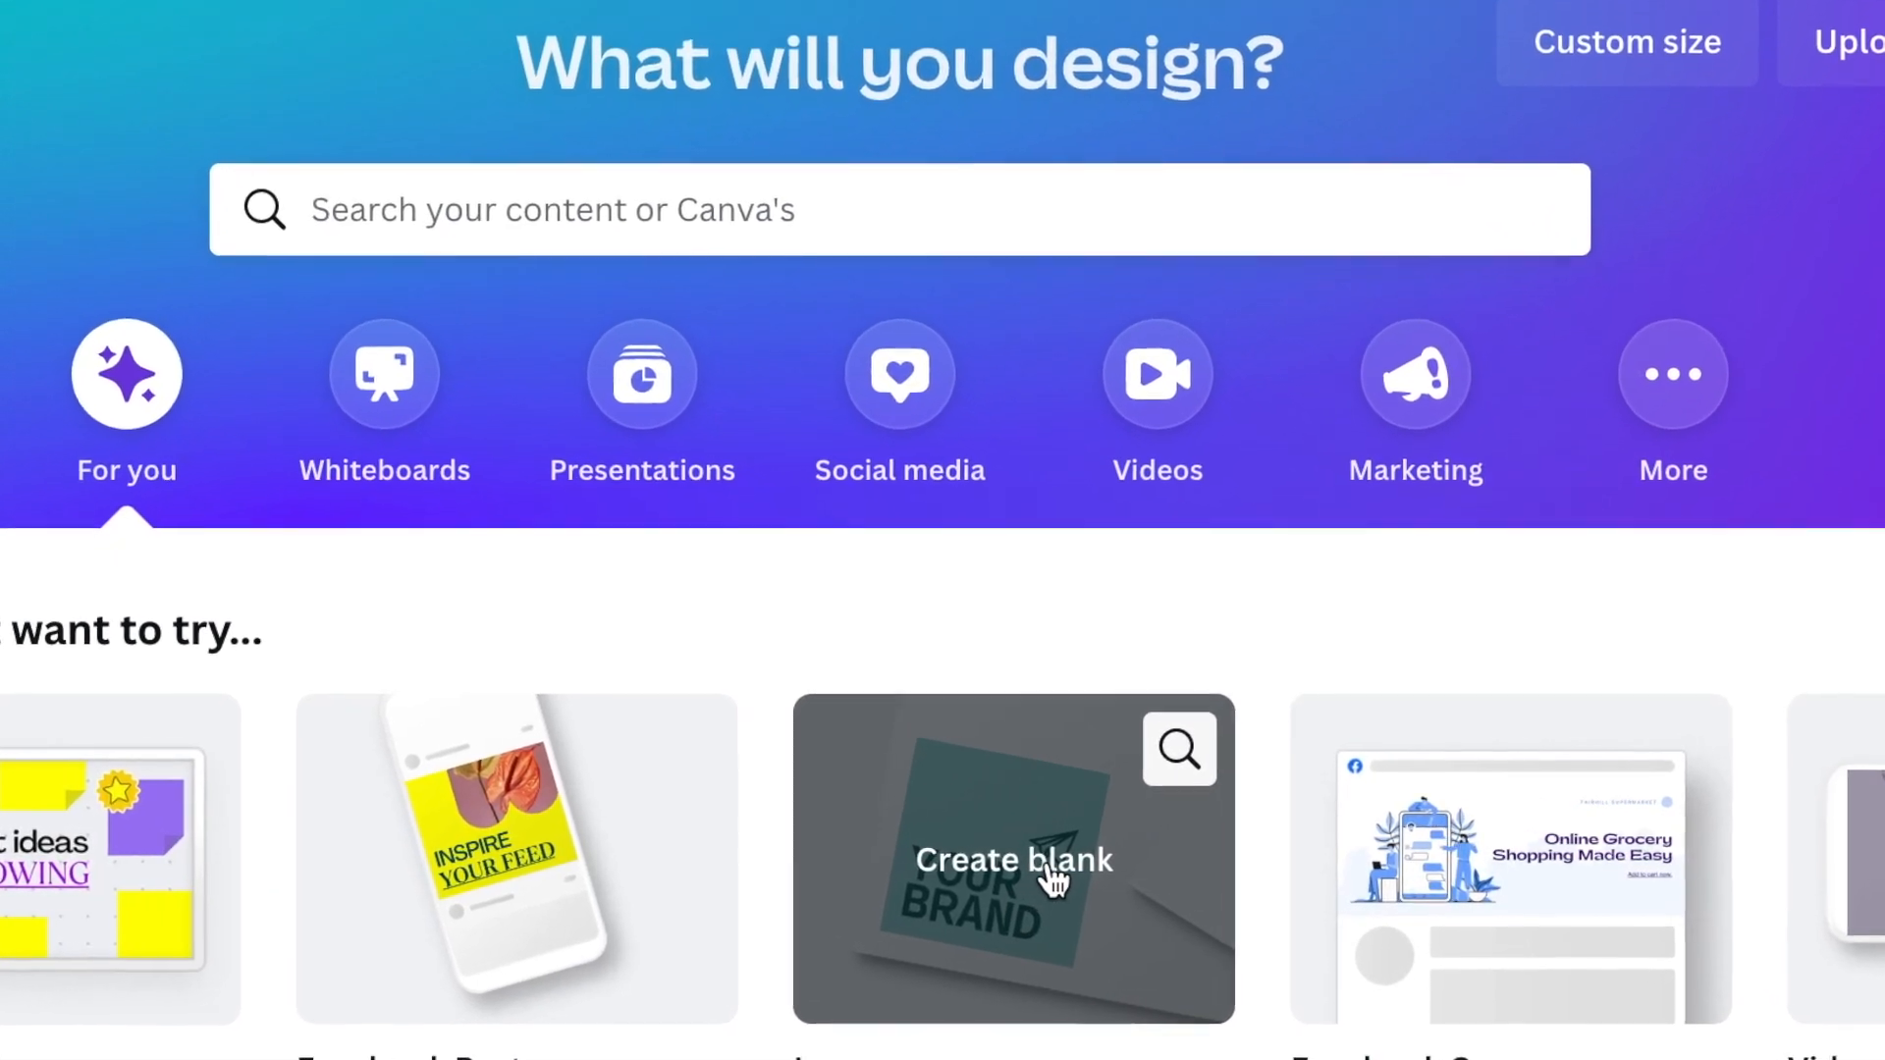
pyautogui.click(1014, 860)
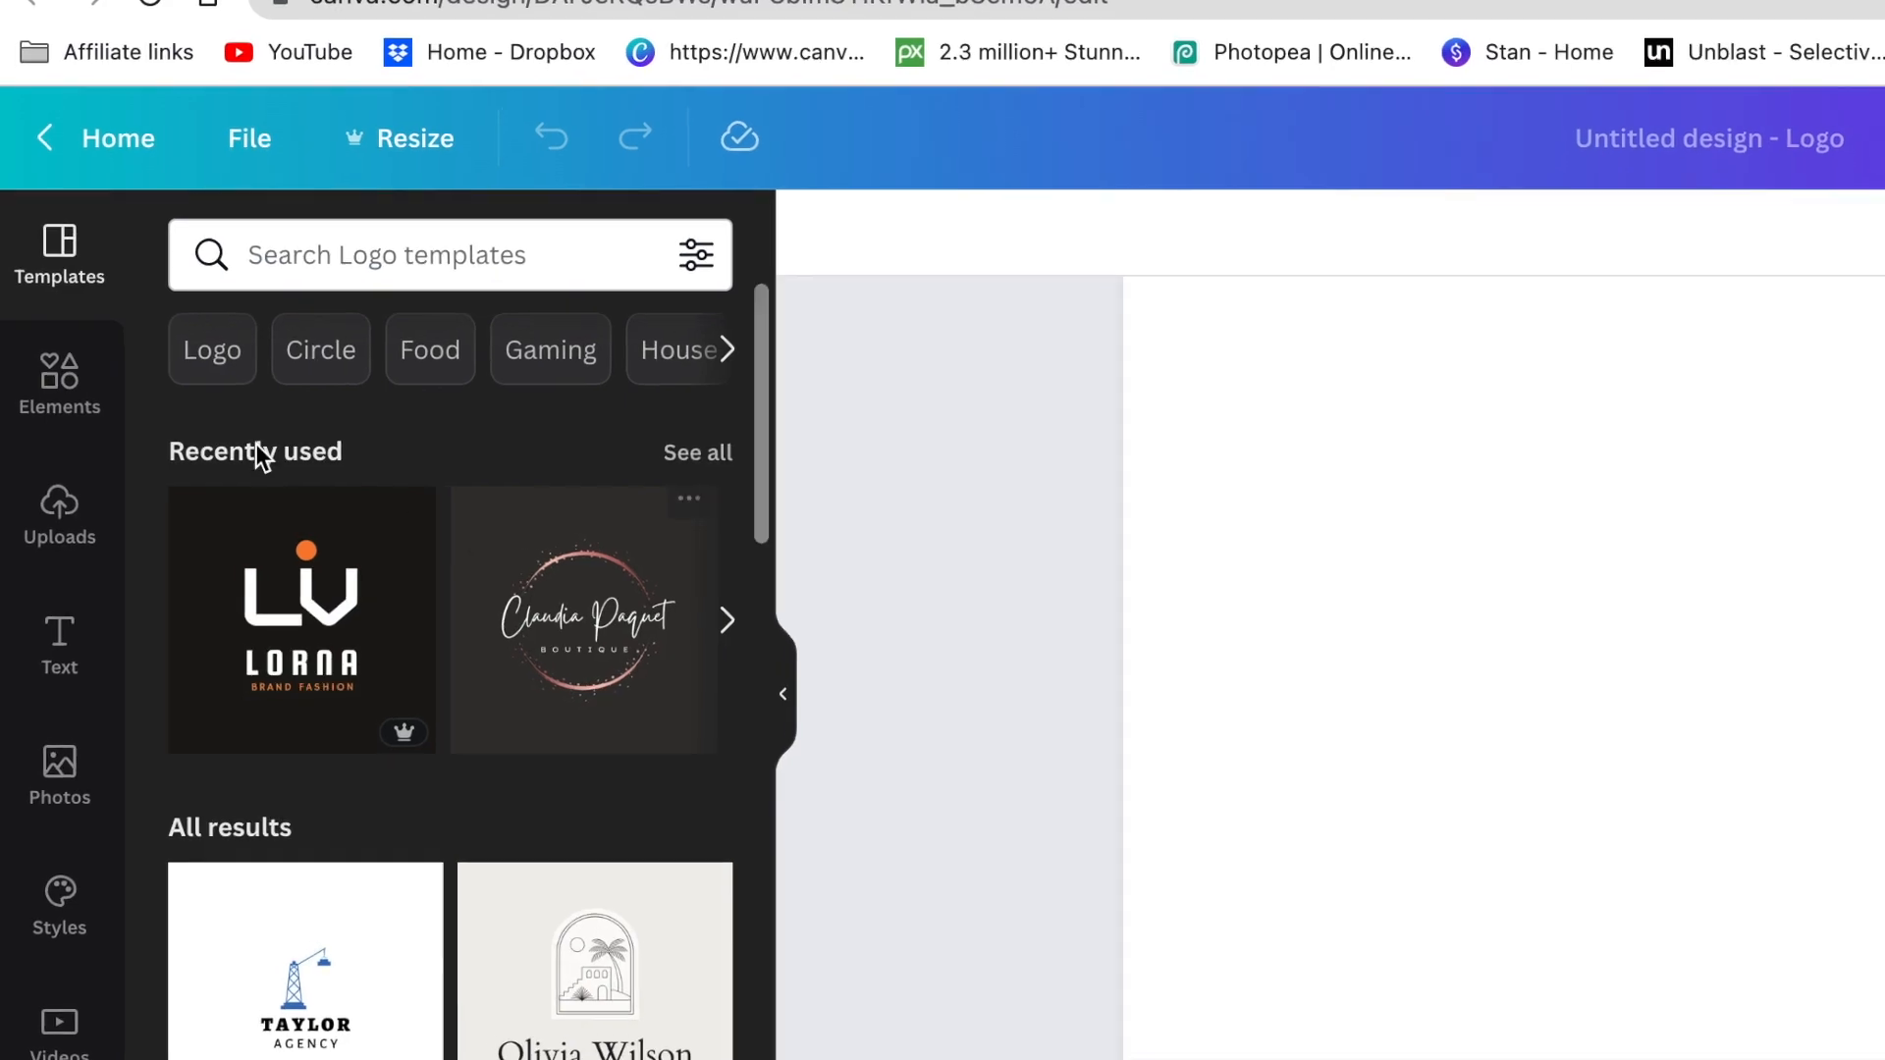
# Add an upward trapezoid from Elements' Lines & Shapes and recolour it light blue
pyautogui.click(59, 385)
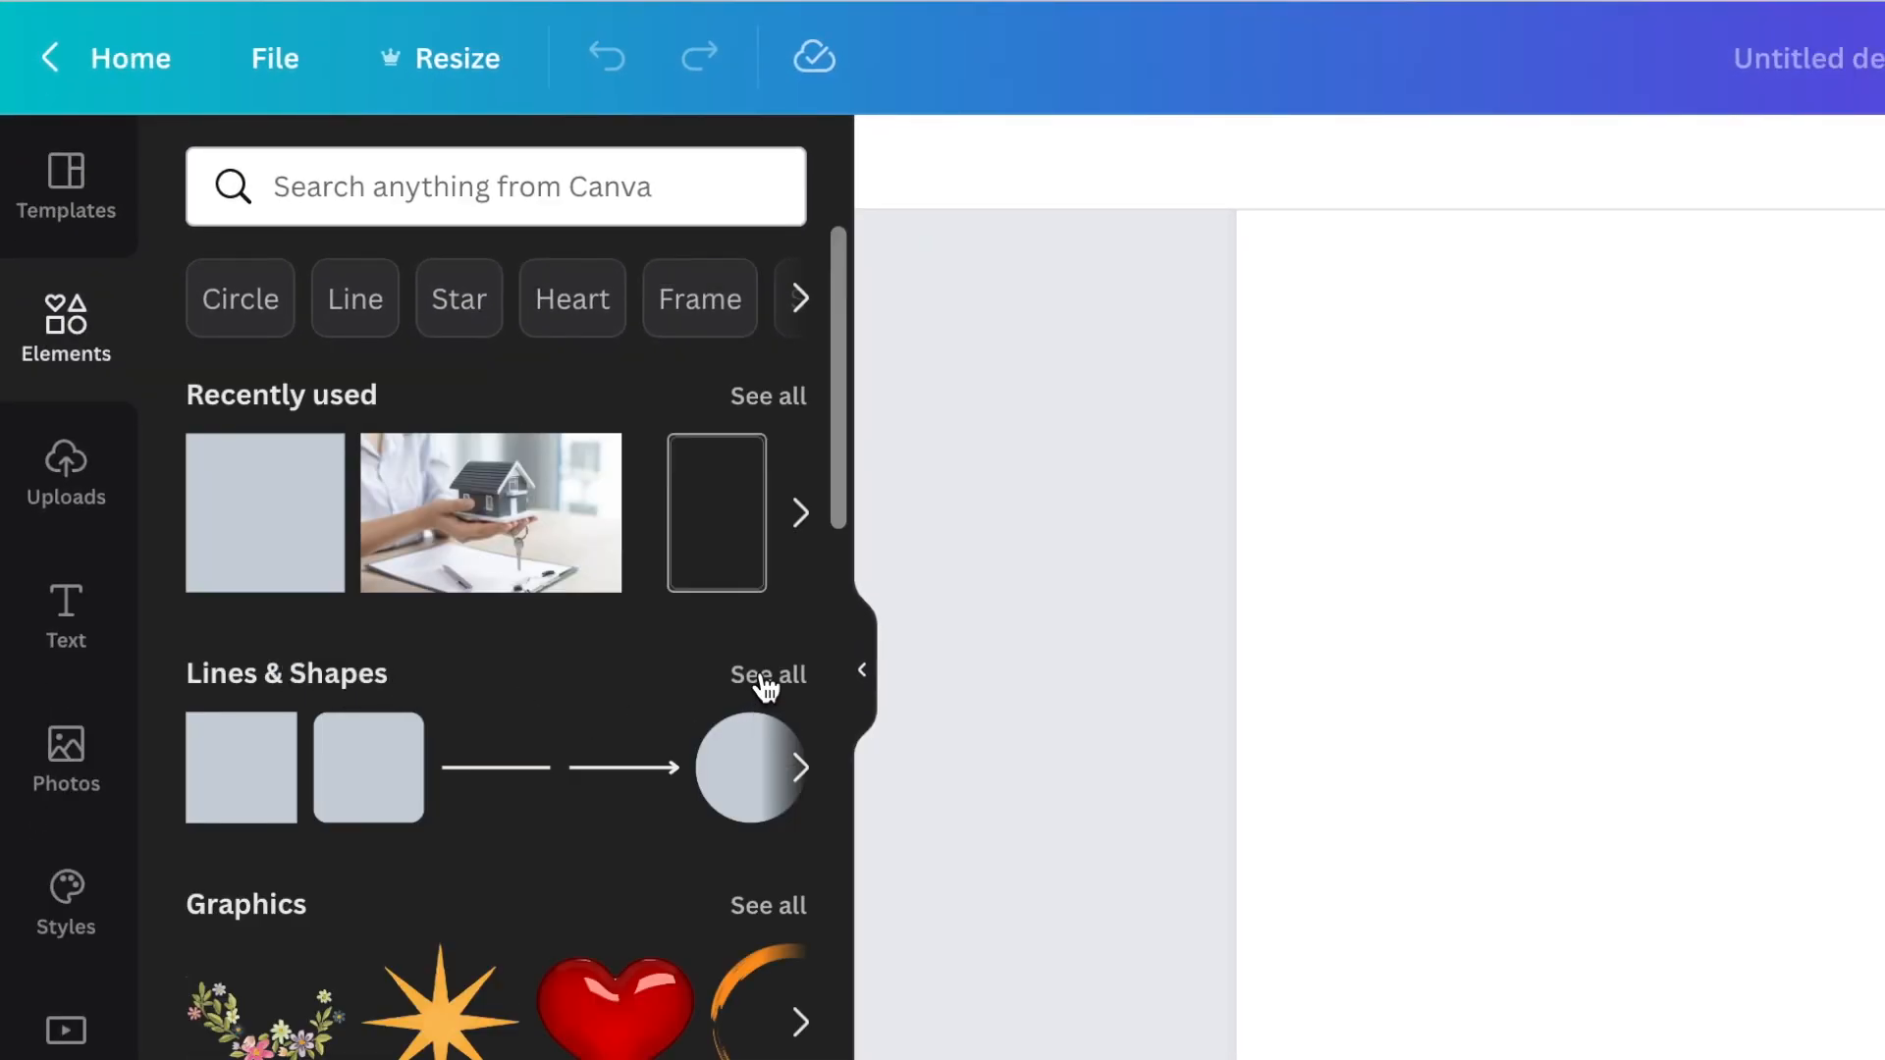
pyautogui.click(767, 674)
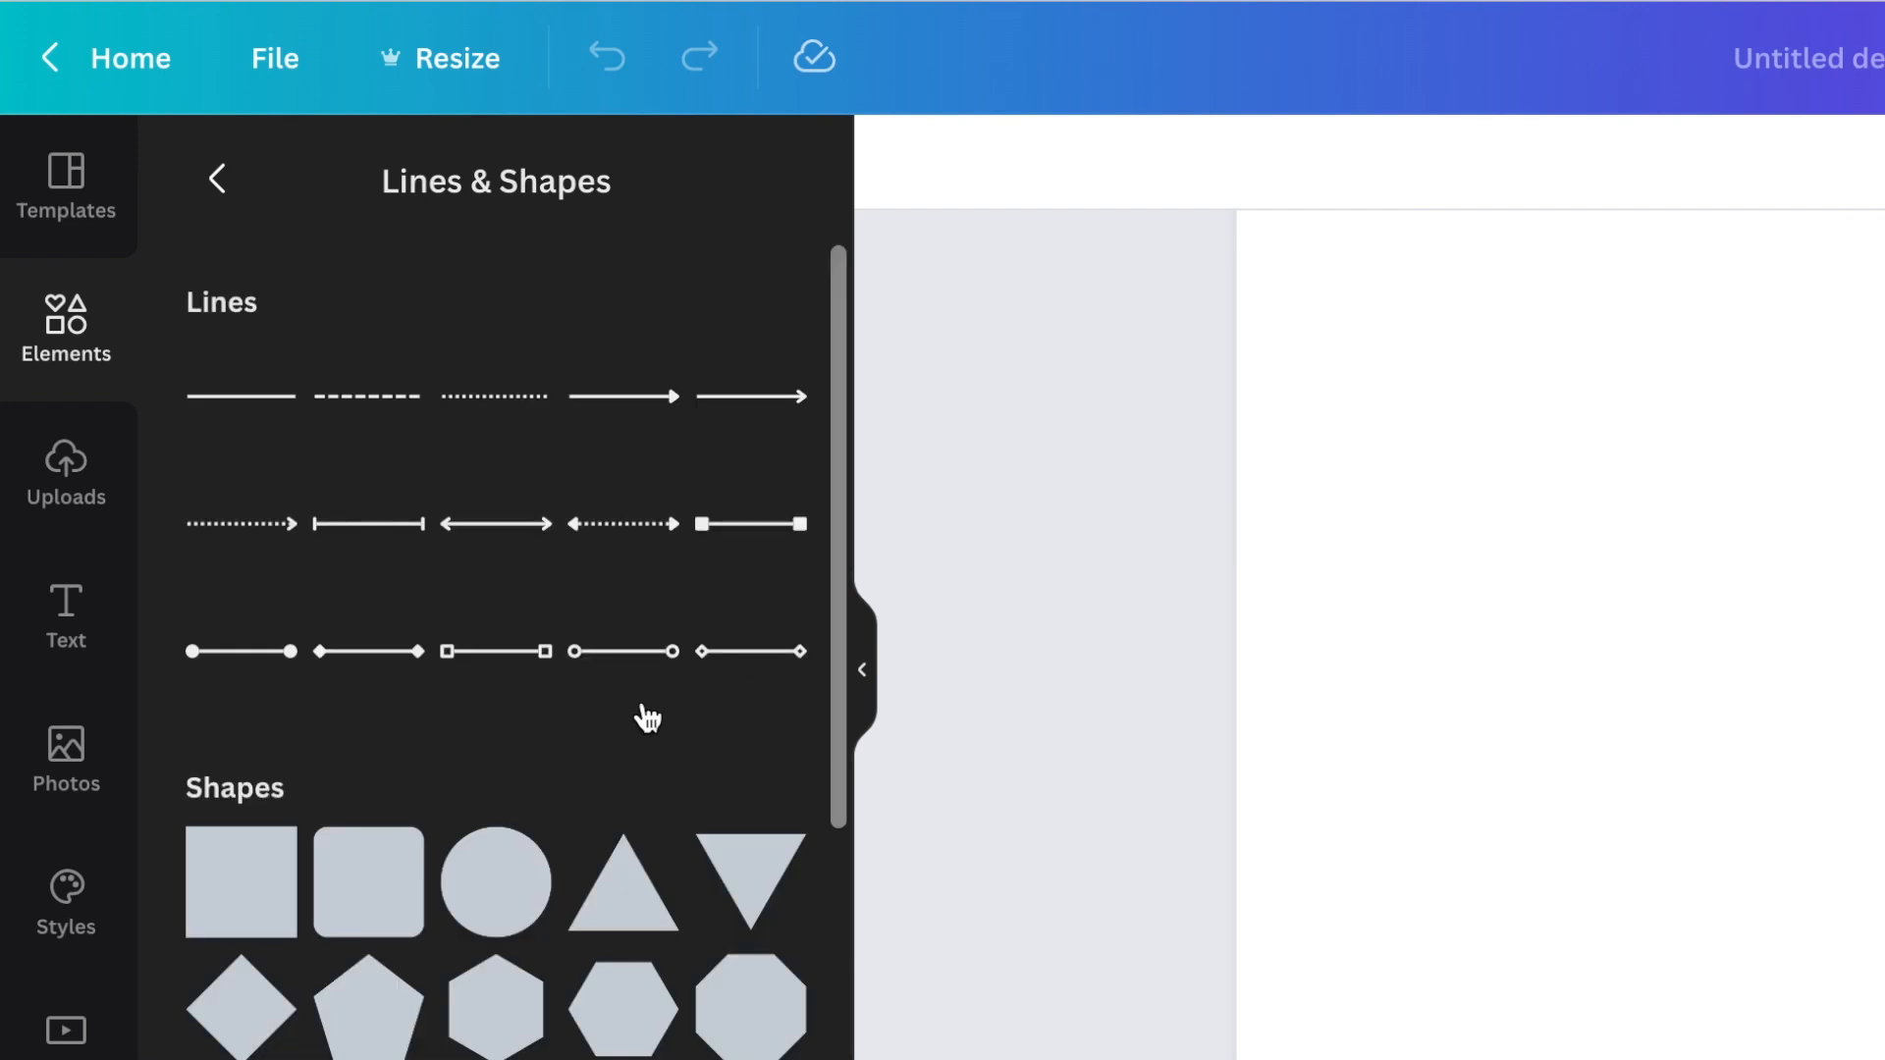
pyautogui.scroll(-3)
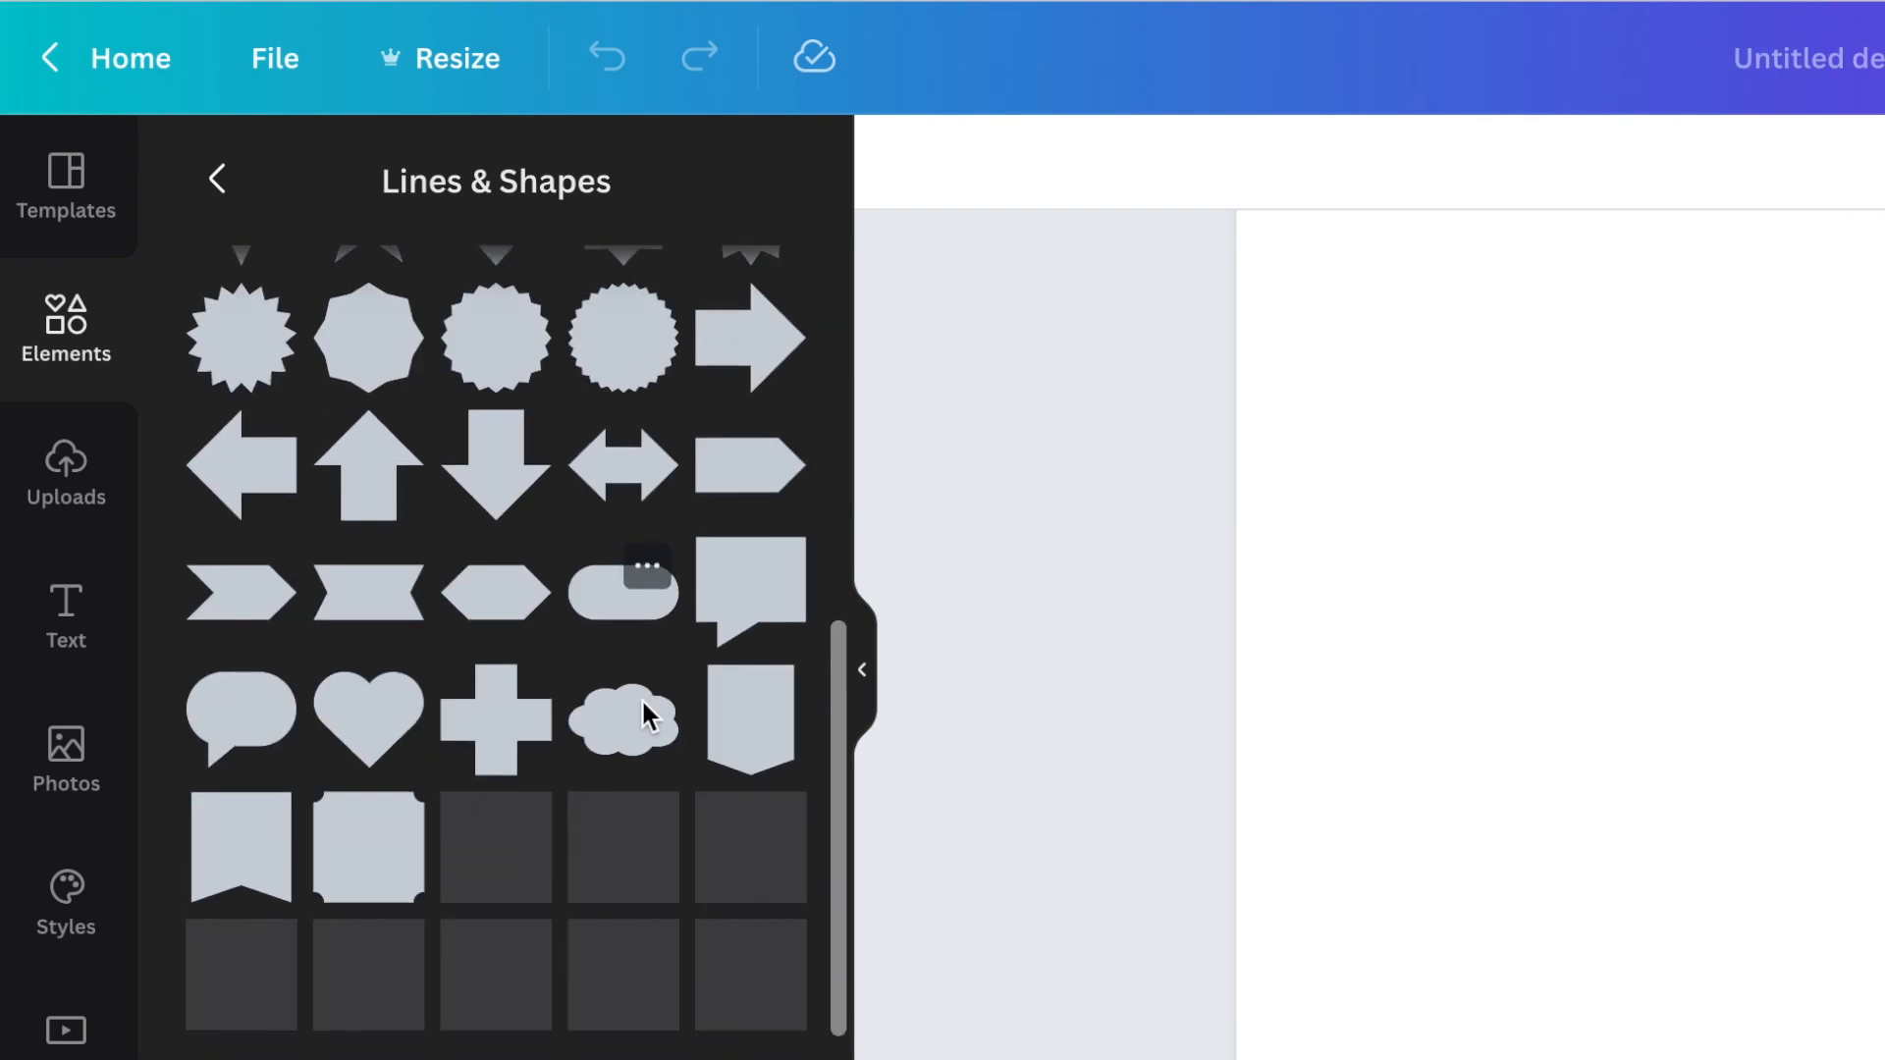
pyautogui.scroll(-3)
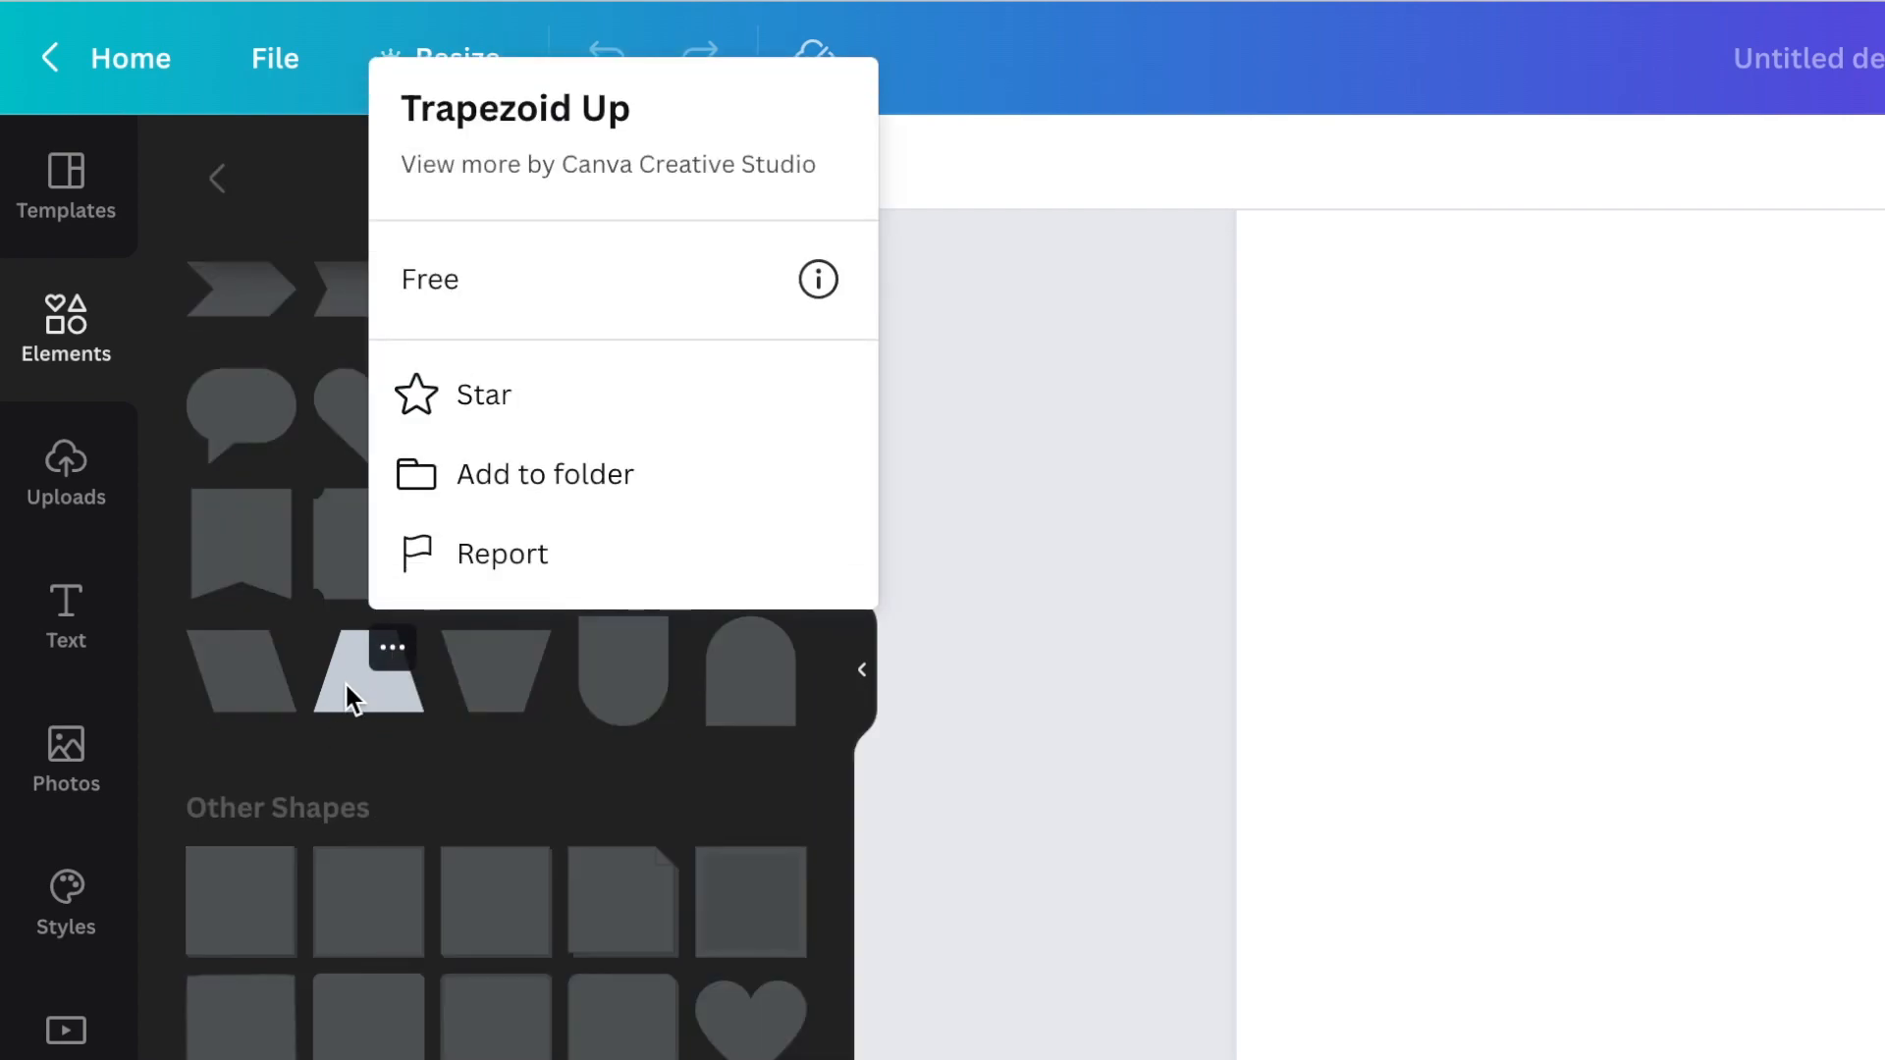
pyautogui.click(366, 673)
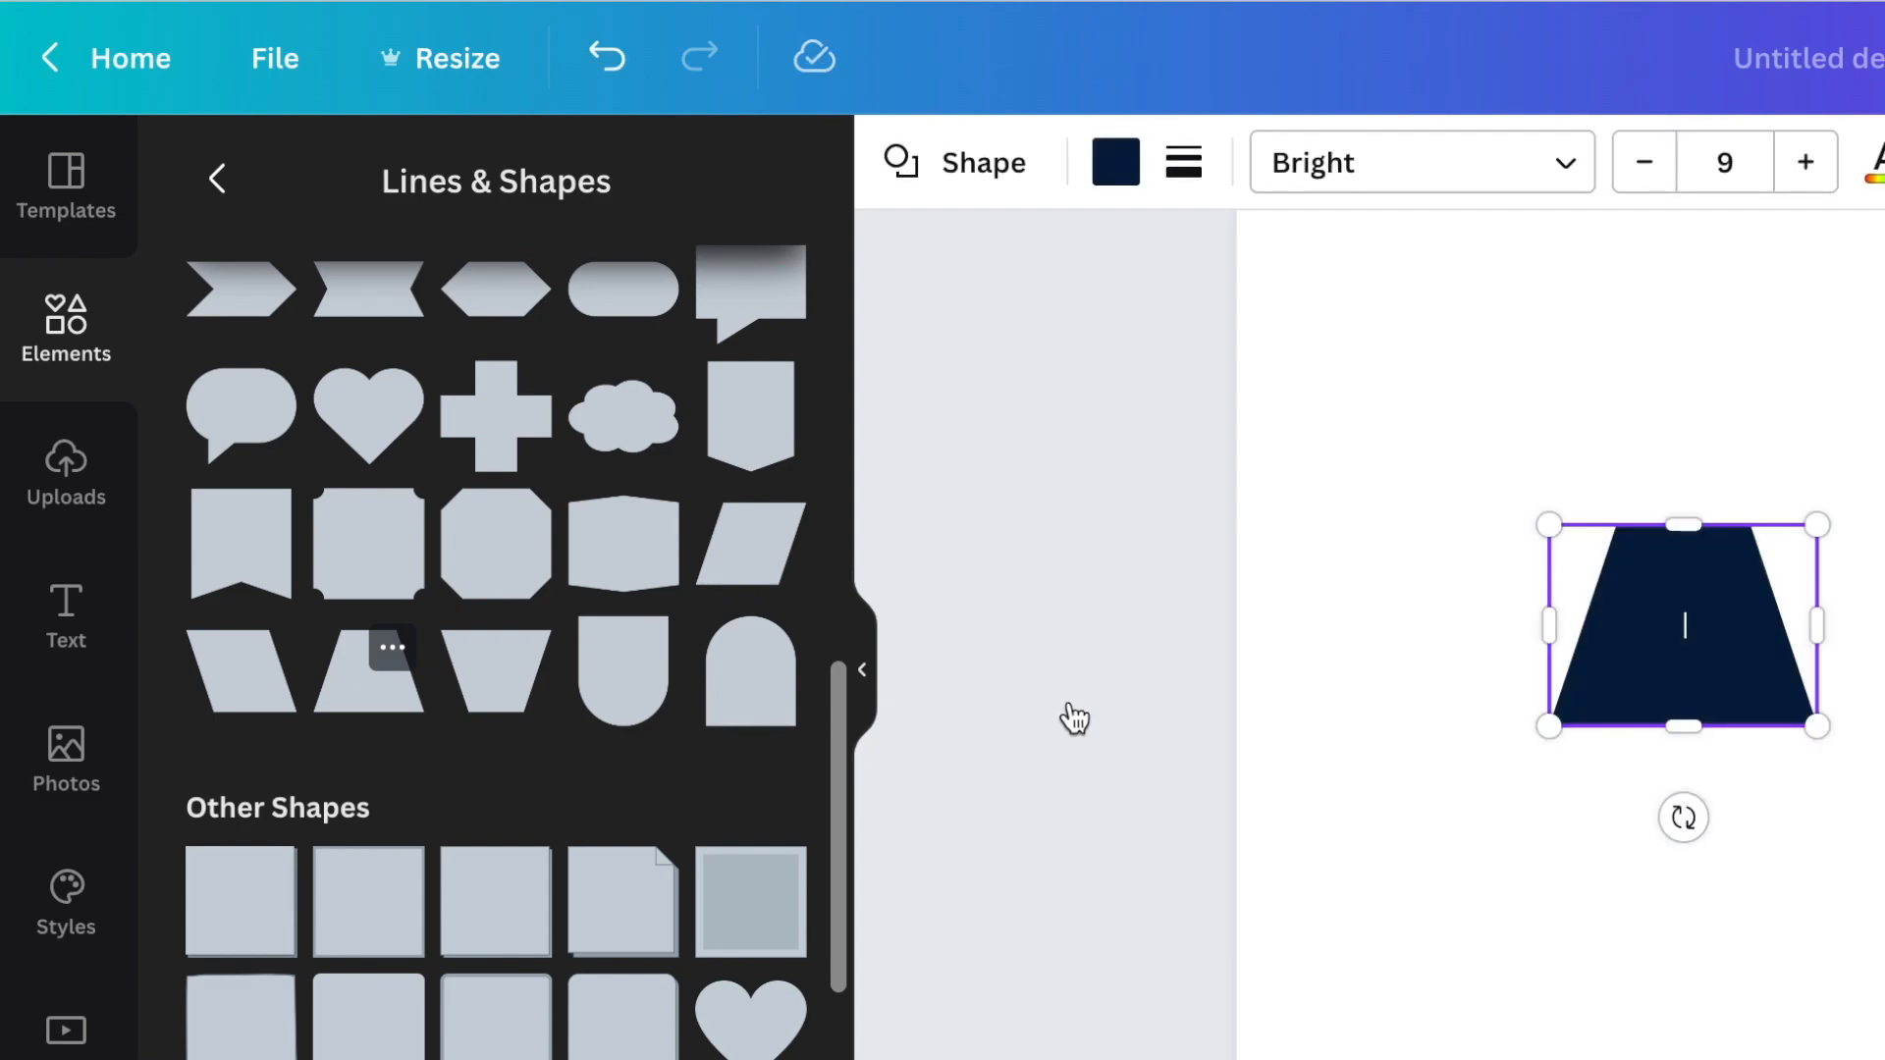
pyautogui.moveTo(1143, 237)
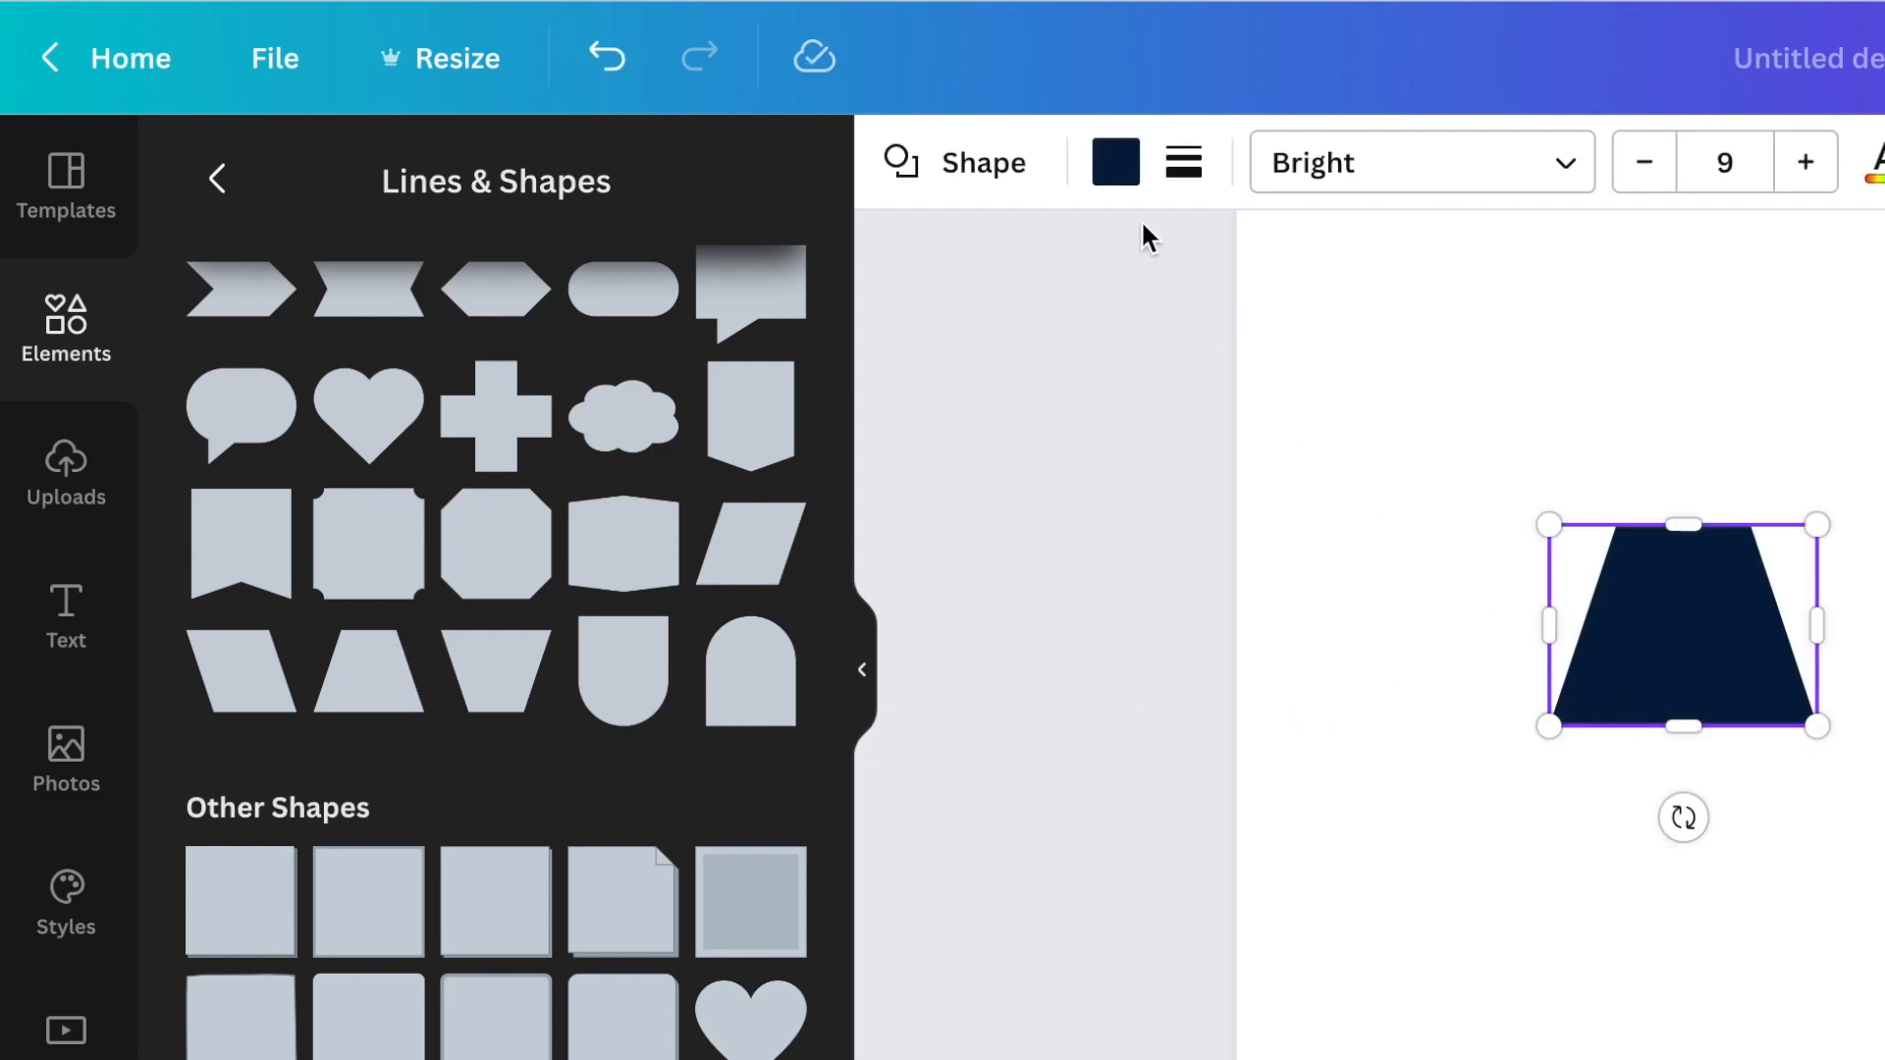
pyautogui.click(1114, 162)
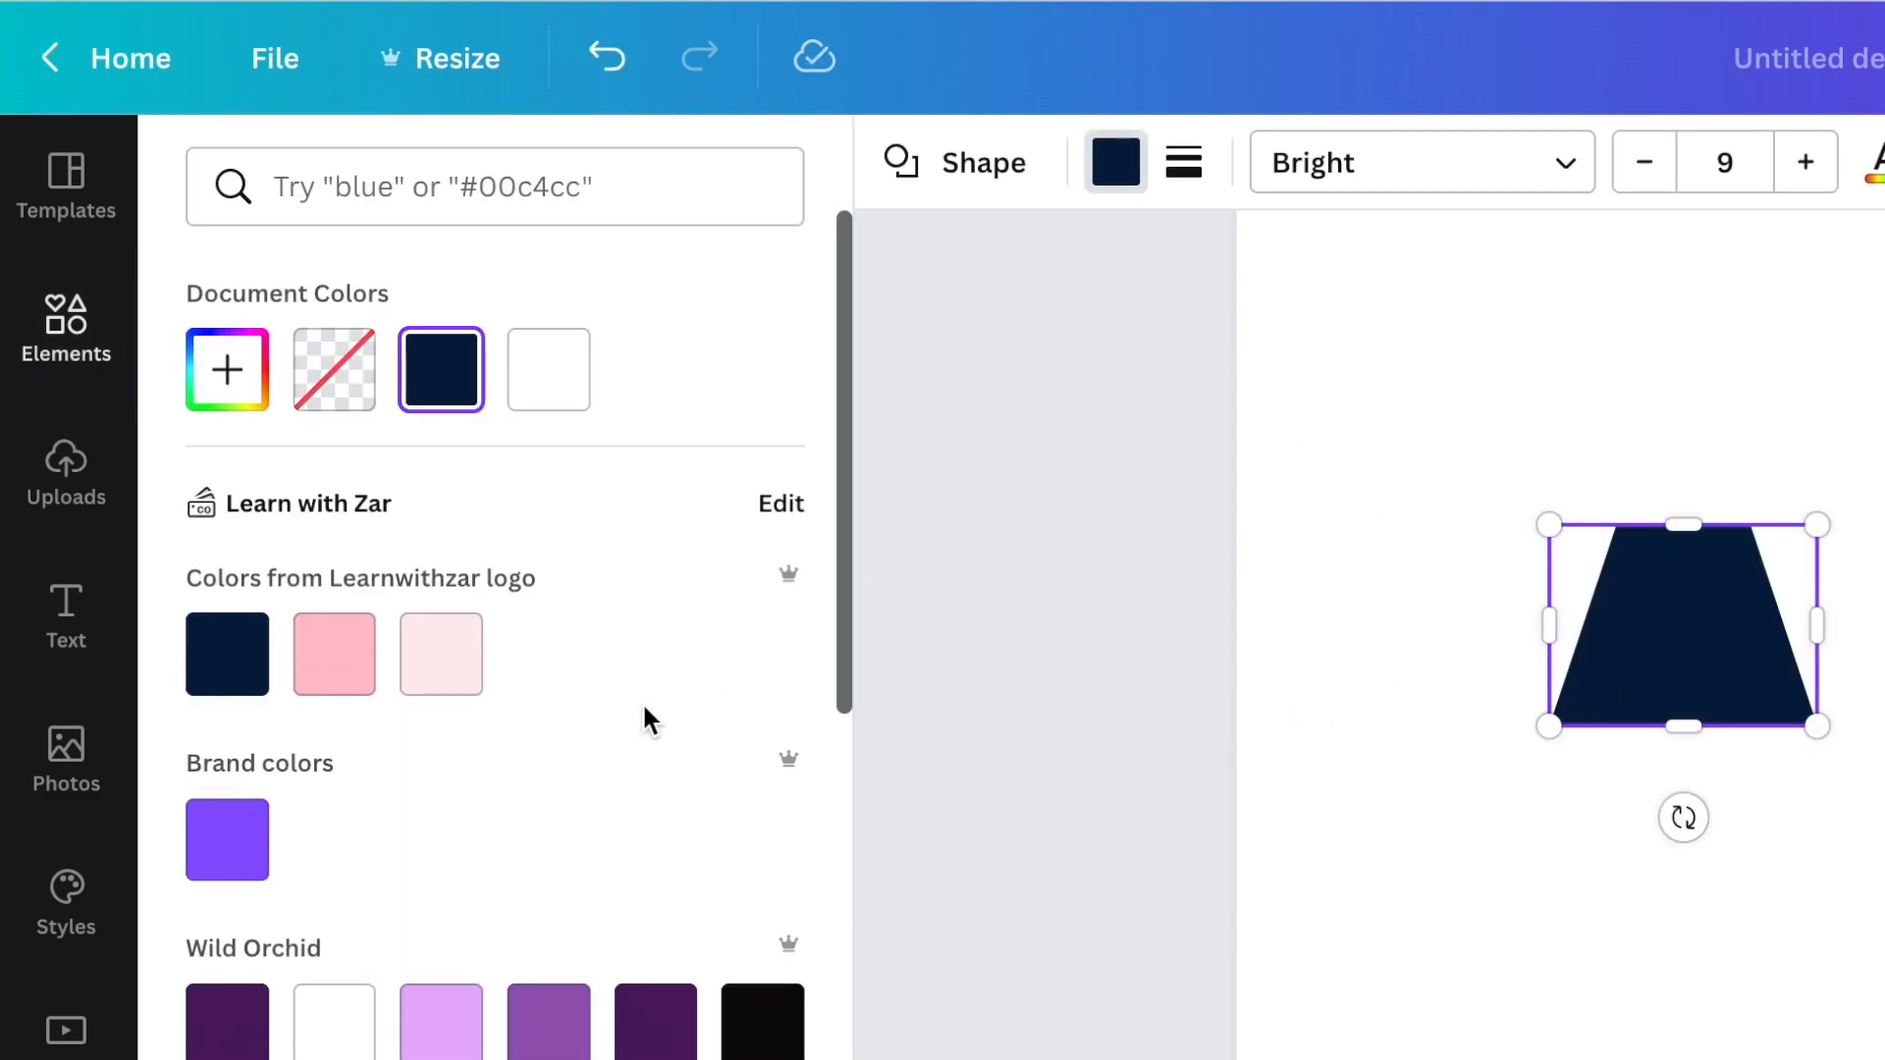
pyautogui.scroll(-3)
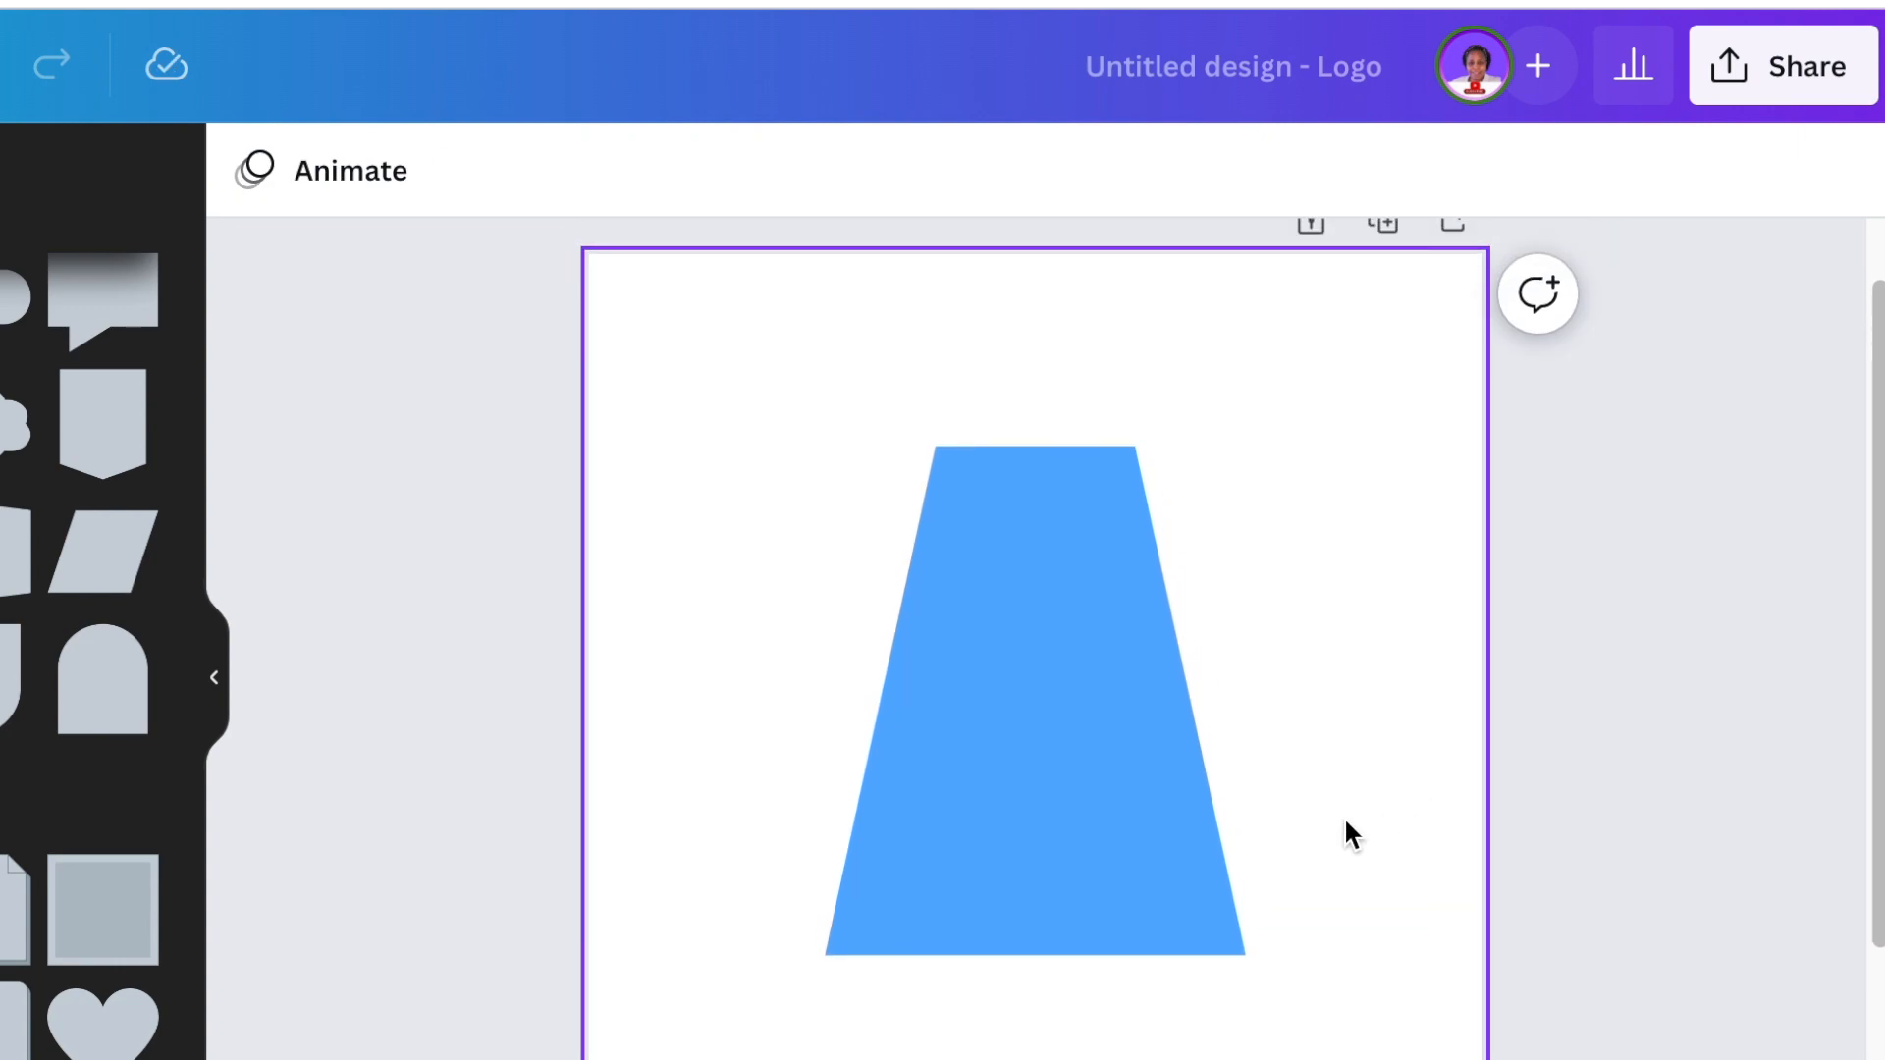
# Centre a white square at the trapezoid's base to notch the letter A
pyautogui.click(1064, 878)
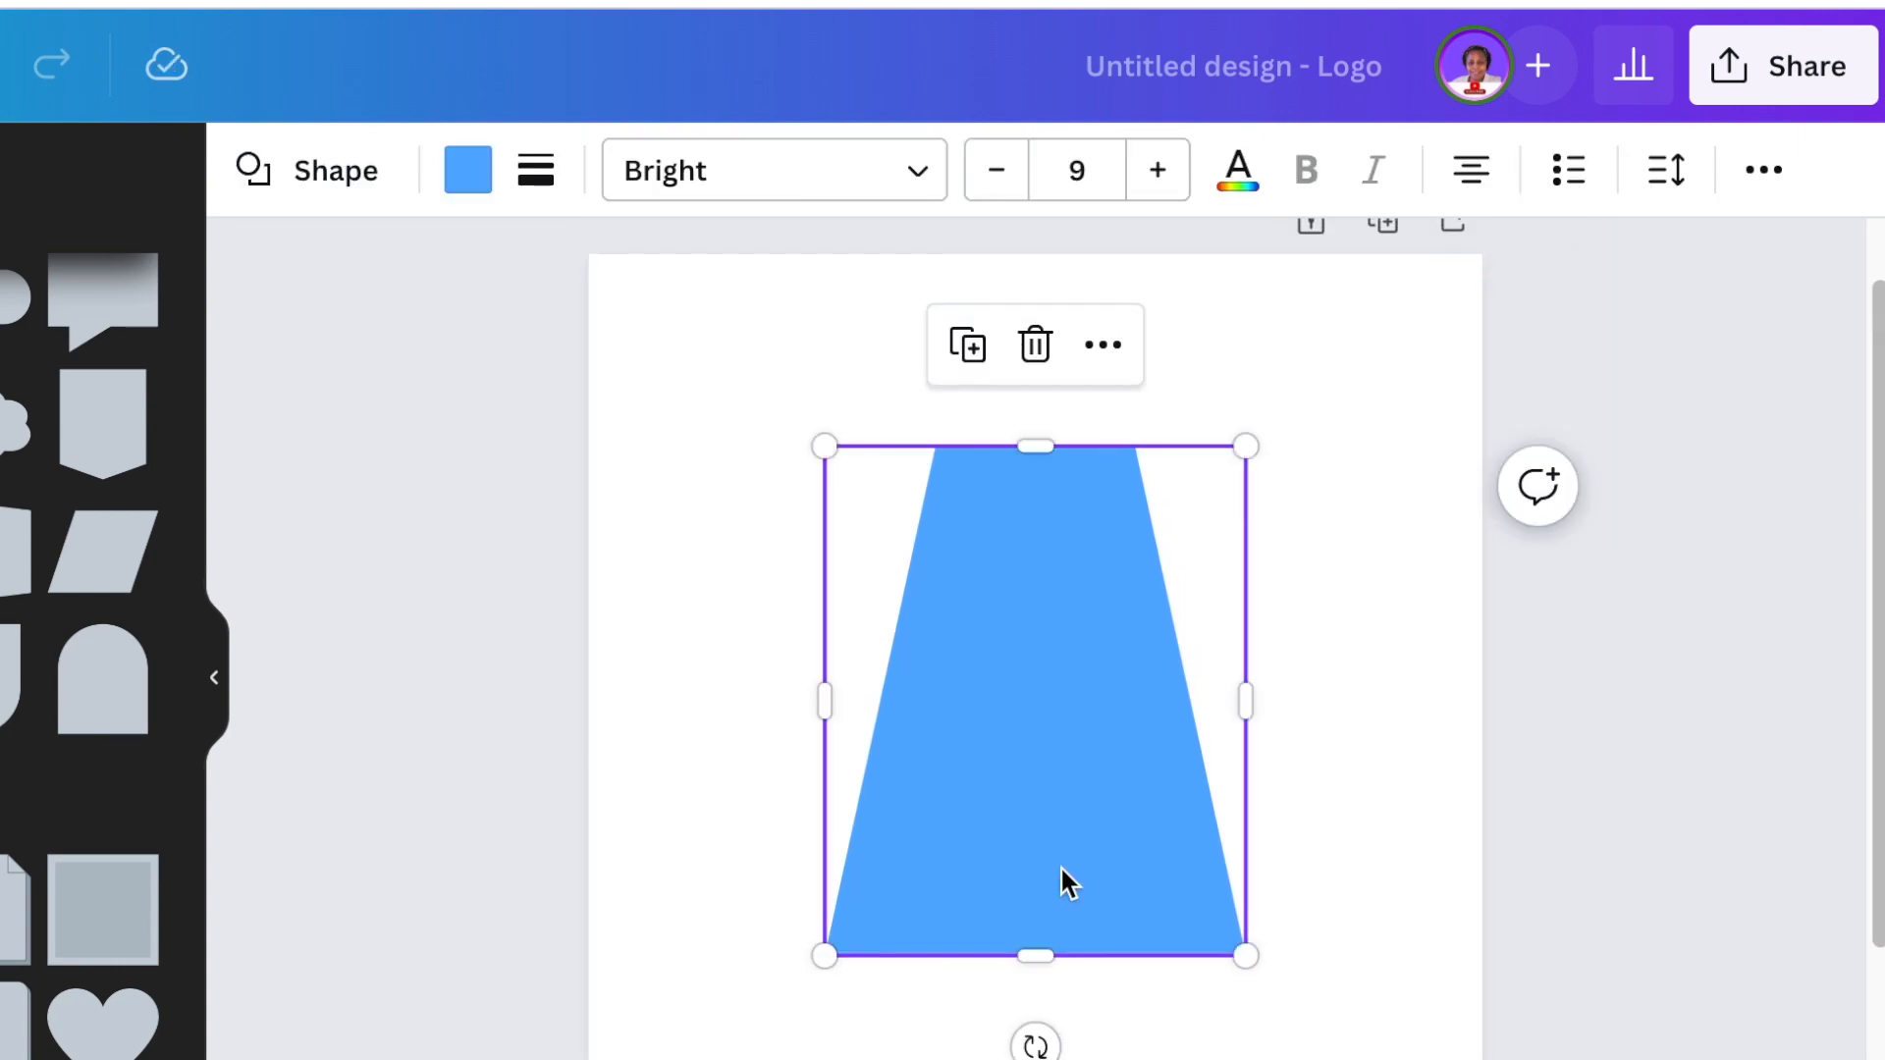
pyautogui.moveTo(1001, 707)
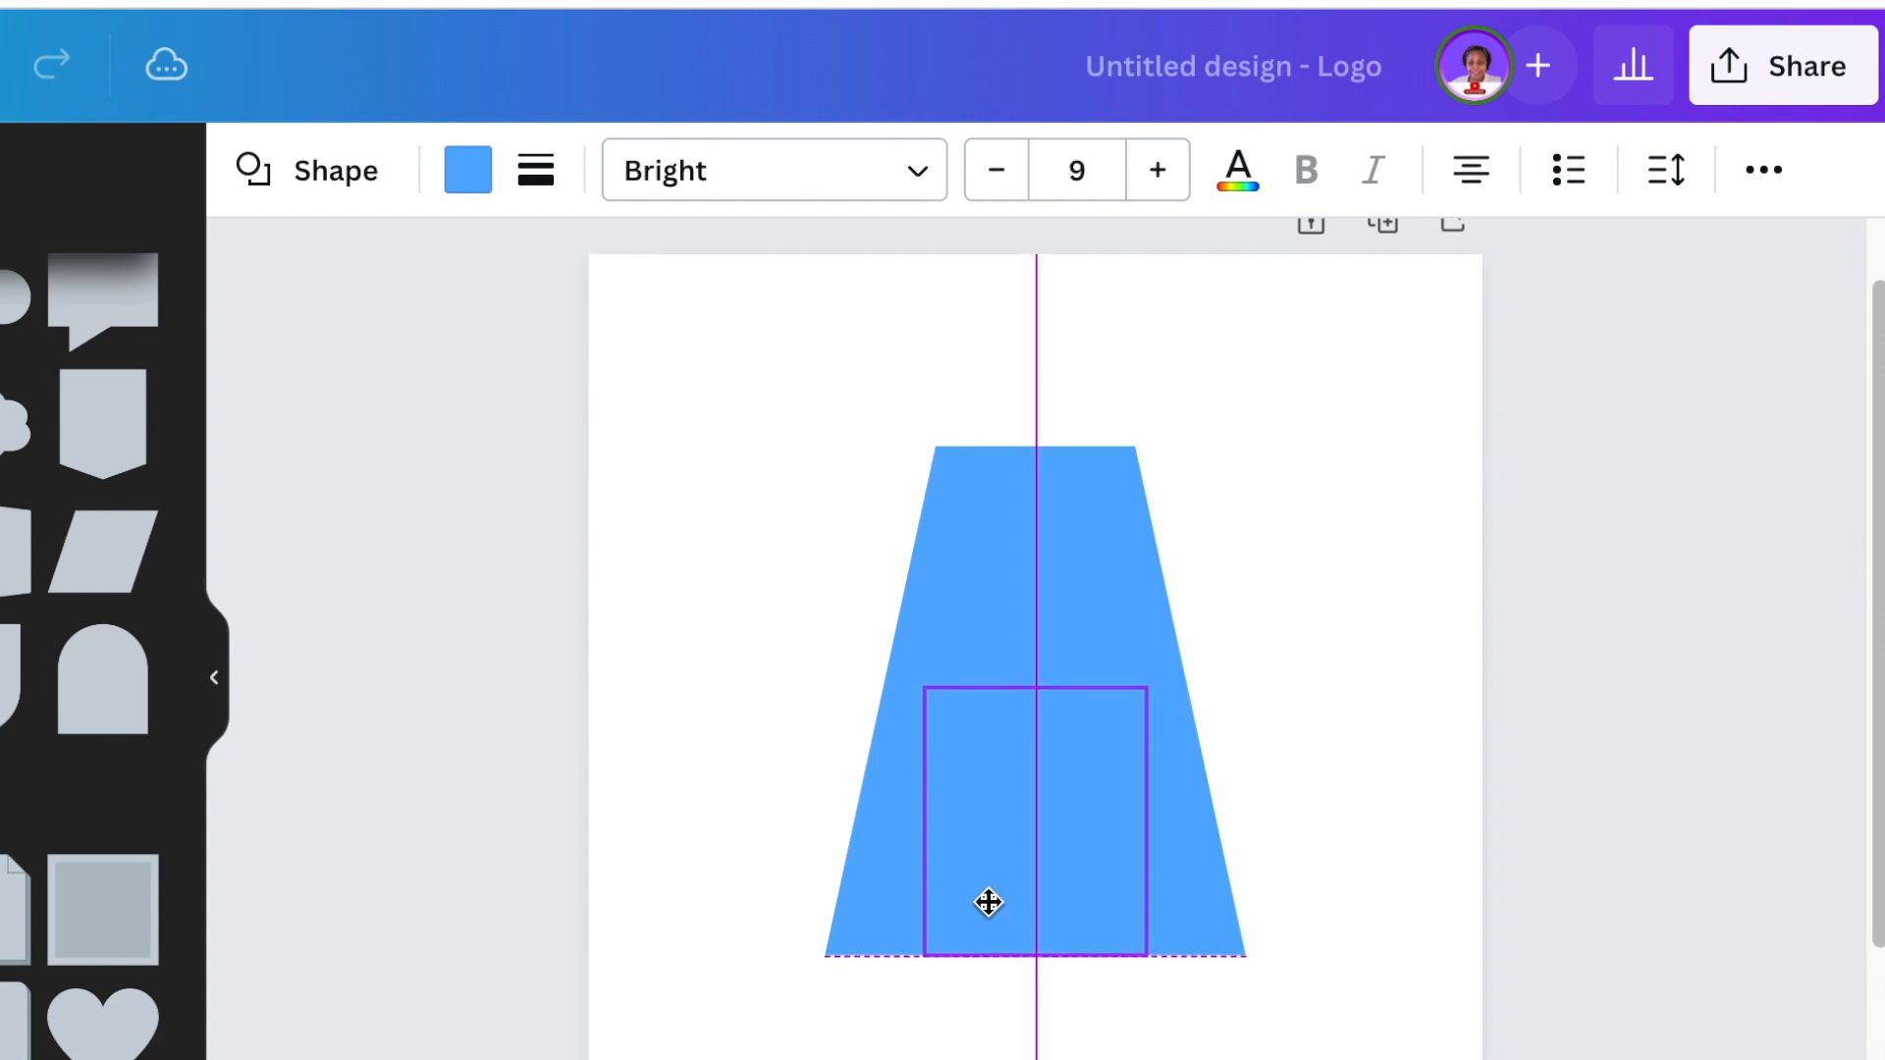
pyautogui.click(986, 904)
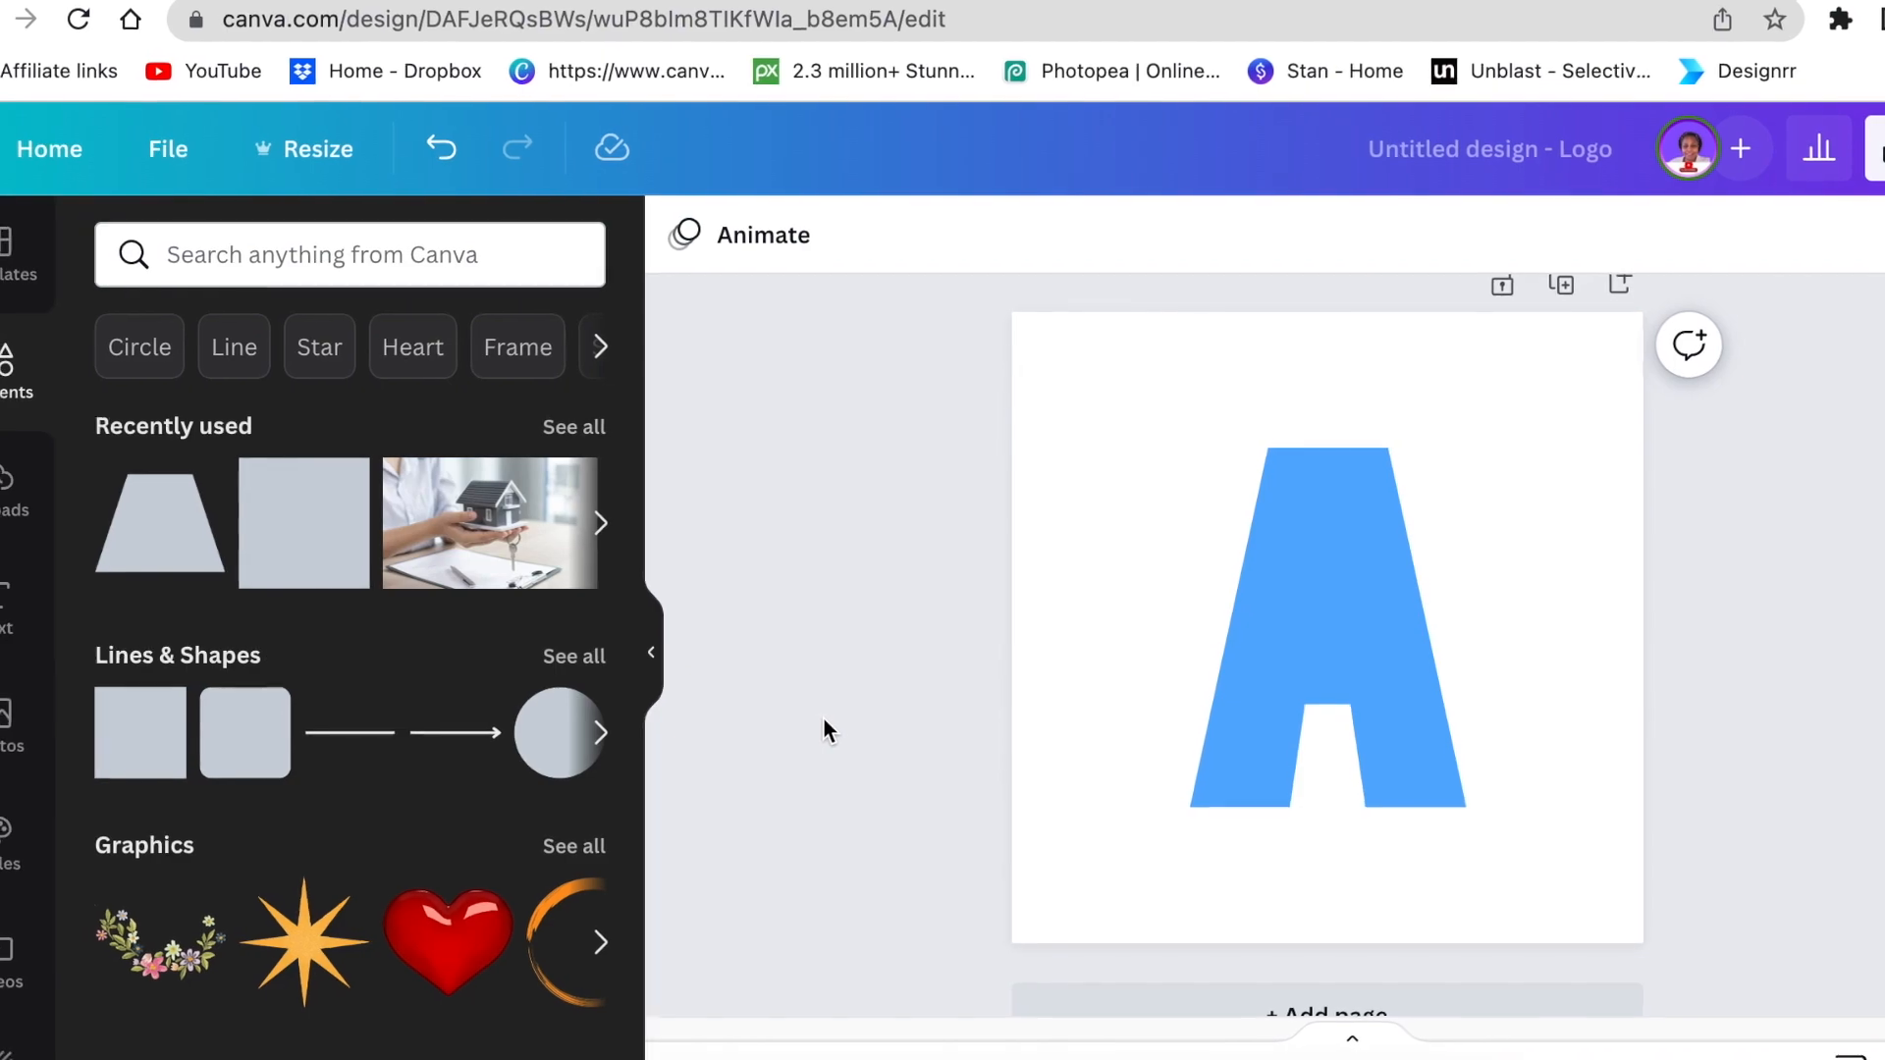
# Search elements for 'hal', choose Half circle, and filter results to Graphics
pyautogui.click(348, 253)
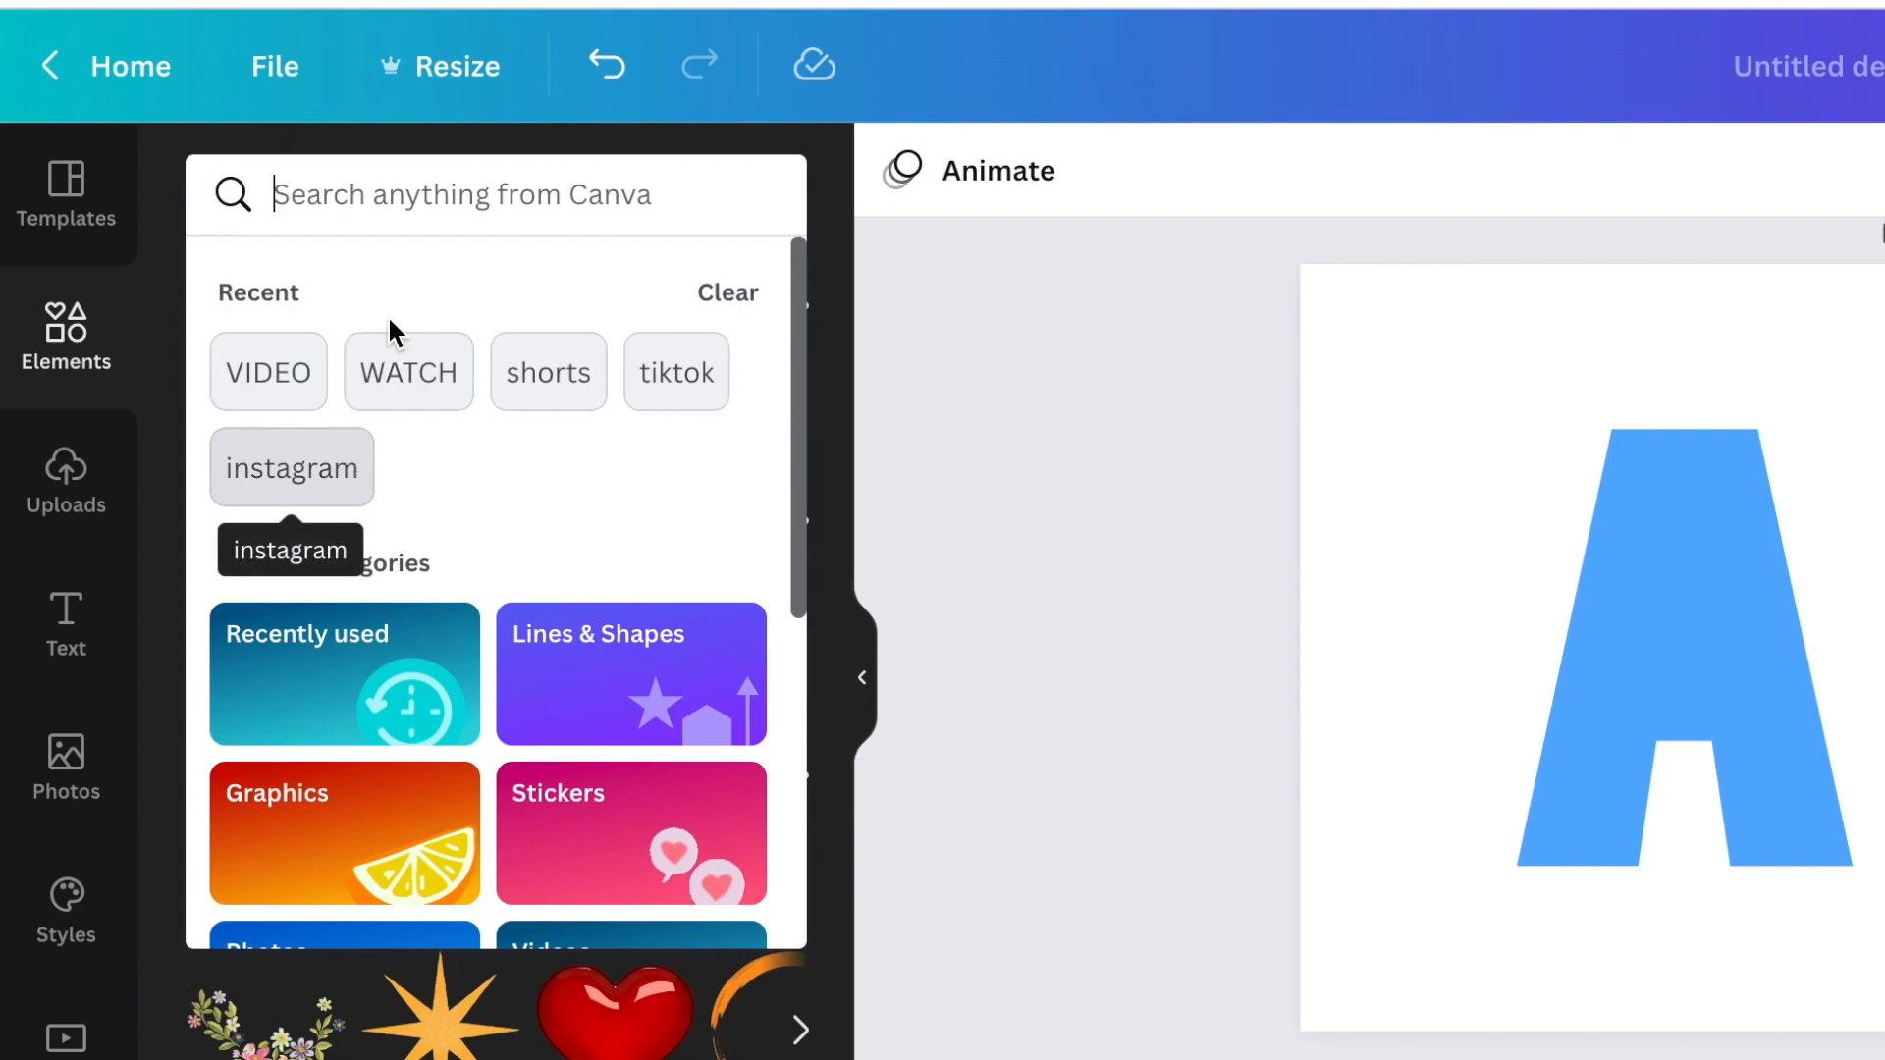
pyautogui.moveTo(397, 601)
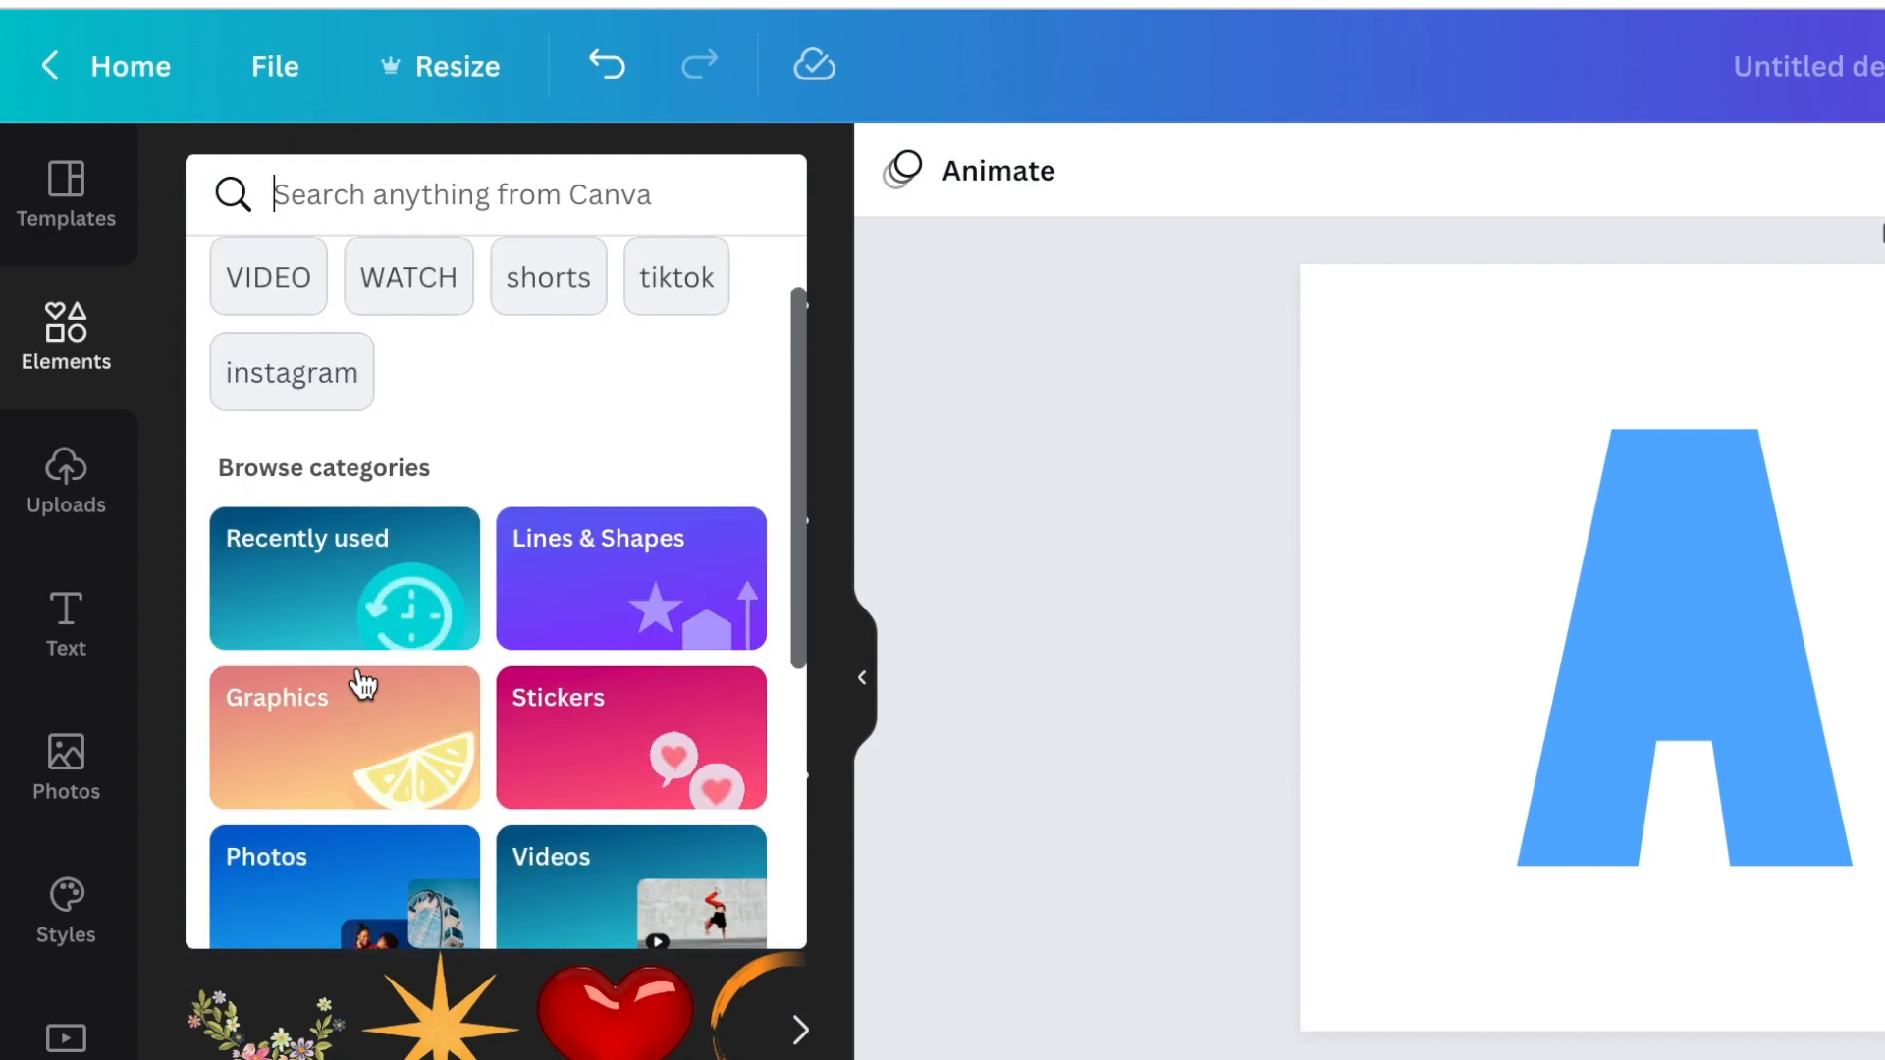
pyautogui.moveTo(652, 601)
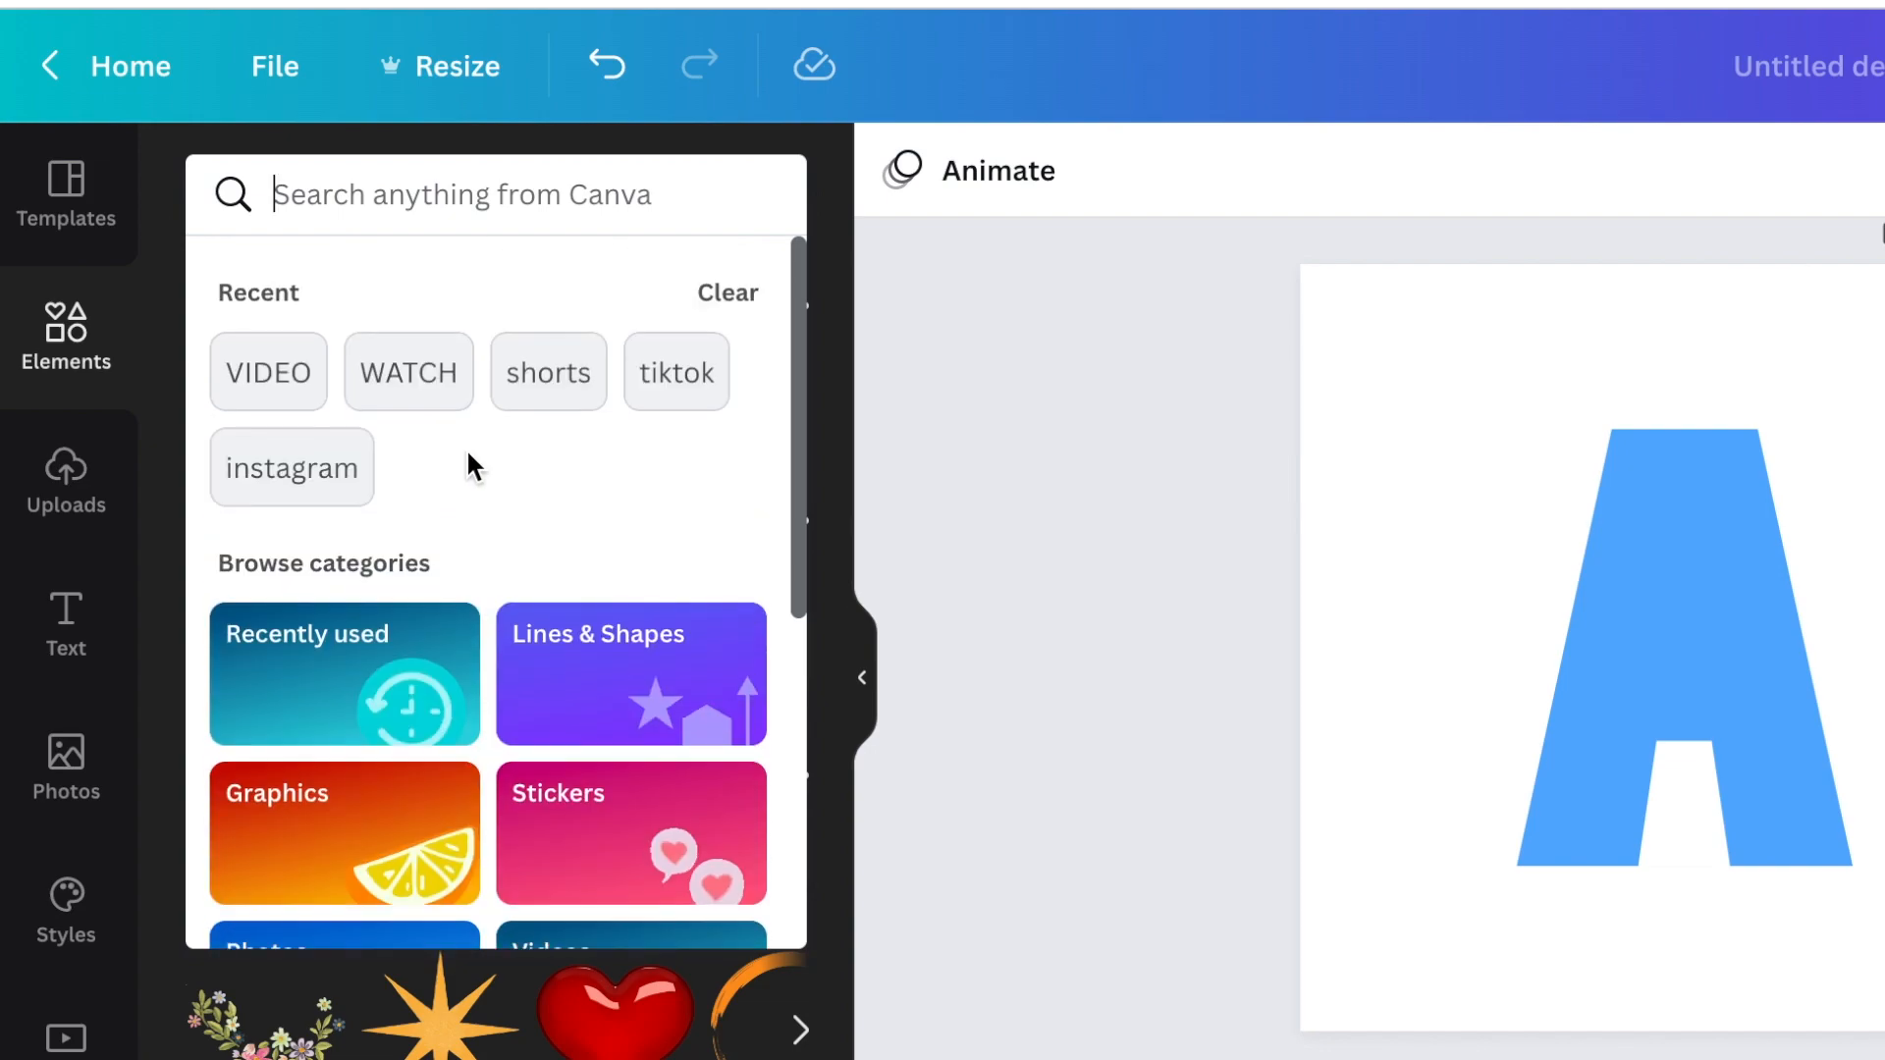
pyautogui.write('hal')
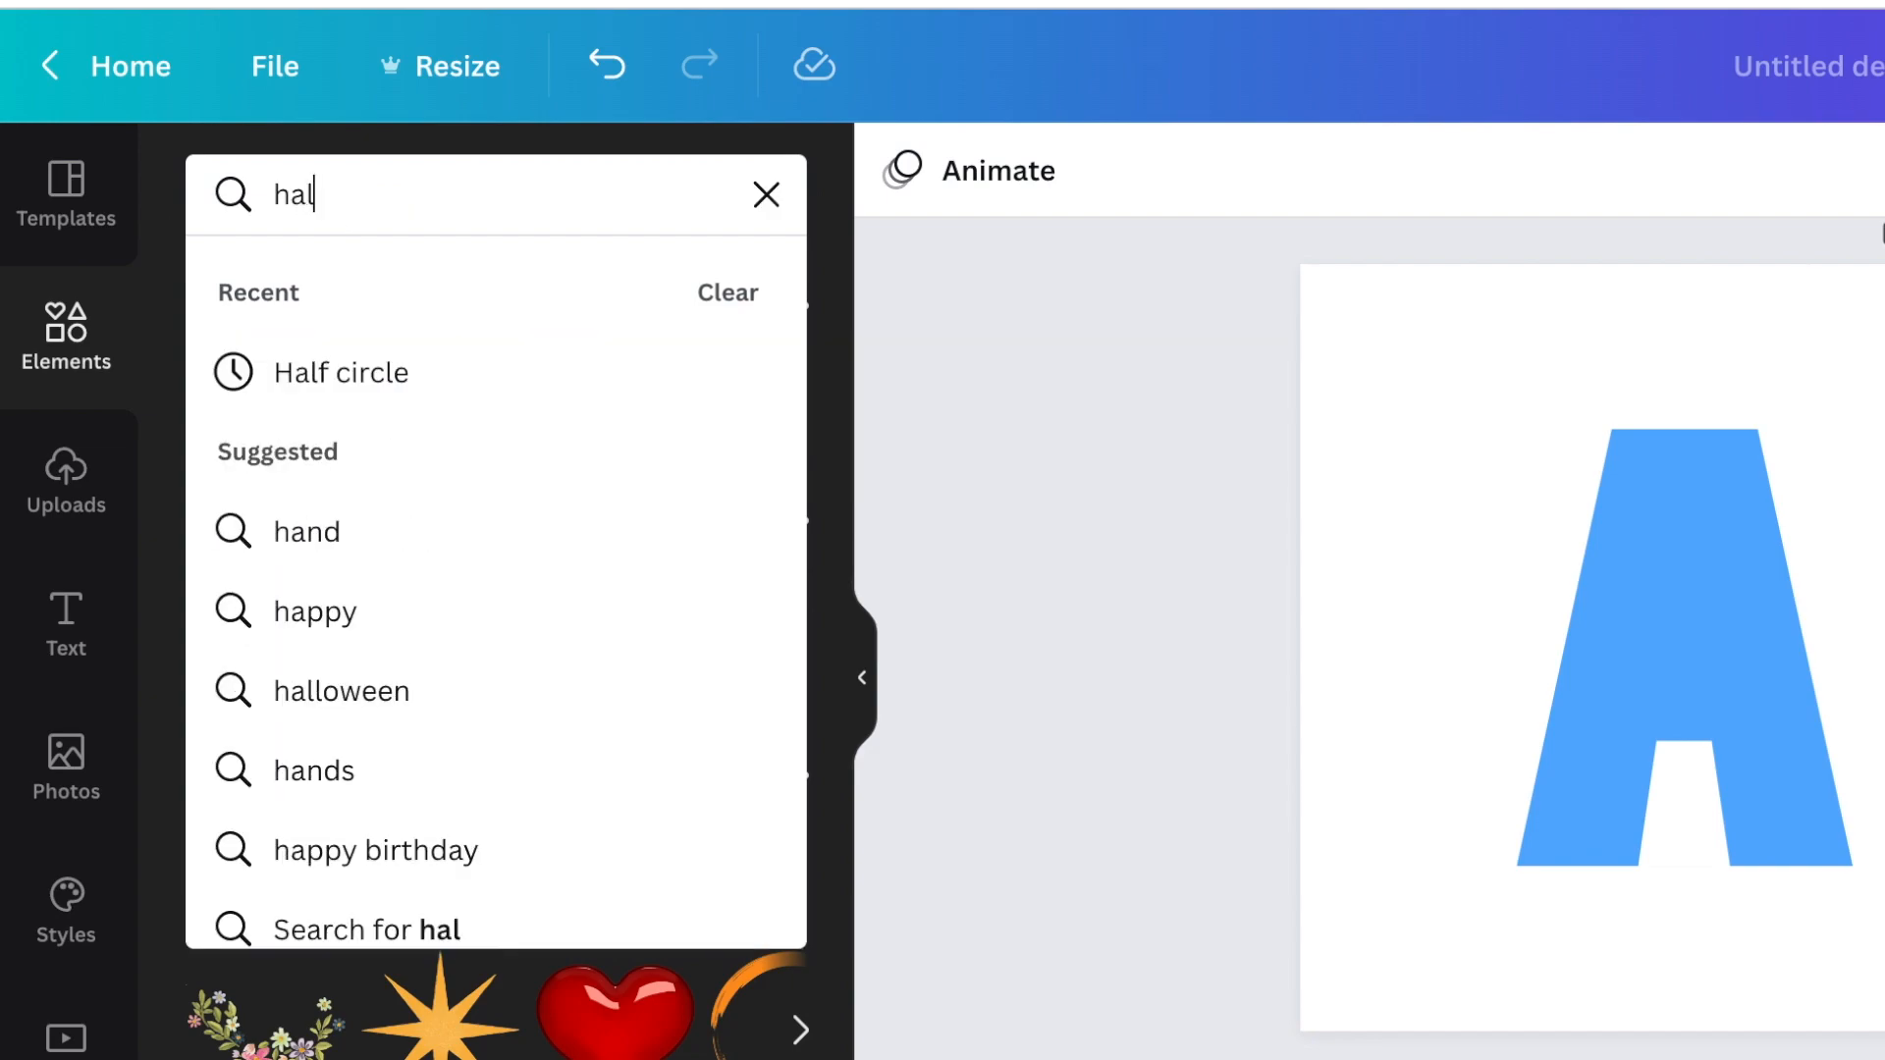
pyautogui.click(339, 373)
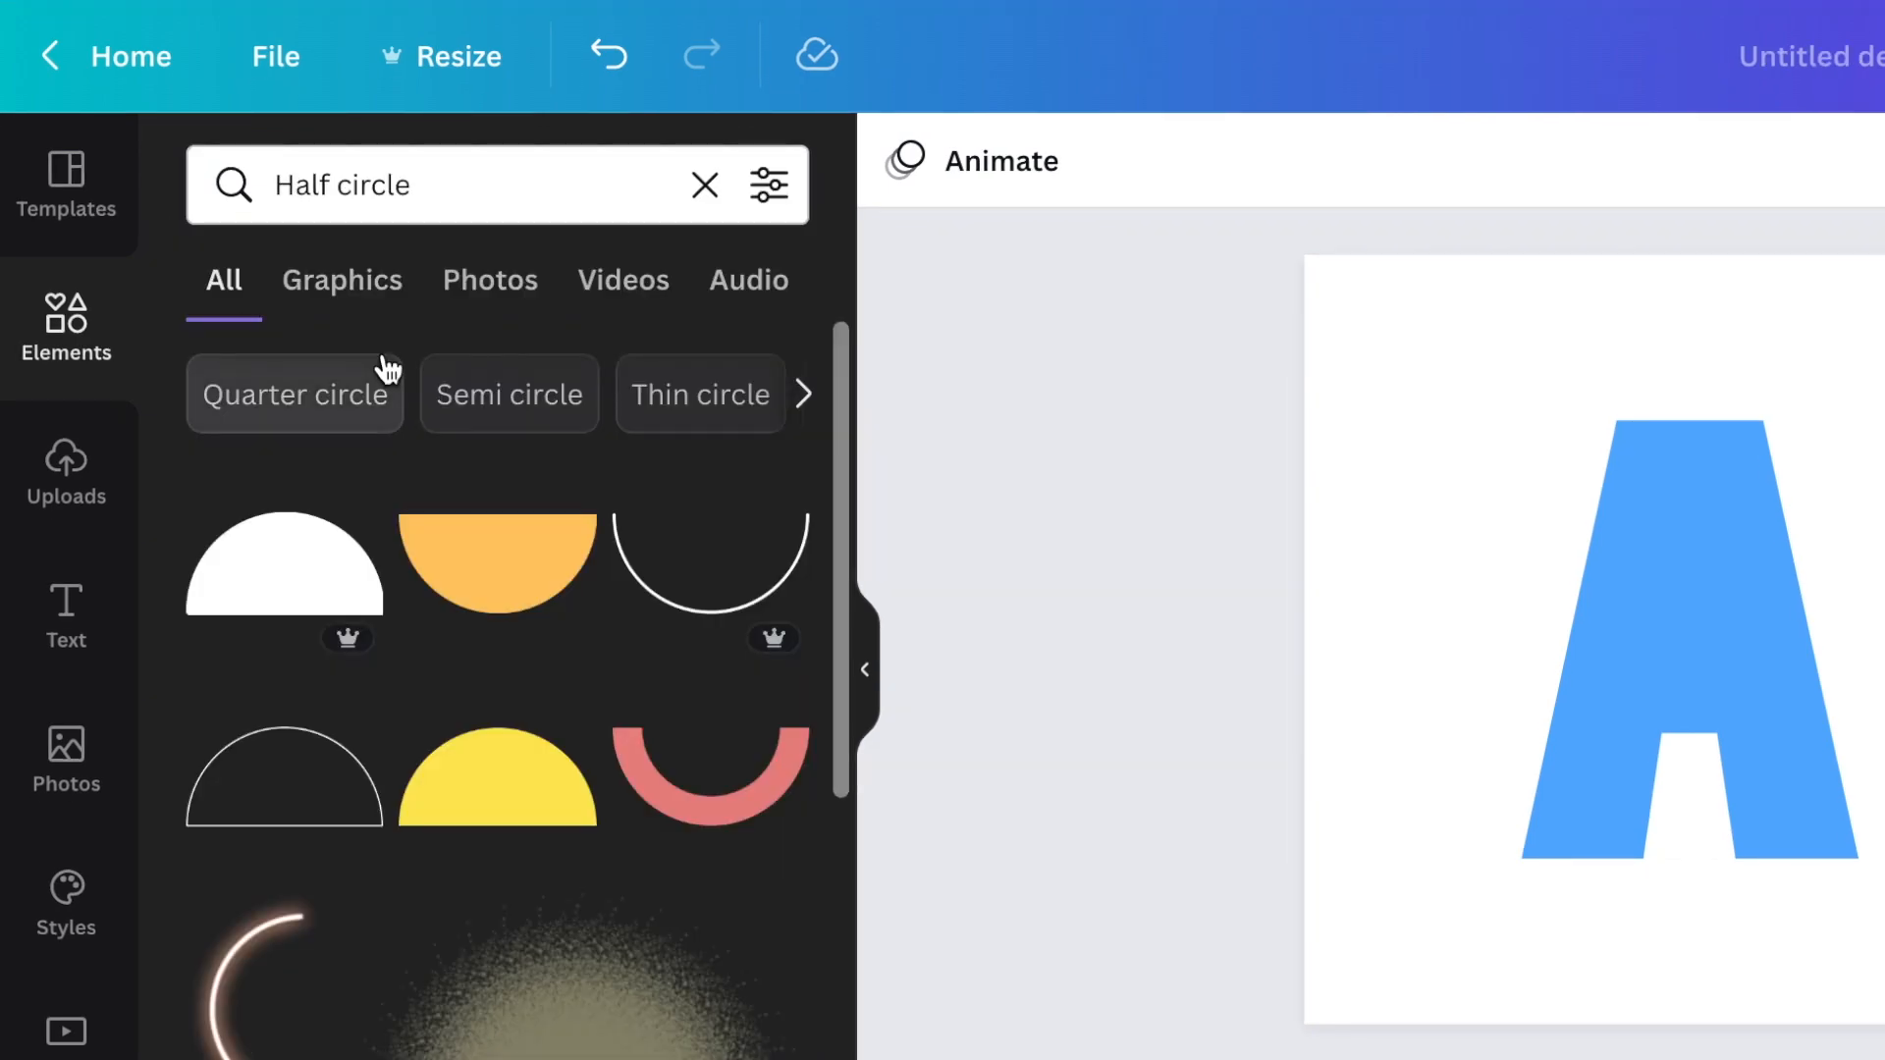
pyautogui.click(342, 280)
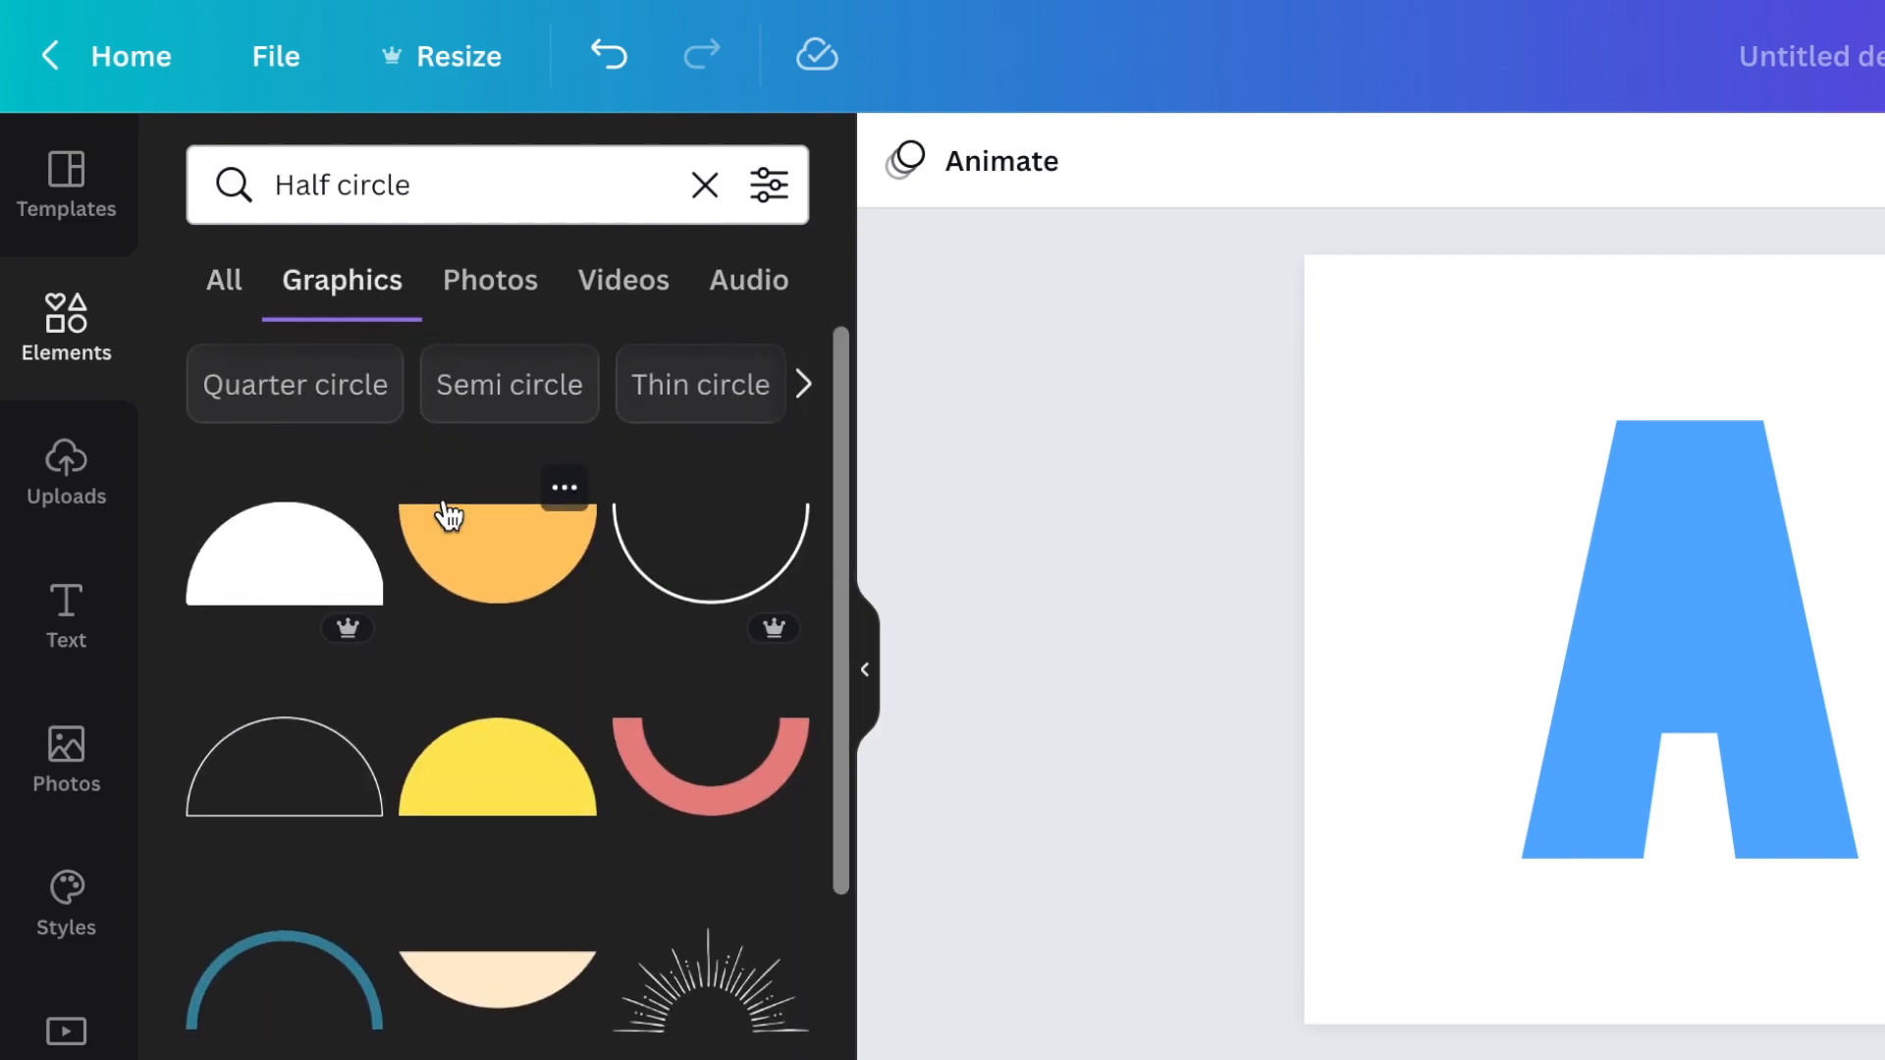
pyautogui.scroll(-3)
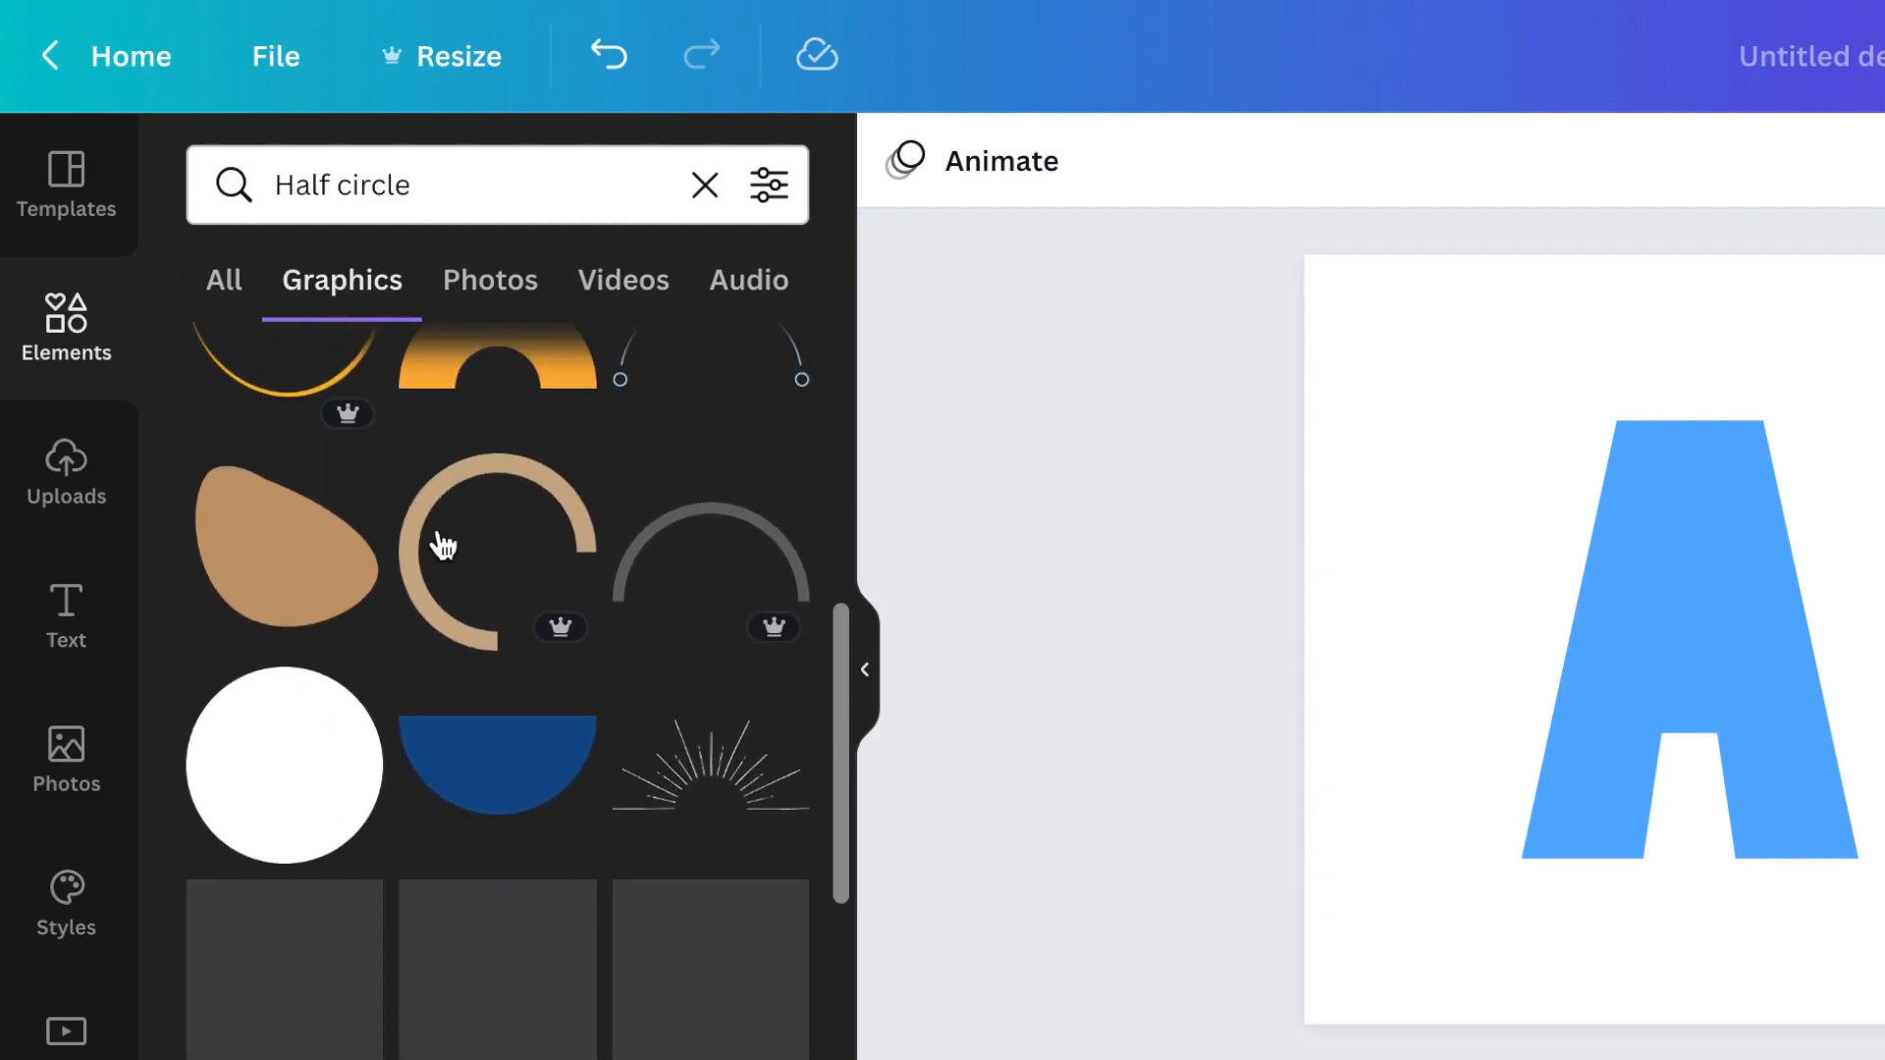
pyautogui.scroll(-3)
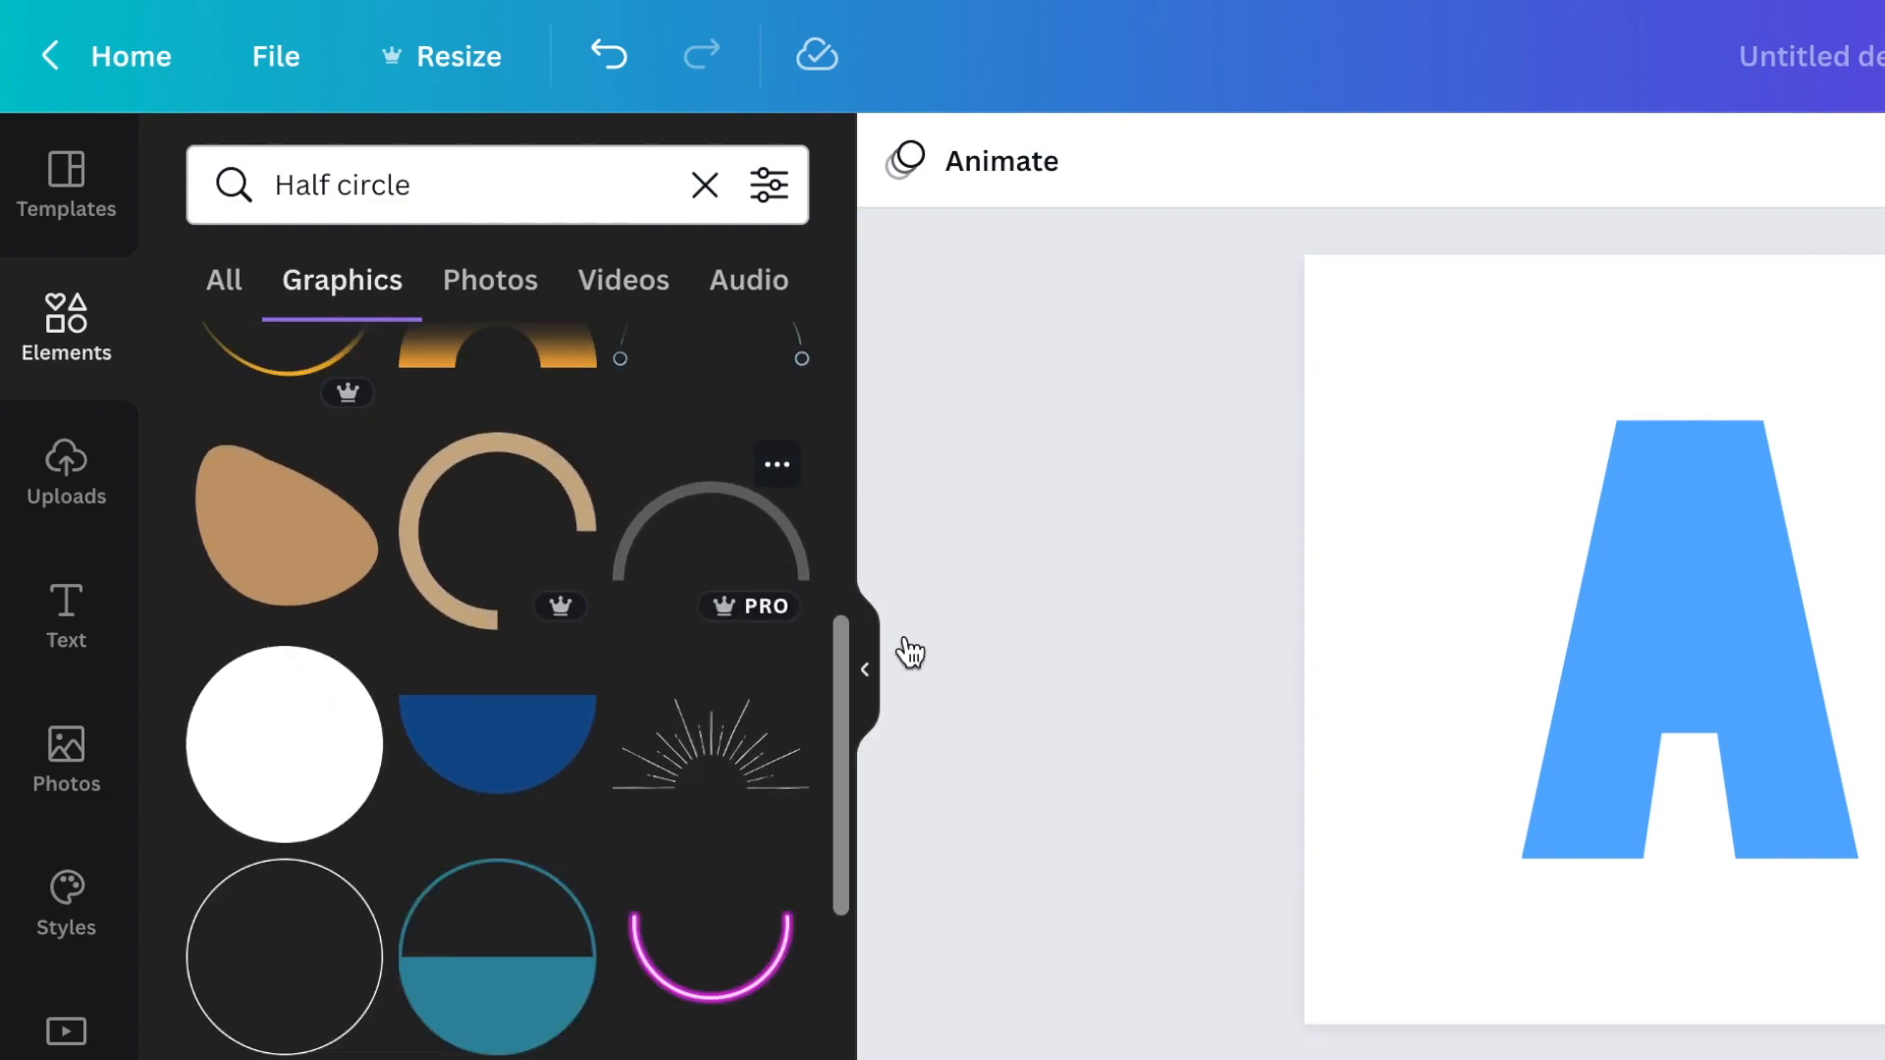
pyautogui.click(1683, 637)
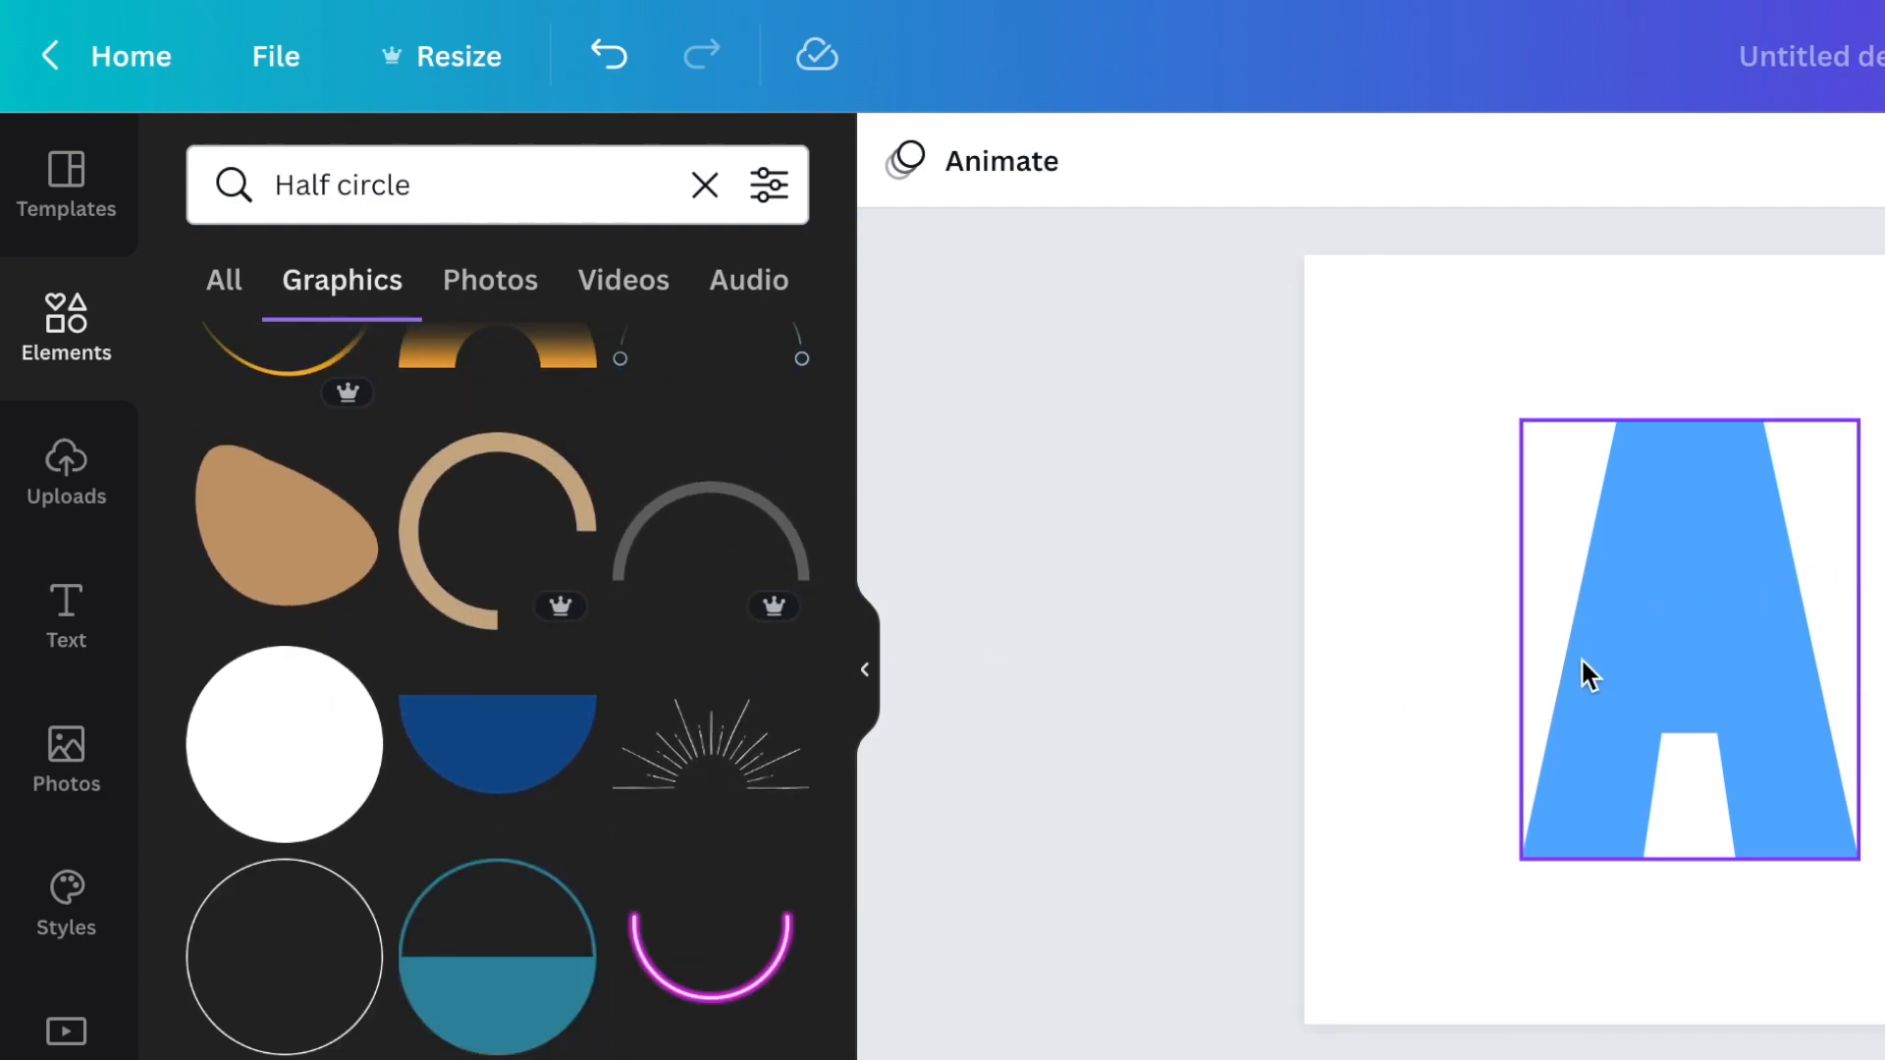
pyautogui.moveTo(1698, 610)
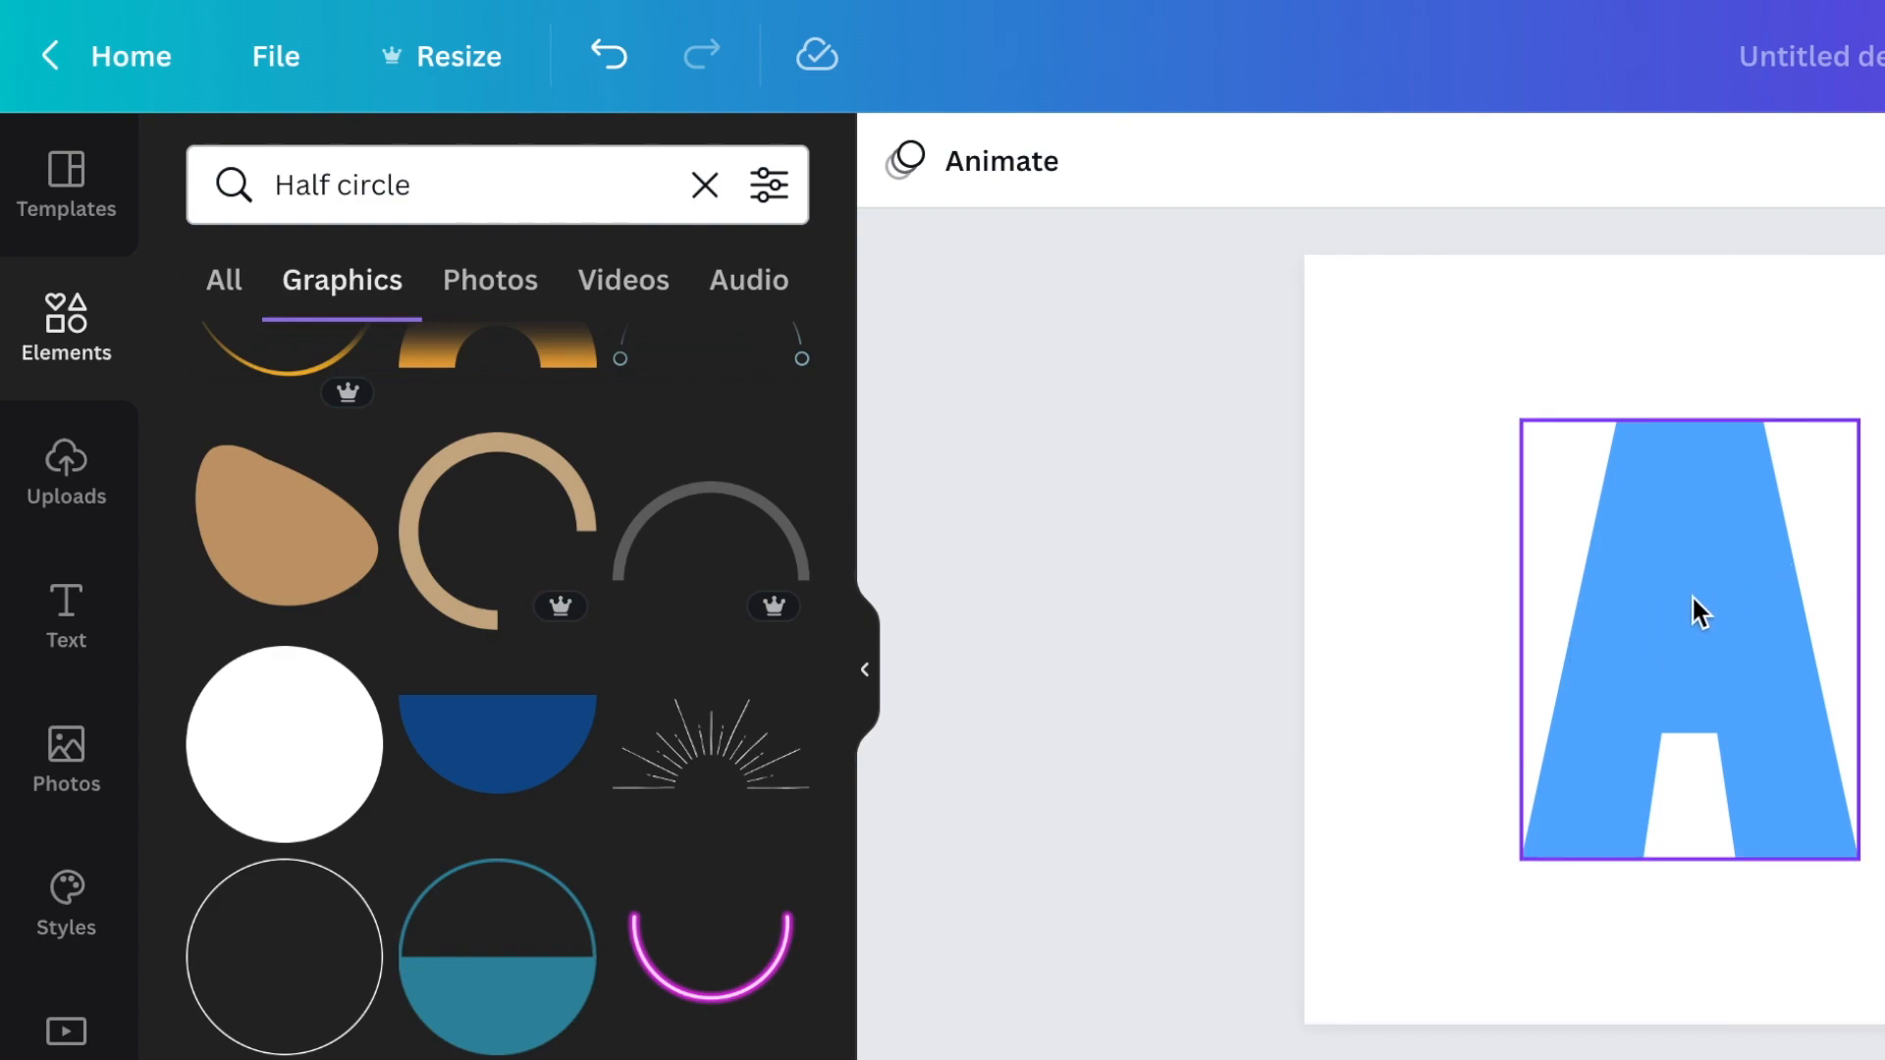
pyautogui.scroll(-3)
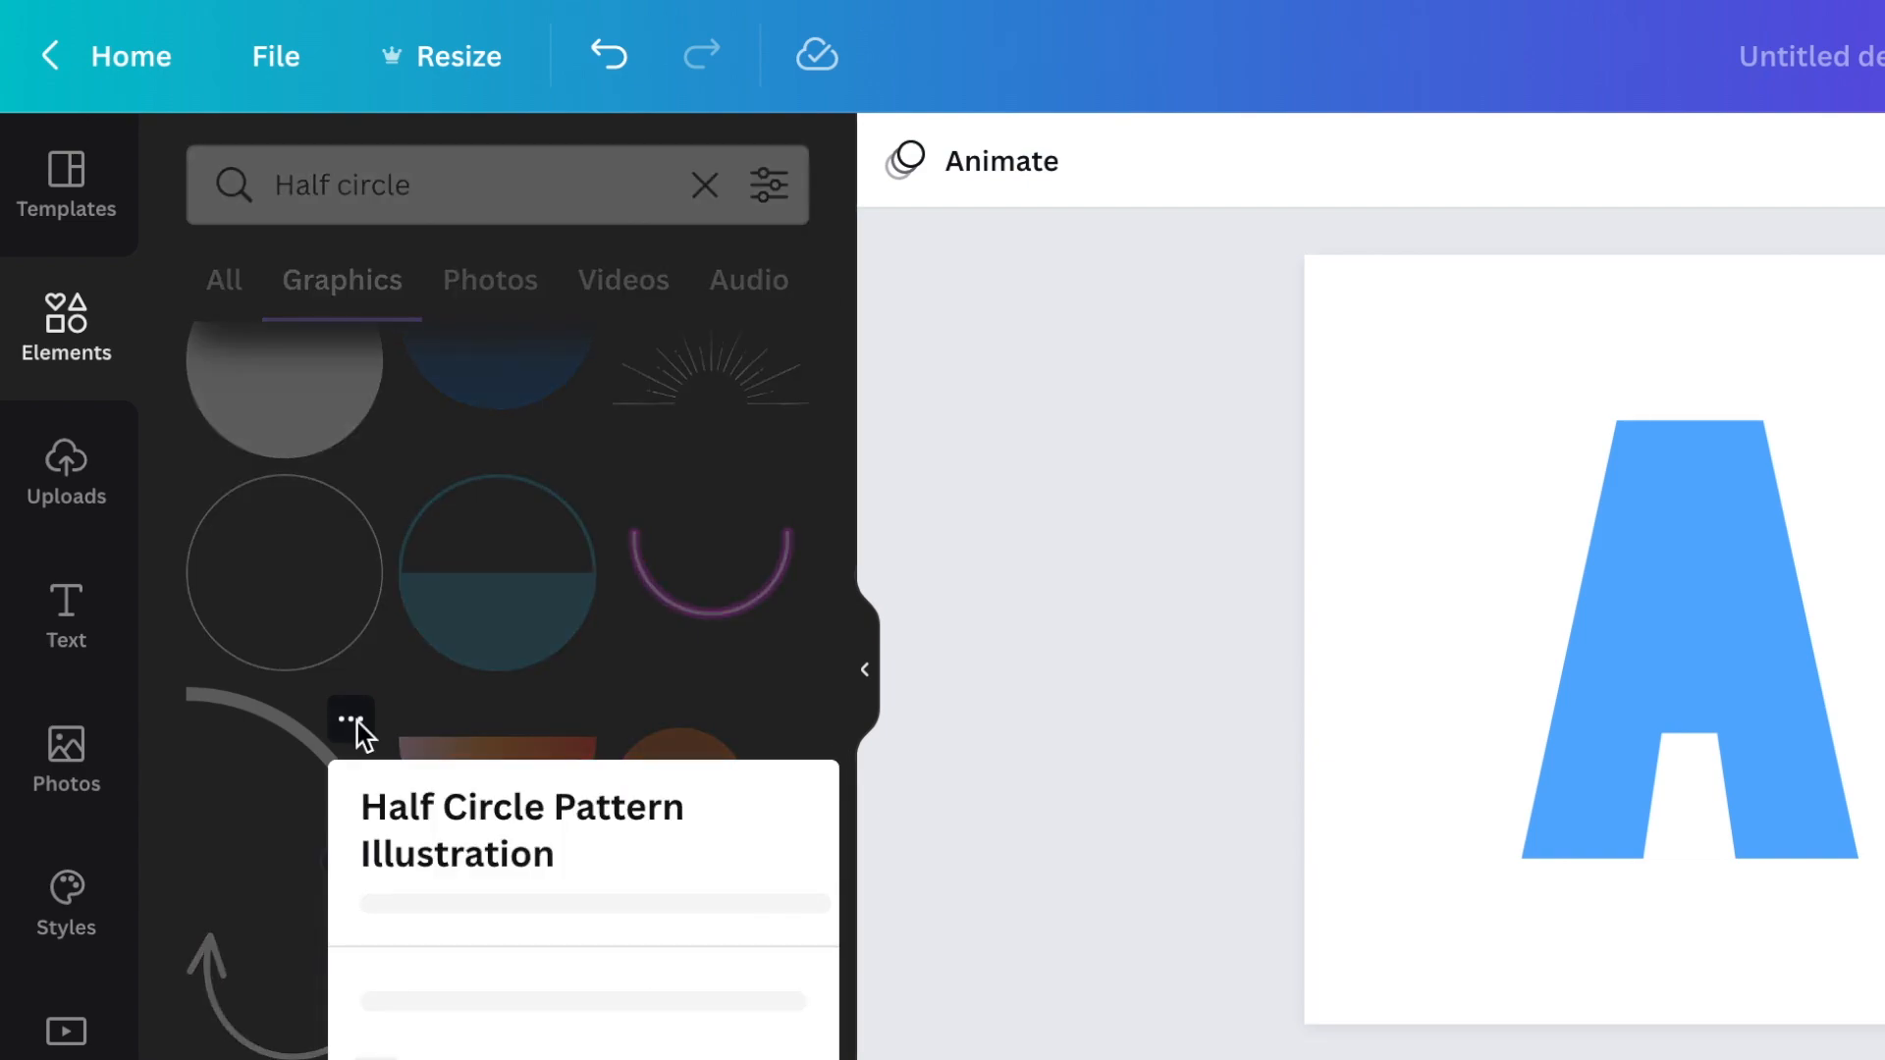
# Add a half-circle arc graphic over the blue letter A
pyautogui.click(352, 723)
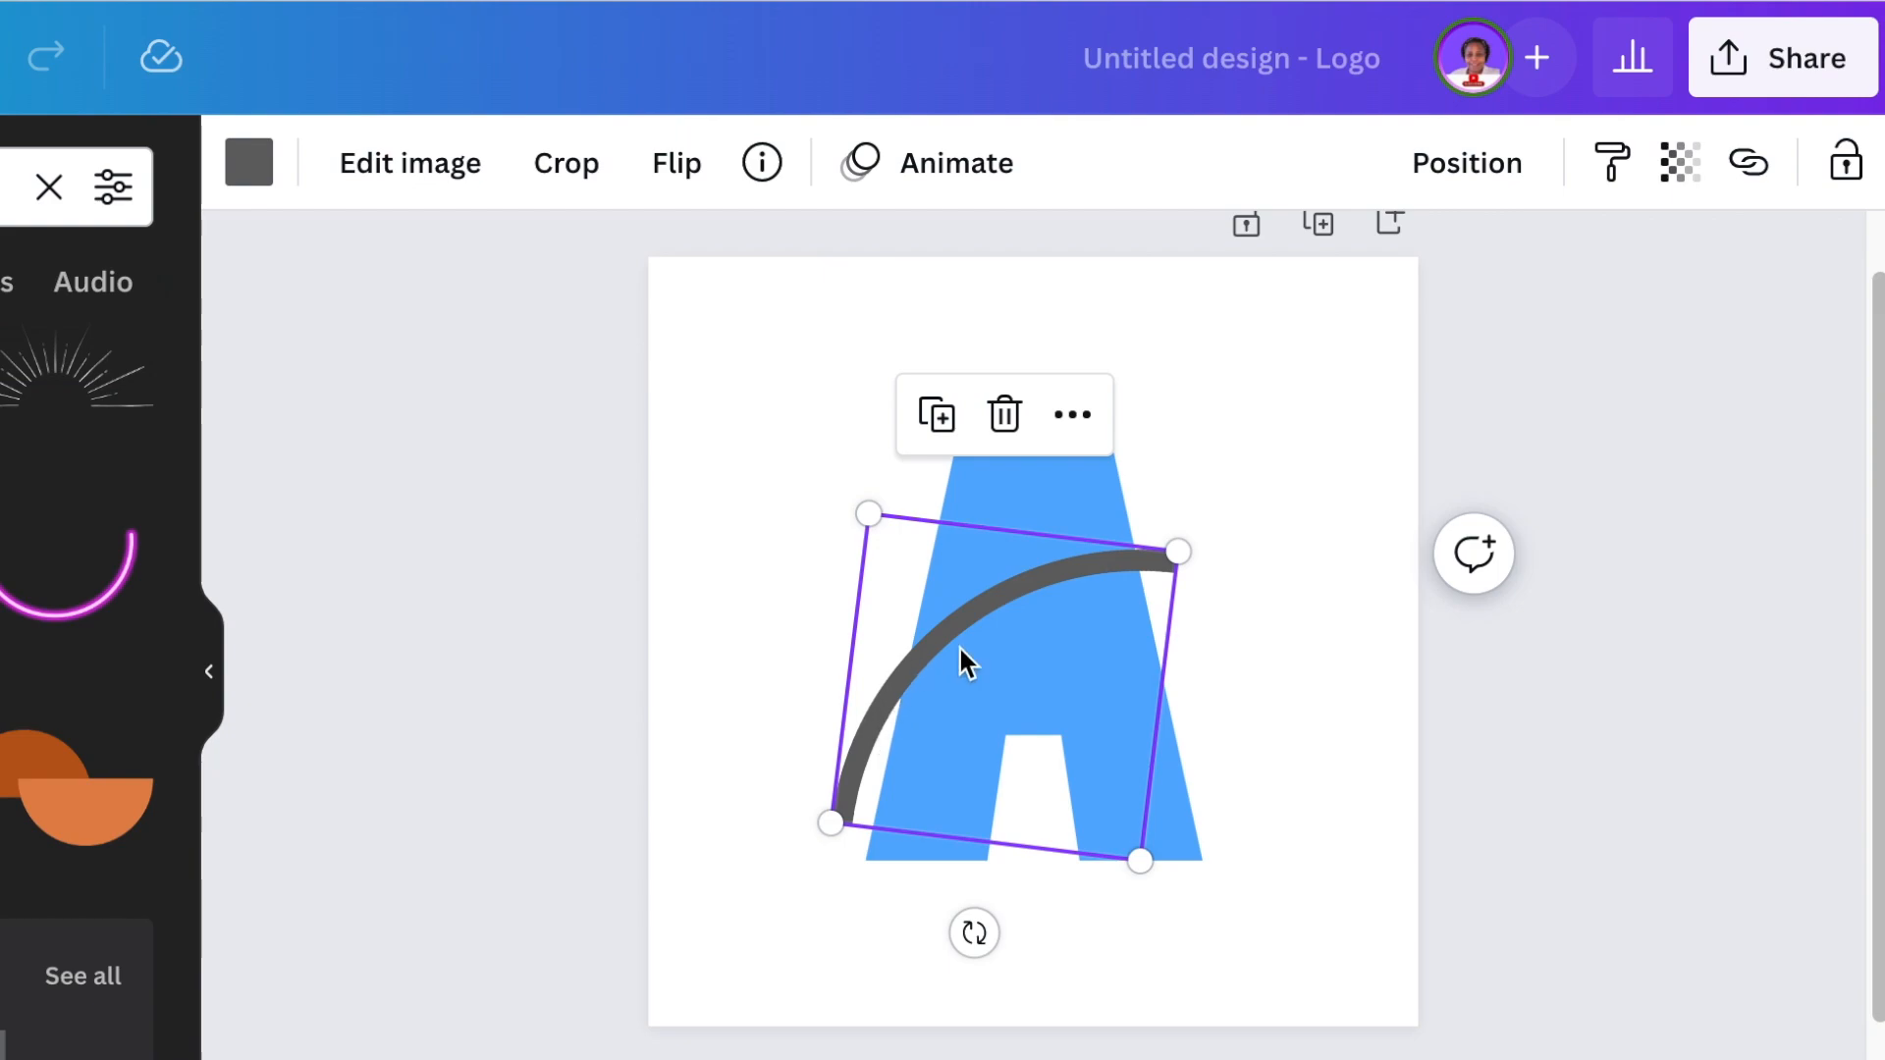
pyautogui.moveTo(1019, 683)
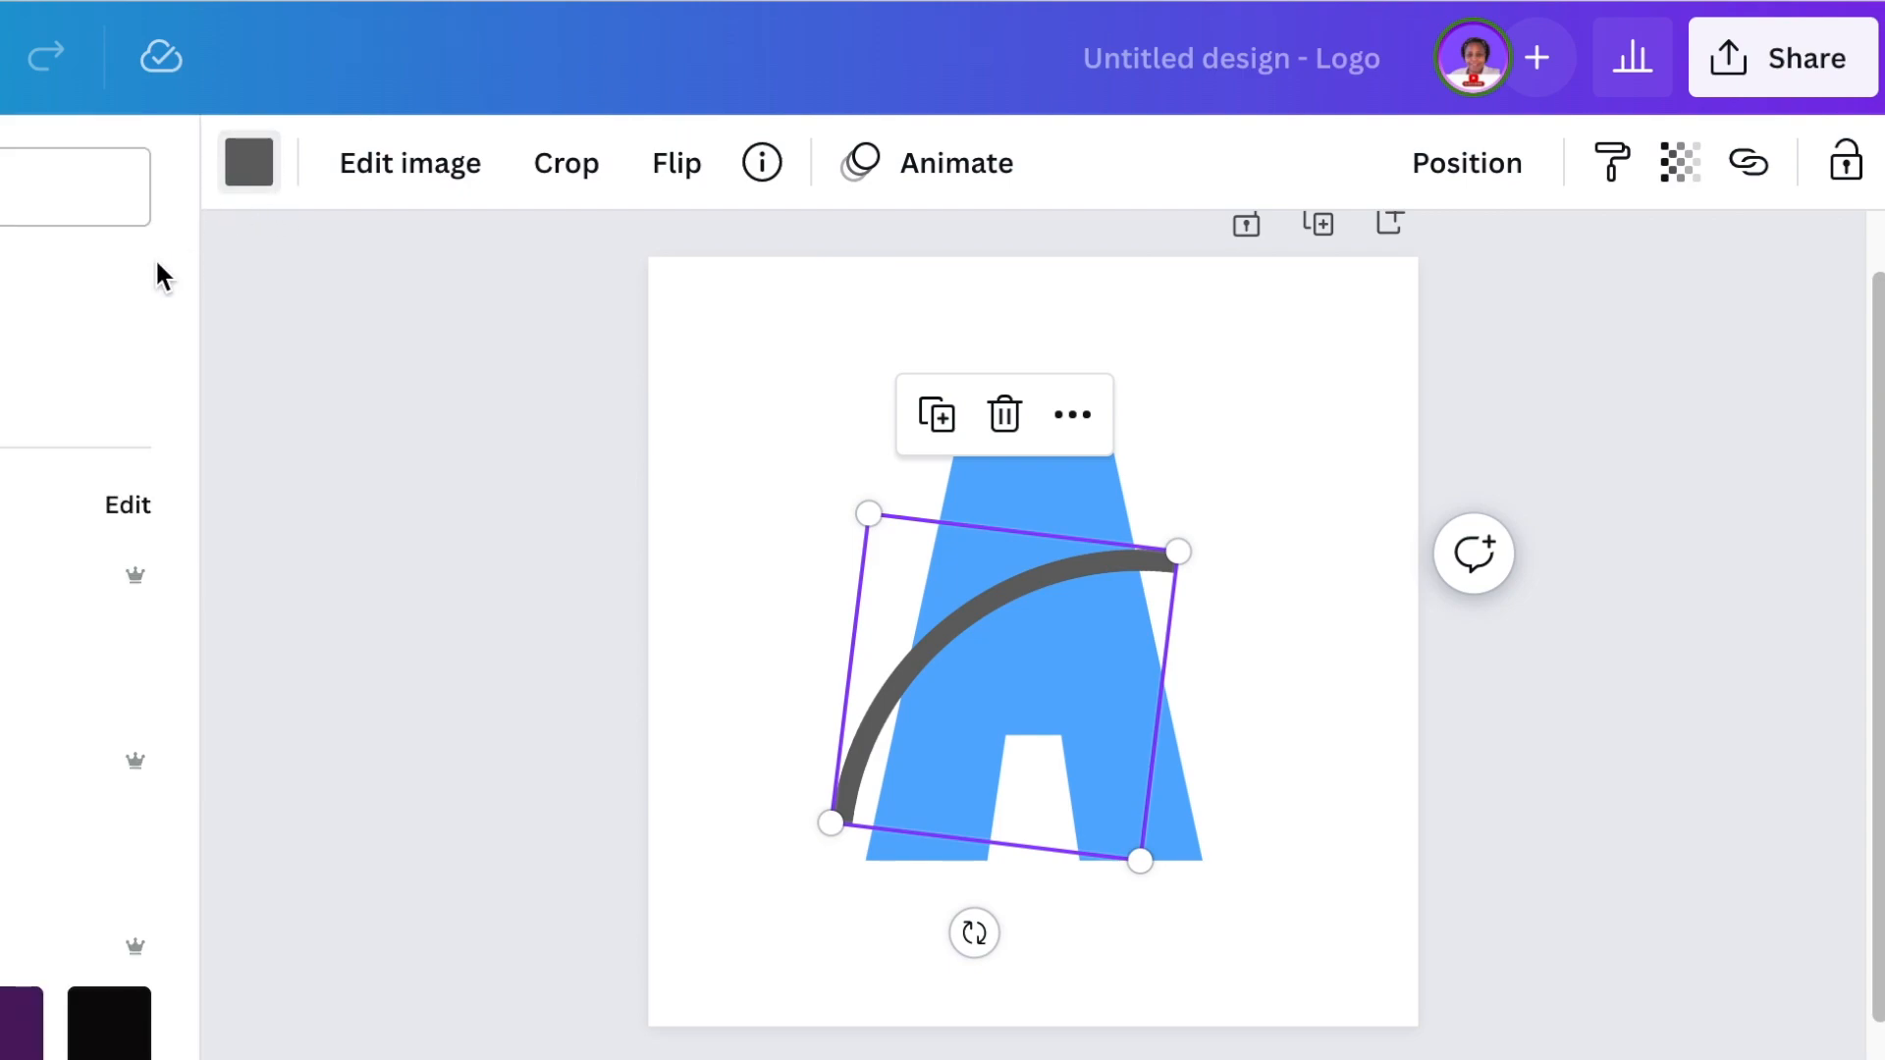
# Make the arc white and deselect to reveal the curved cut across the A
pyautogui.click(248, 162)
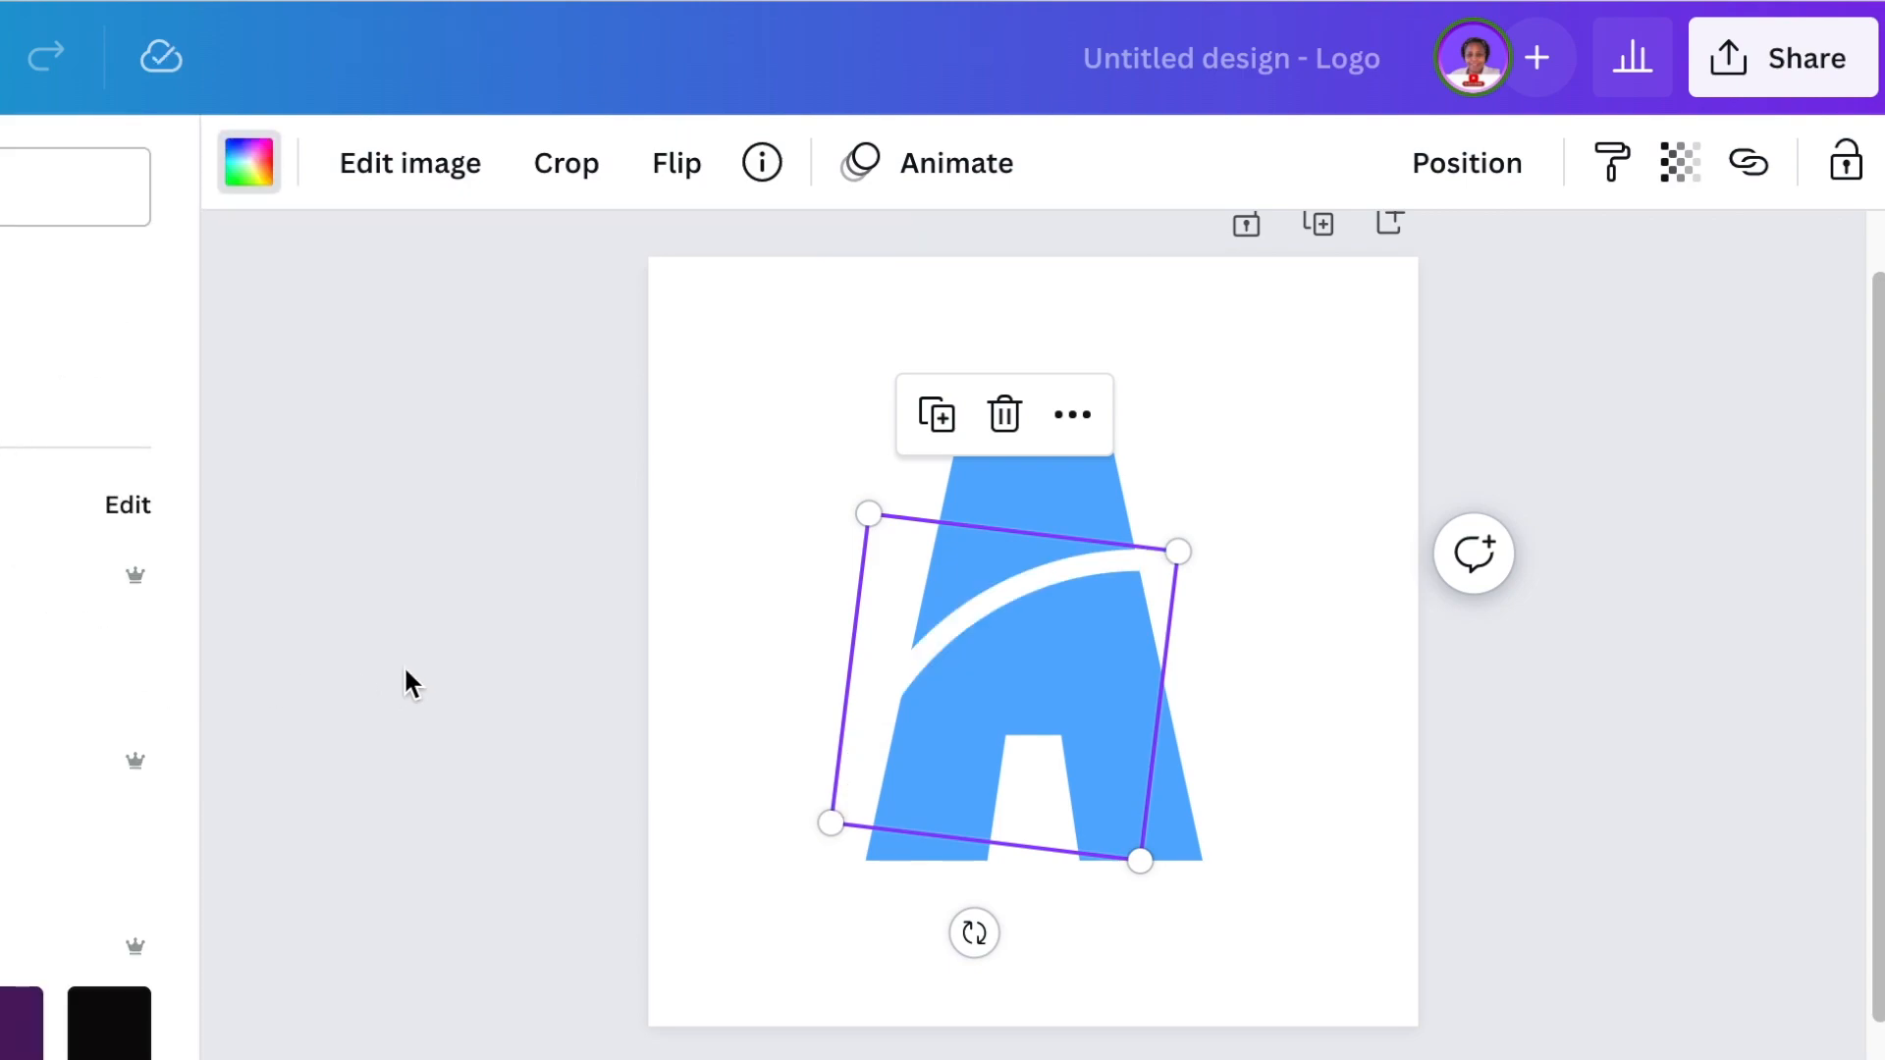
pyautogui.moveTo(980, 653)
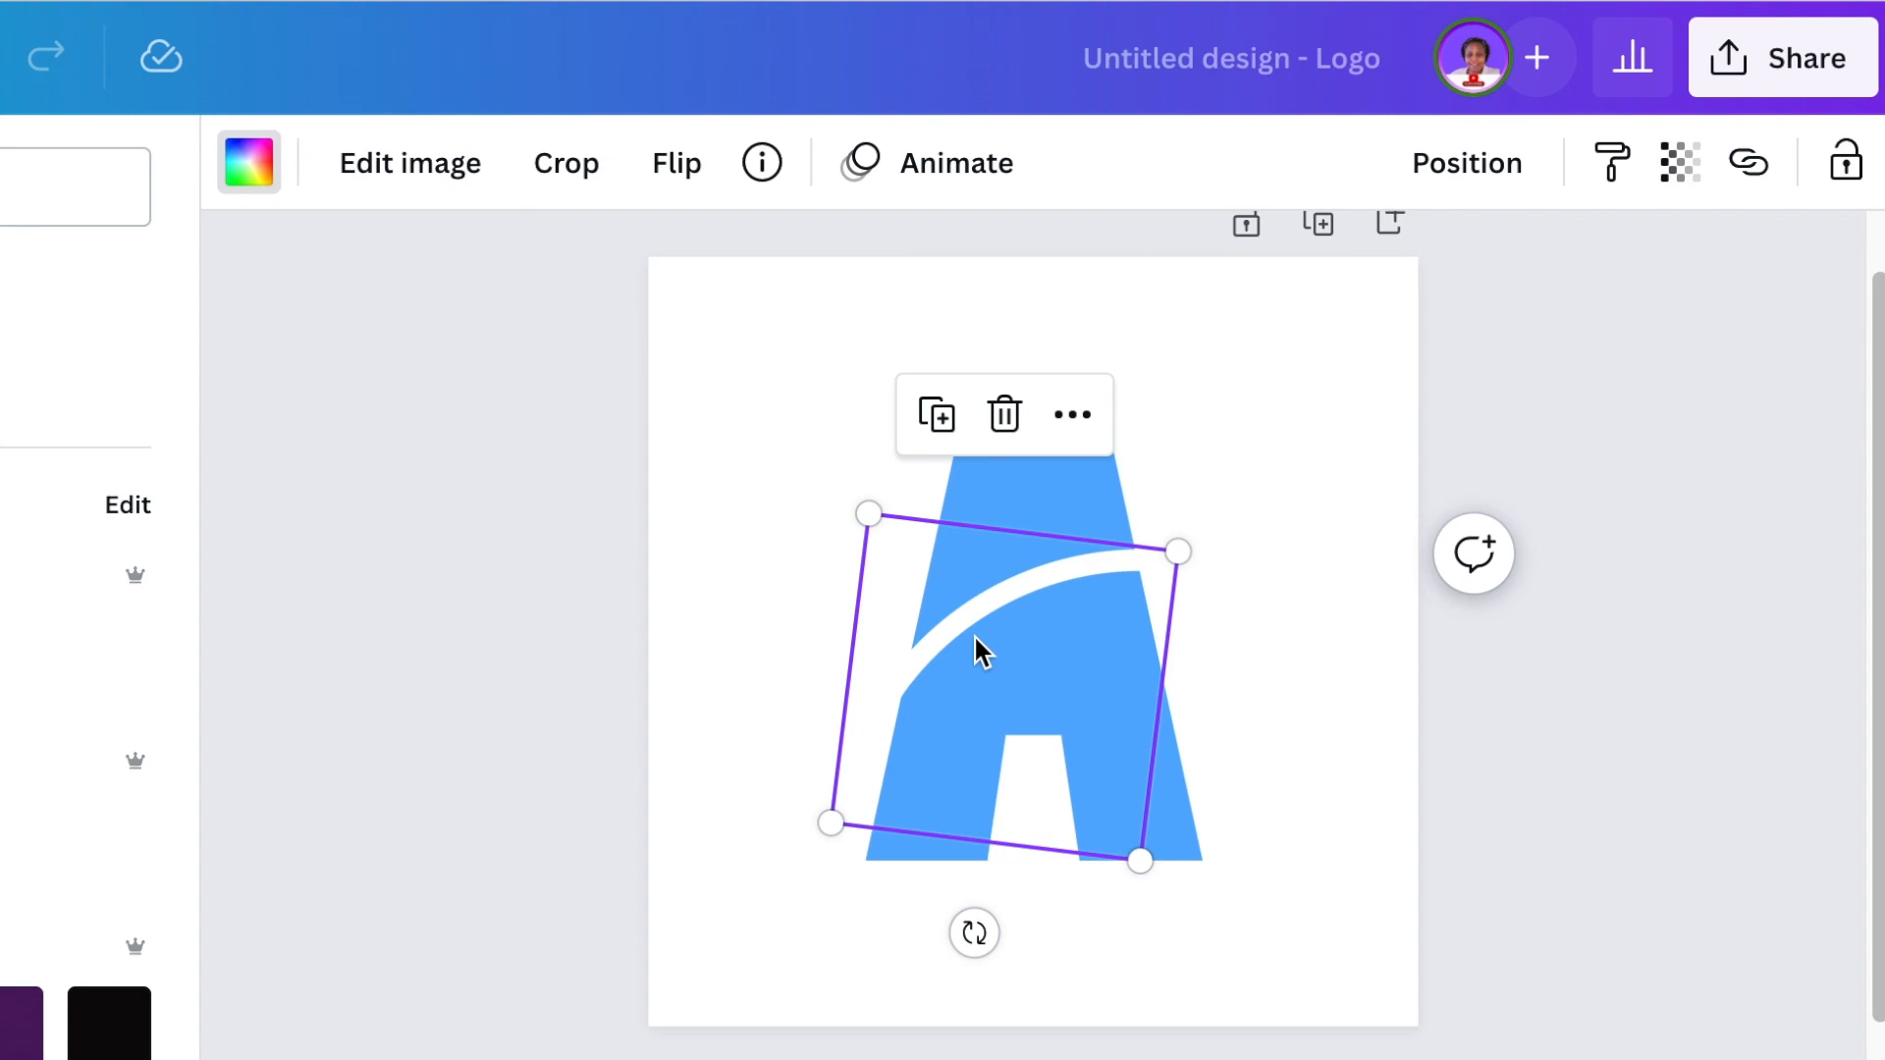
pyautogui.moveTo(936, 414)
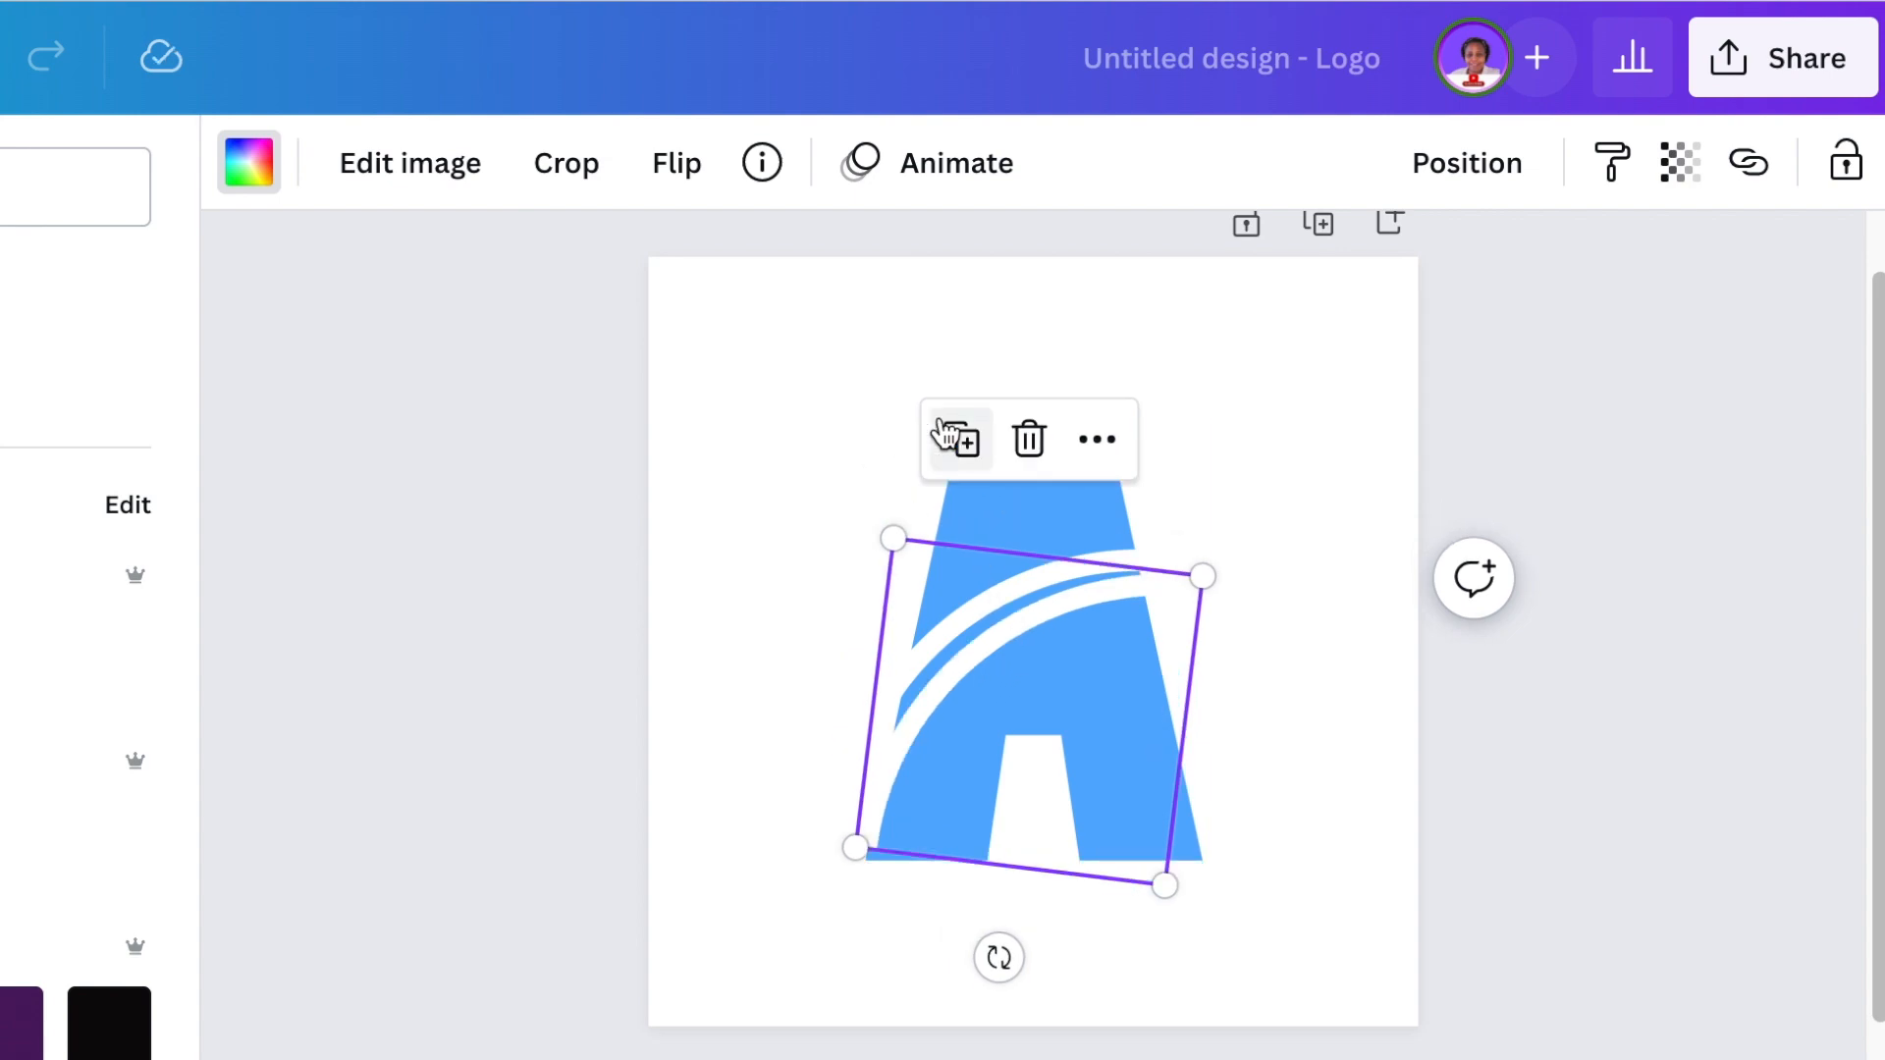
pyautogui.moveTo(981, 655)
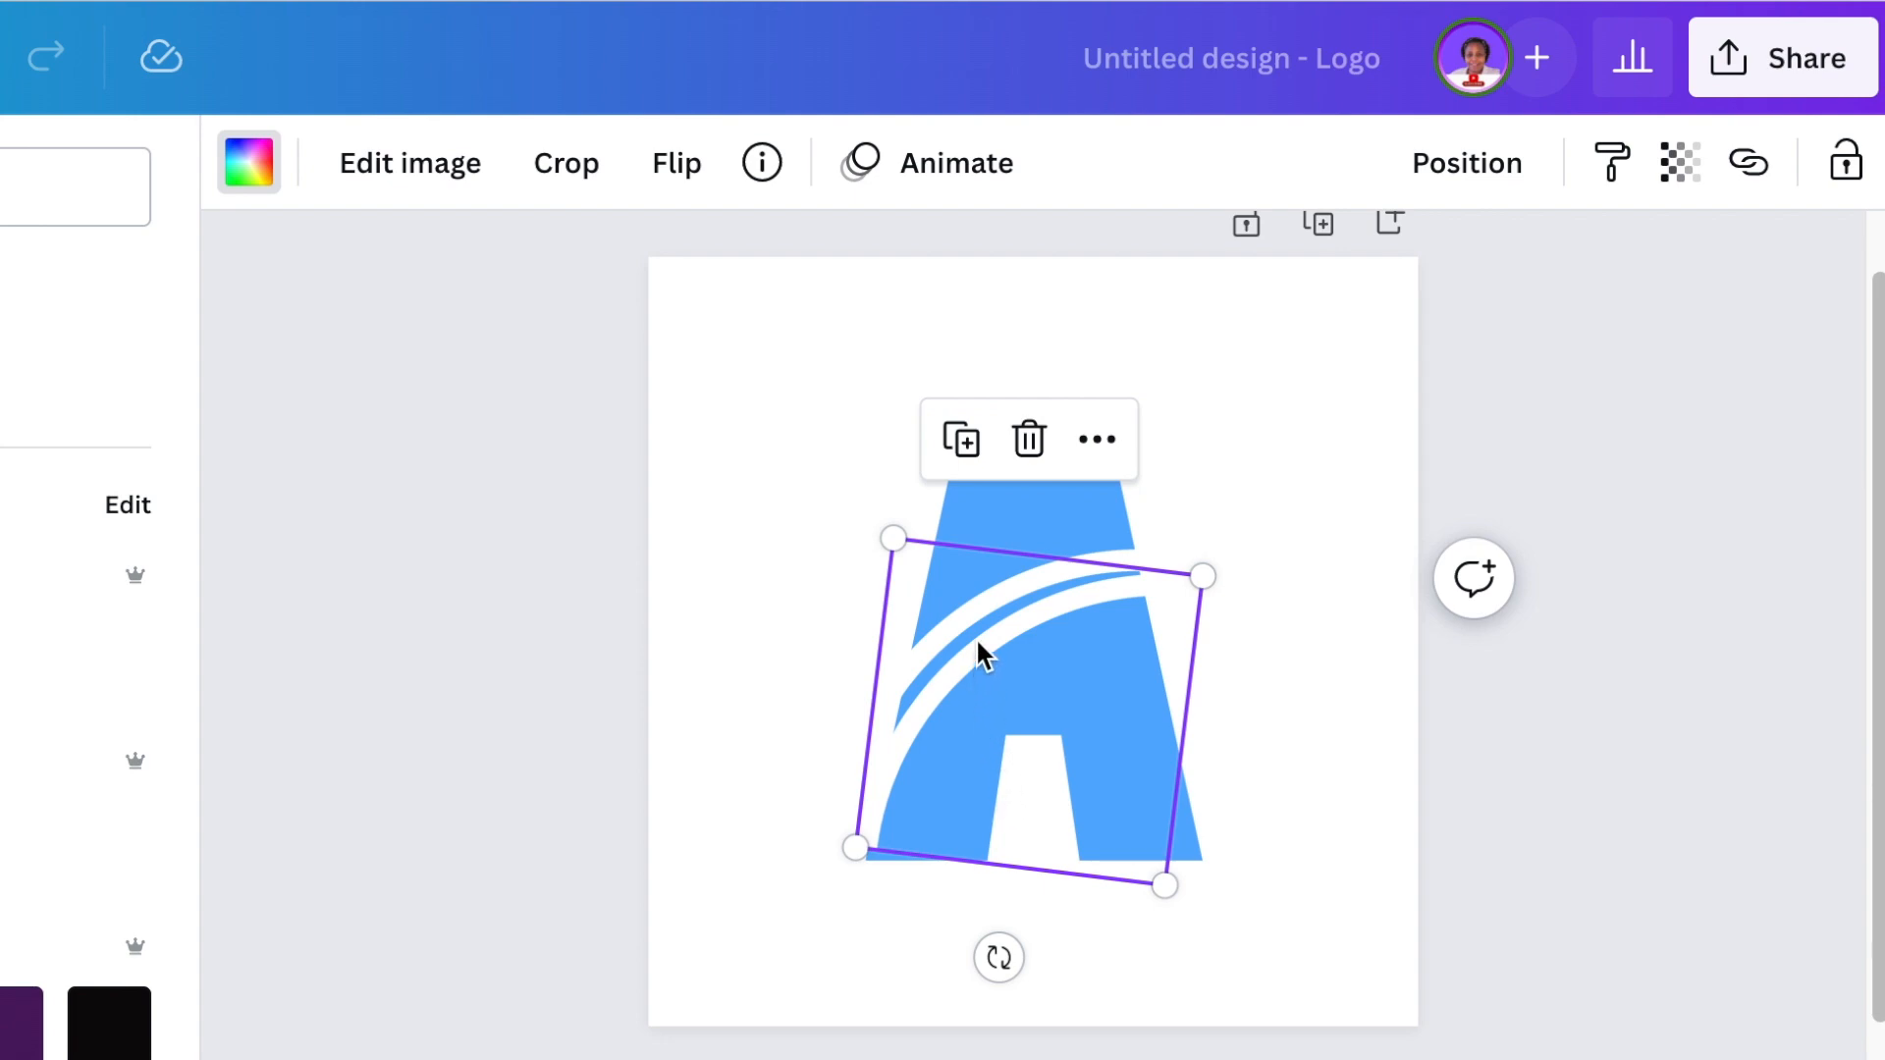
pyautogui.moveTo(895, 620)
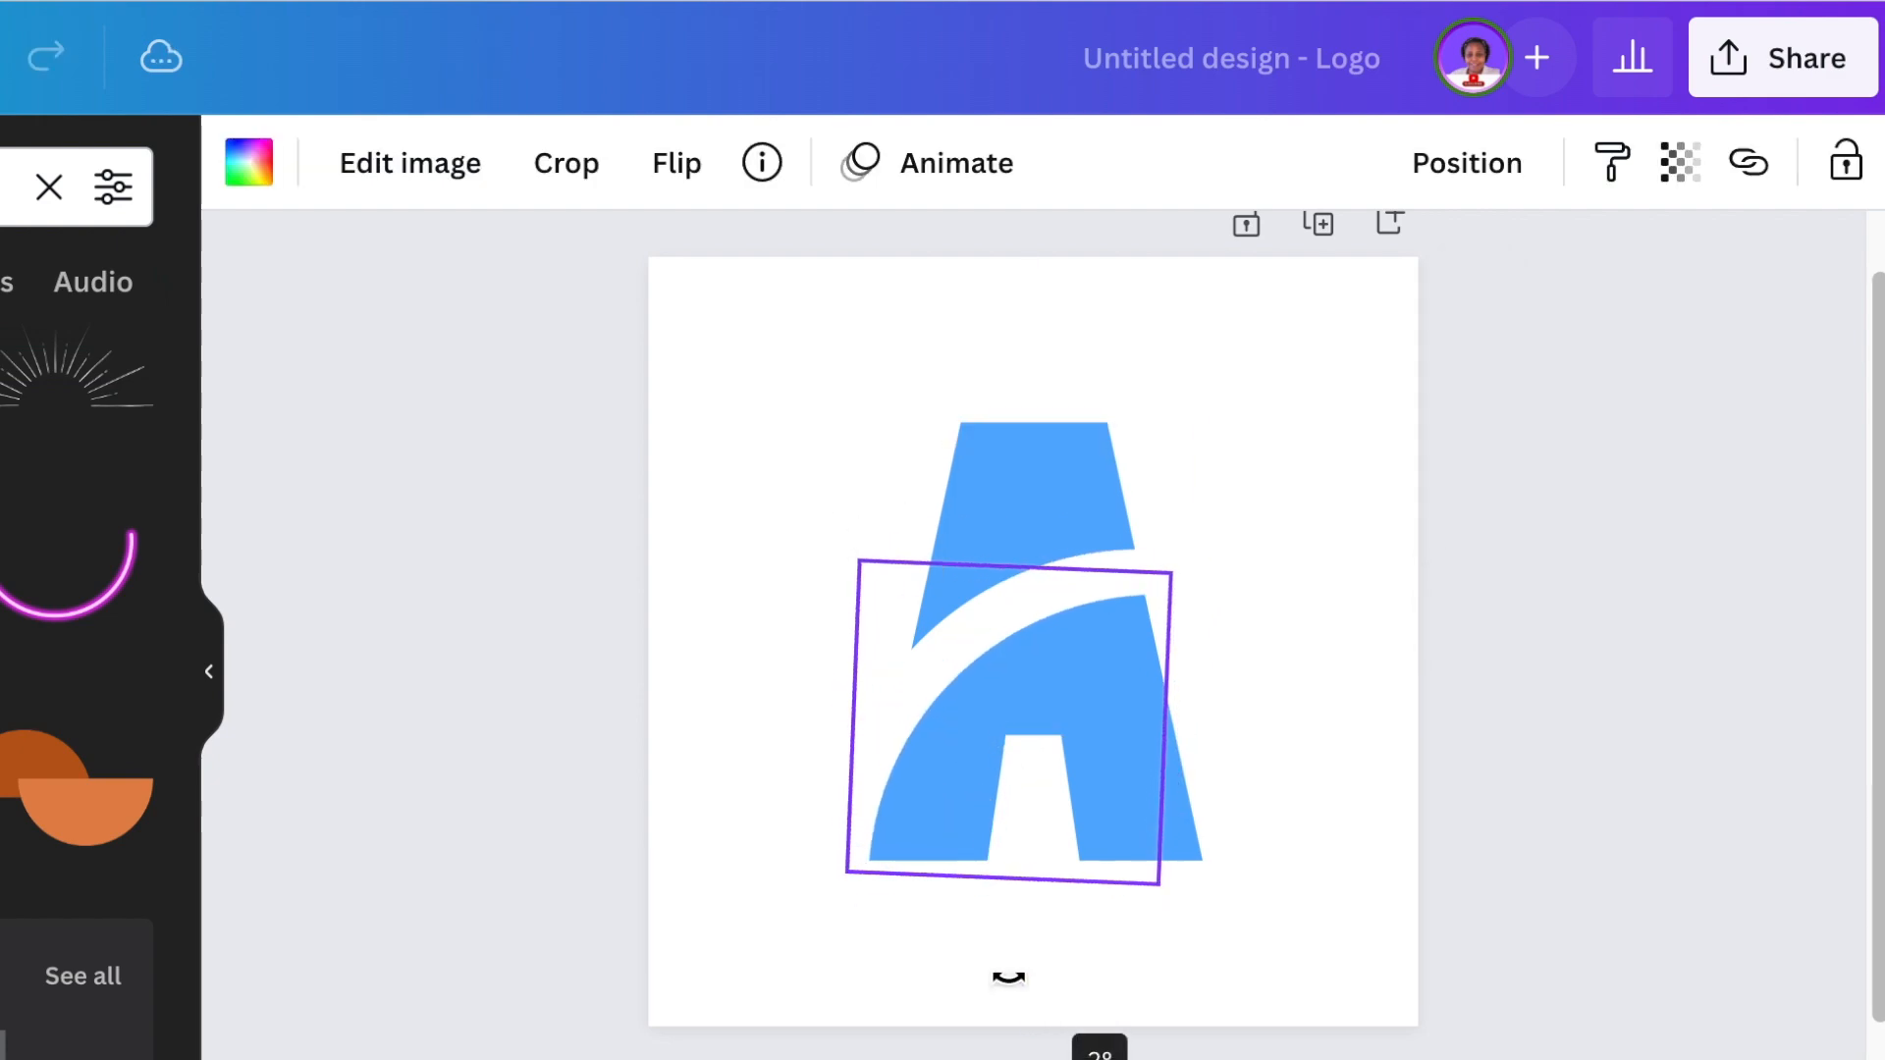
pyautogui.click(1431, 959)
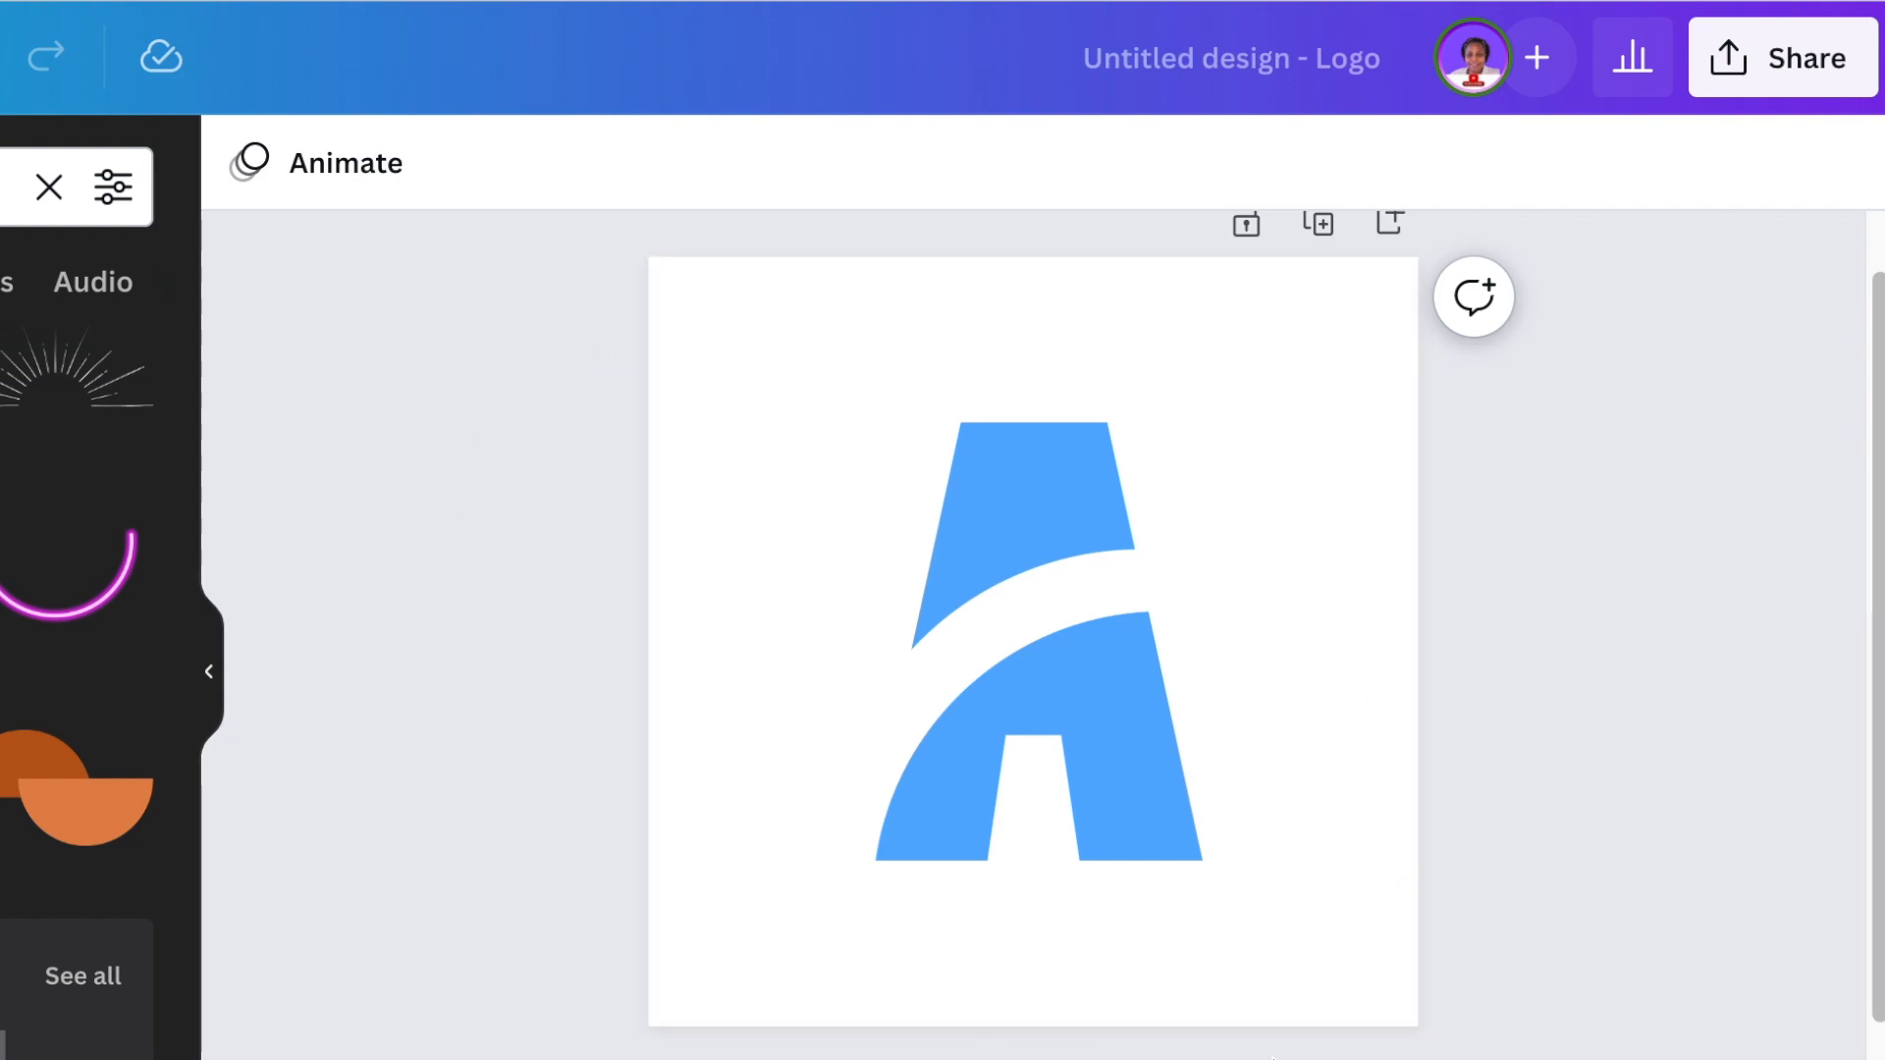
pyautogui.moveTo(1817, 22)
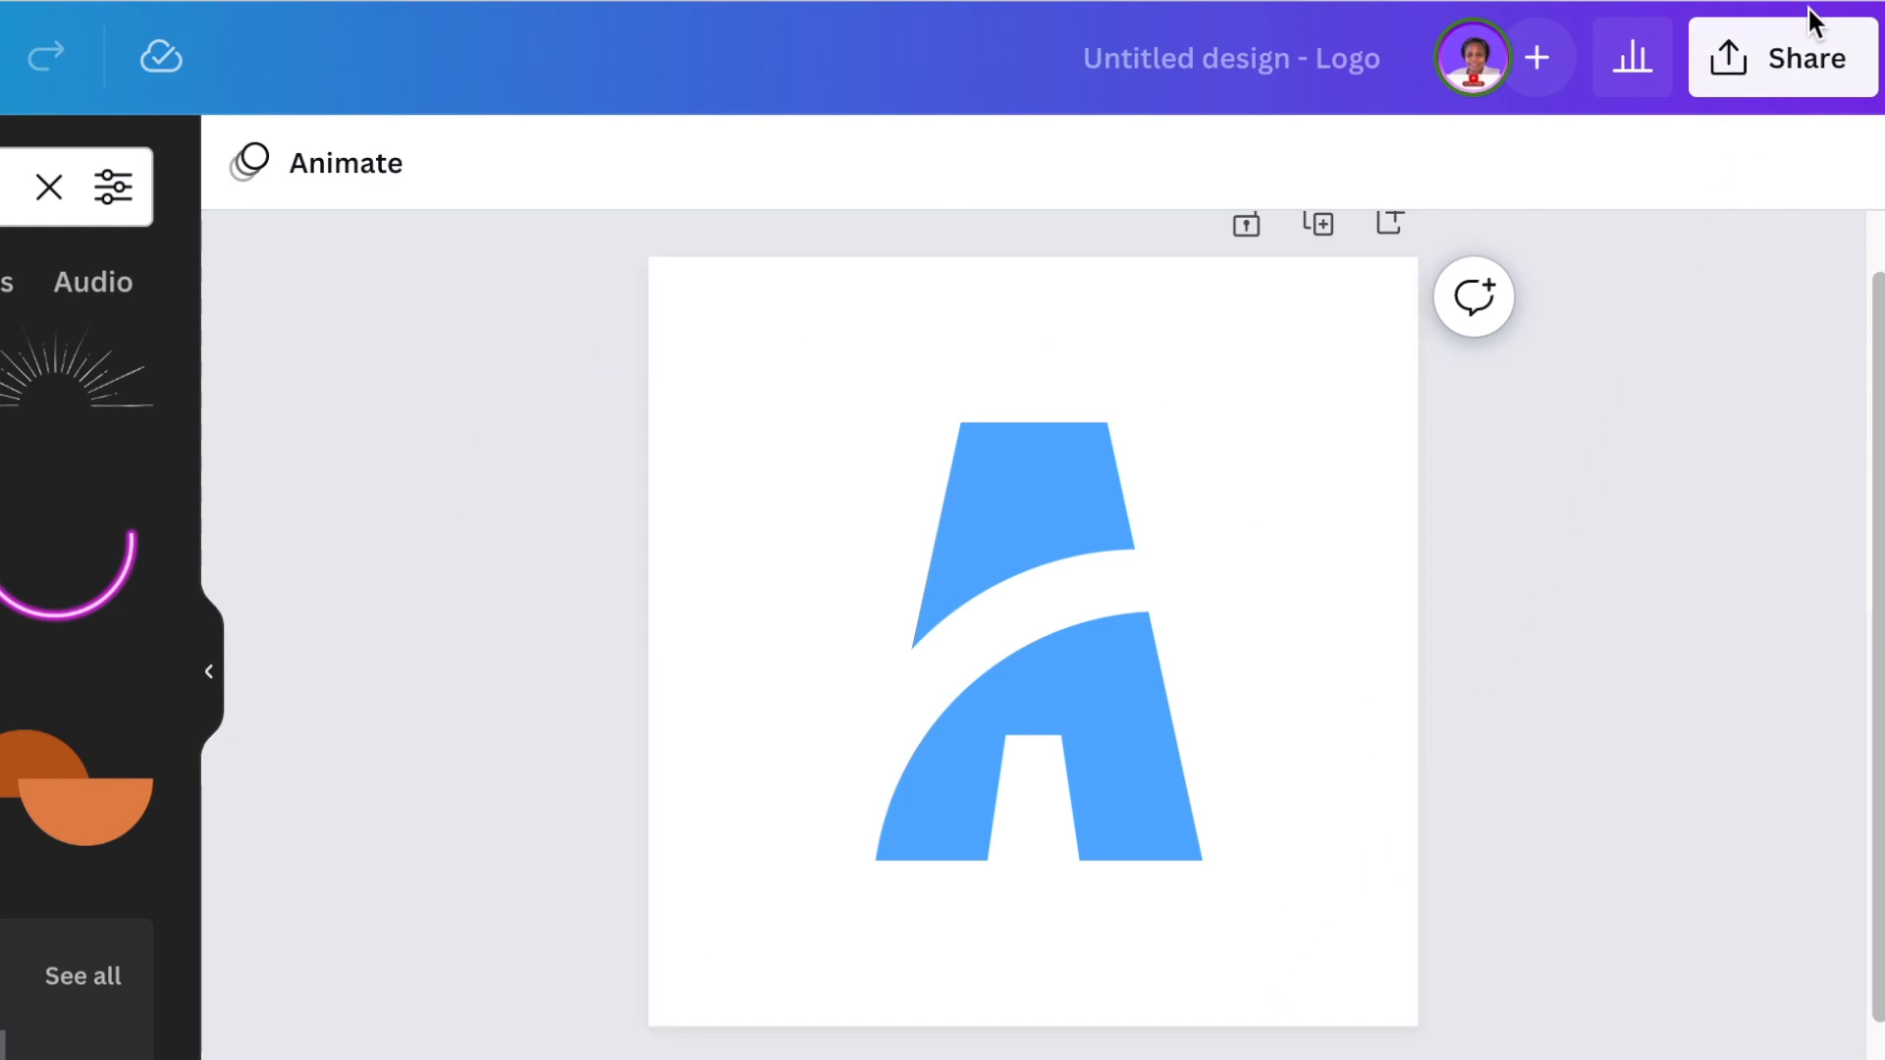
pyautogui.moveTo(1796, 72)
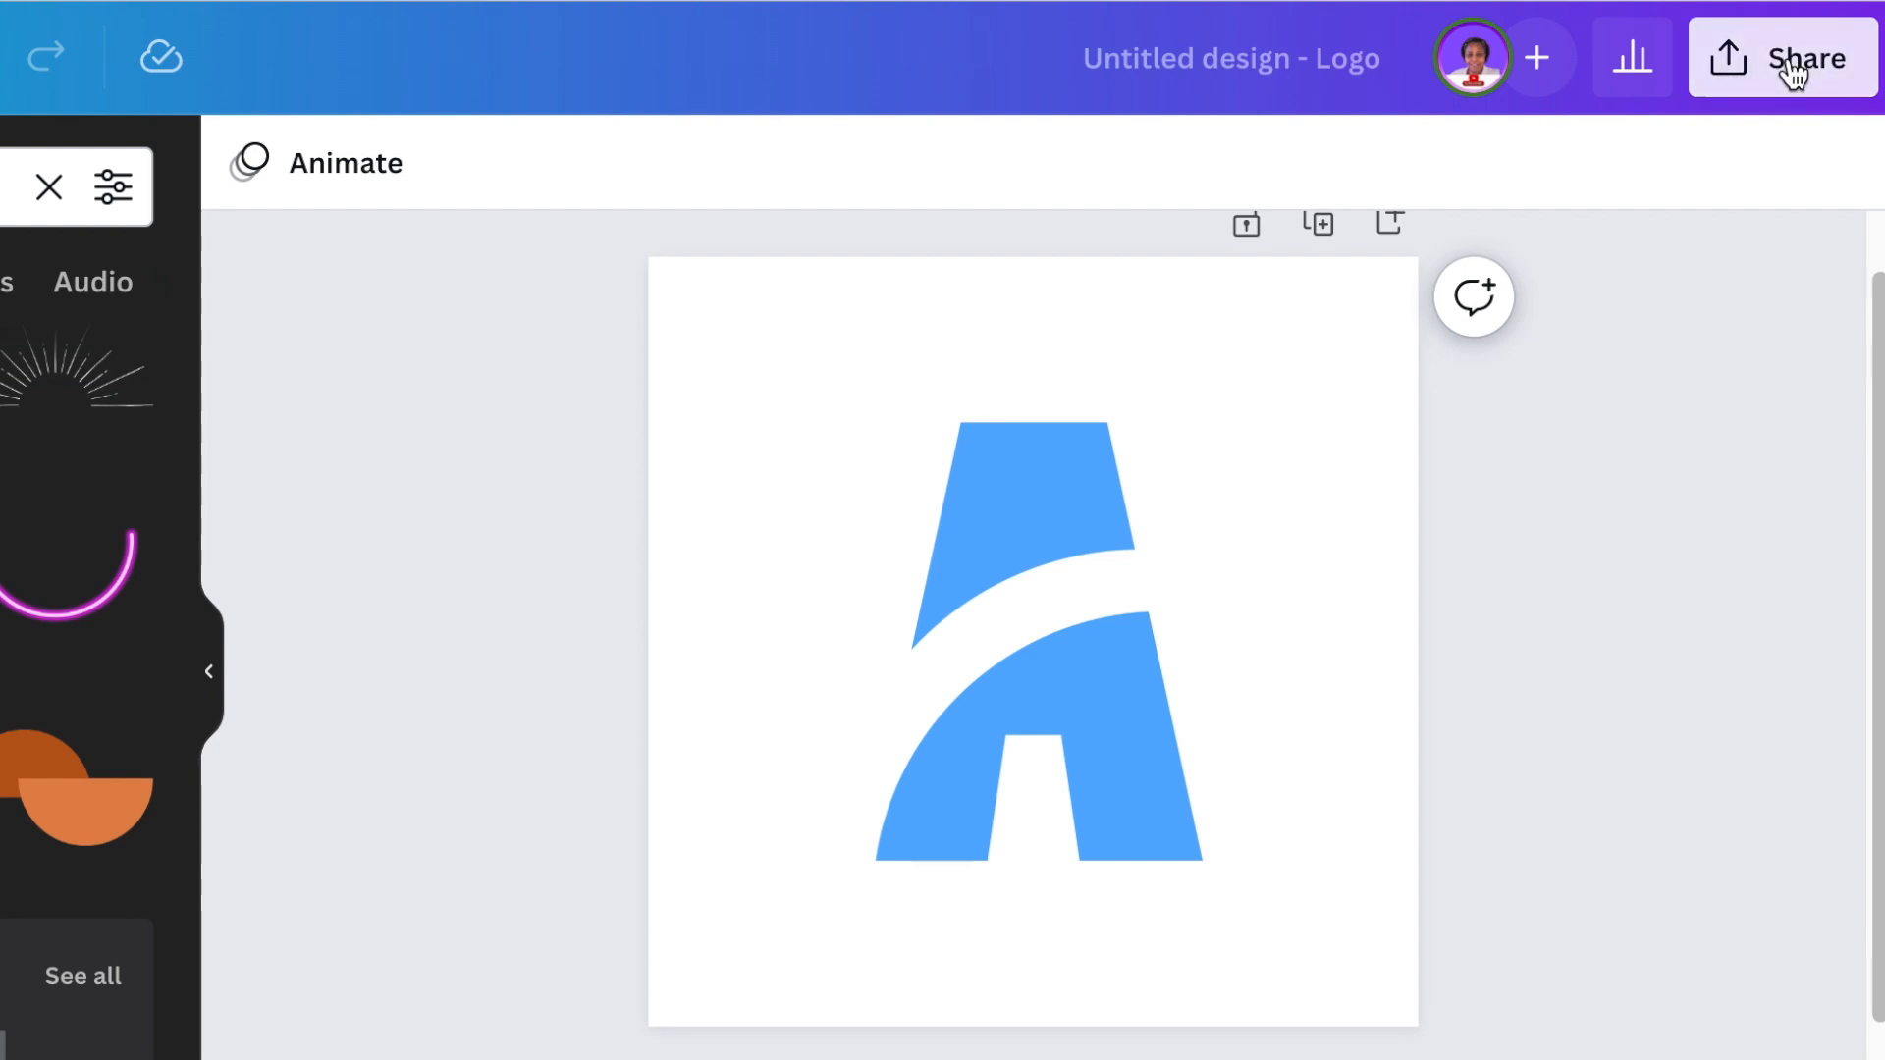
# Open the Download settings and tick Transparent background
pyautogui.click(1790, 57)
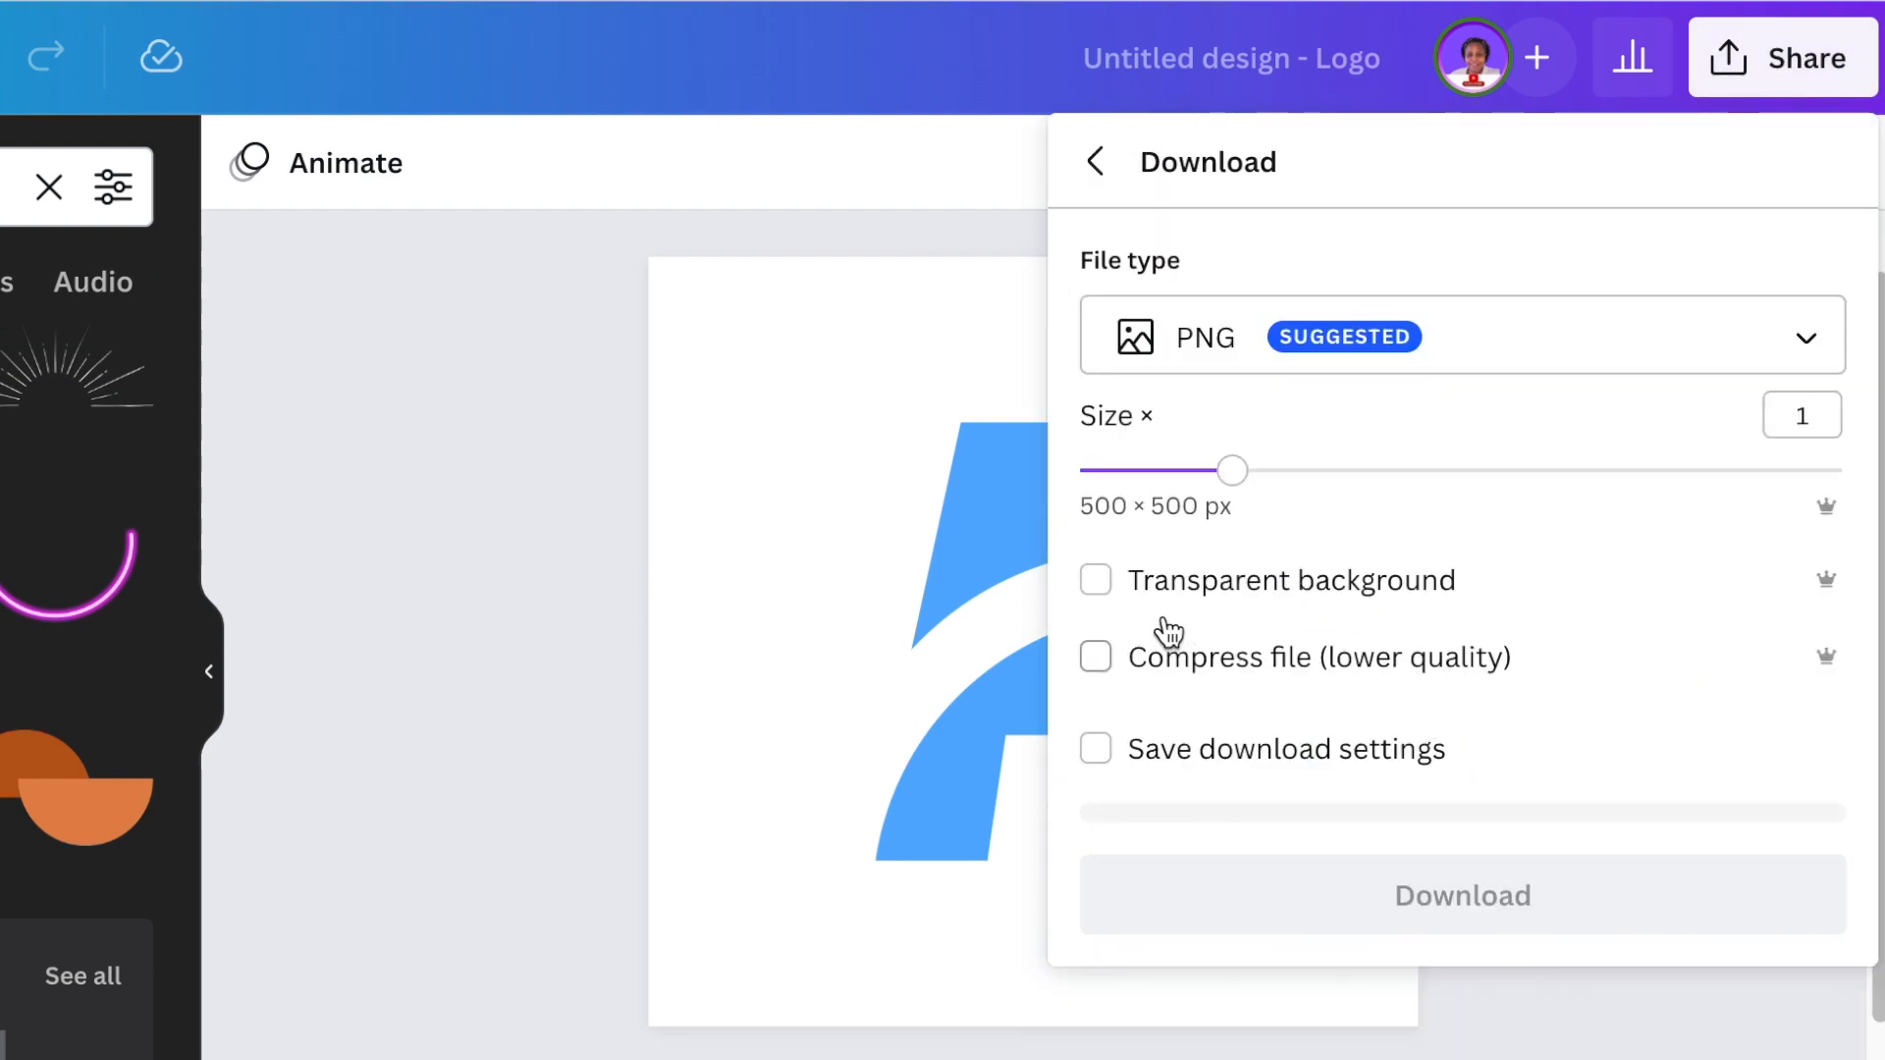
pyautogui.click(1096, 579)
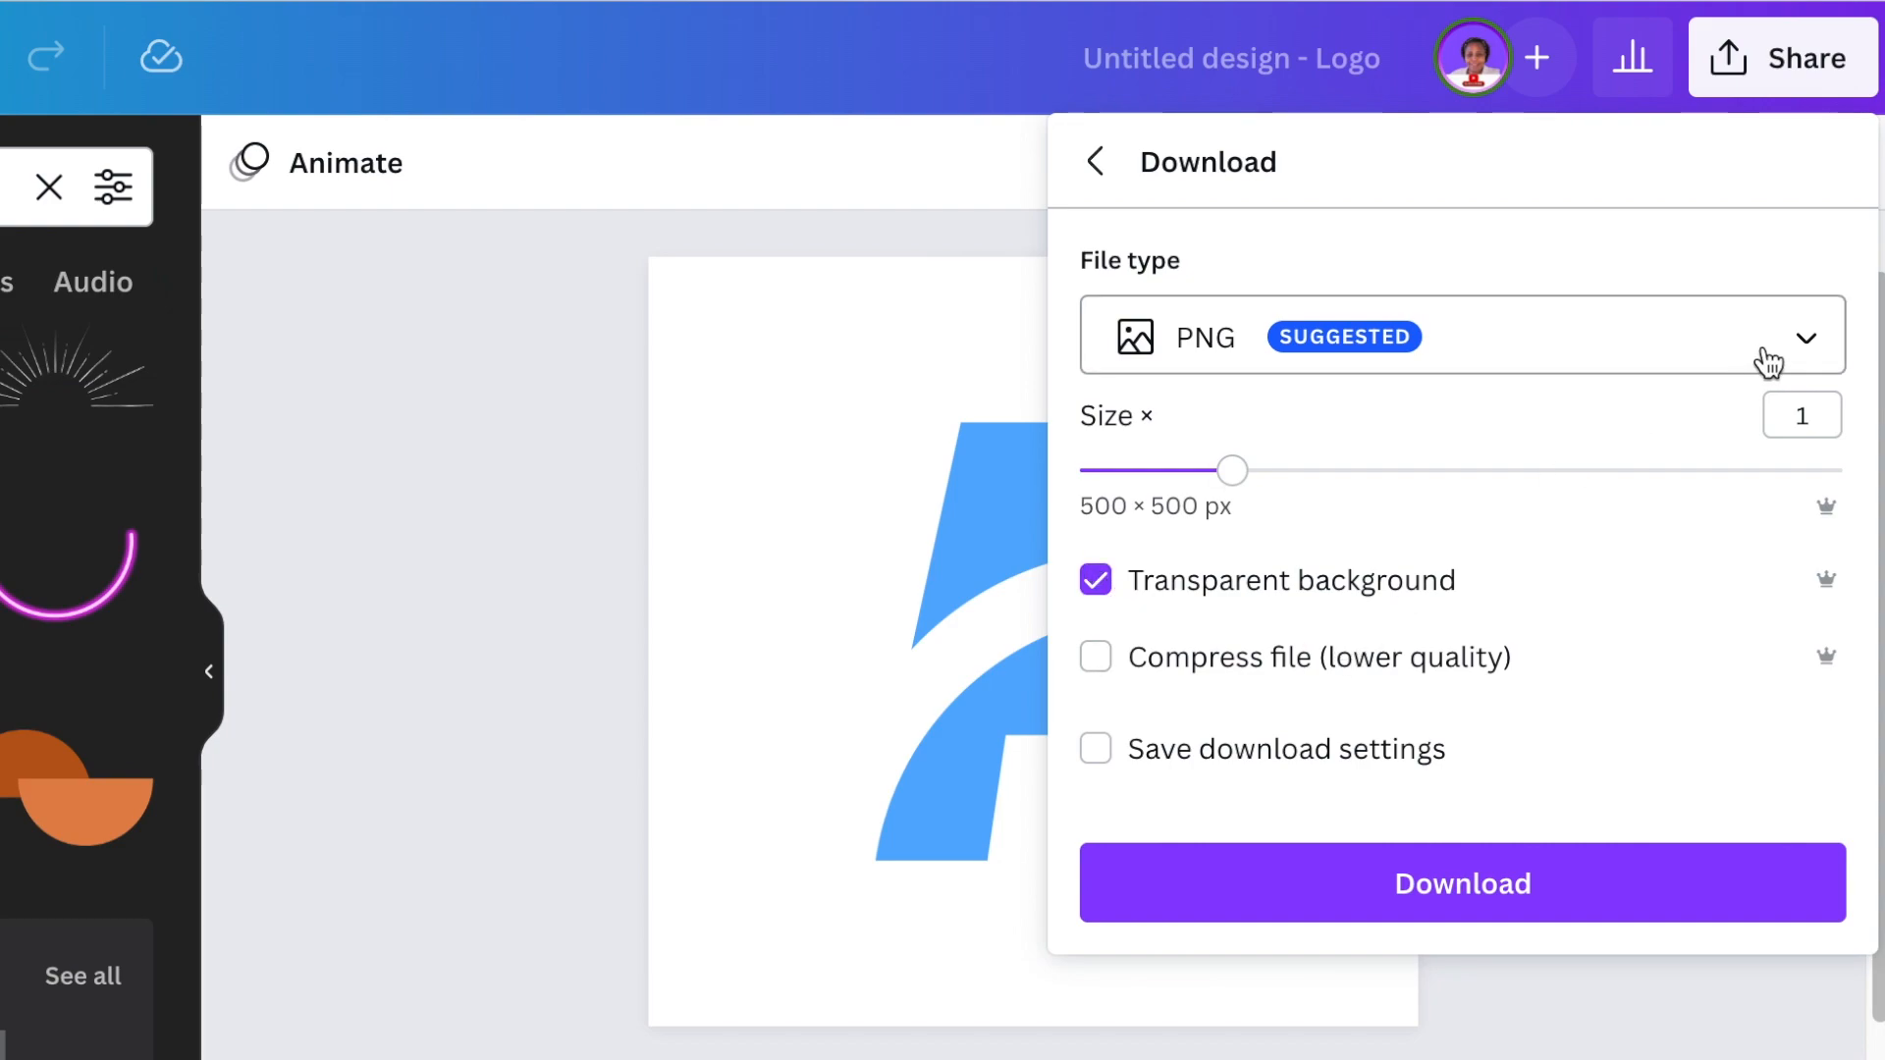
pyautogui.moveTo(1720, 379)
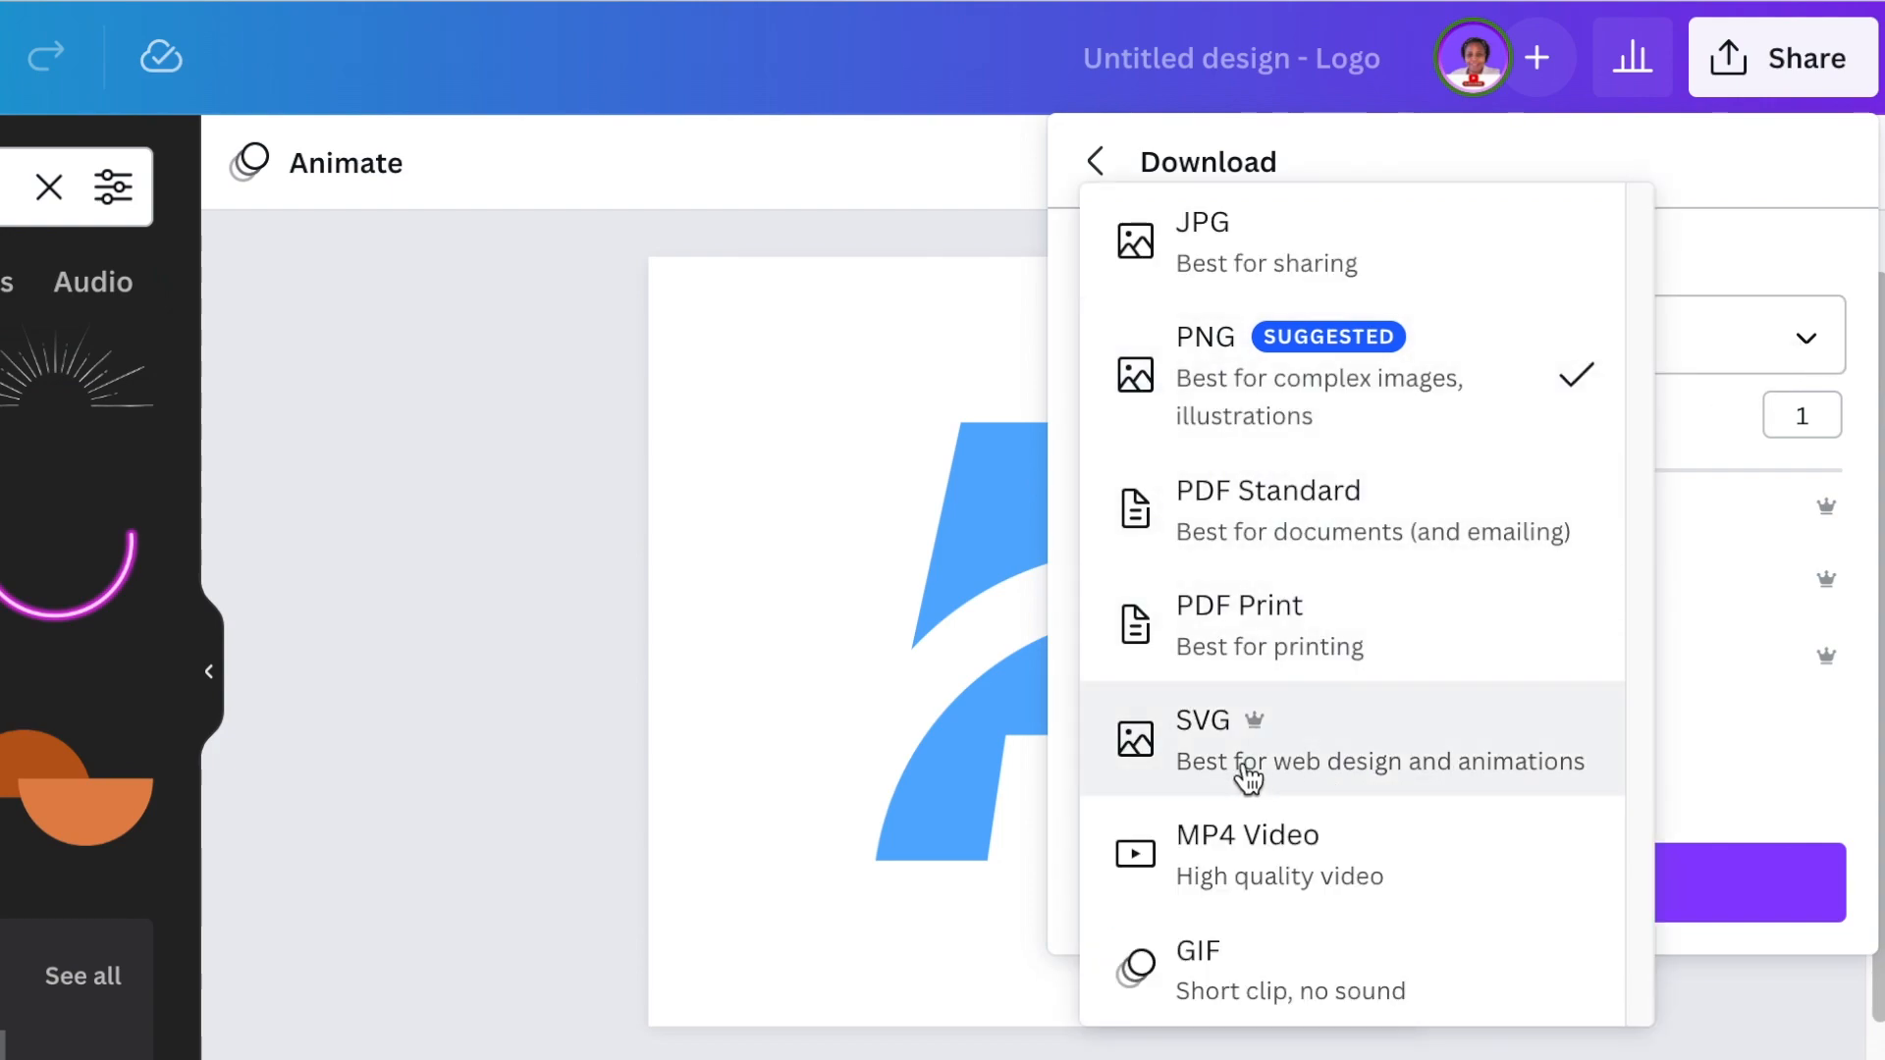
pyautogui.moveTo(1305, 751)
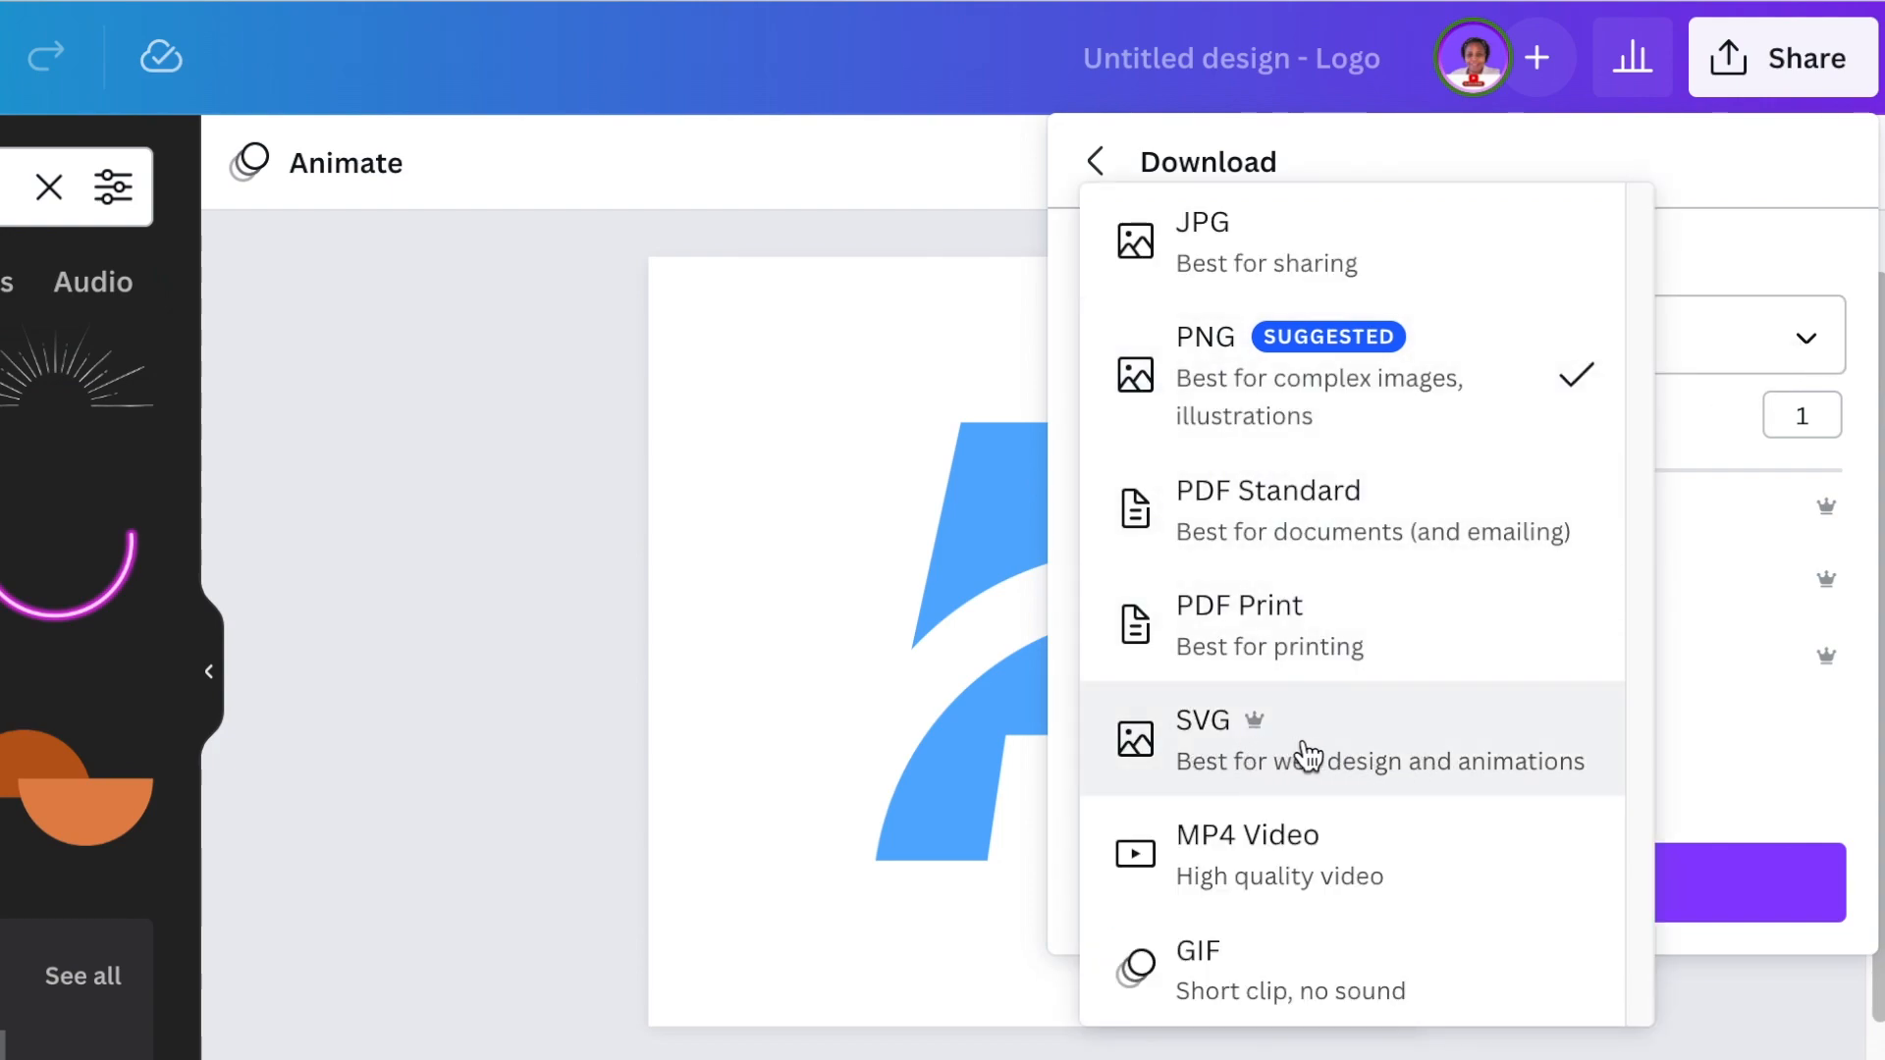
pyautogui.moveTo(1388, 760)
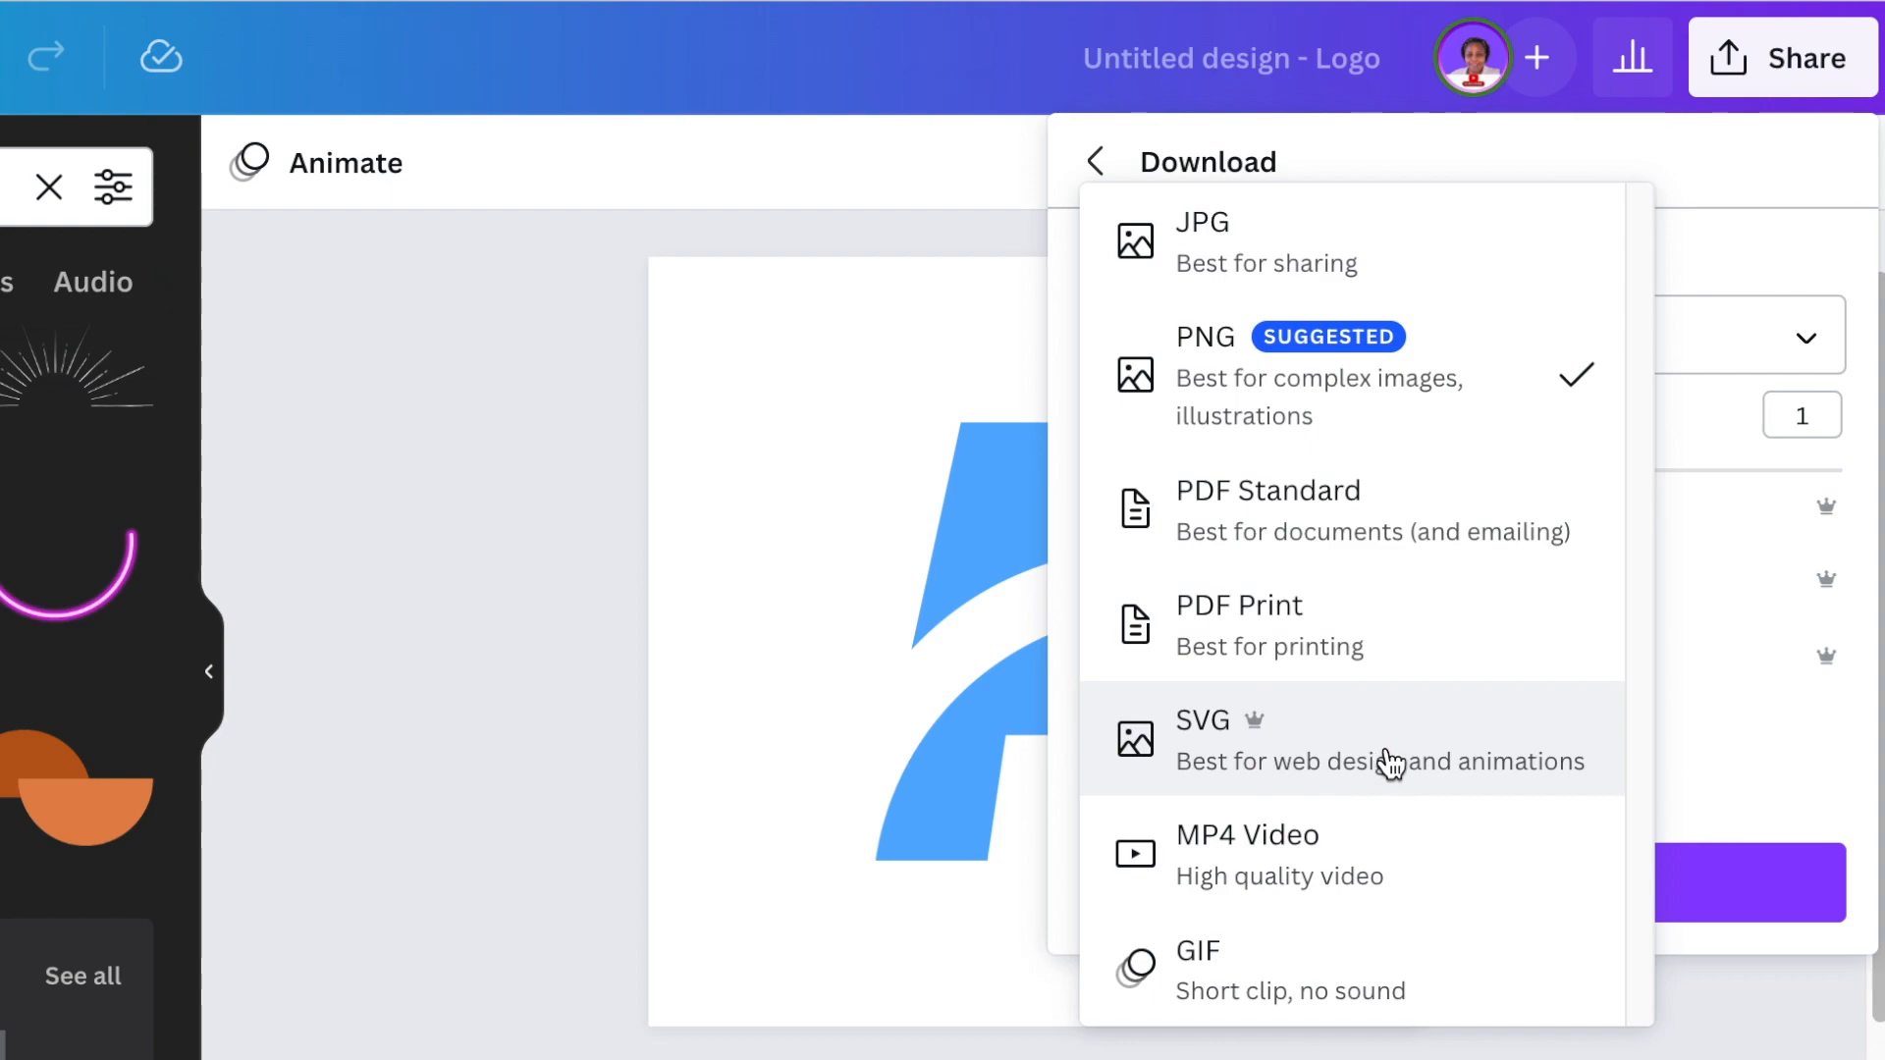
pyautogui.moveTo(1195, 441)
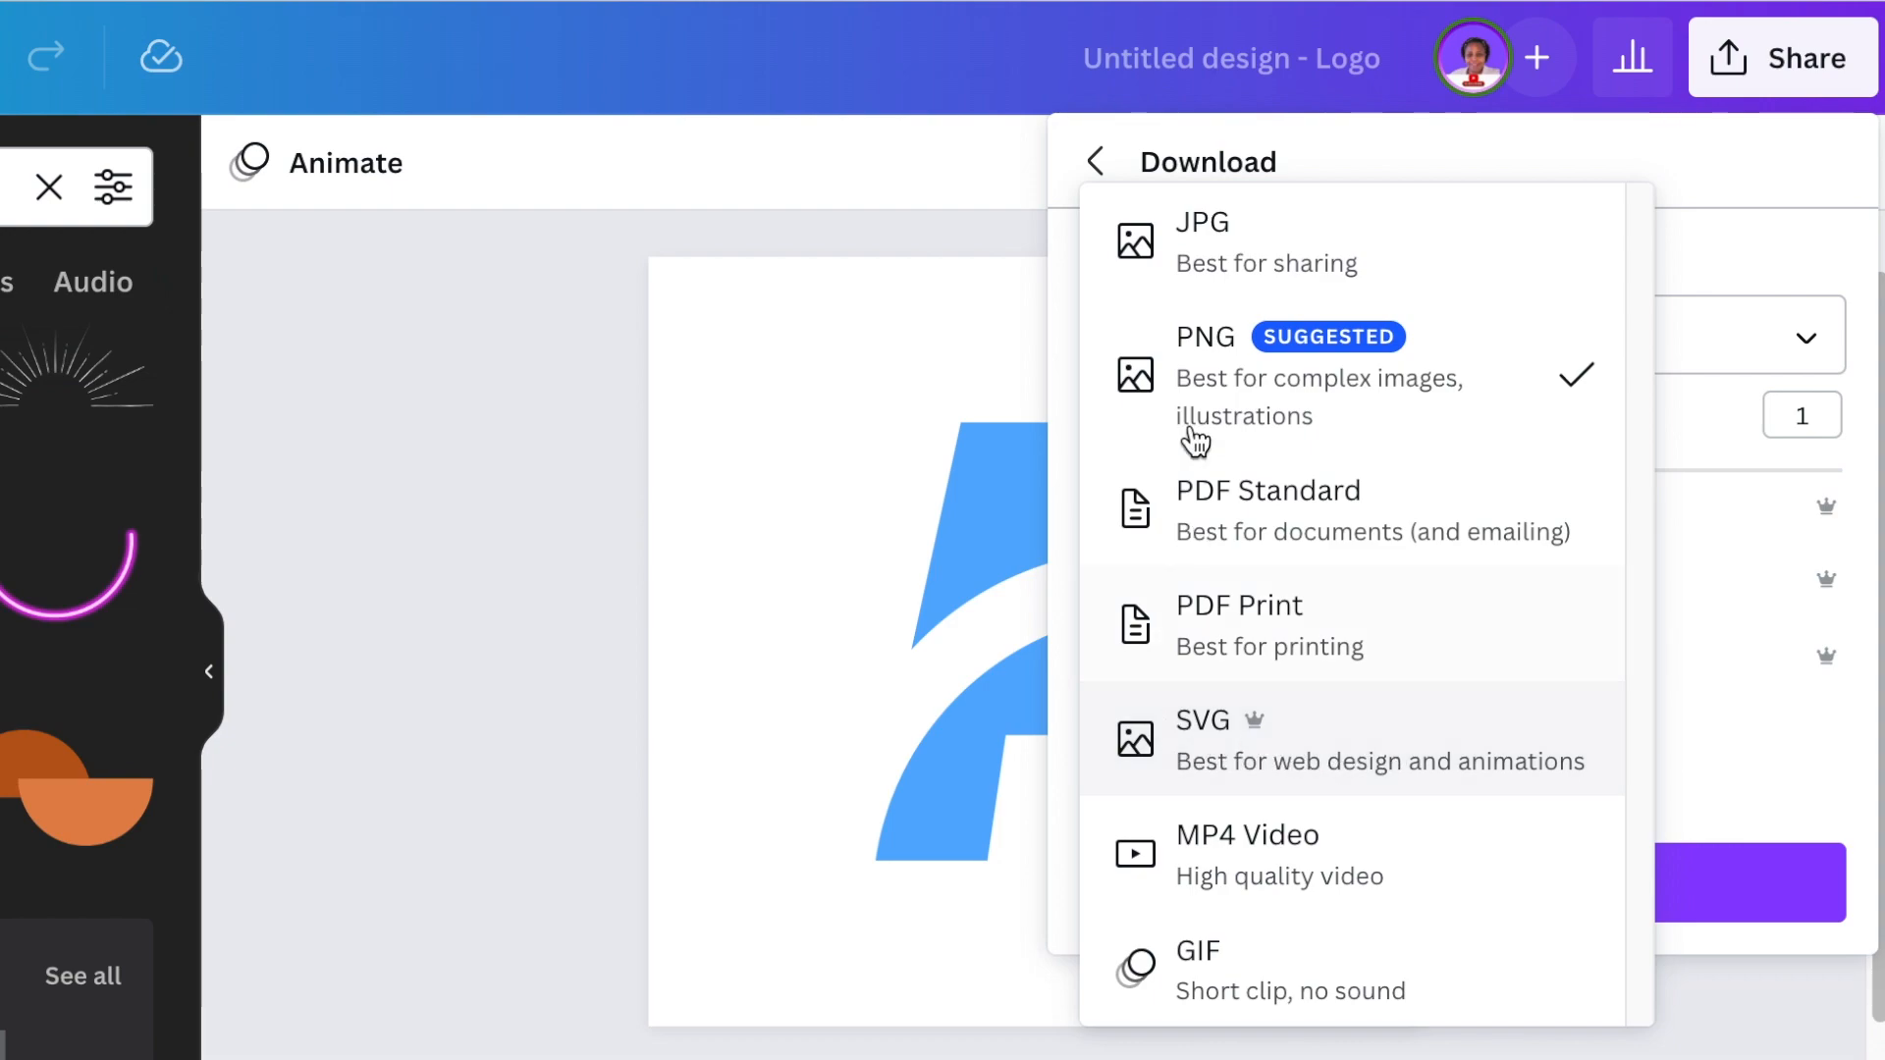
pyautogui.moveTo(1259, 385)
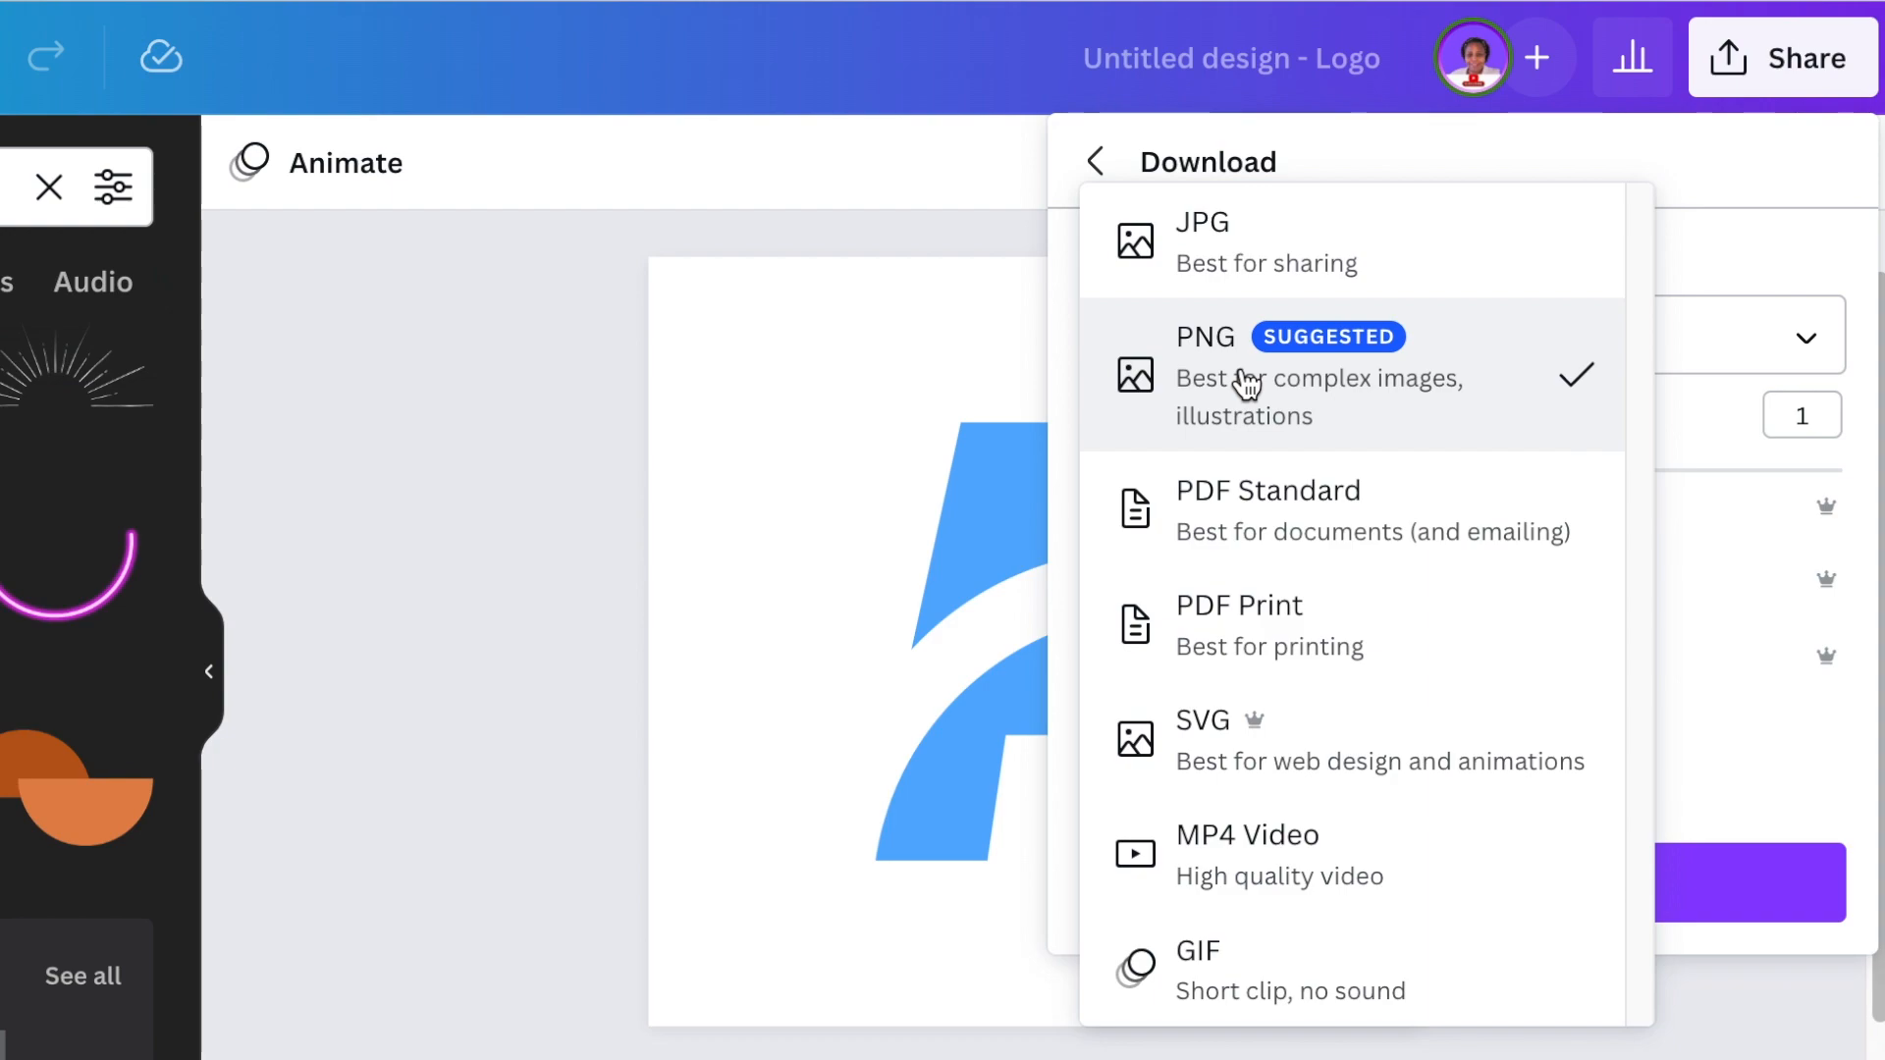
pyautogui.moveTo(1236, 776)
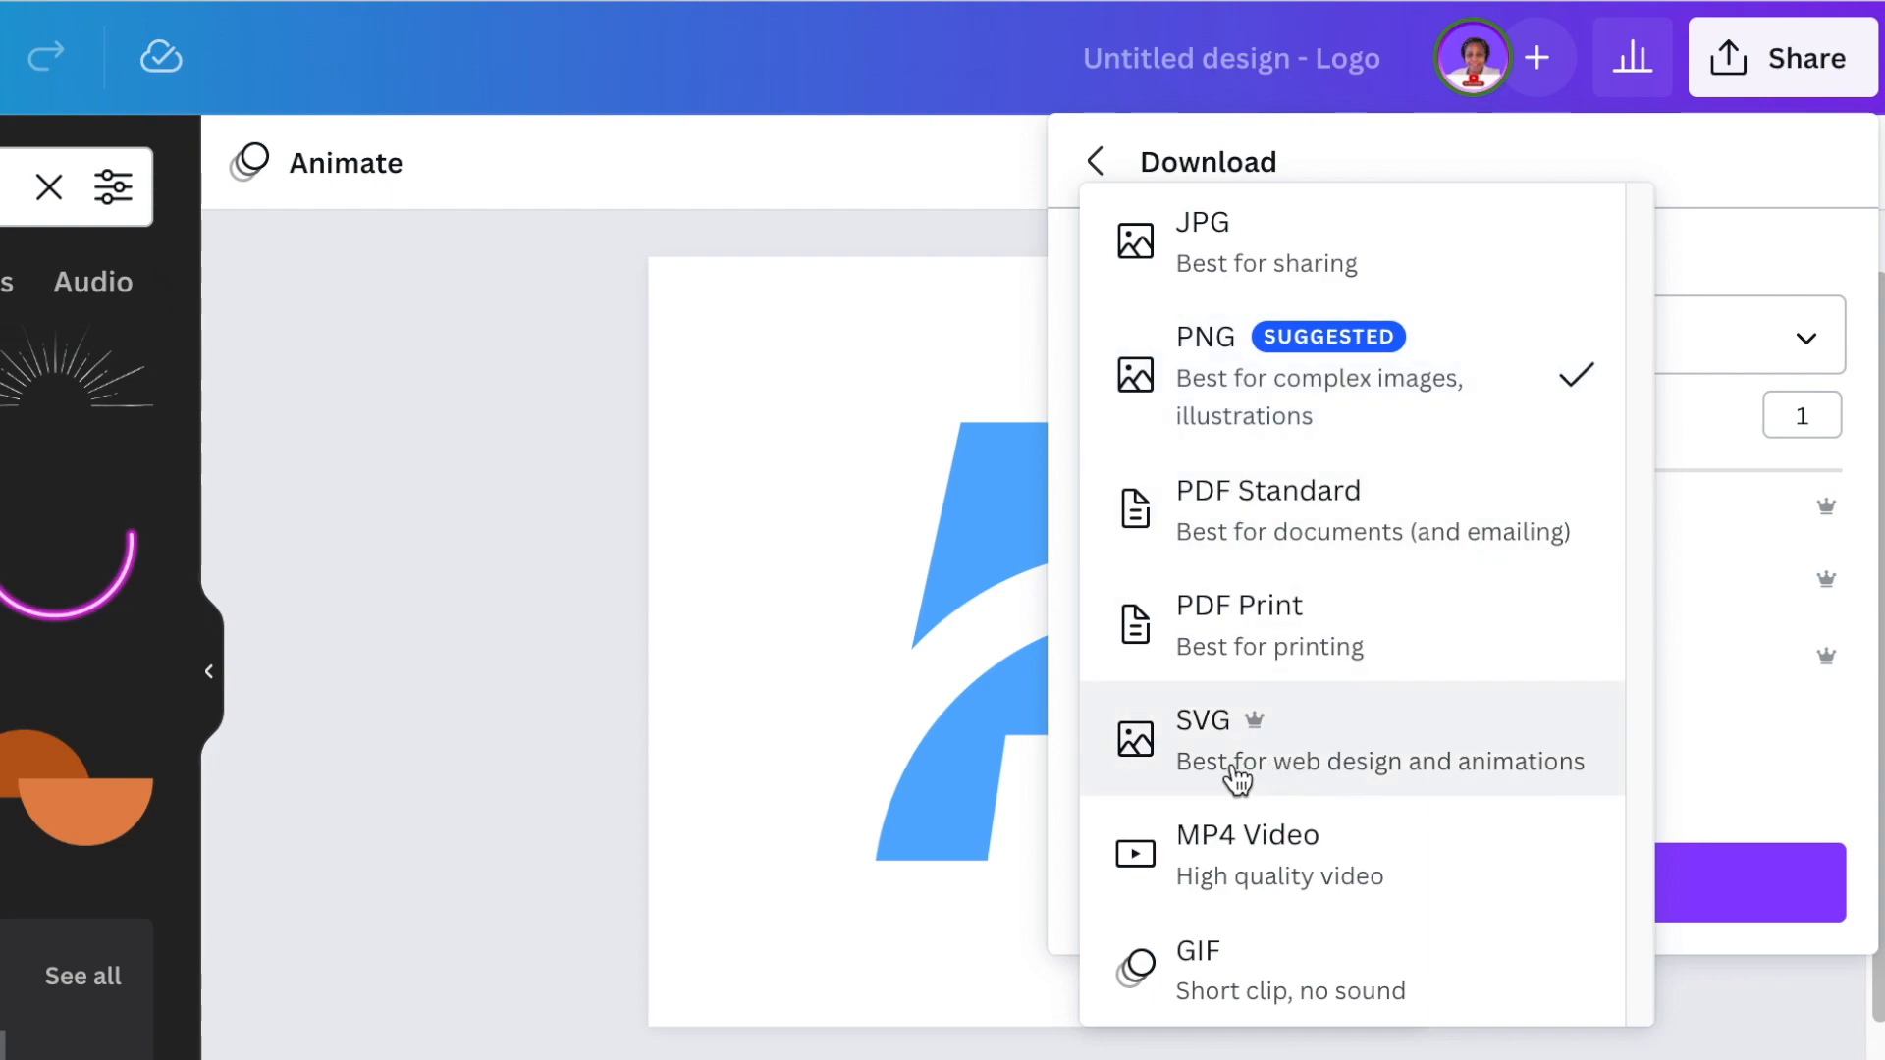
pyautogui.moveTo(1260, 755)
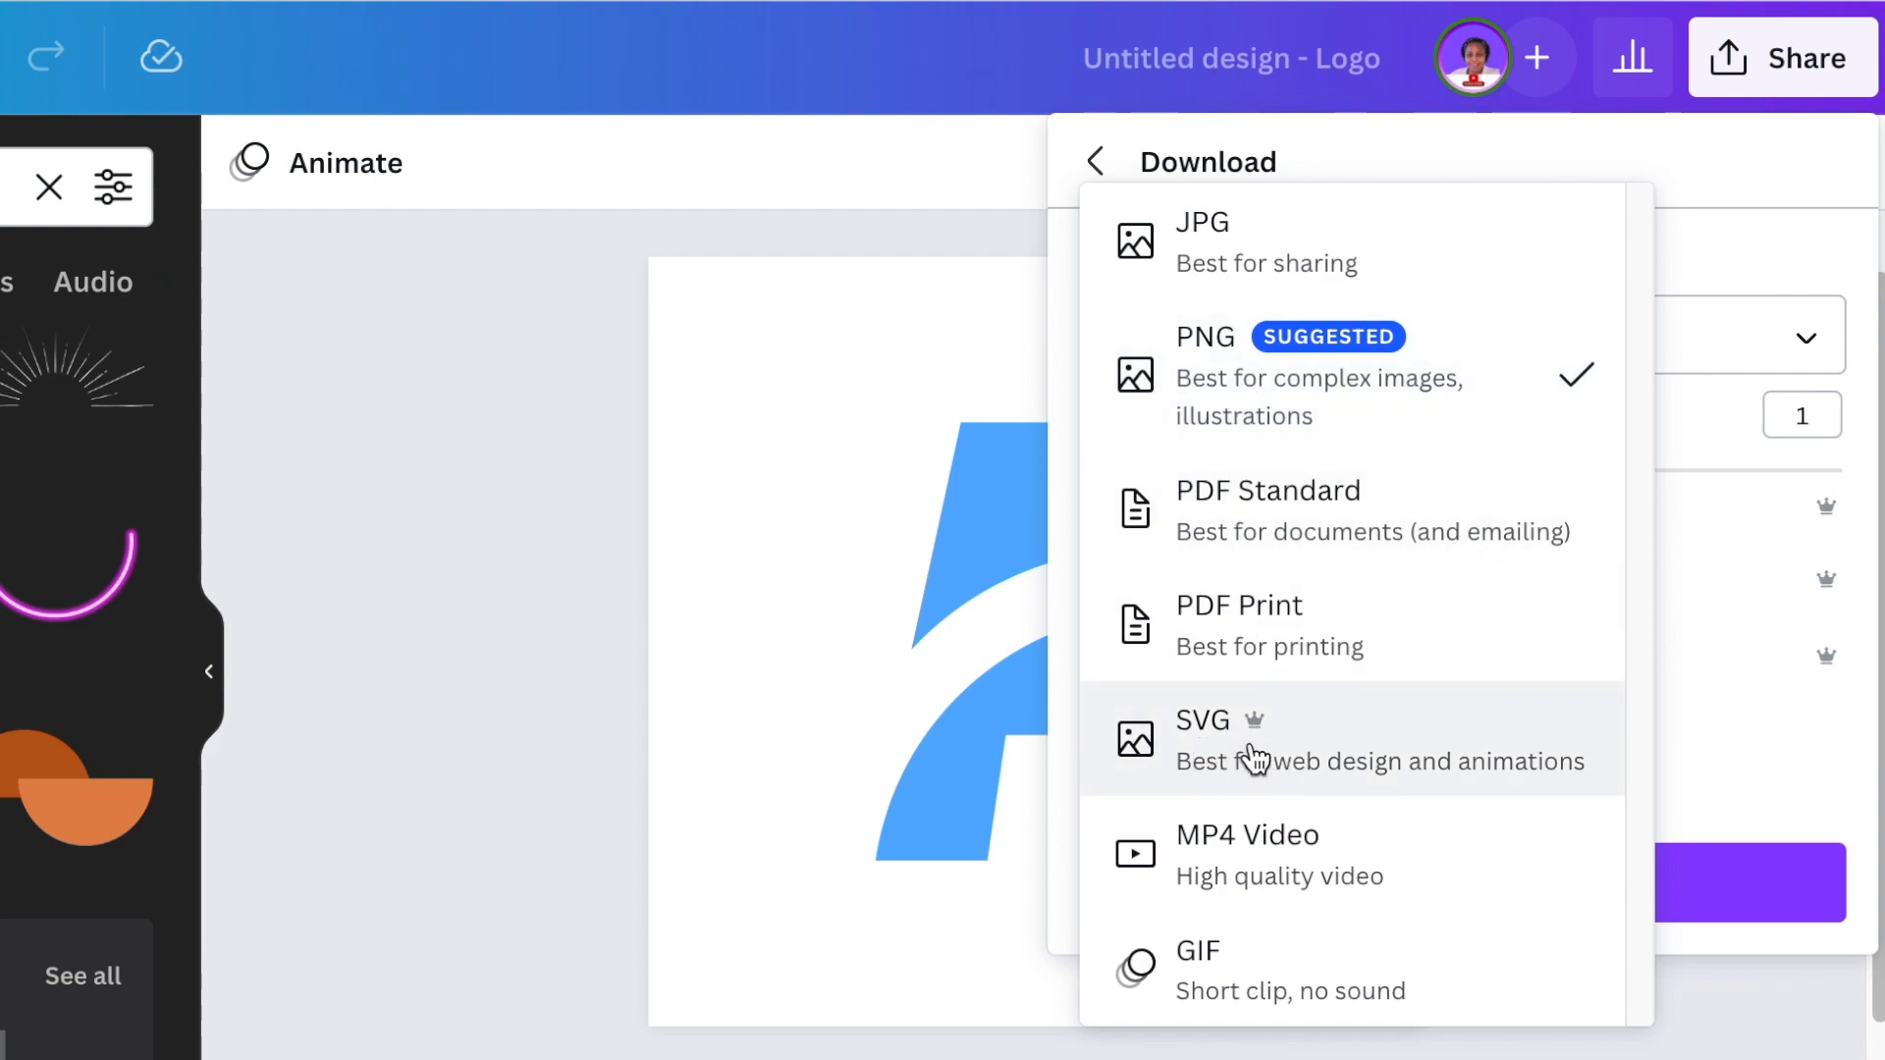
pyautogui.moveTo(1388, 761)
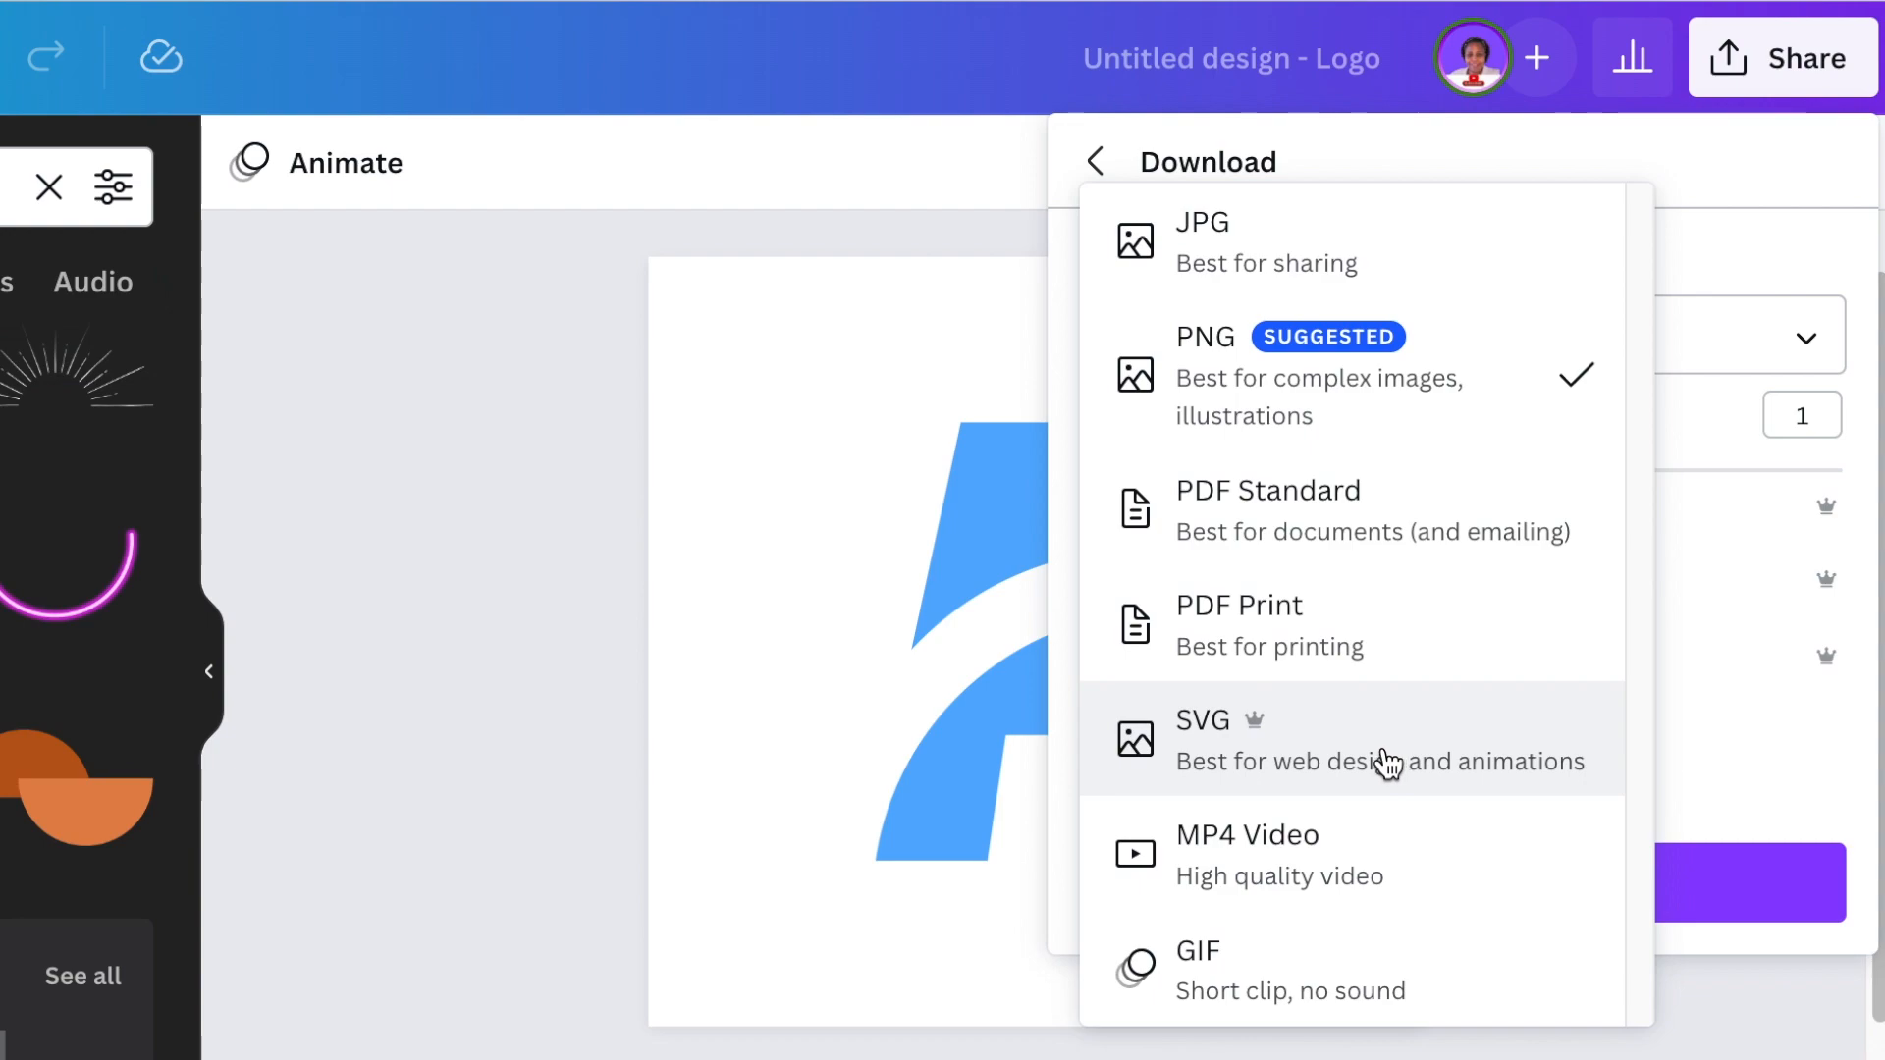
pyautogui.moveTo(1525, 788)
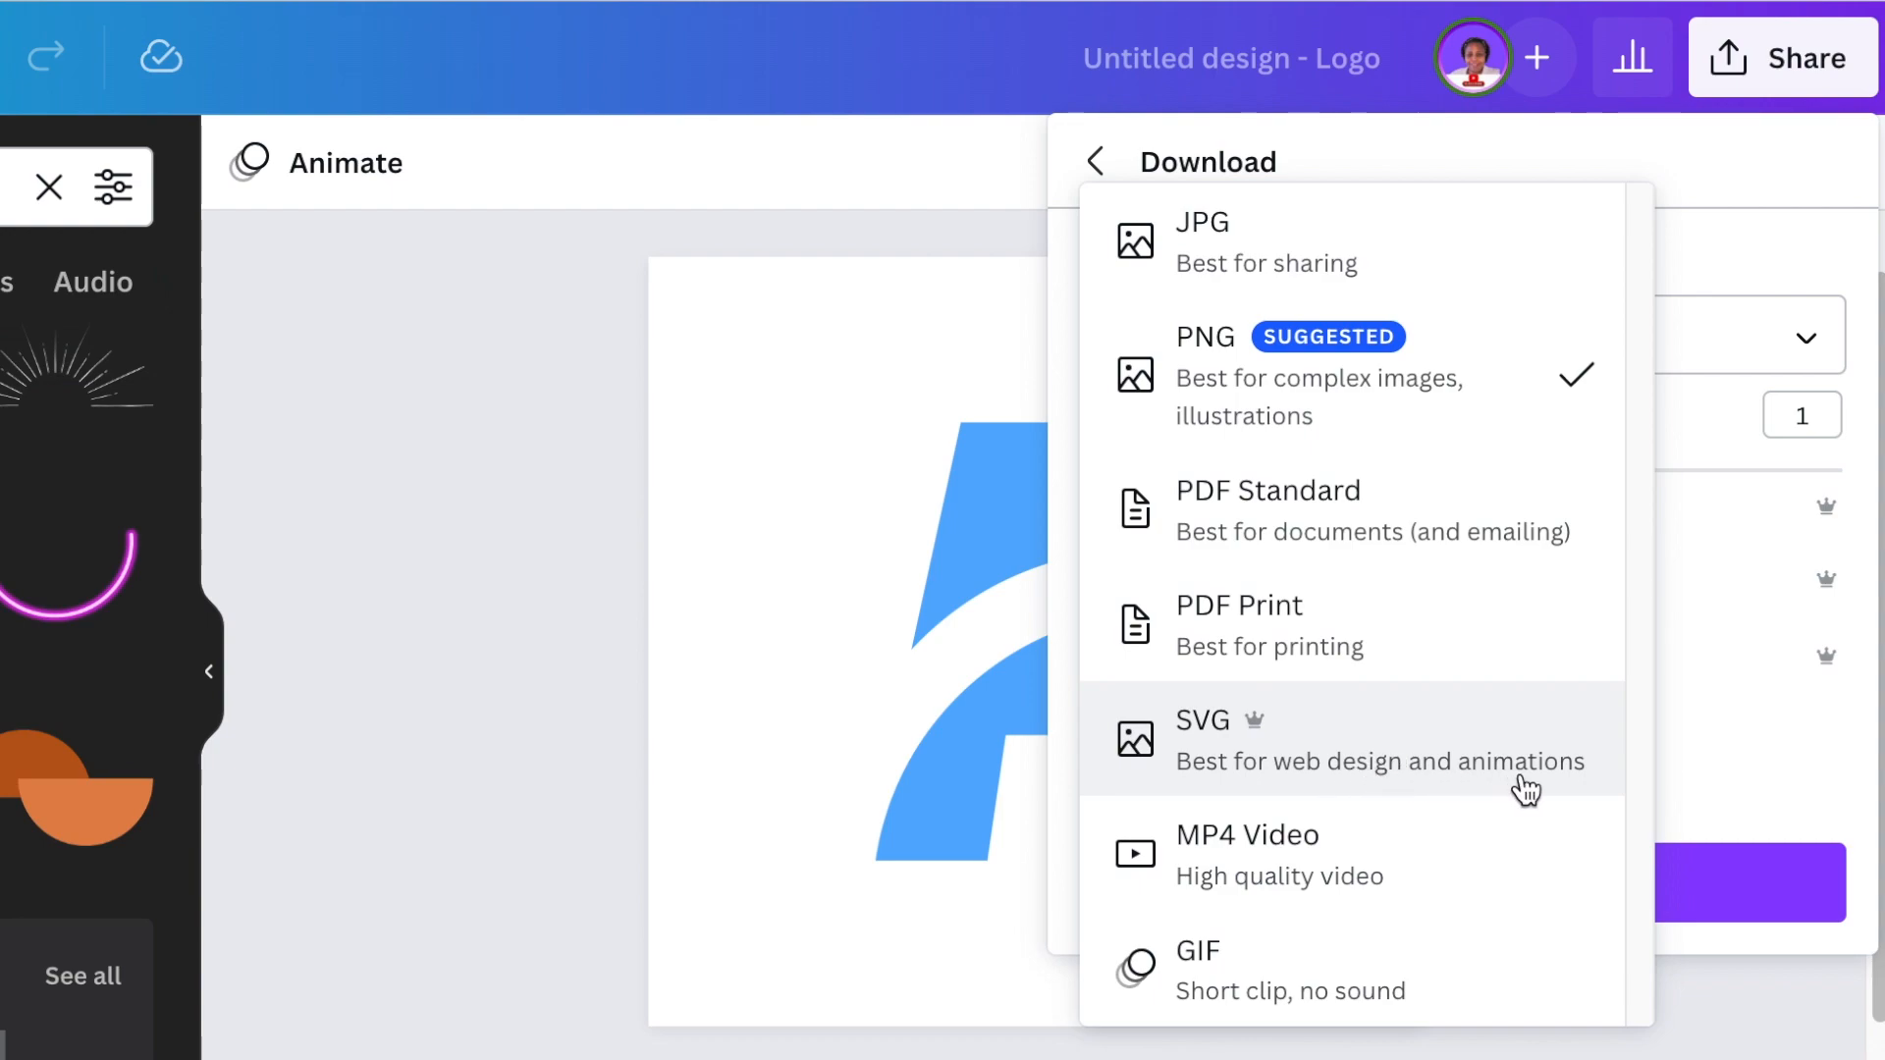
pyautogui.moveTo(1512, 789)
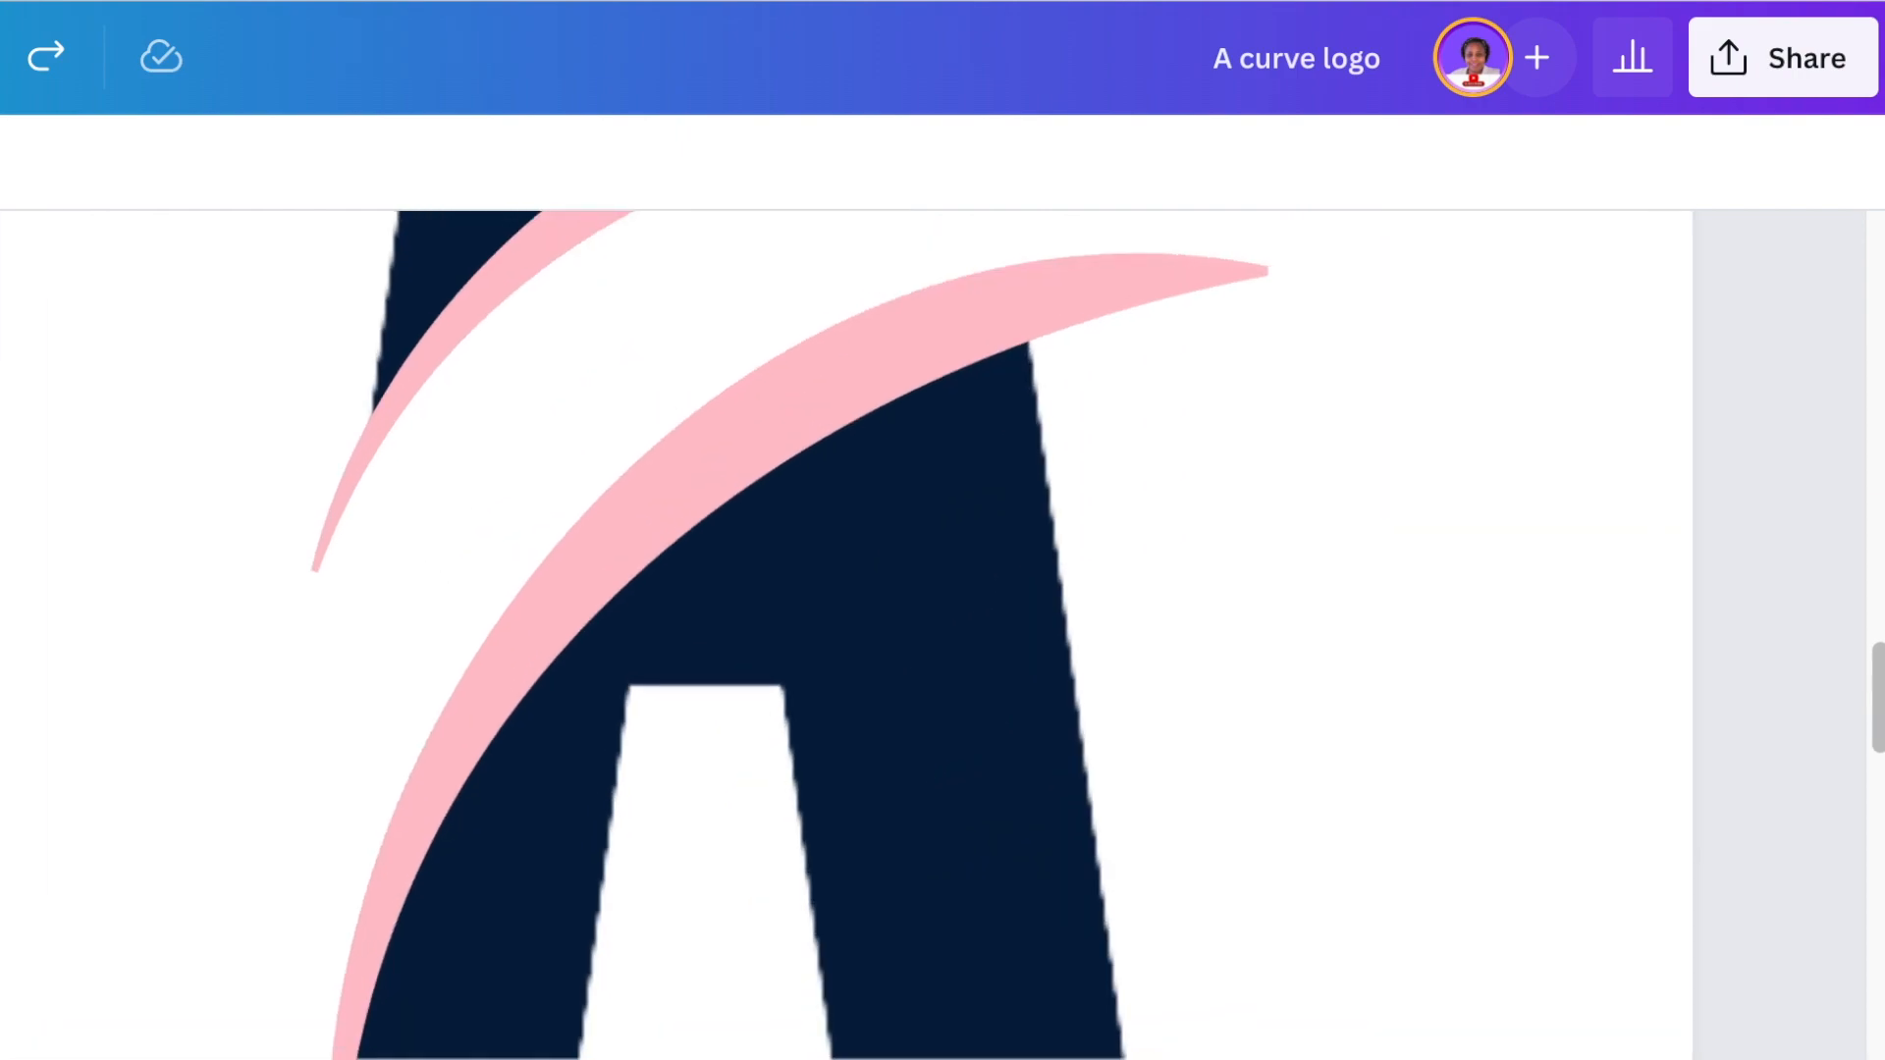
# Select the image in the 'A curve logo' reference design and scroll through it
pyautogui.click(1069, 575)
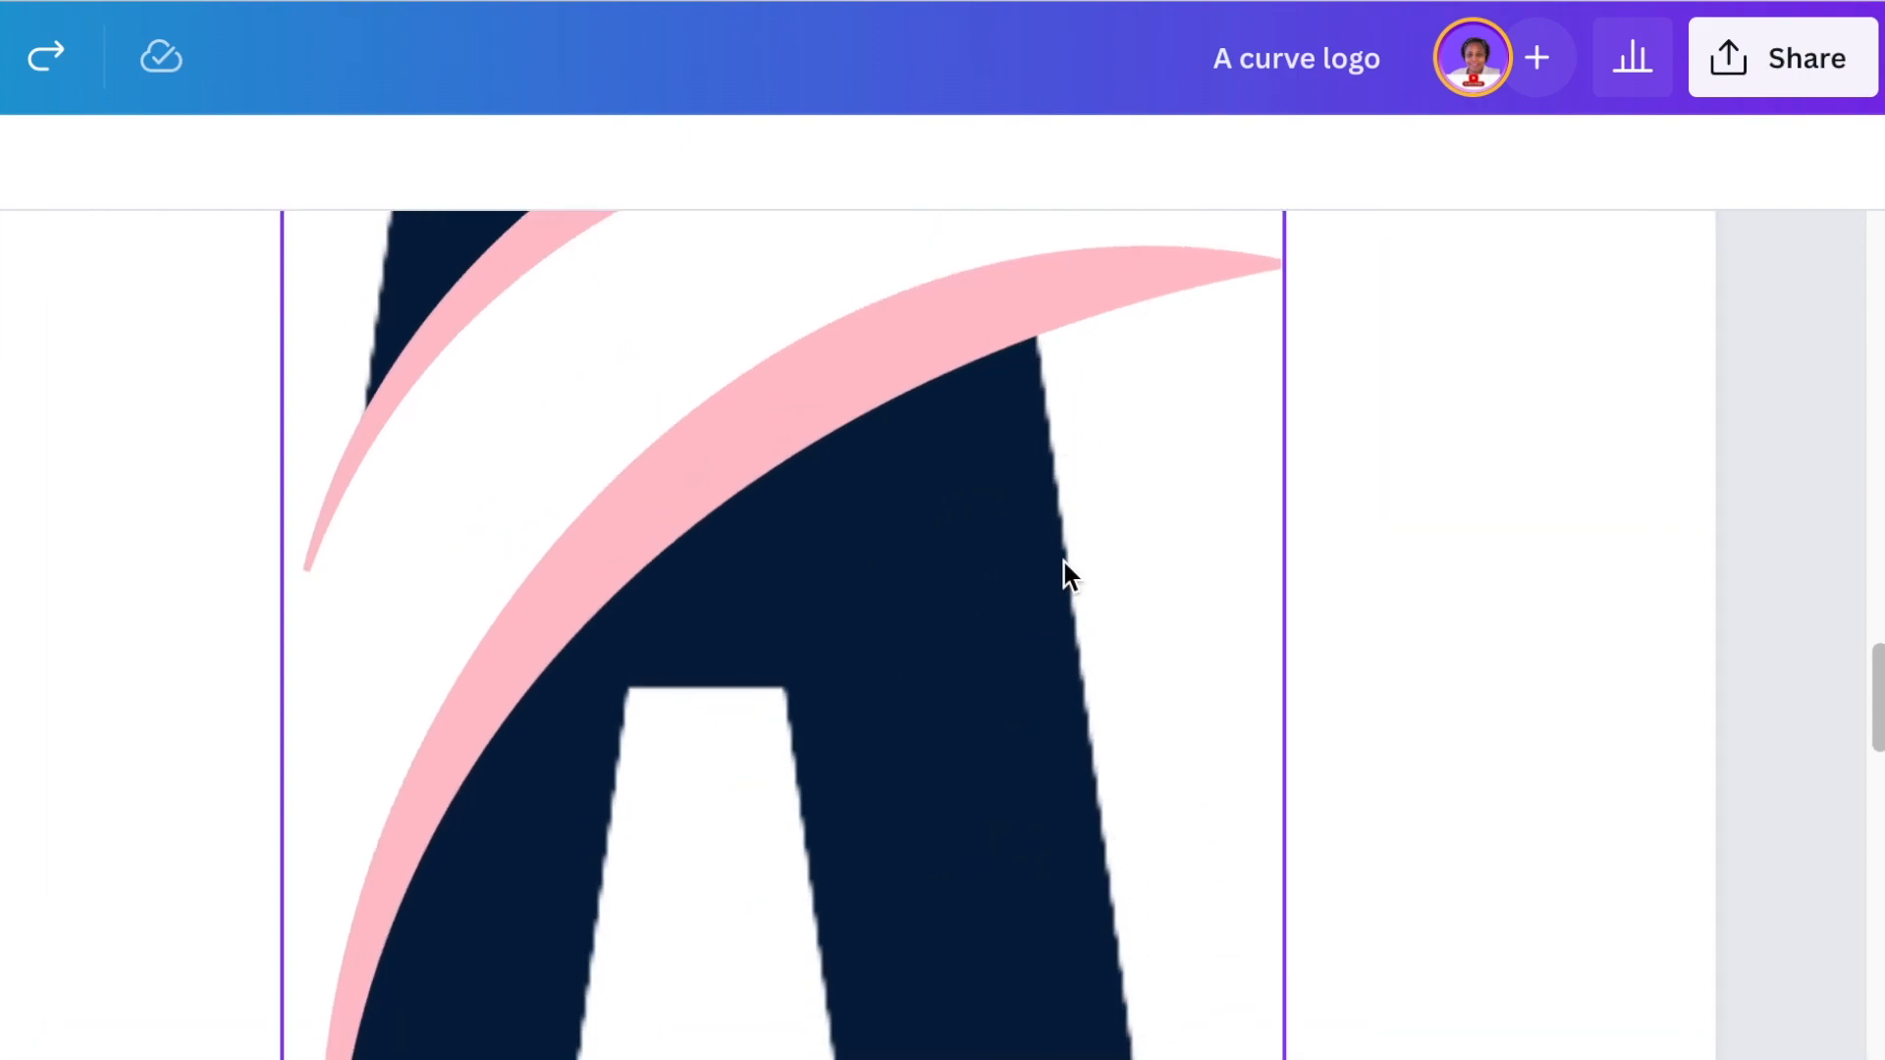
pyautogui.scroll(-3)
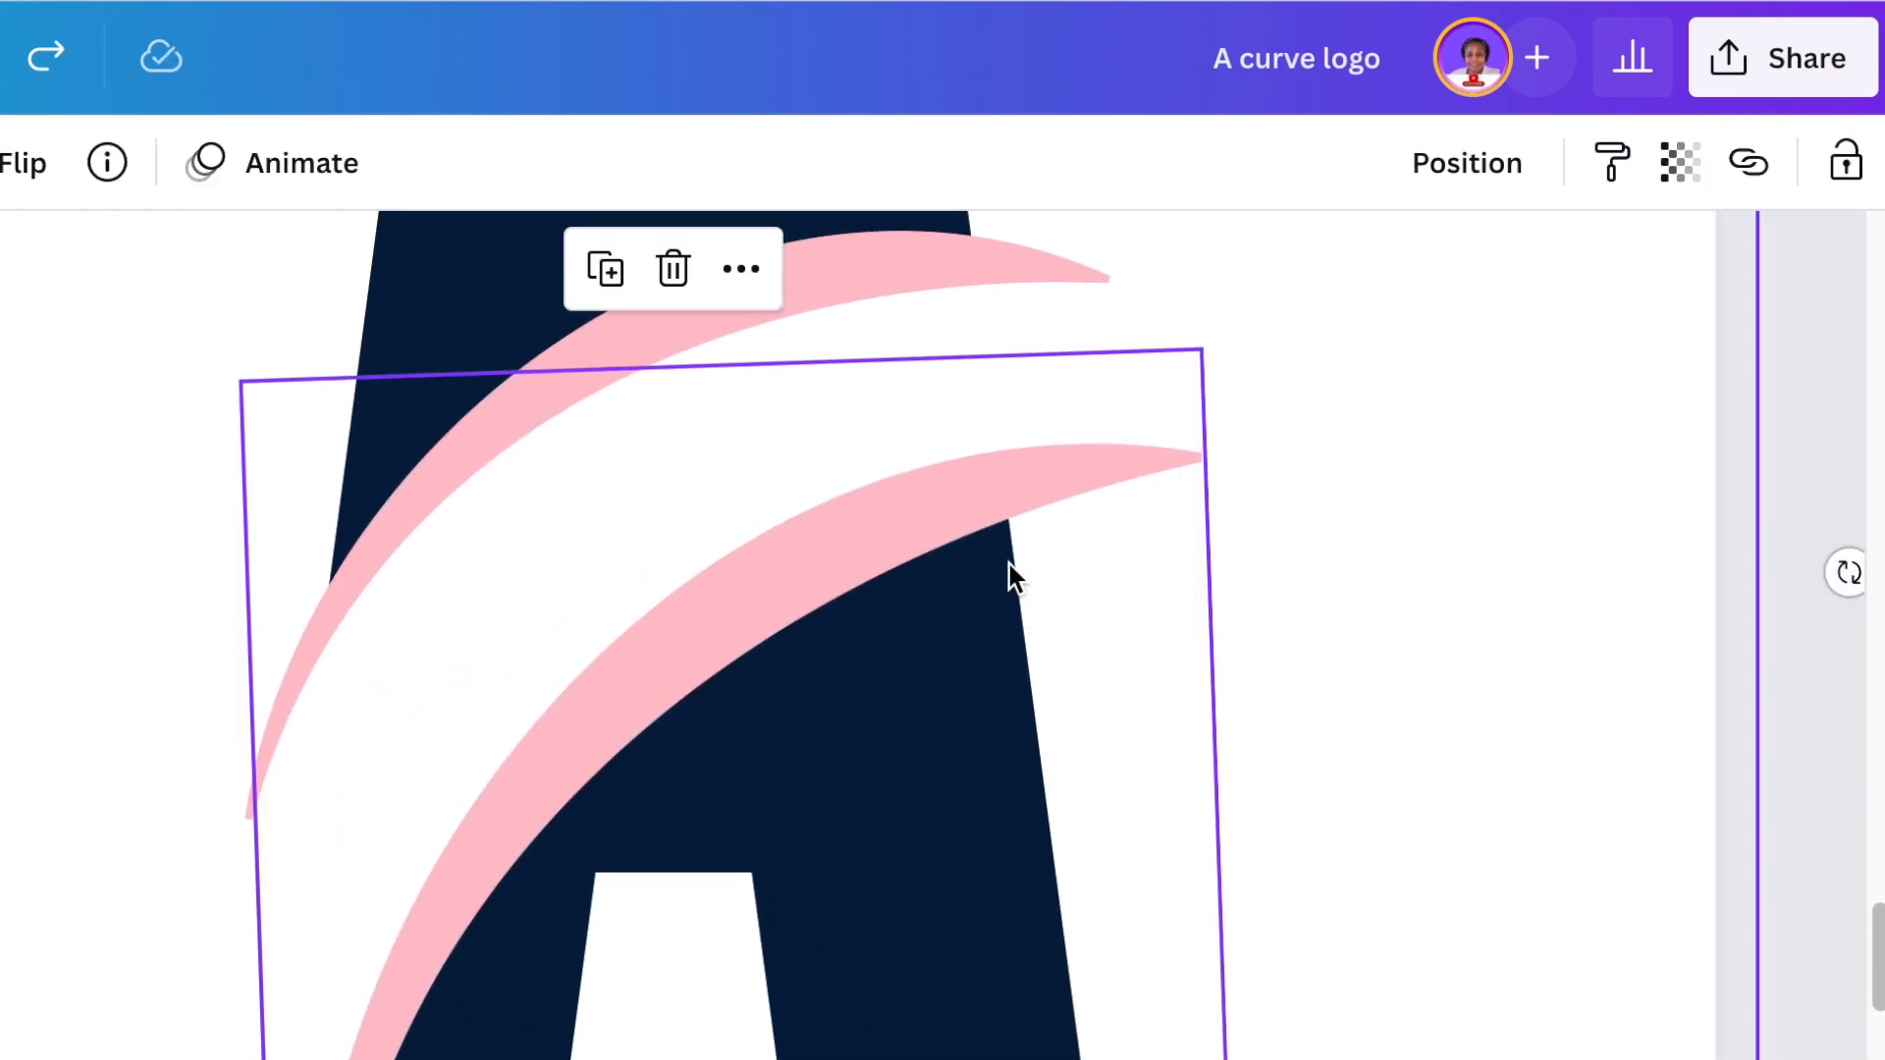
pyautogui.moveTo(1013, 575)
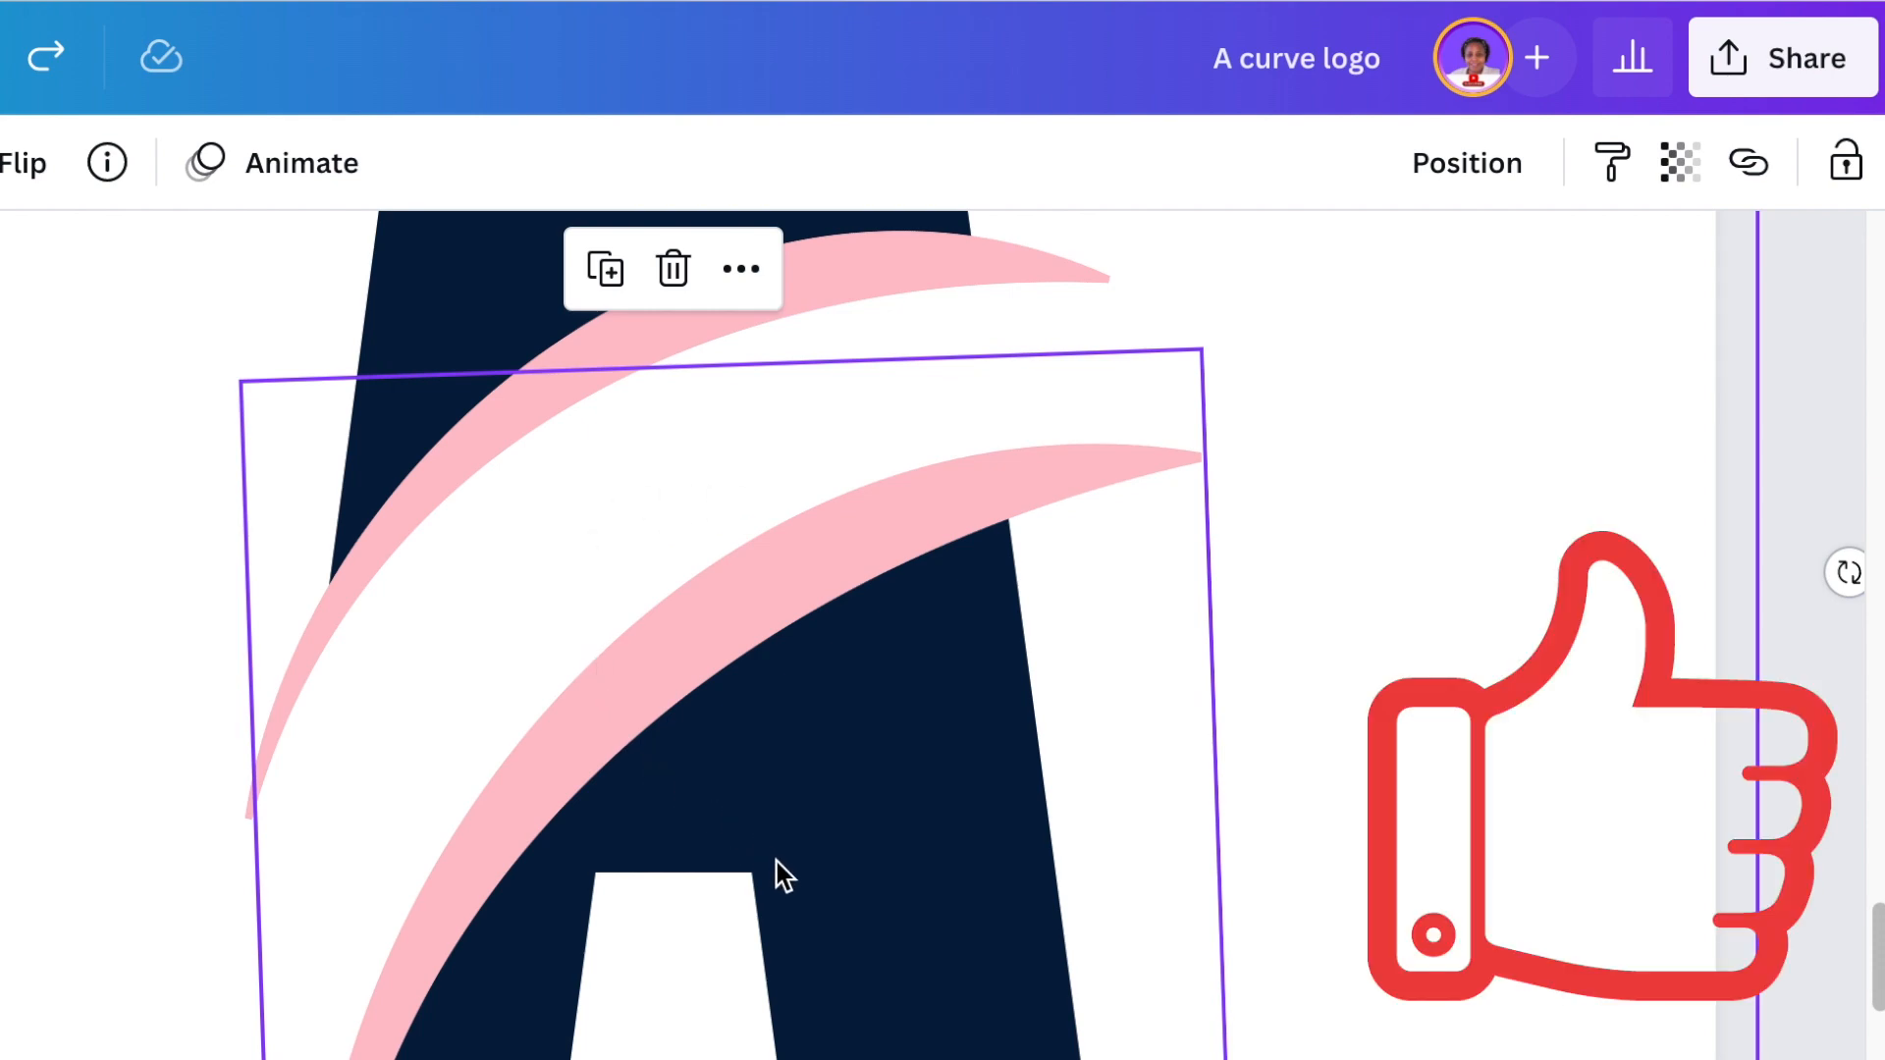
pyautogui.moveTo(783, 883)
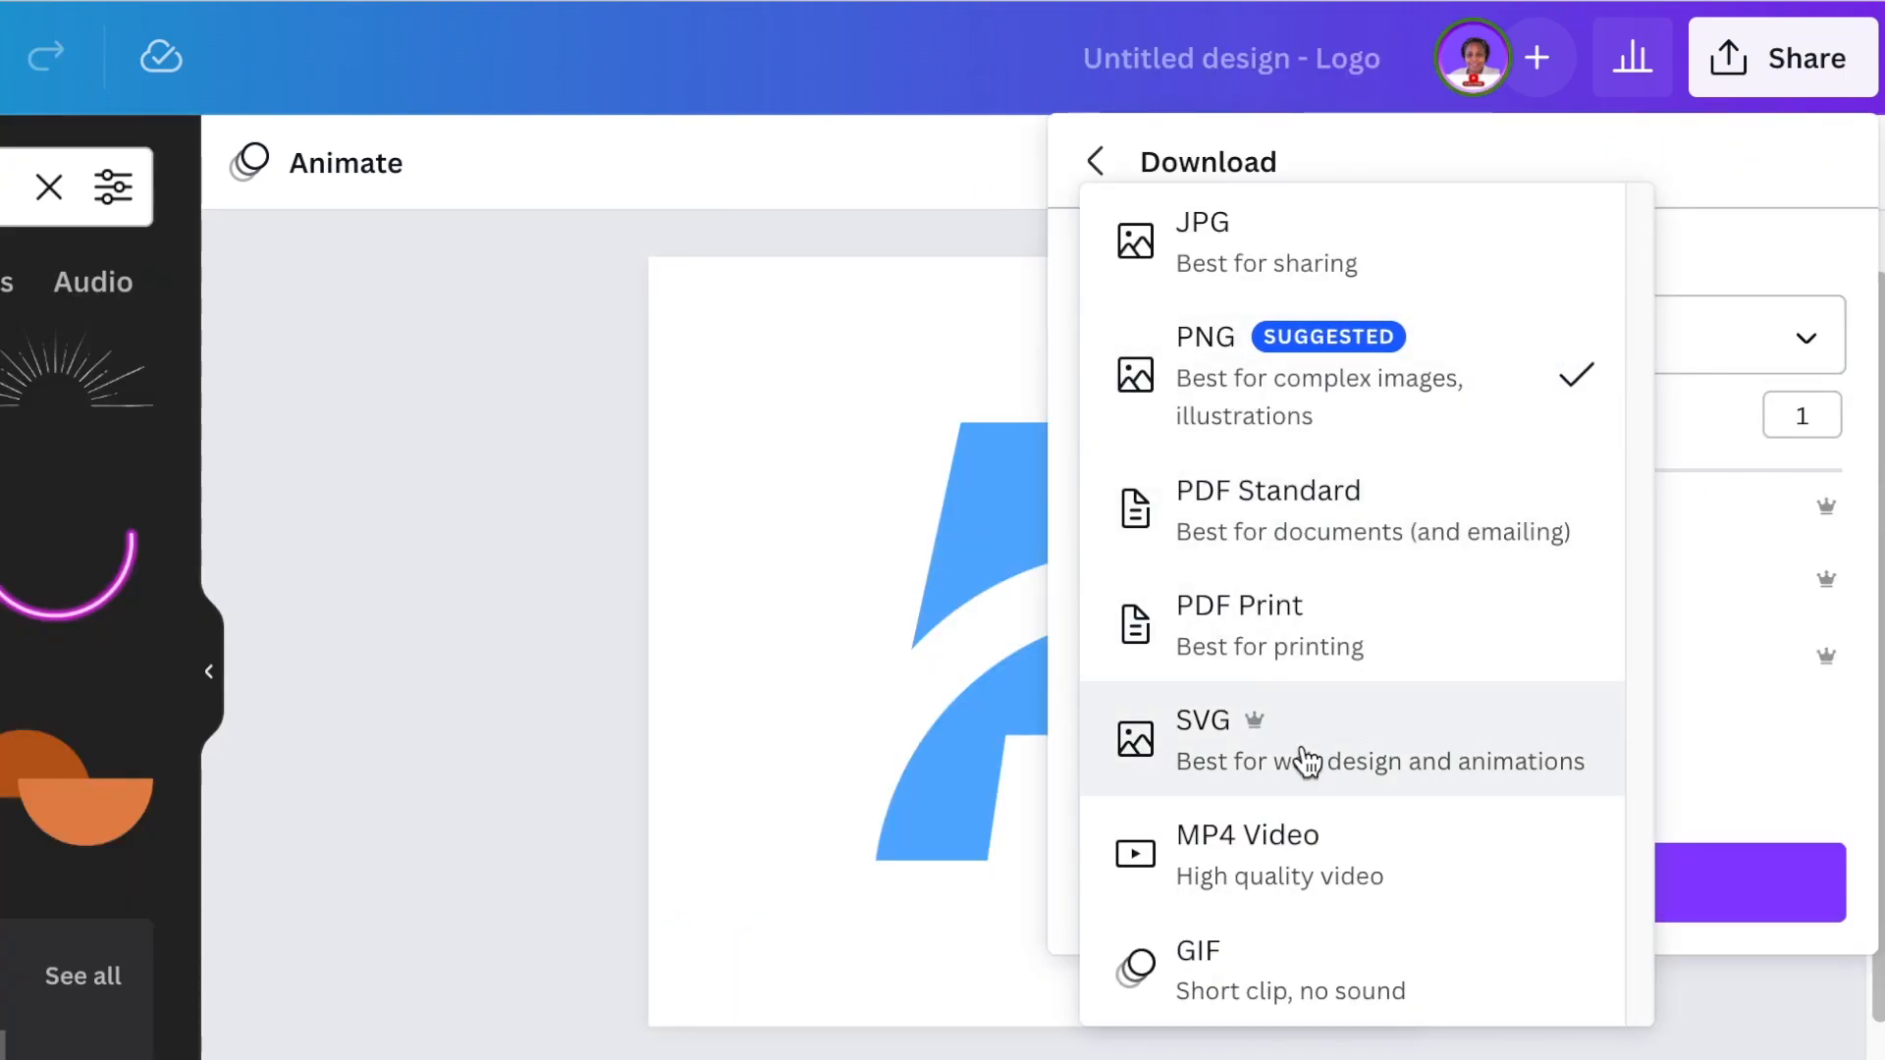
# Choose SVG with a transparent background and download the logo
pyautogui.click(1200, 719)
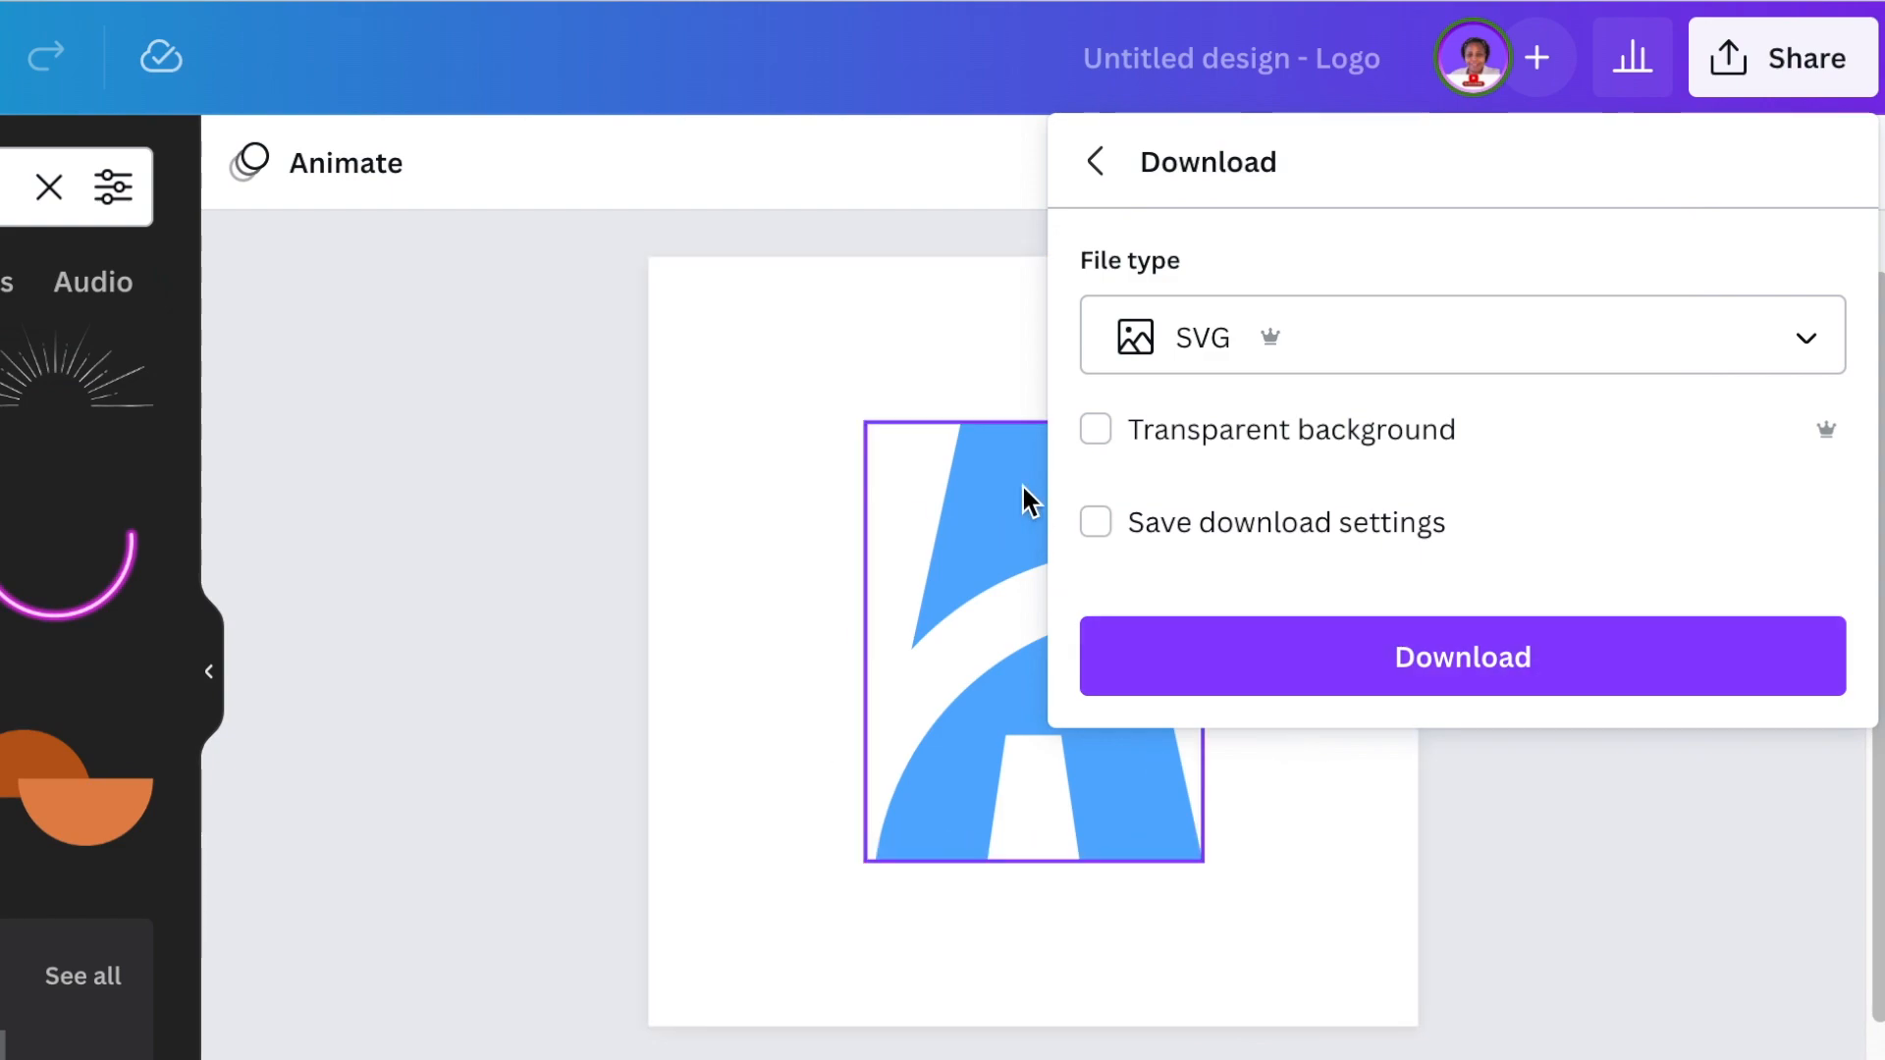
pyautogui.click(1093, 429)
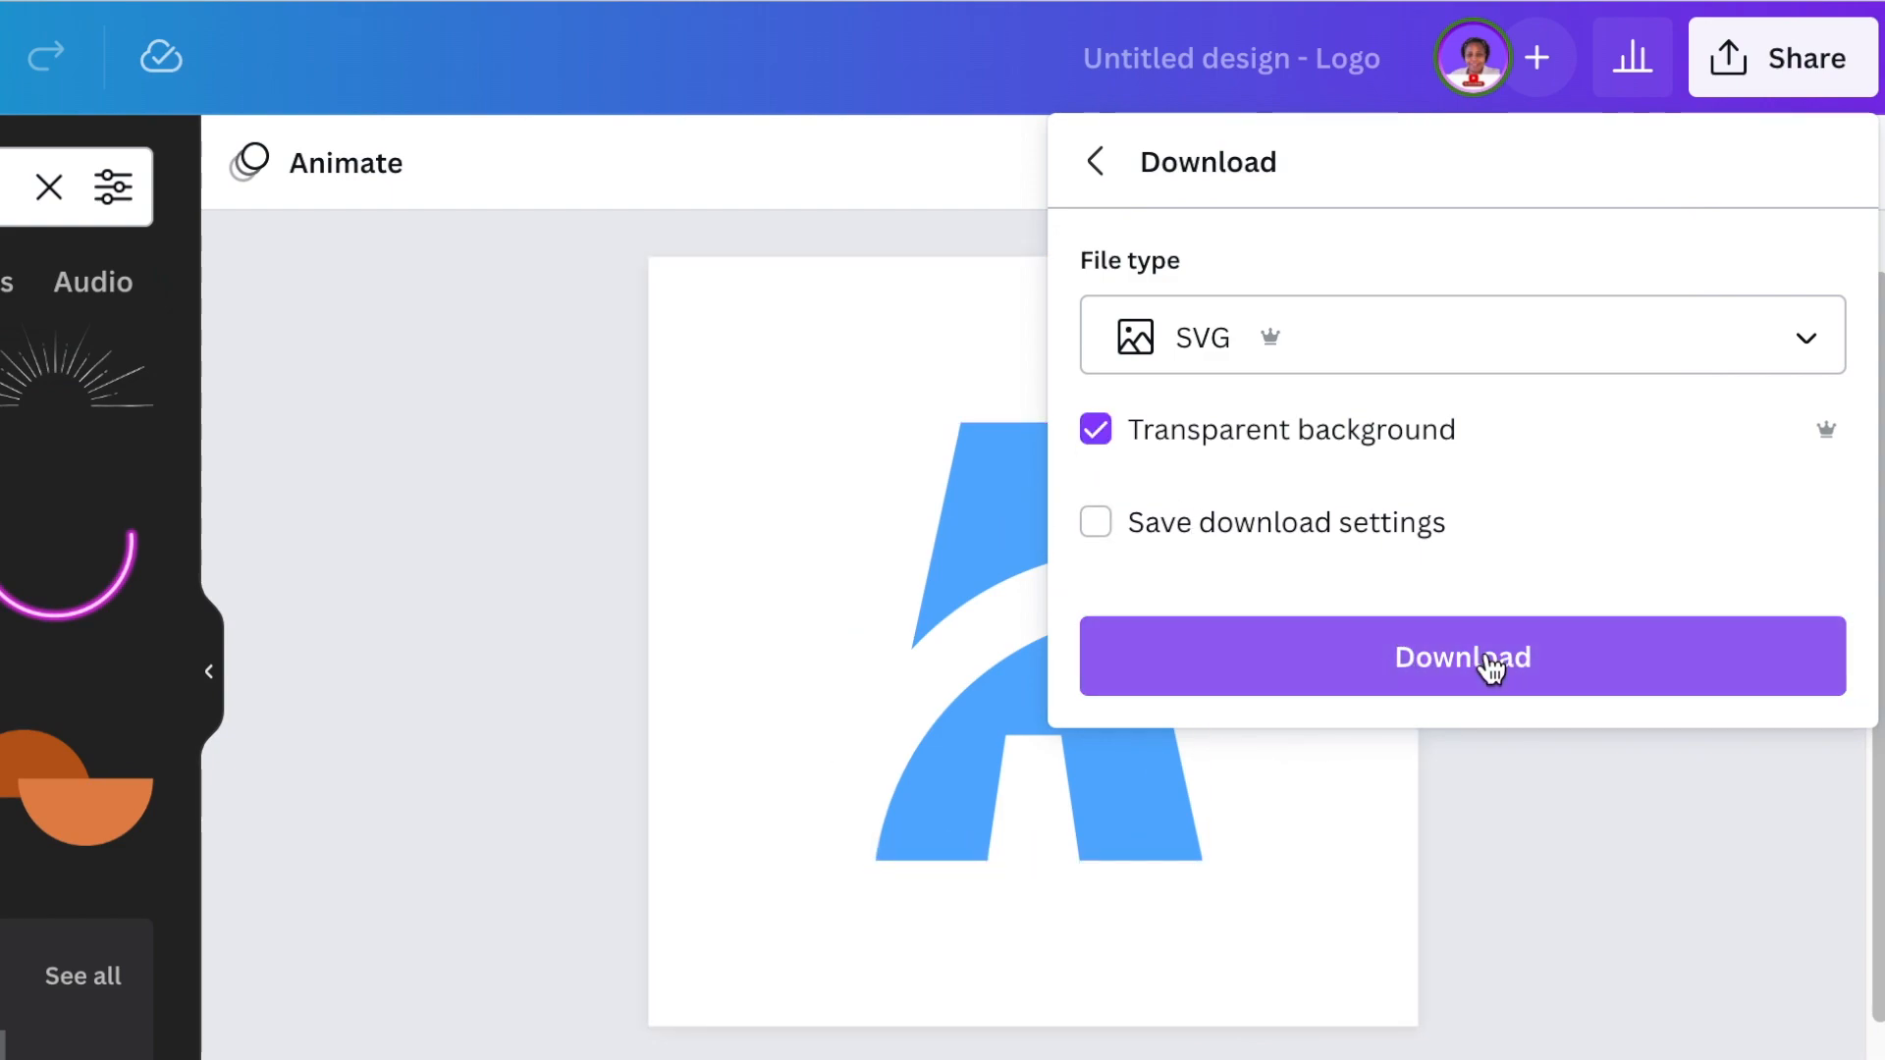
pyautogui.click(1462, 657)
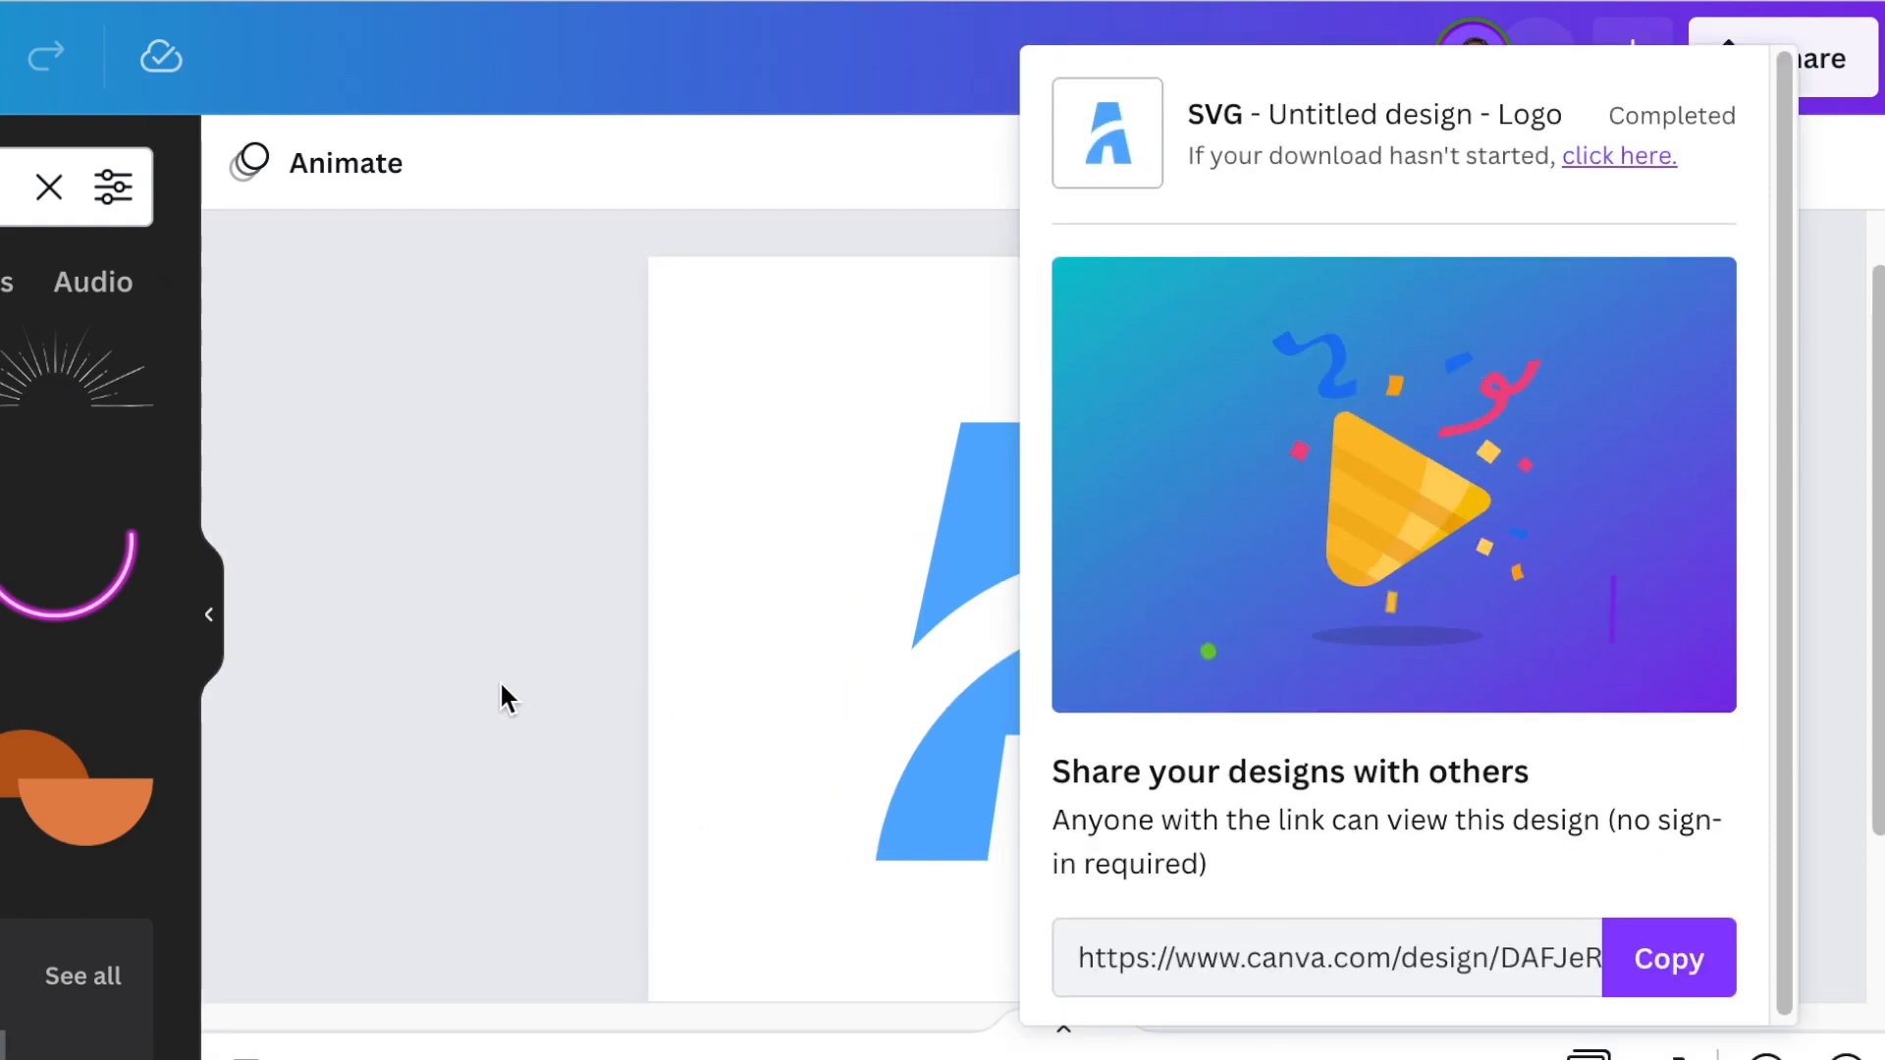
pyautogui.moveTo(477, 641)
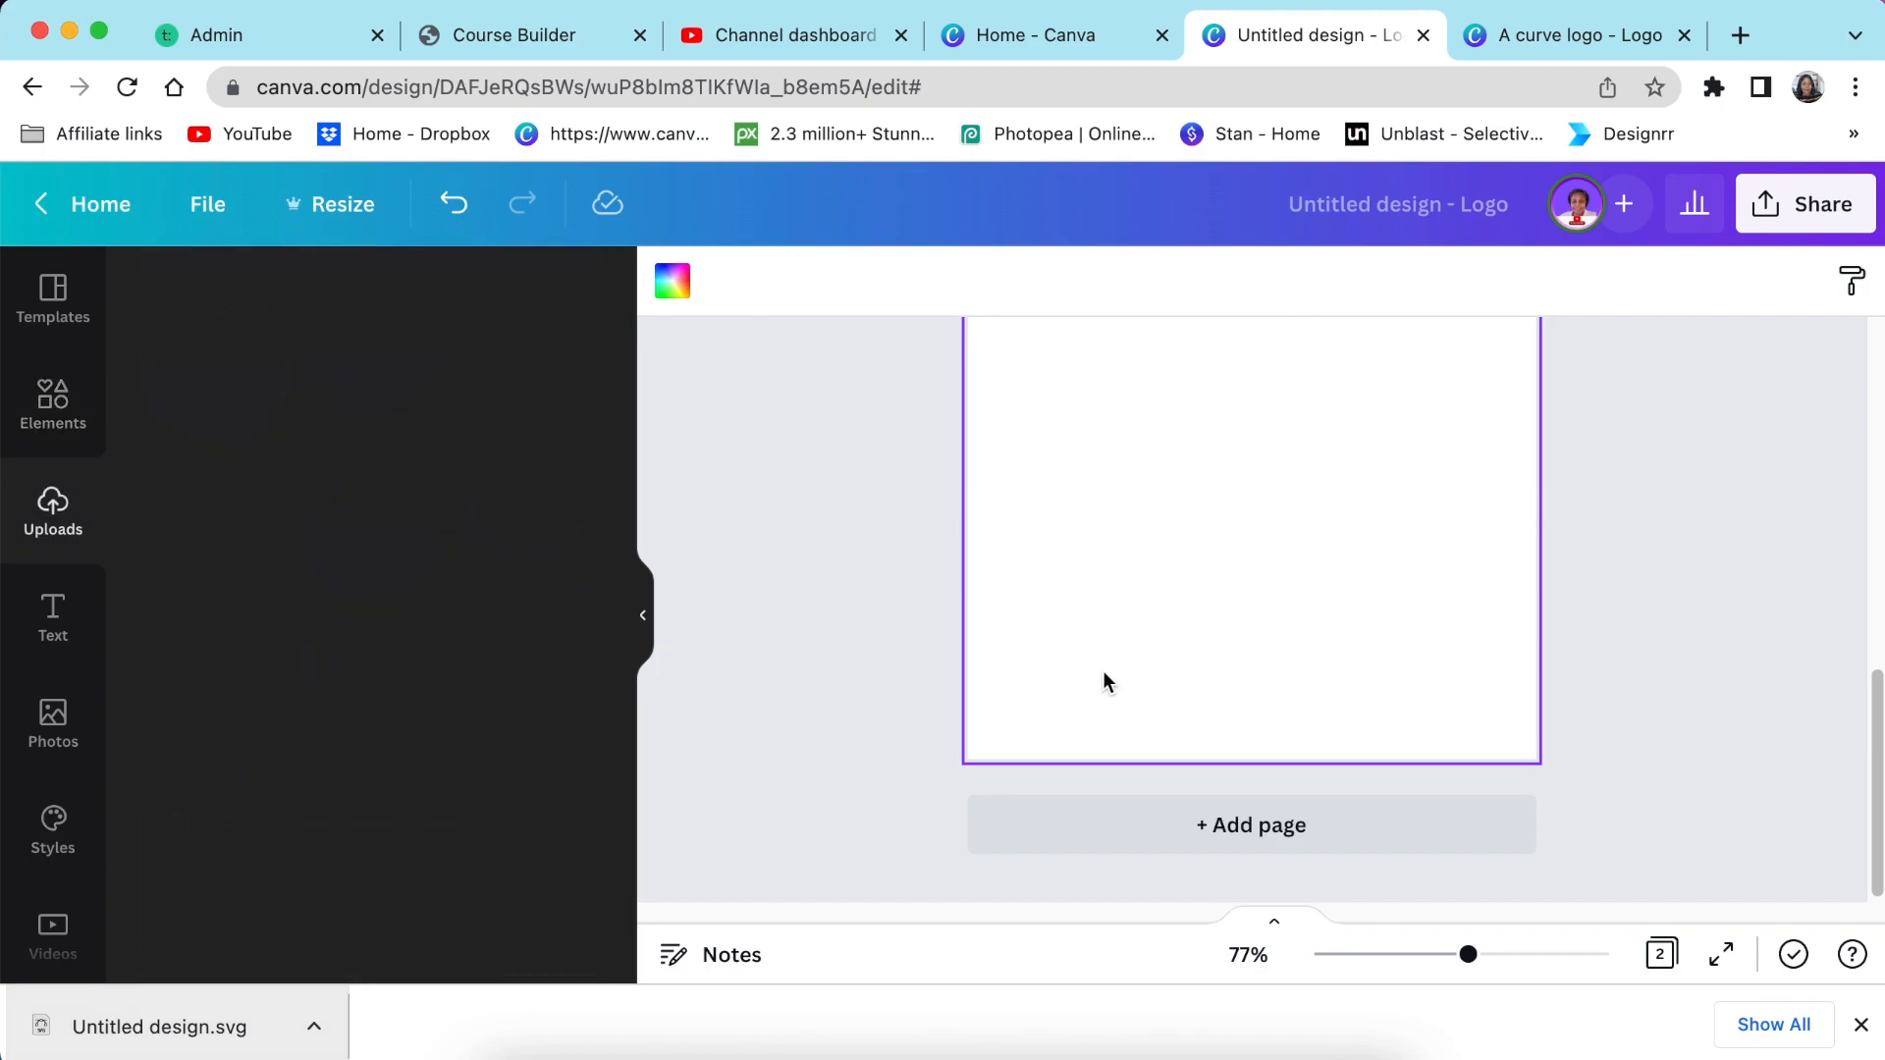
# Place the uploaded A image from Uploads onto page 2 and deselect it
pyautogui.click(52, 511)
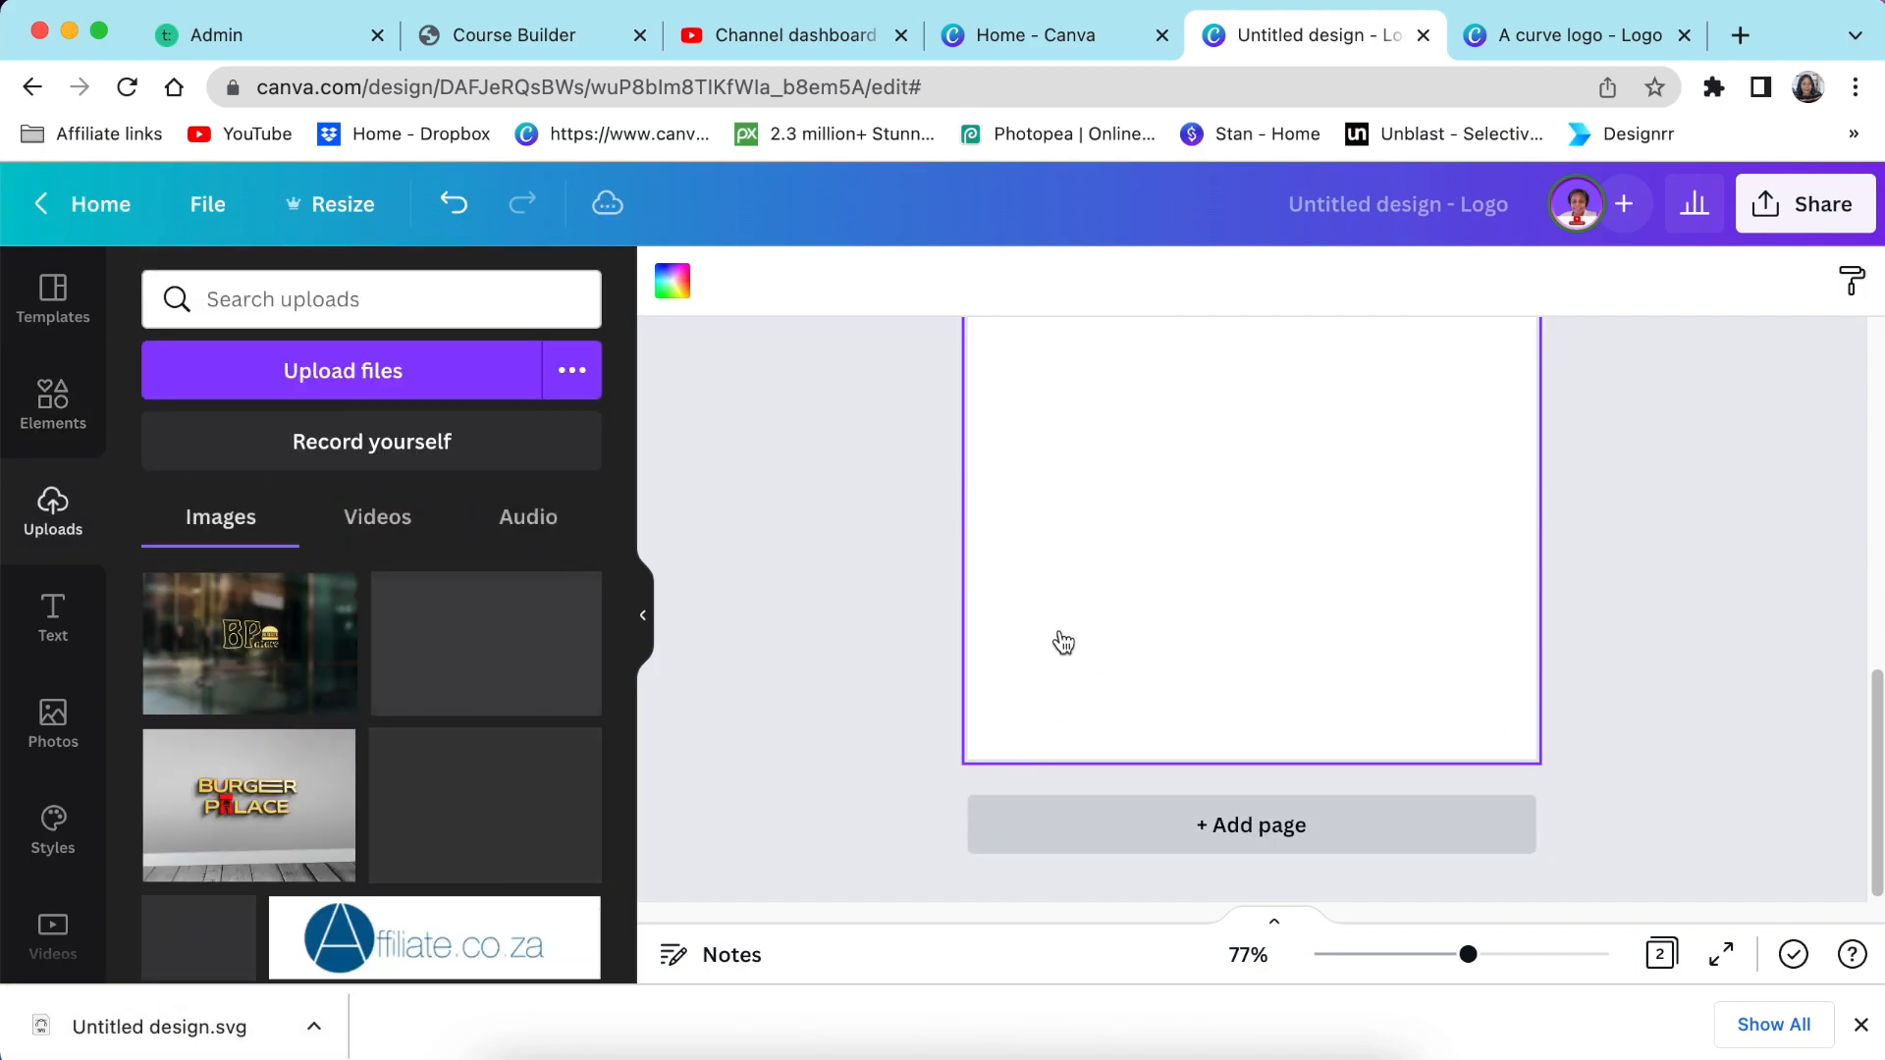
pyautogui.moveTo(395, 657)
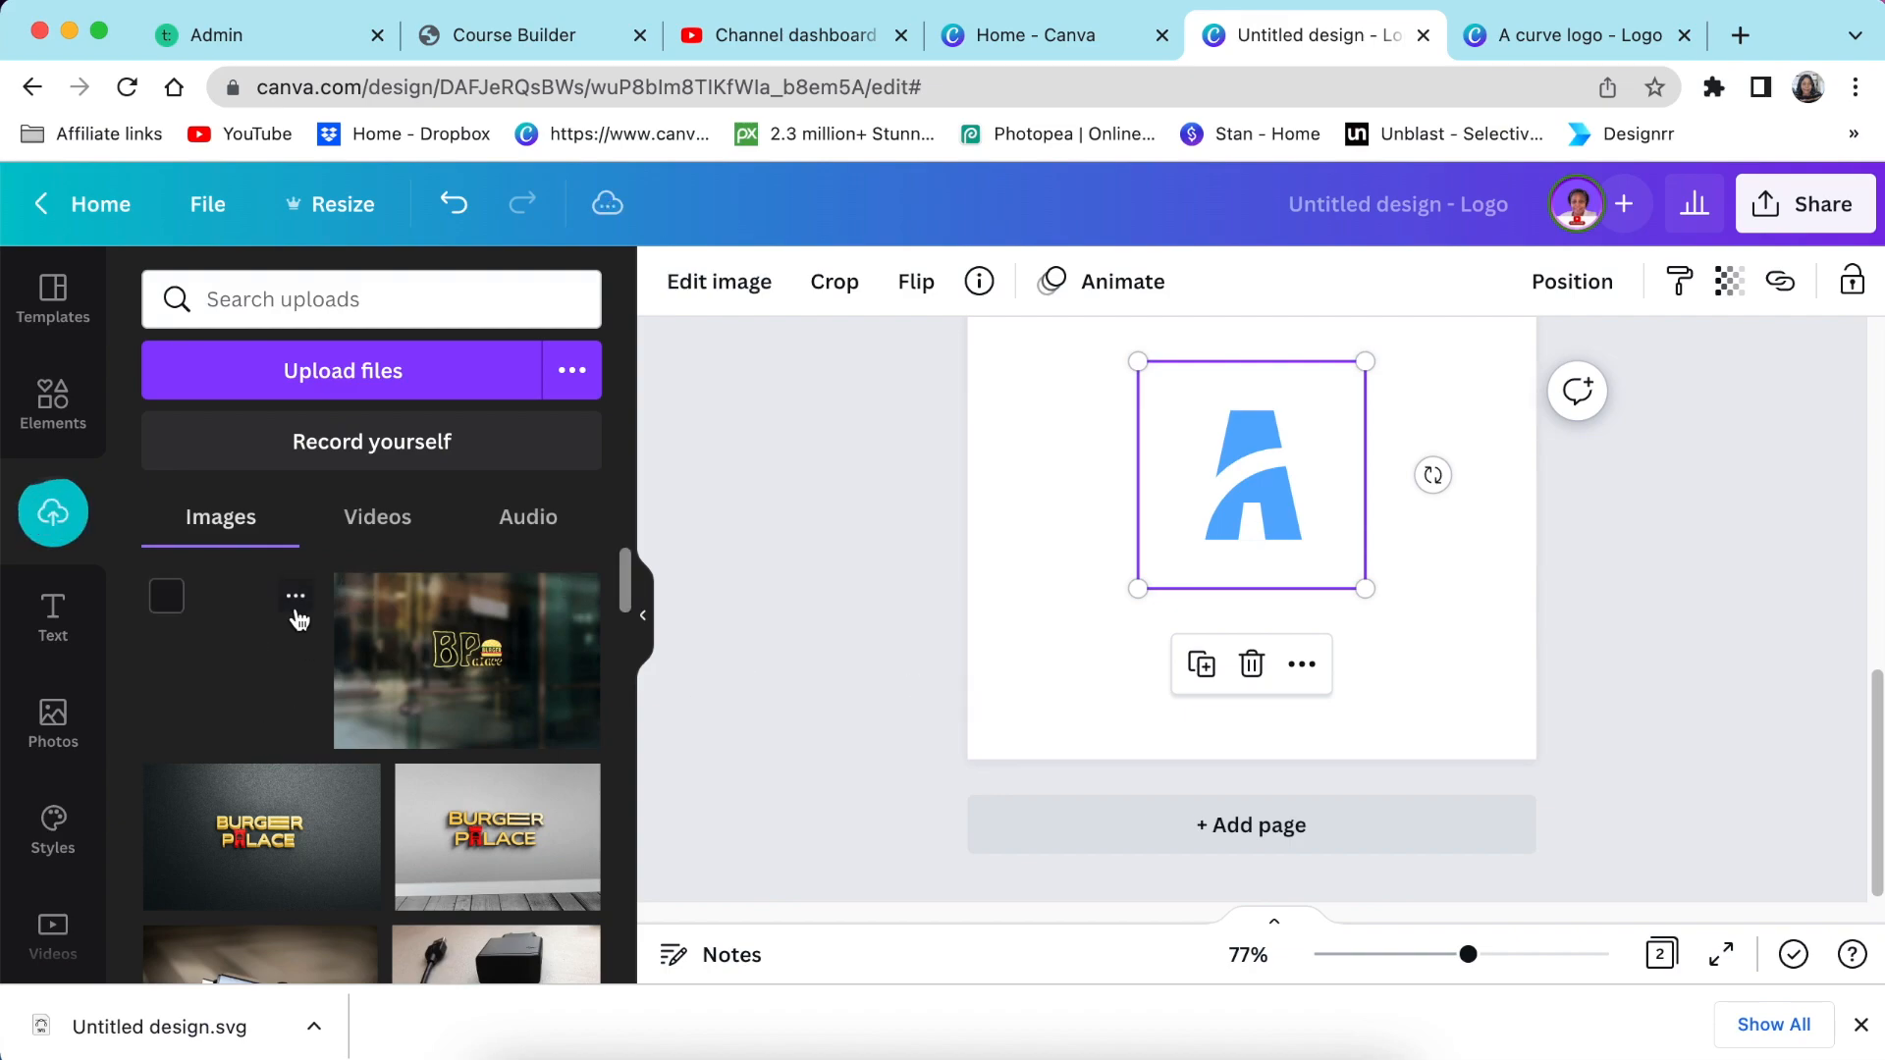
pyautogui.click(1548, 647)
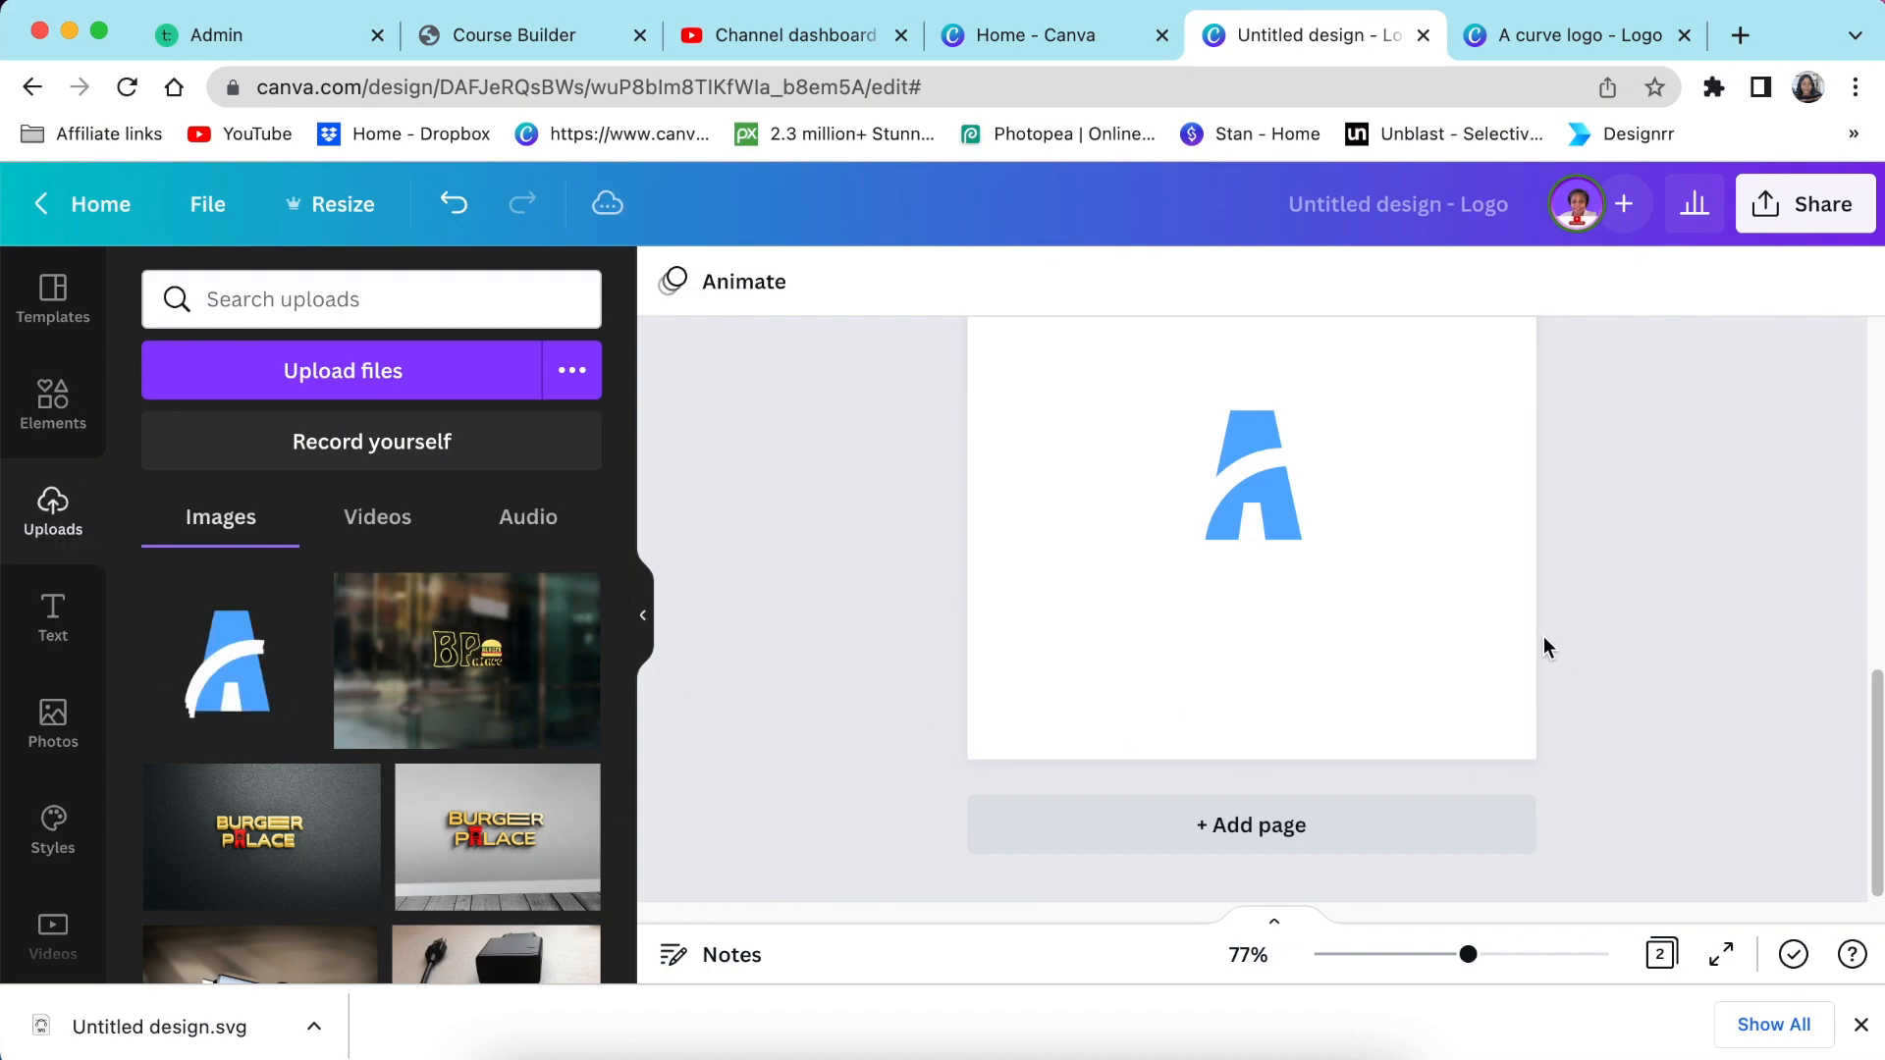
pyautogui.click(1250, 473)
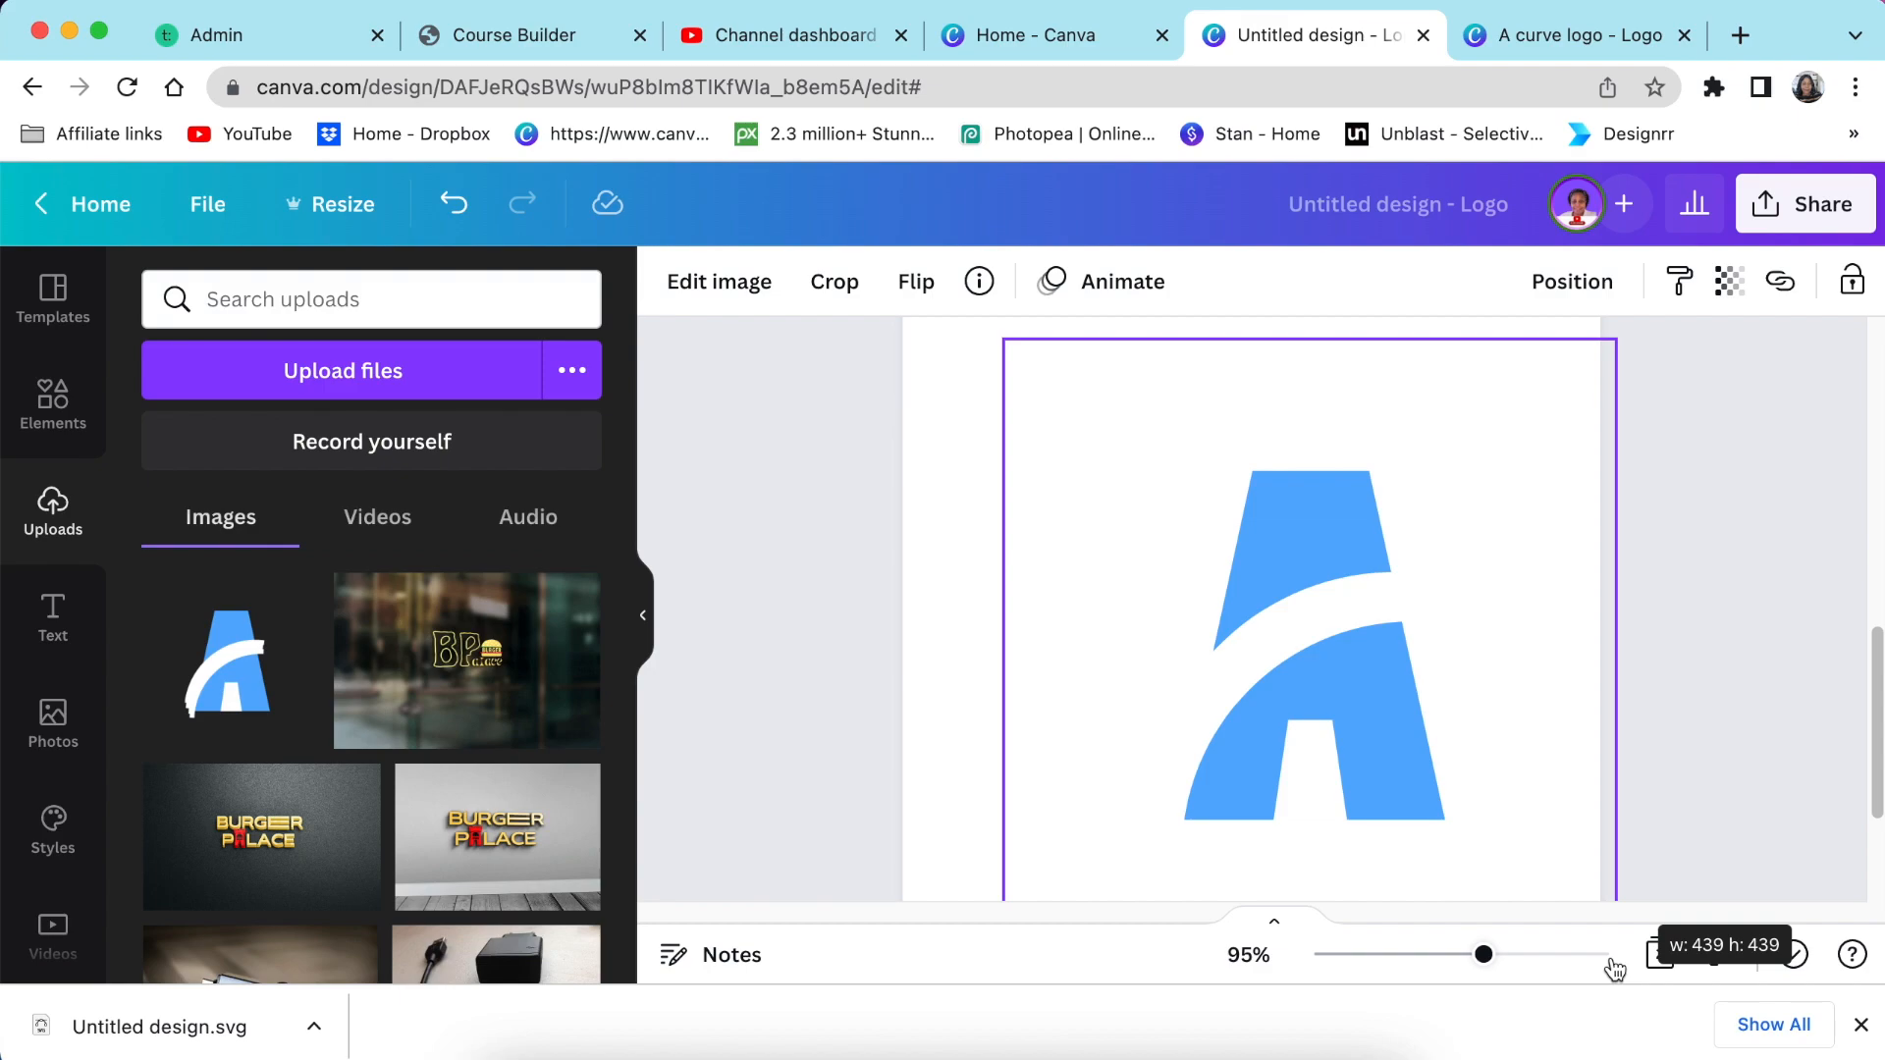
# Move the blue A graphic to the centre of the logo page, then deselect it
pyautogui.click(1311, 643)
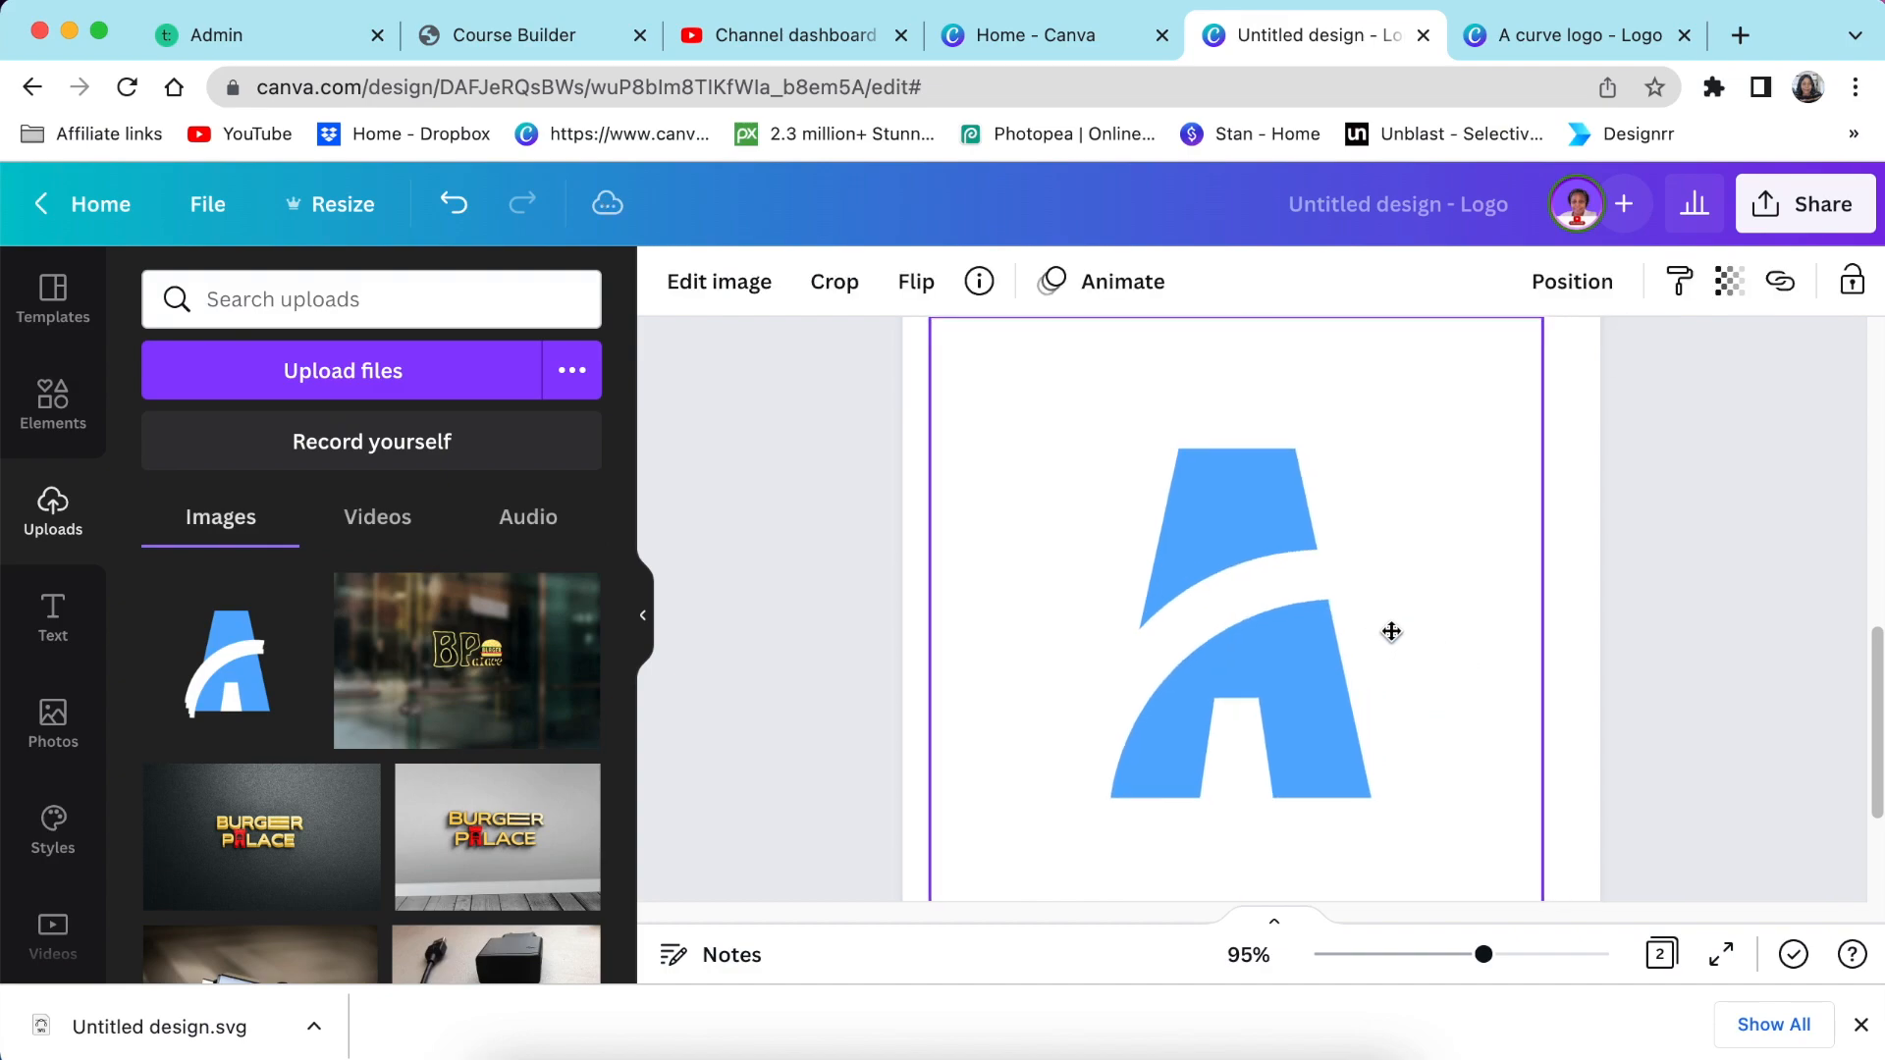
pyautogui.click(1250, 620)
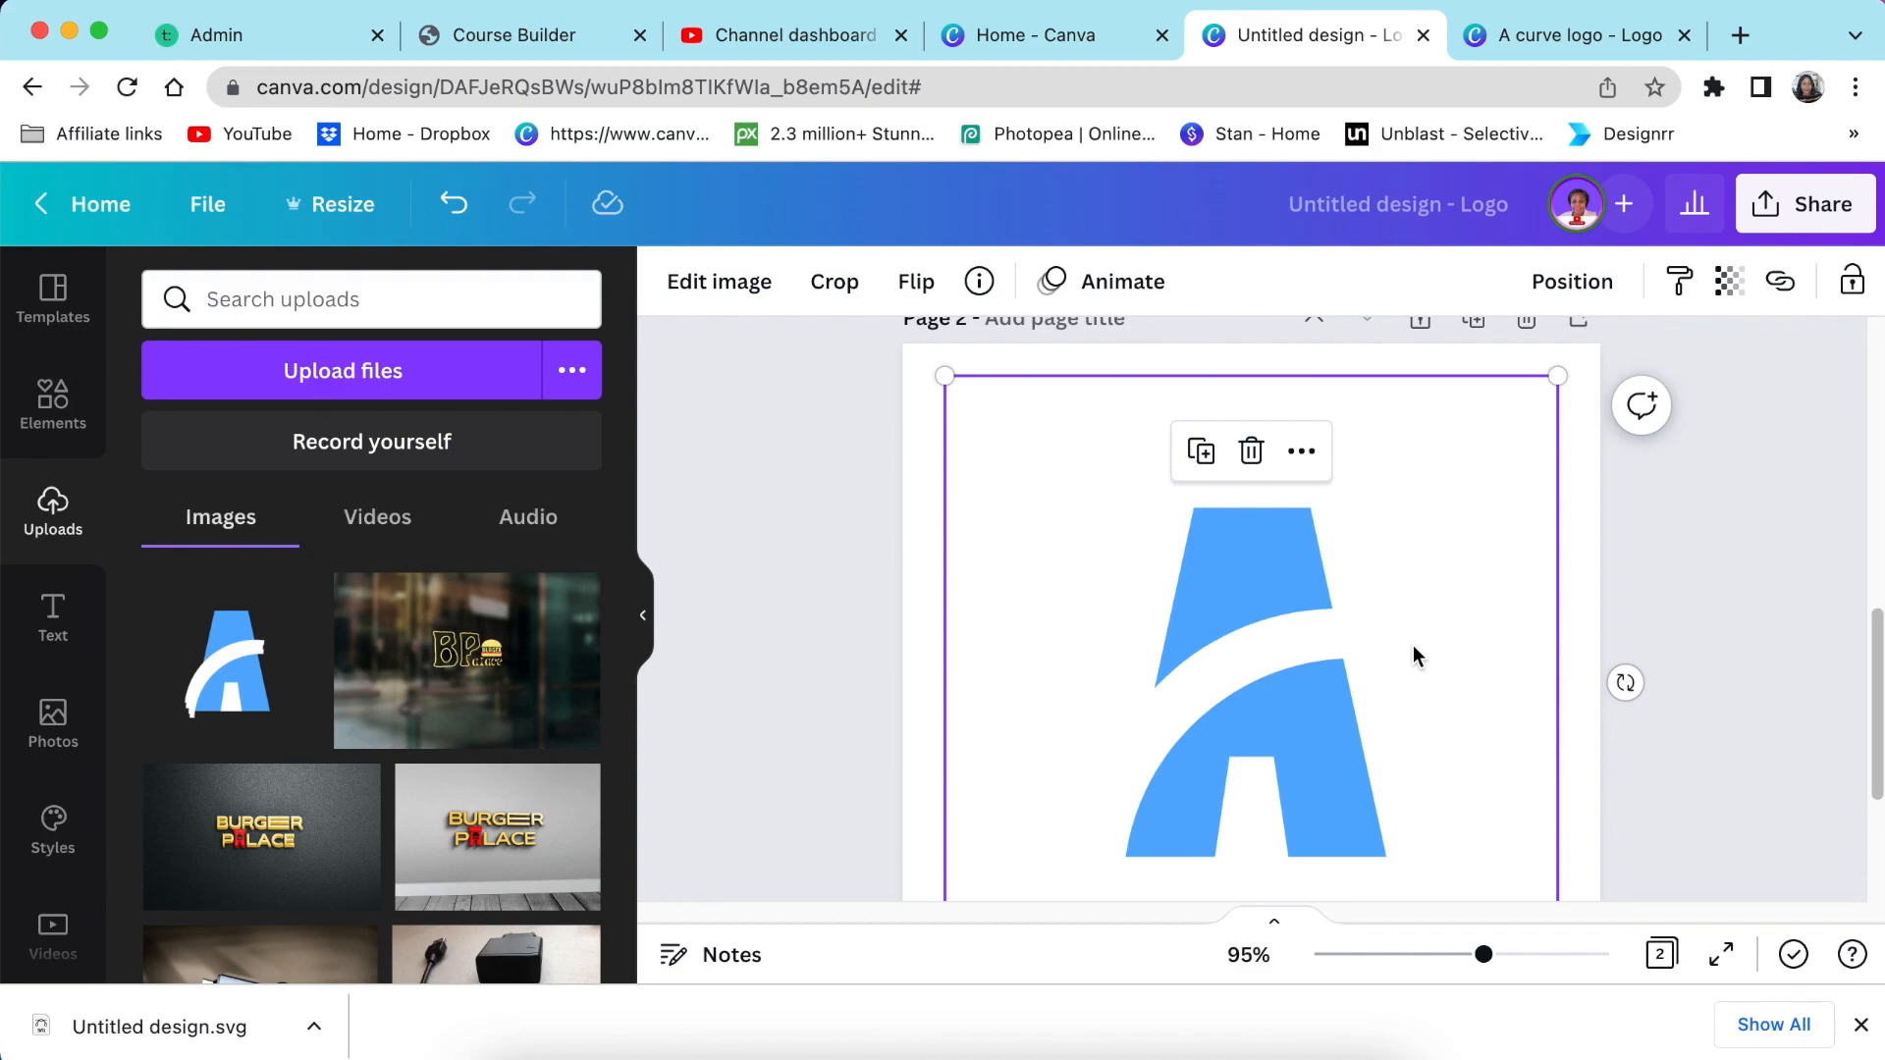
pyautogui.moveTo(1559, 375)
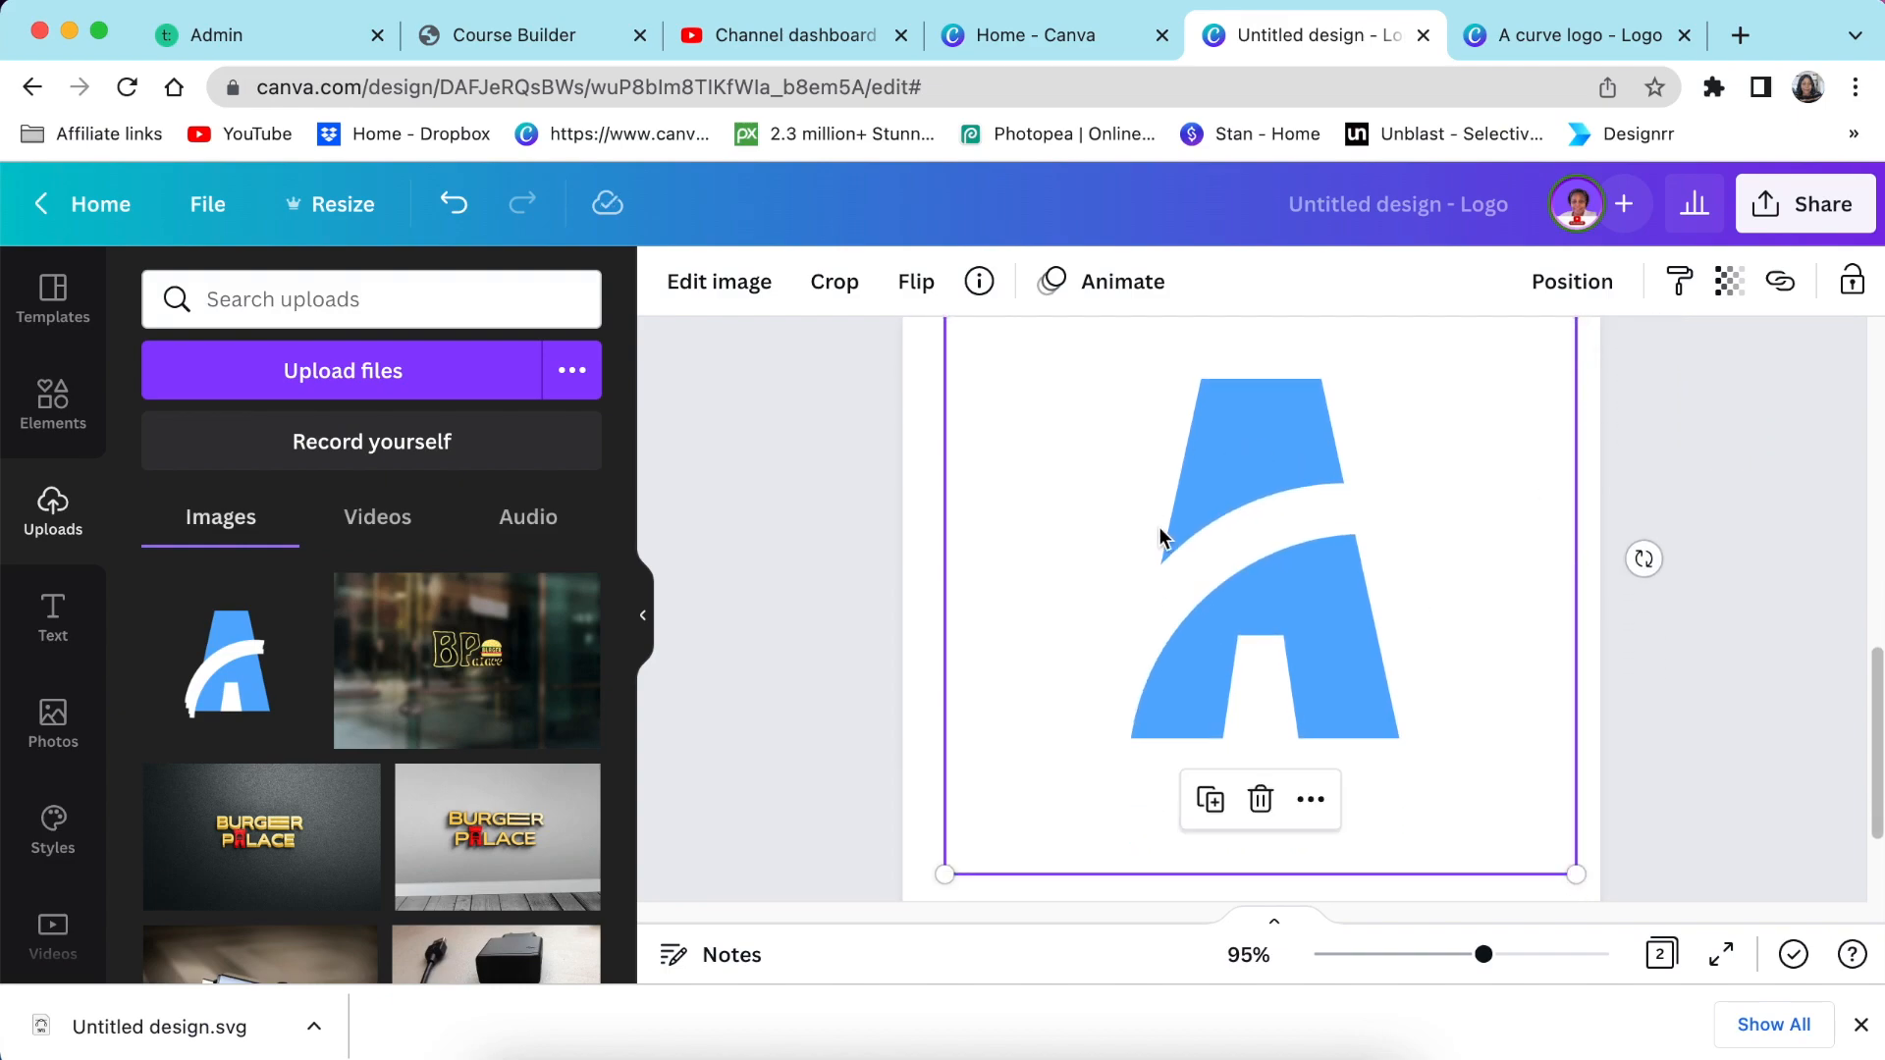
pyautogui.click(1605, 791)
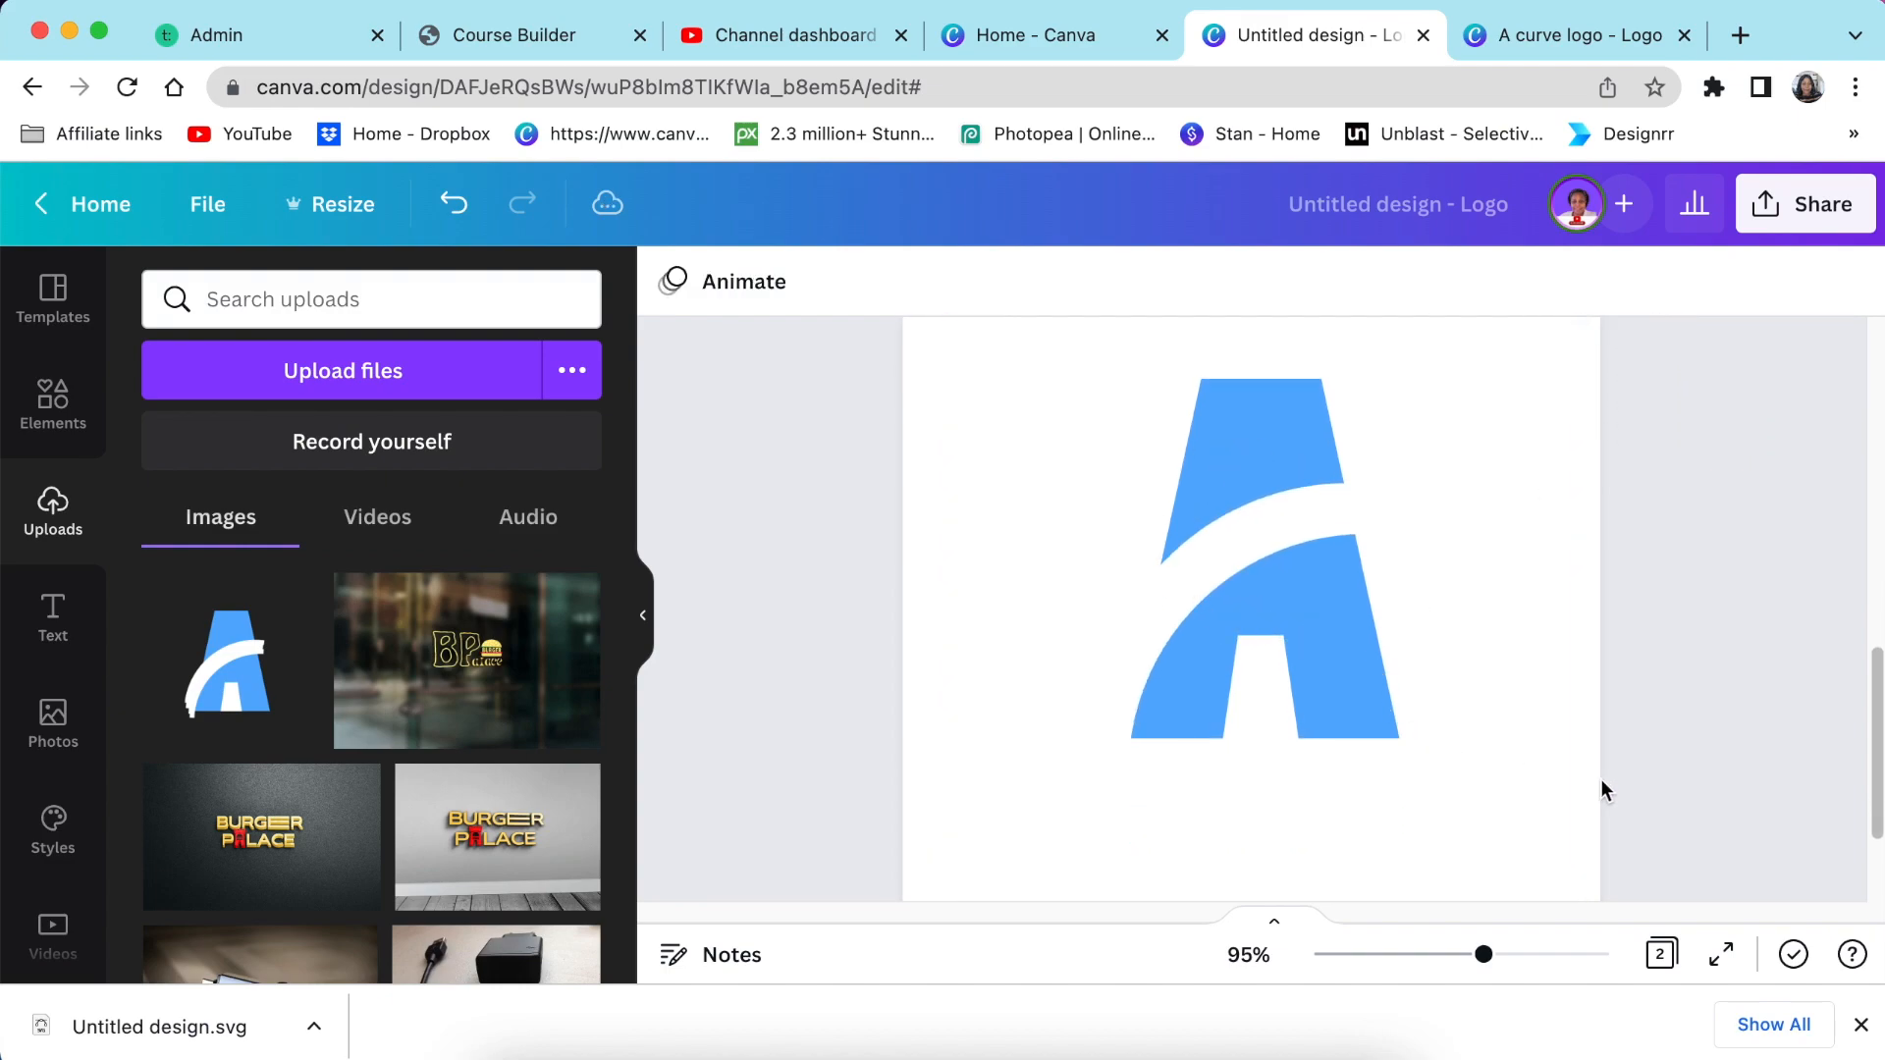
pyautogui.click(52, 406)
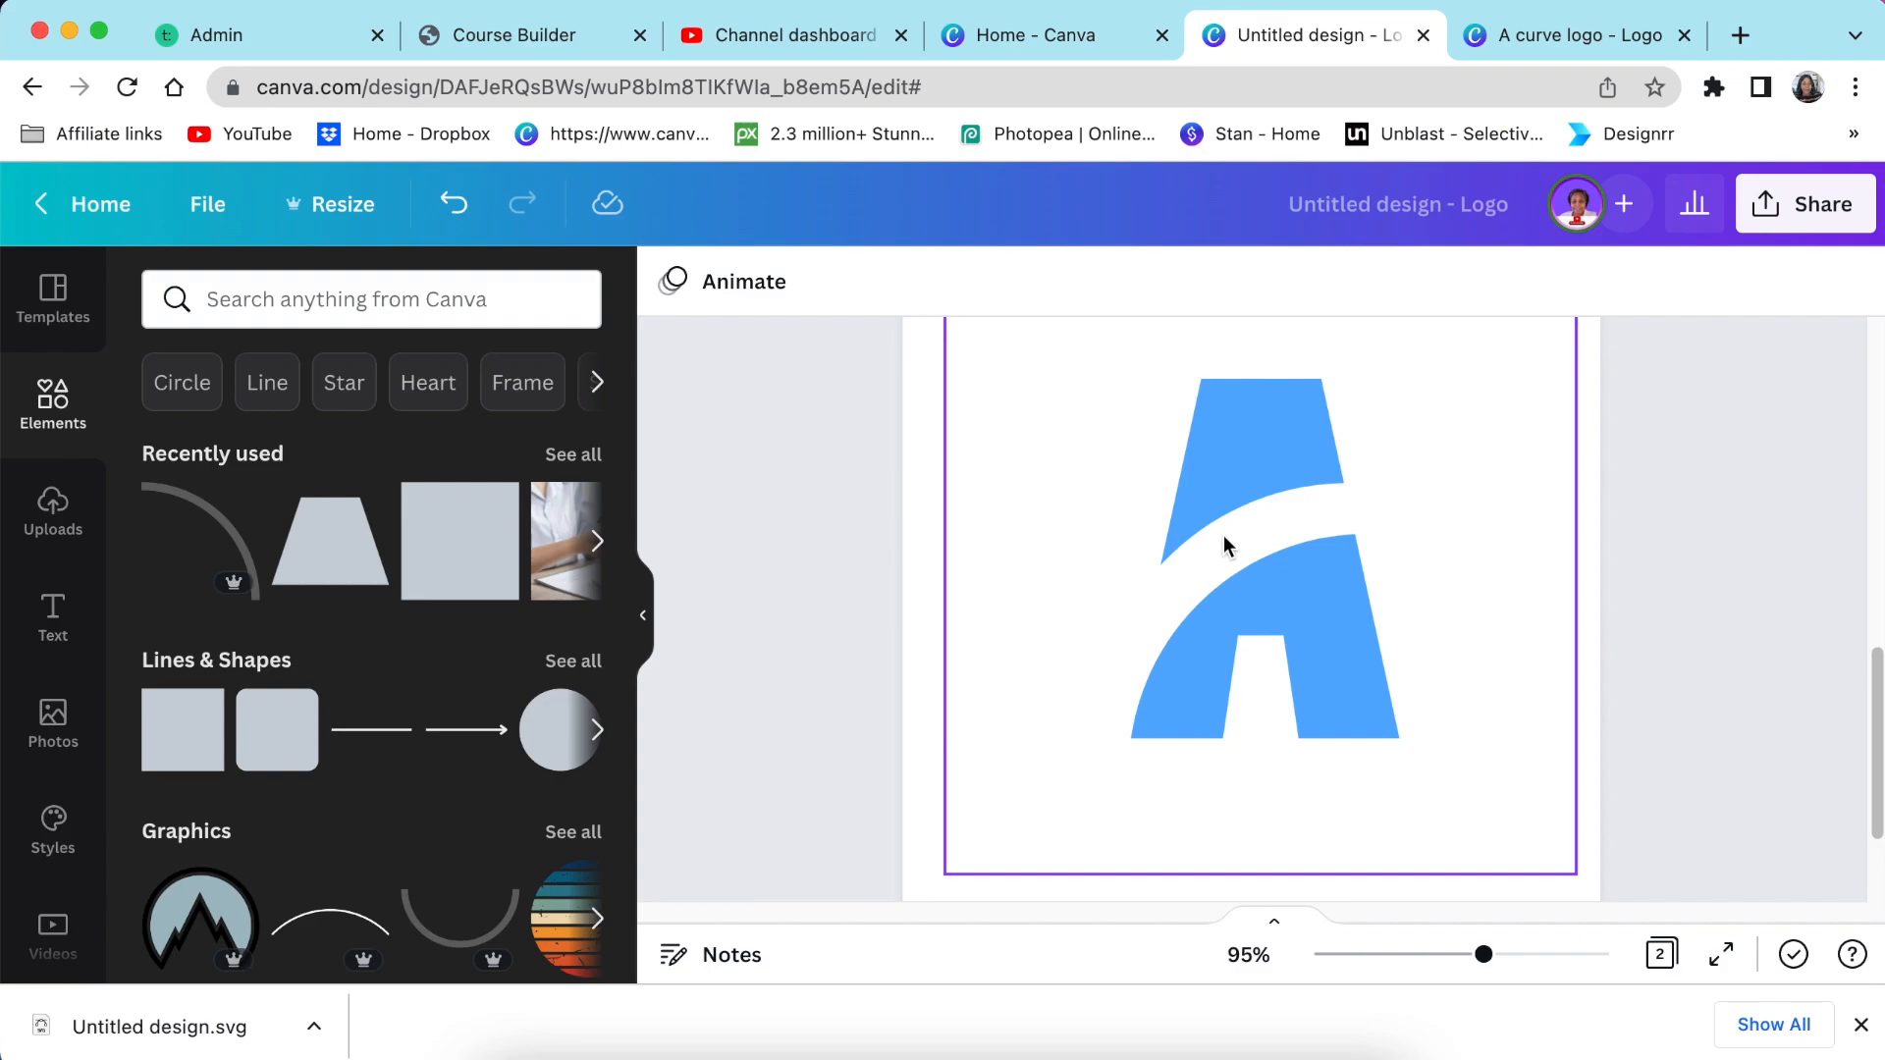
pyautogui.moveTo(1126, 632)
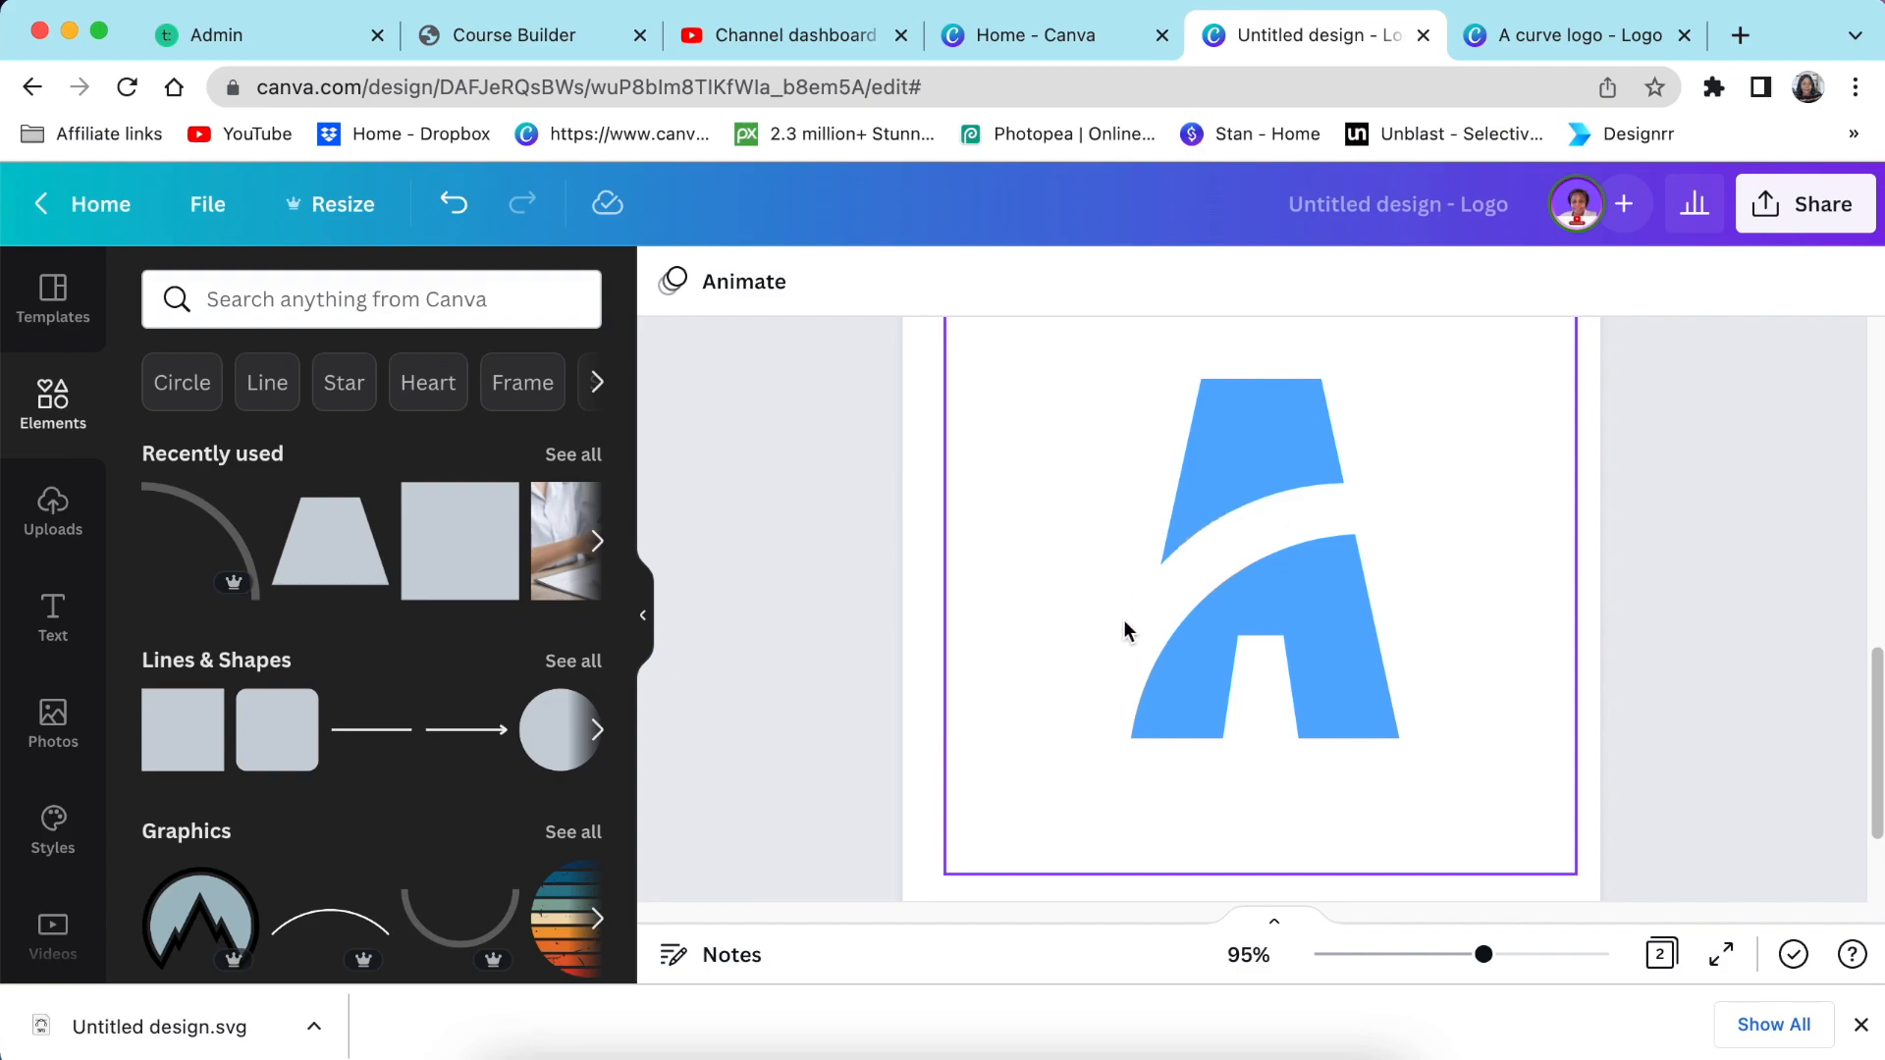
# Search the elements library for 'cure' and scroll through the curve graphic results
pyautogui.click(371, 300)
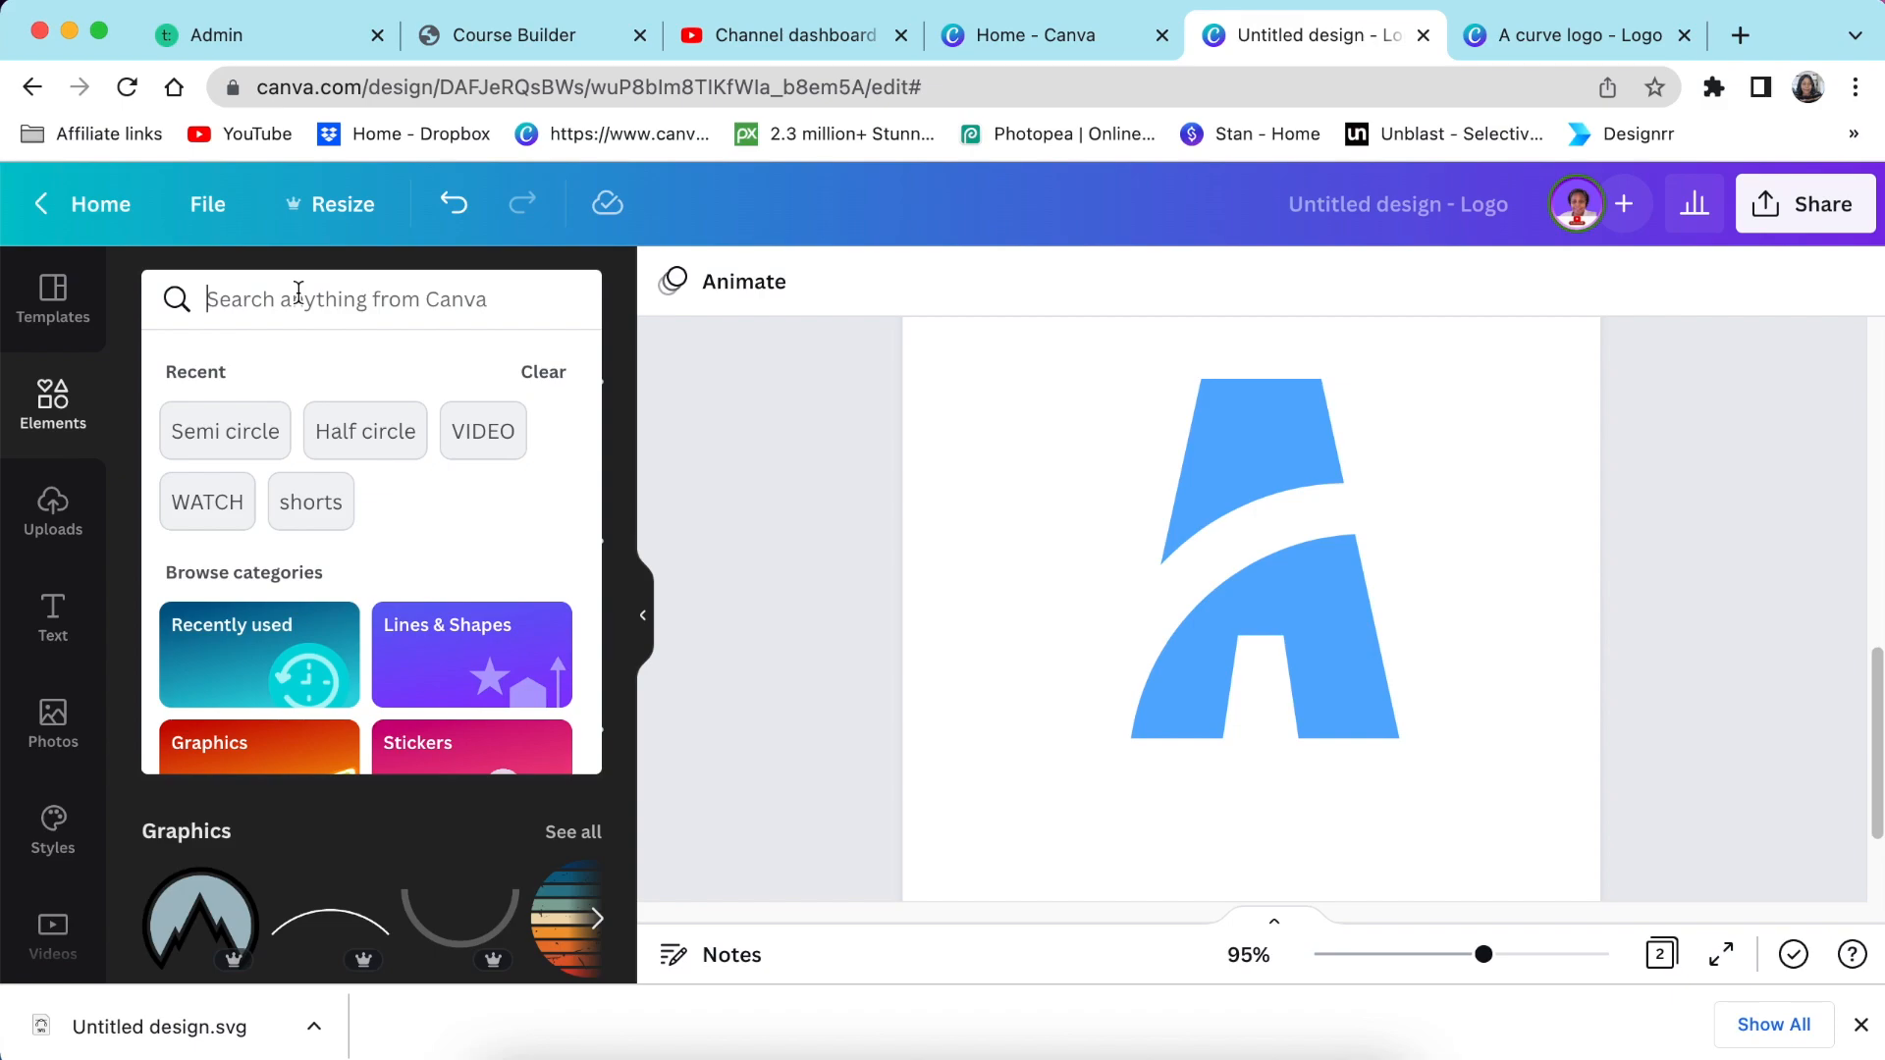
pyautogui.write('cure')
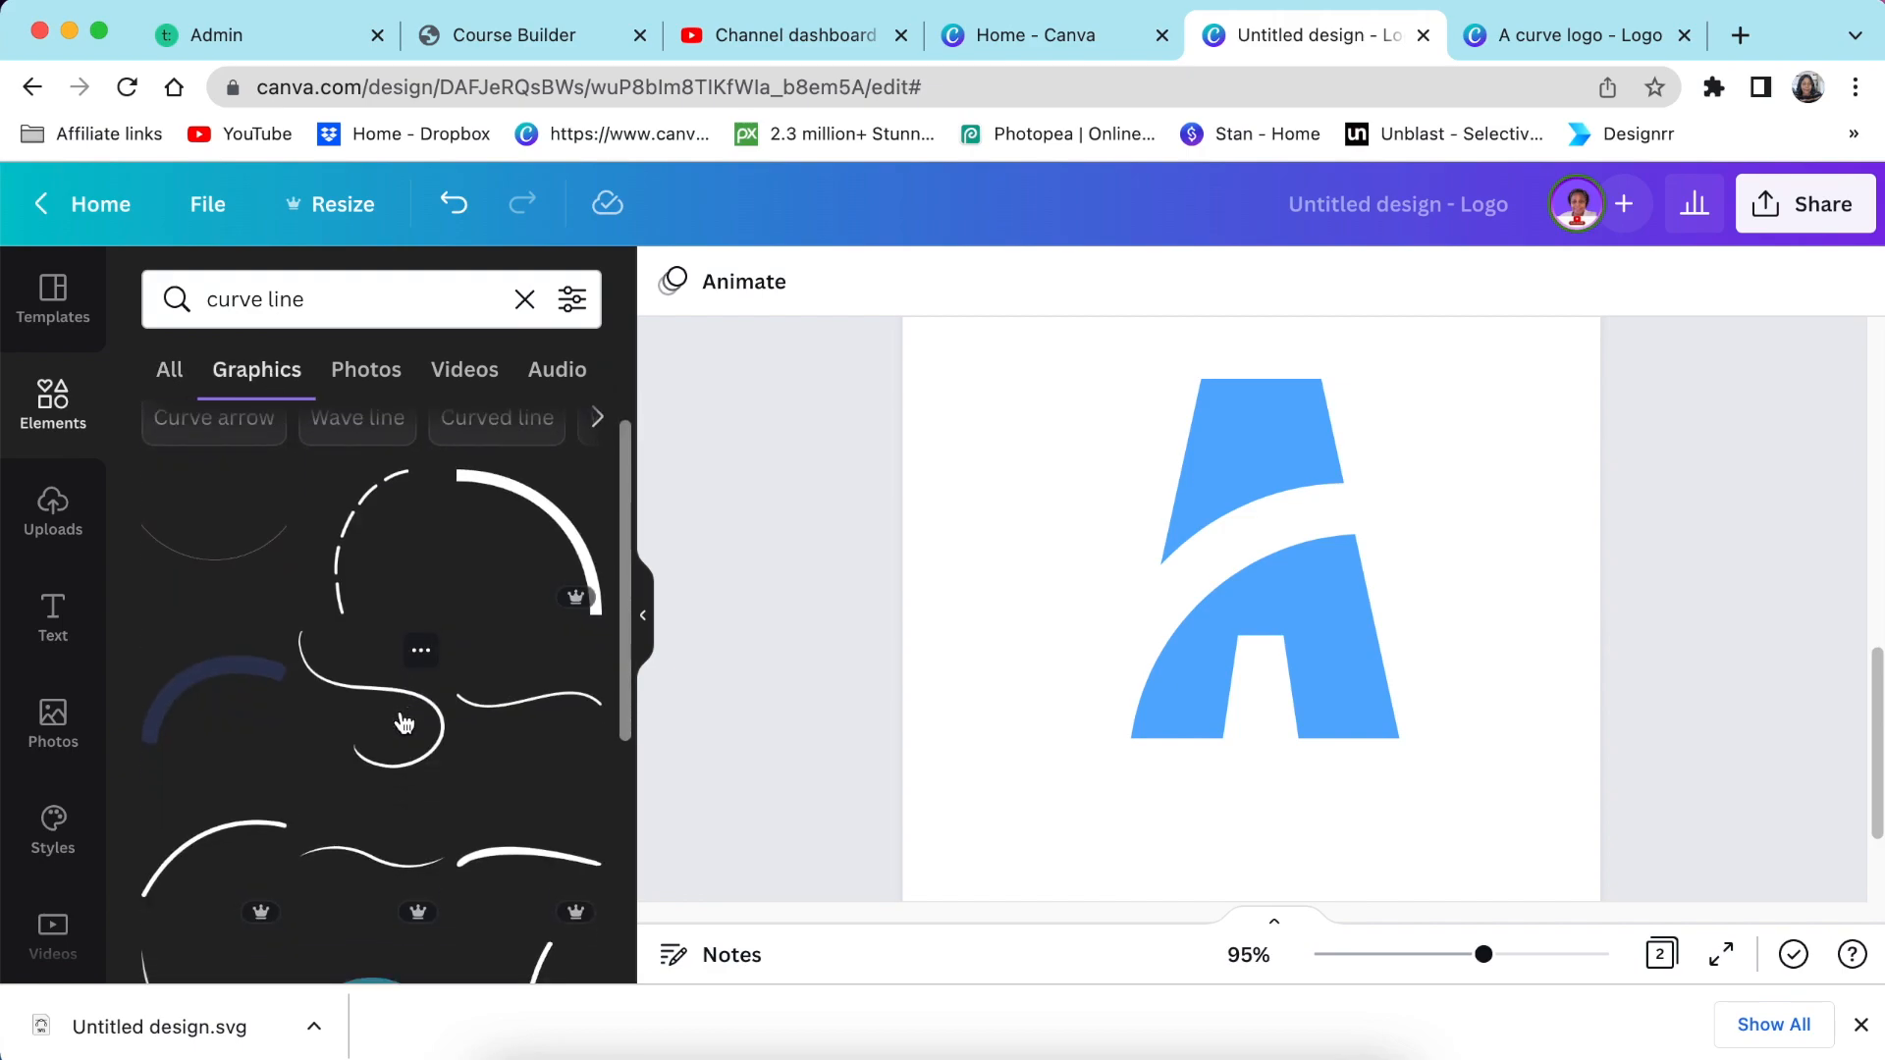
pyautogui.scroll(-3)
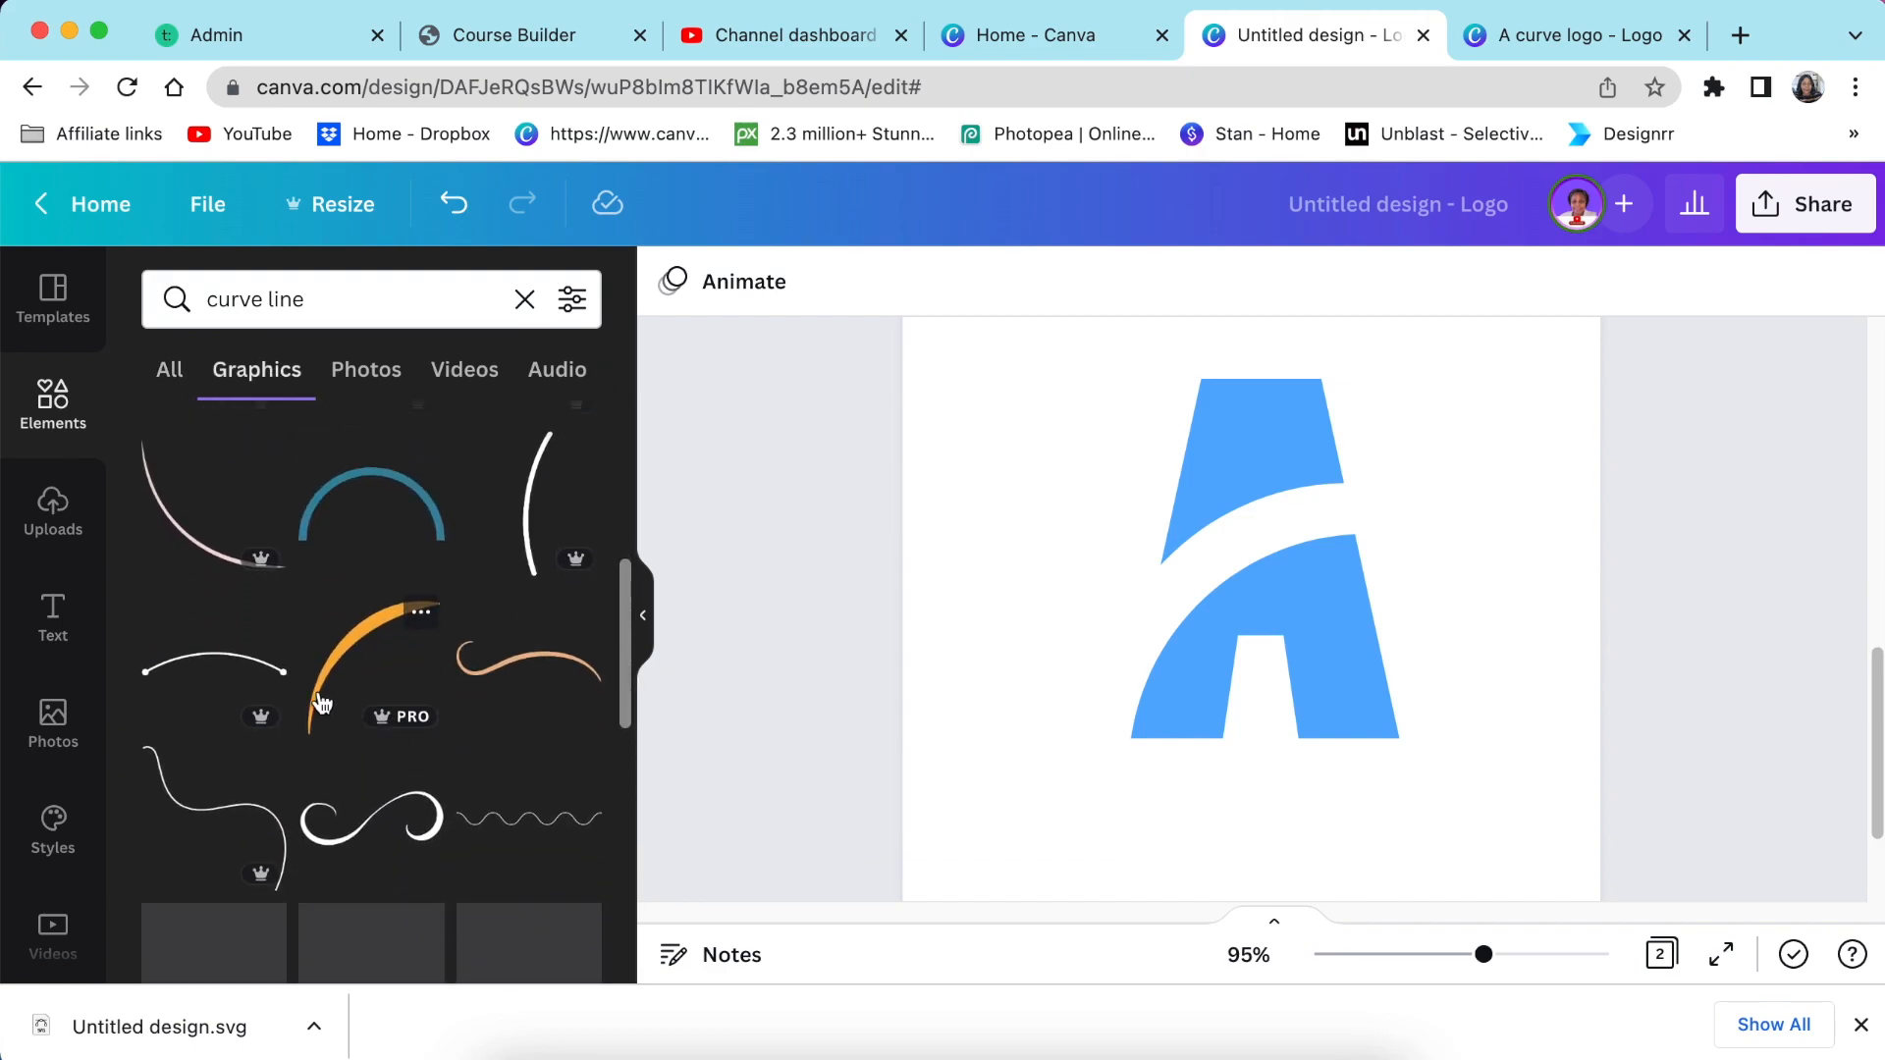
pyautogui.scroll(-3)
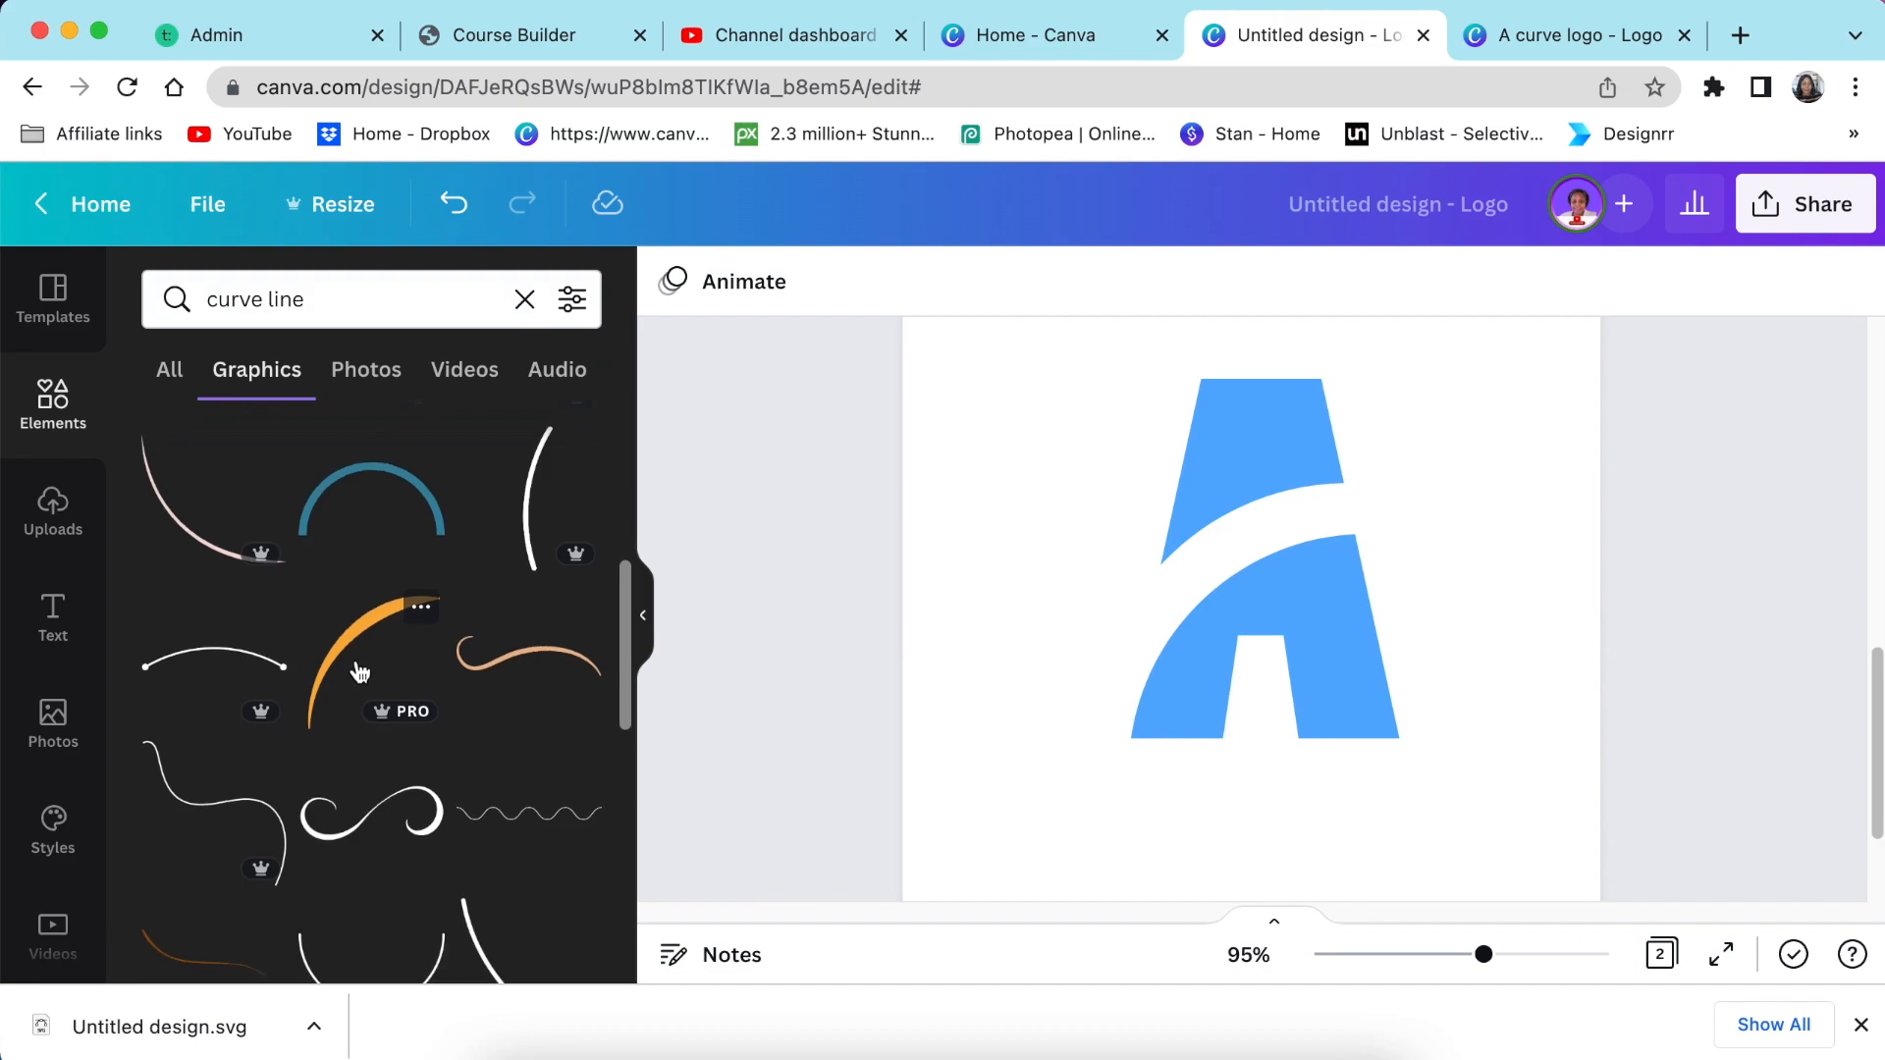
pyautogui.scroll(-3)
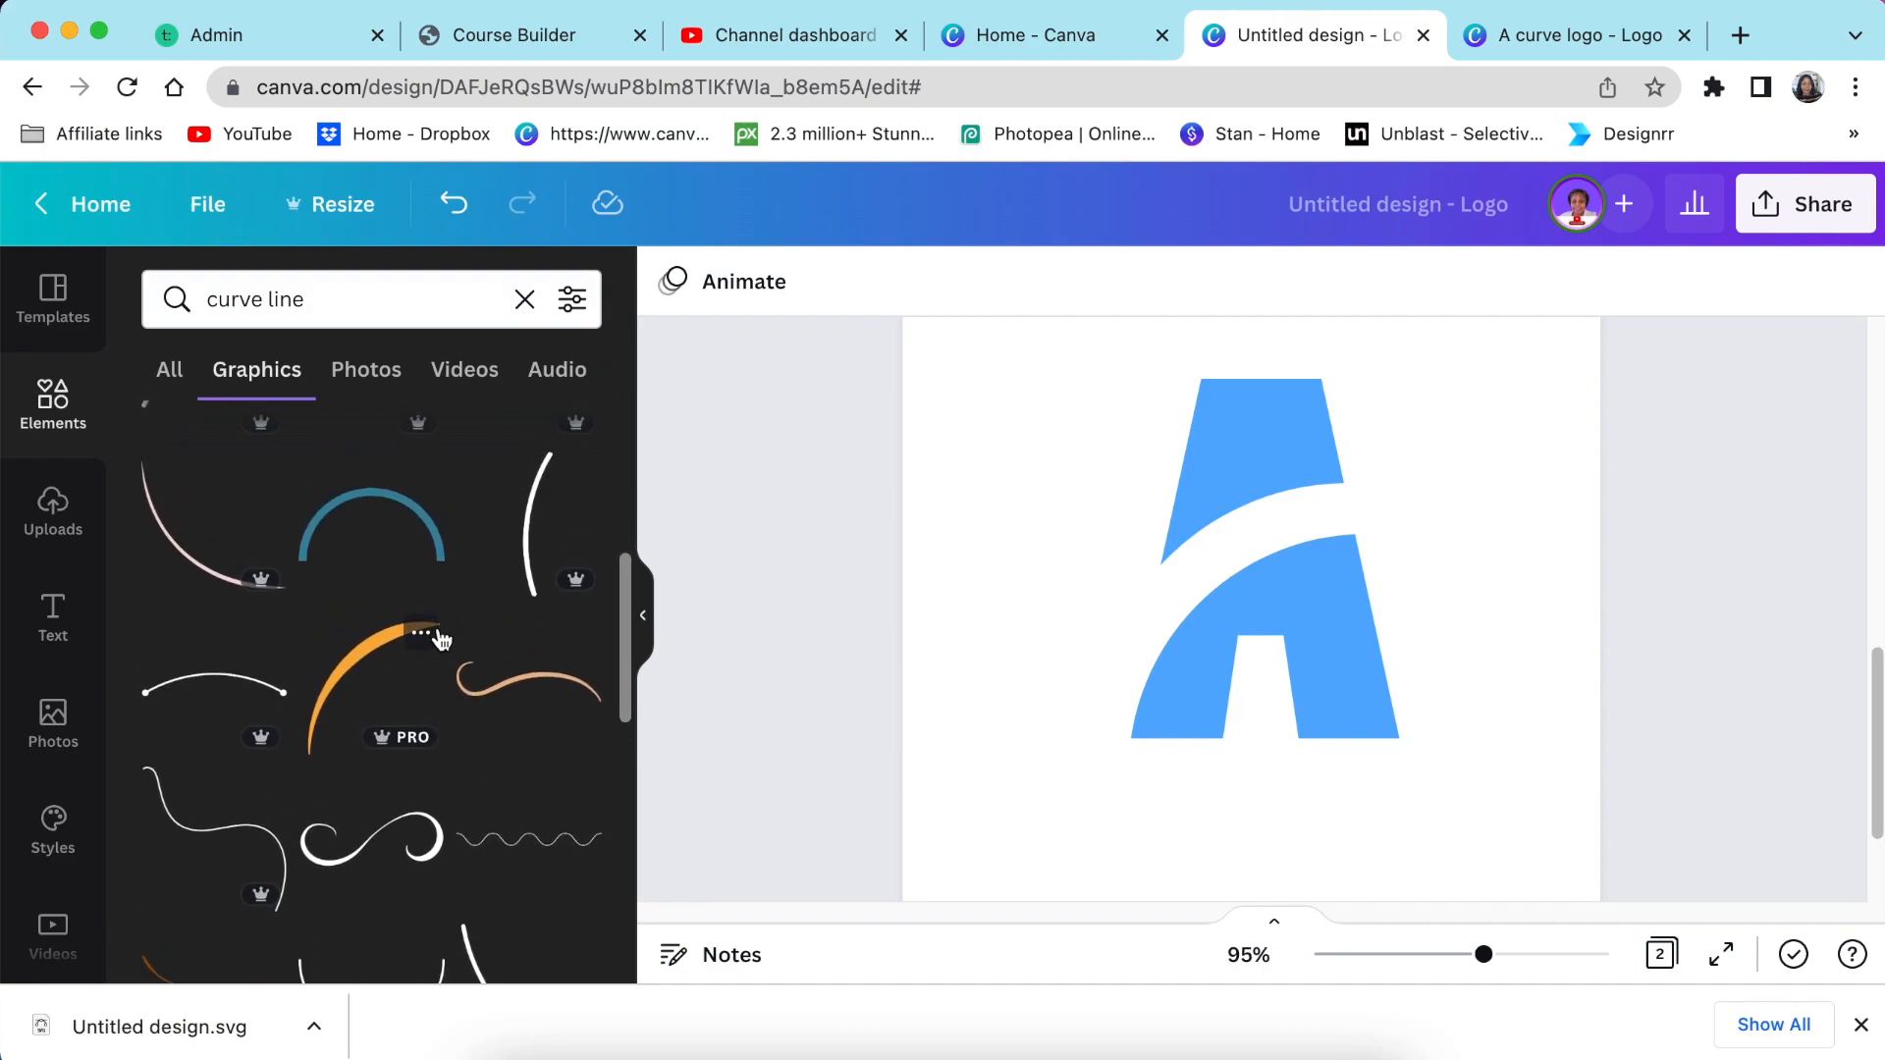
pyautogui.moveTo(361, 685)
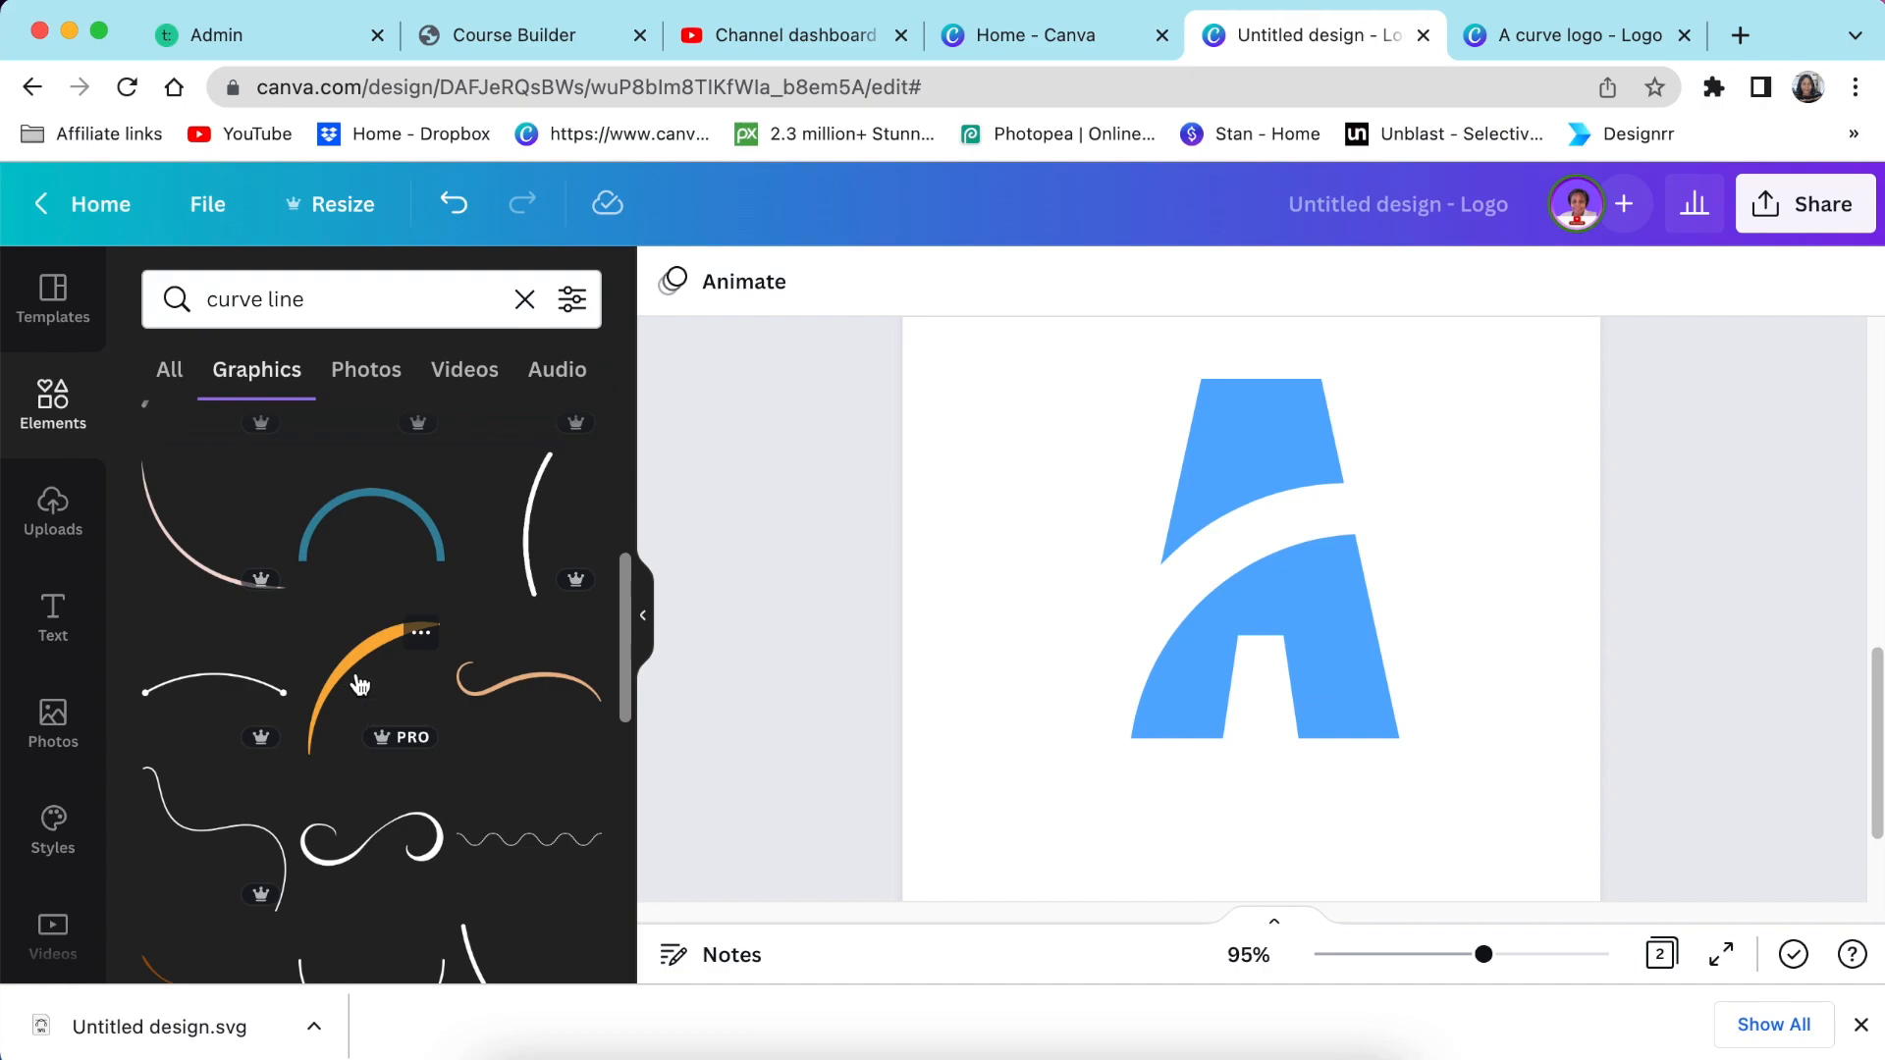
pyautogui.moveTo(362, 674)
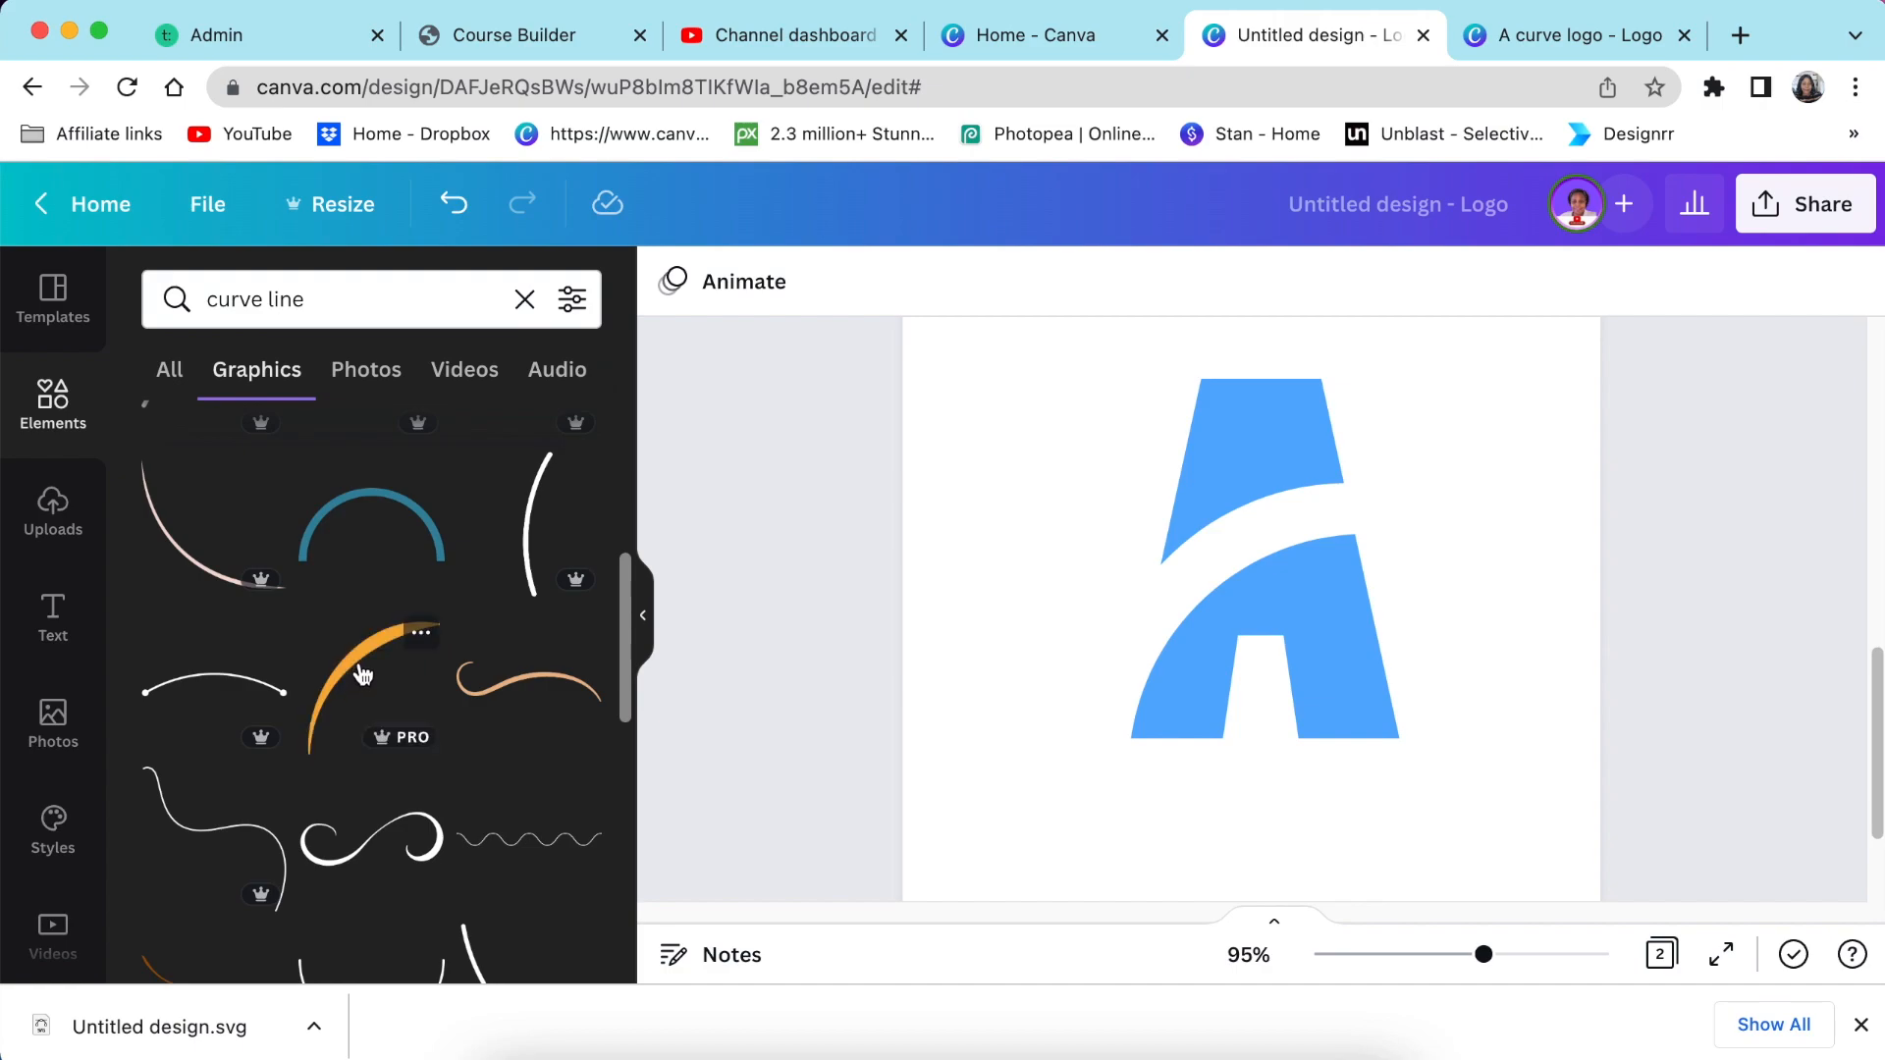
# Add the orange curve graphic and position it along the A's white gap
pyautogui.click(364, 674)
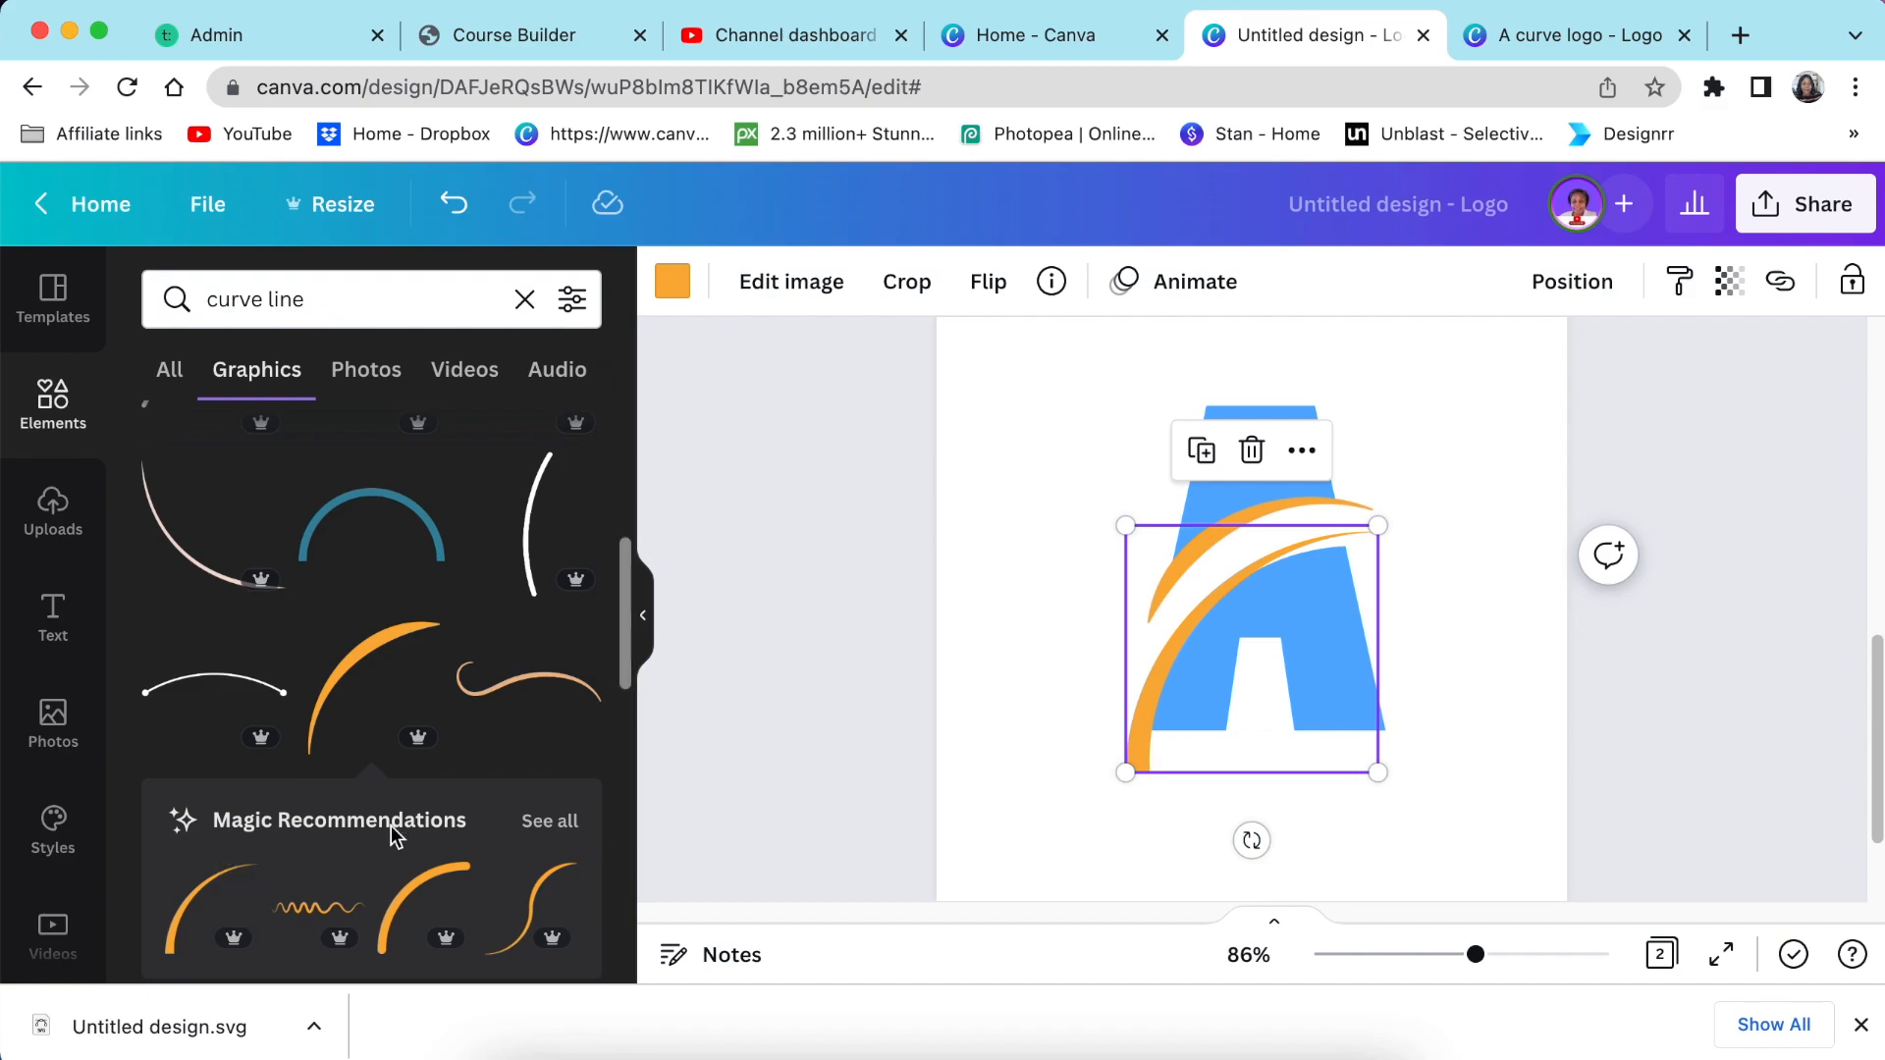
pyautogui.click(962, 590)
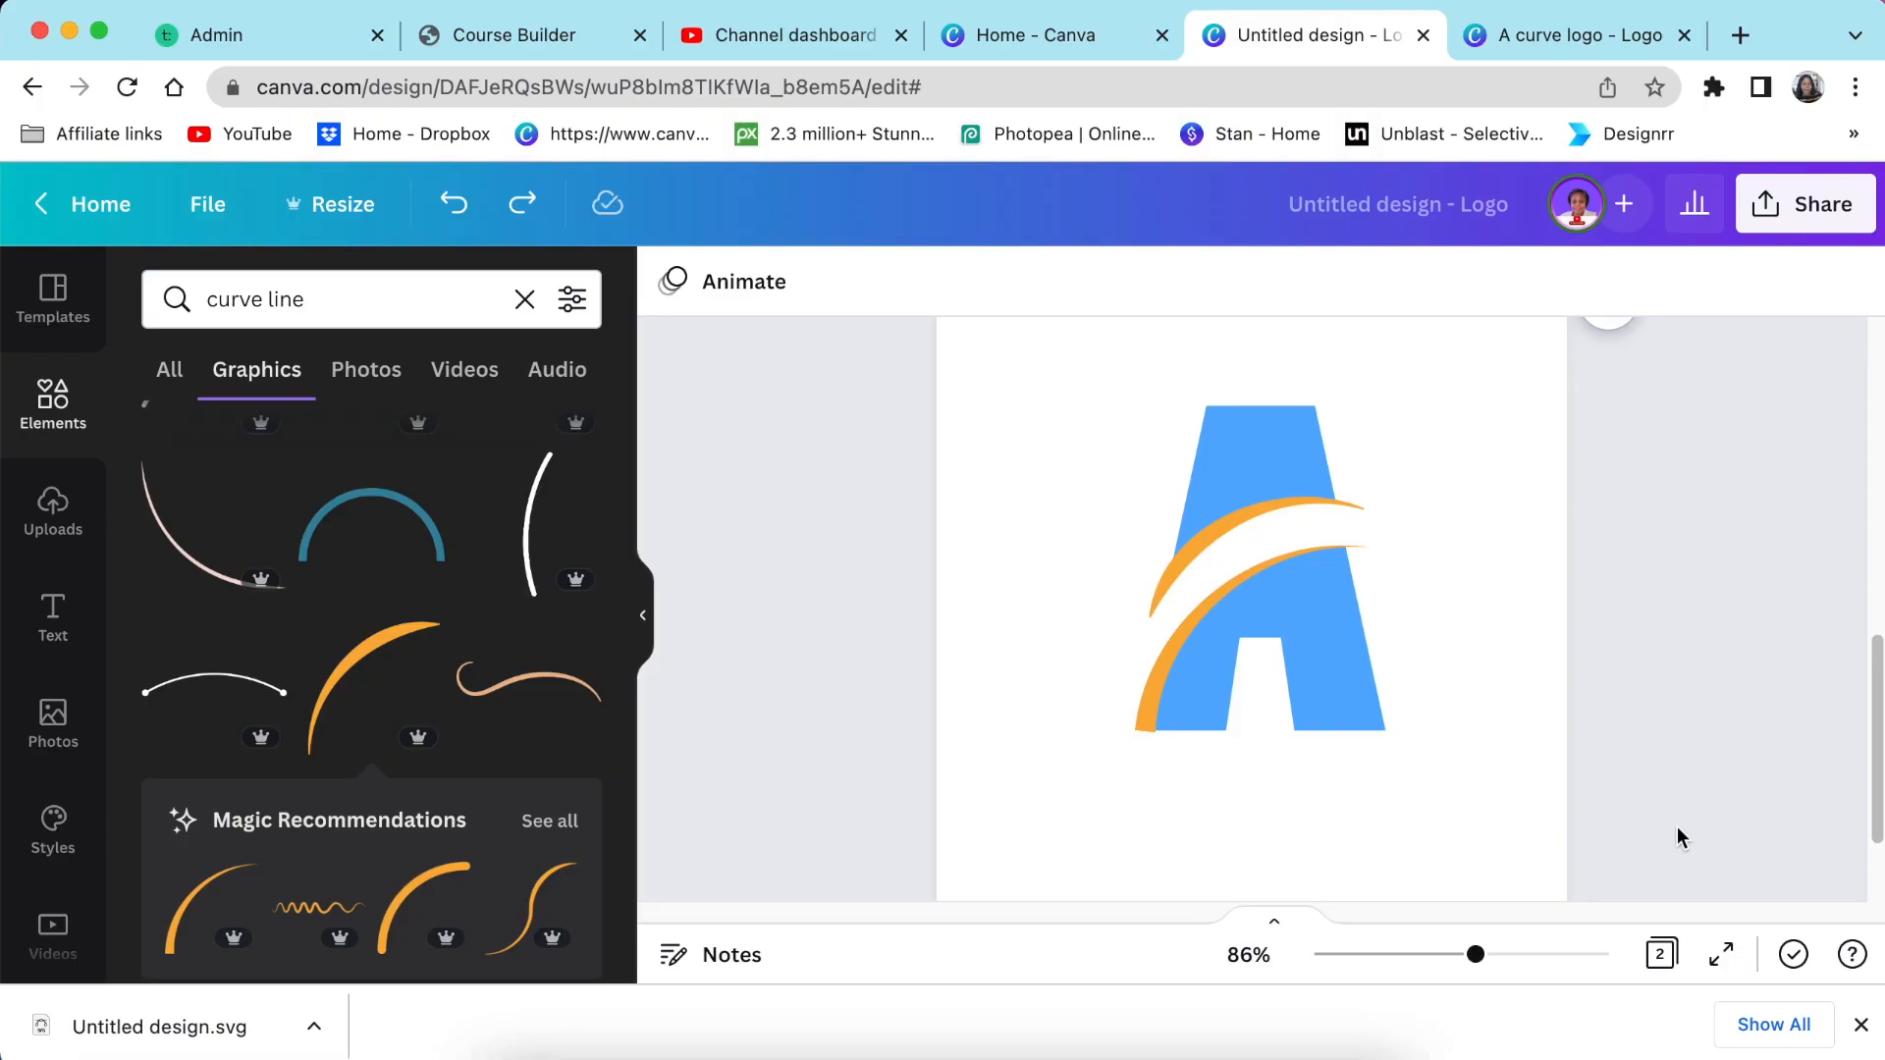
pyautogui.moveTo(1478, 954)
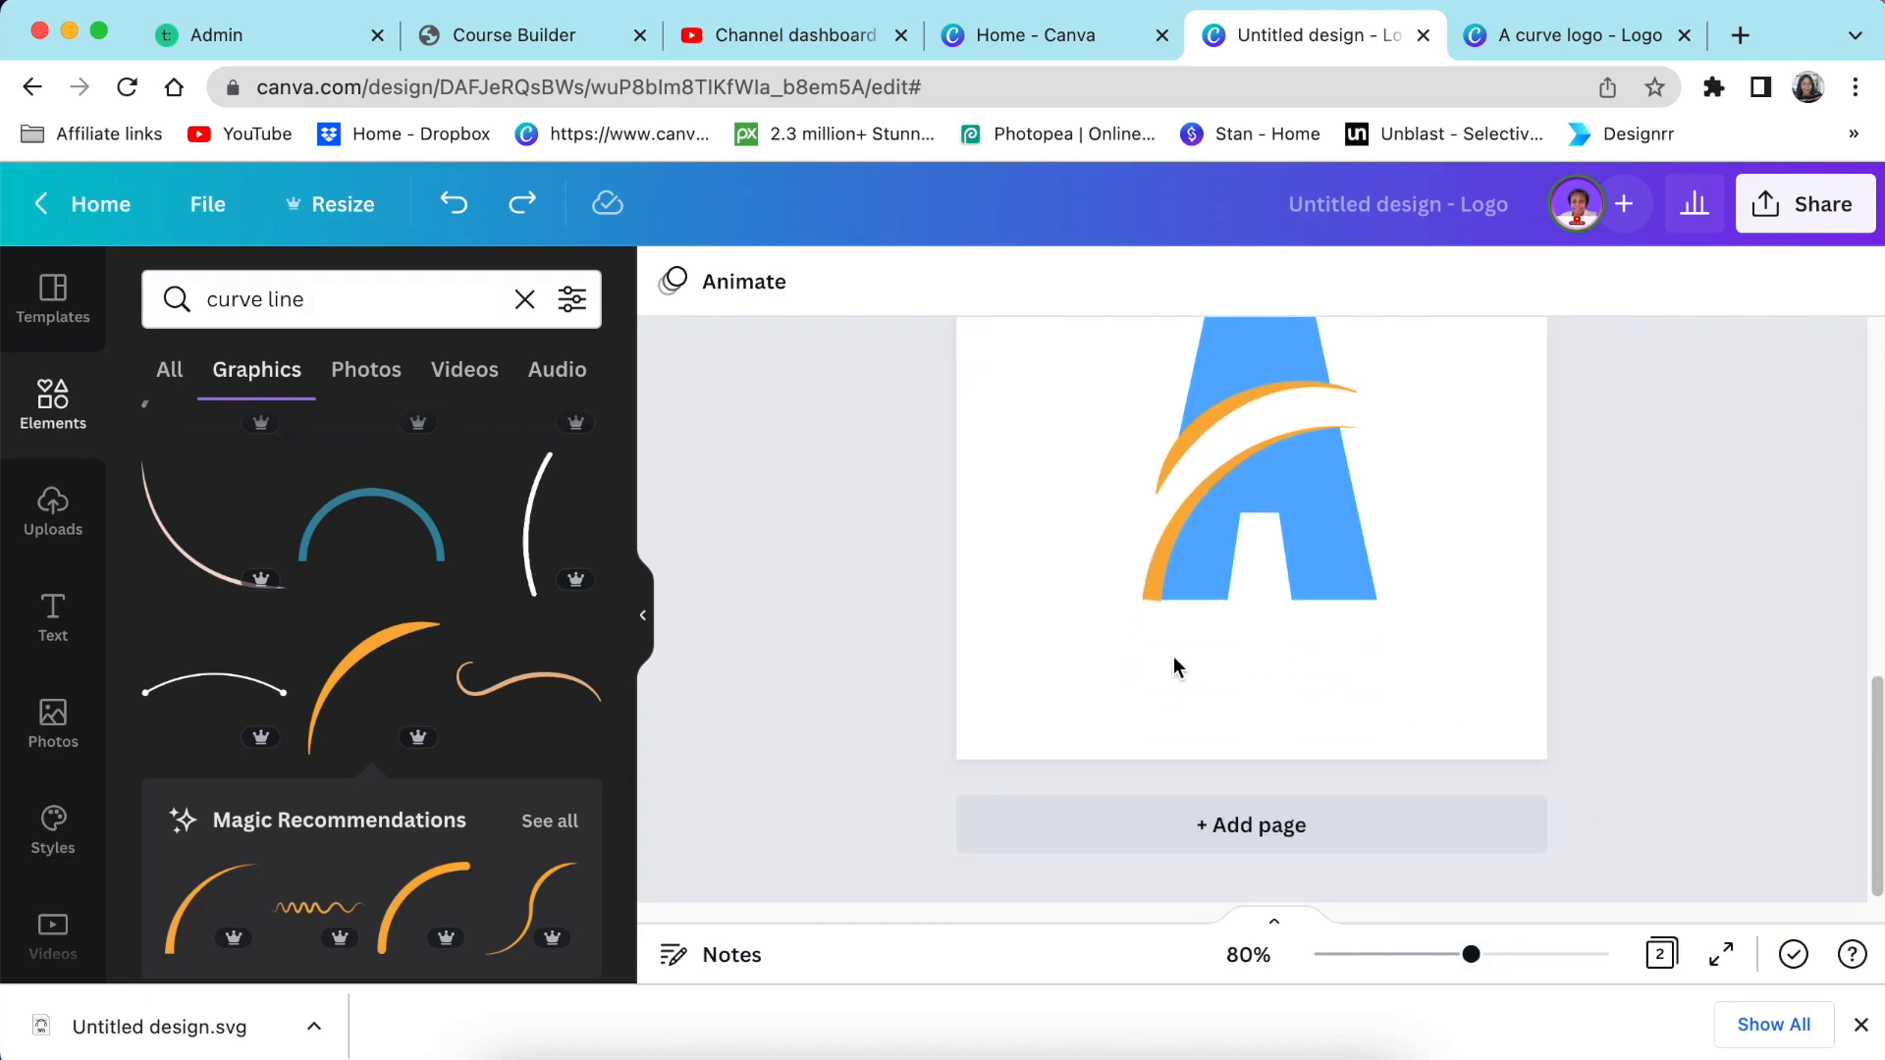
pyautogui.click(1176, 668)
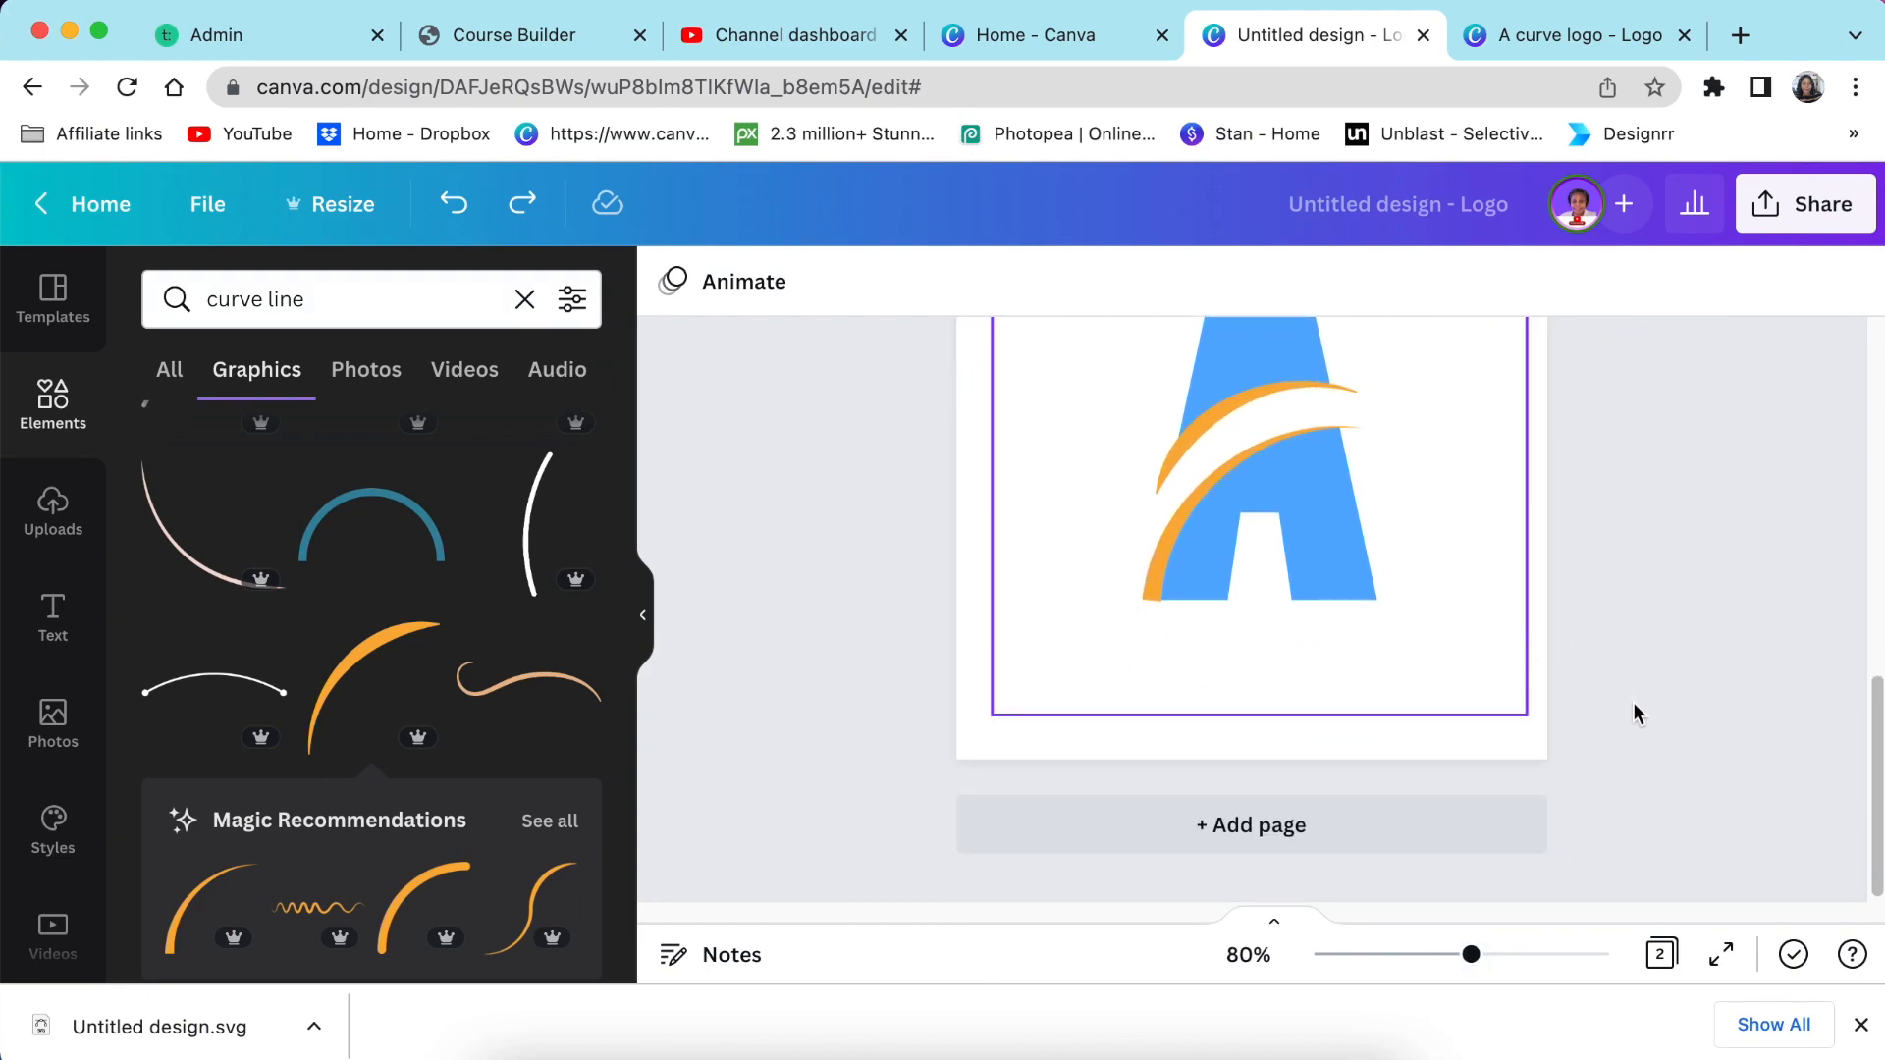
pyautogui.click(854, 574)
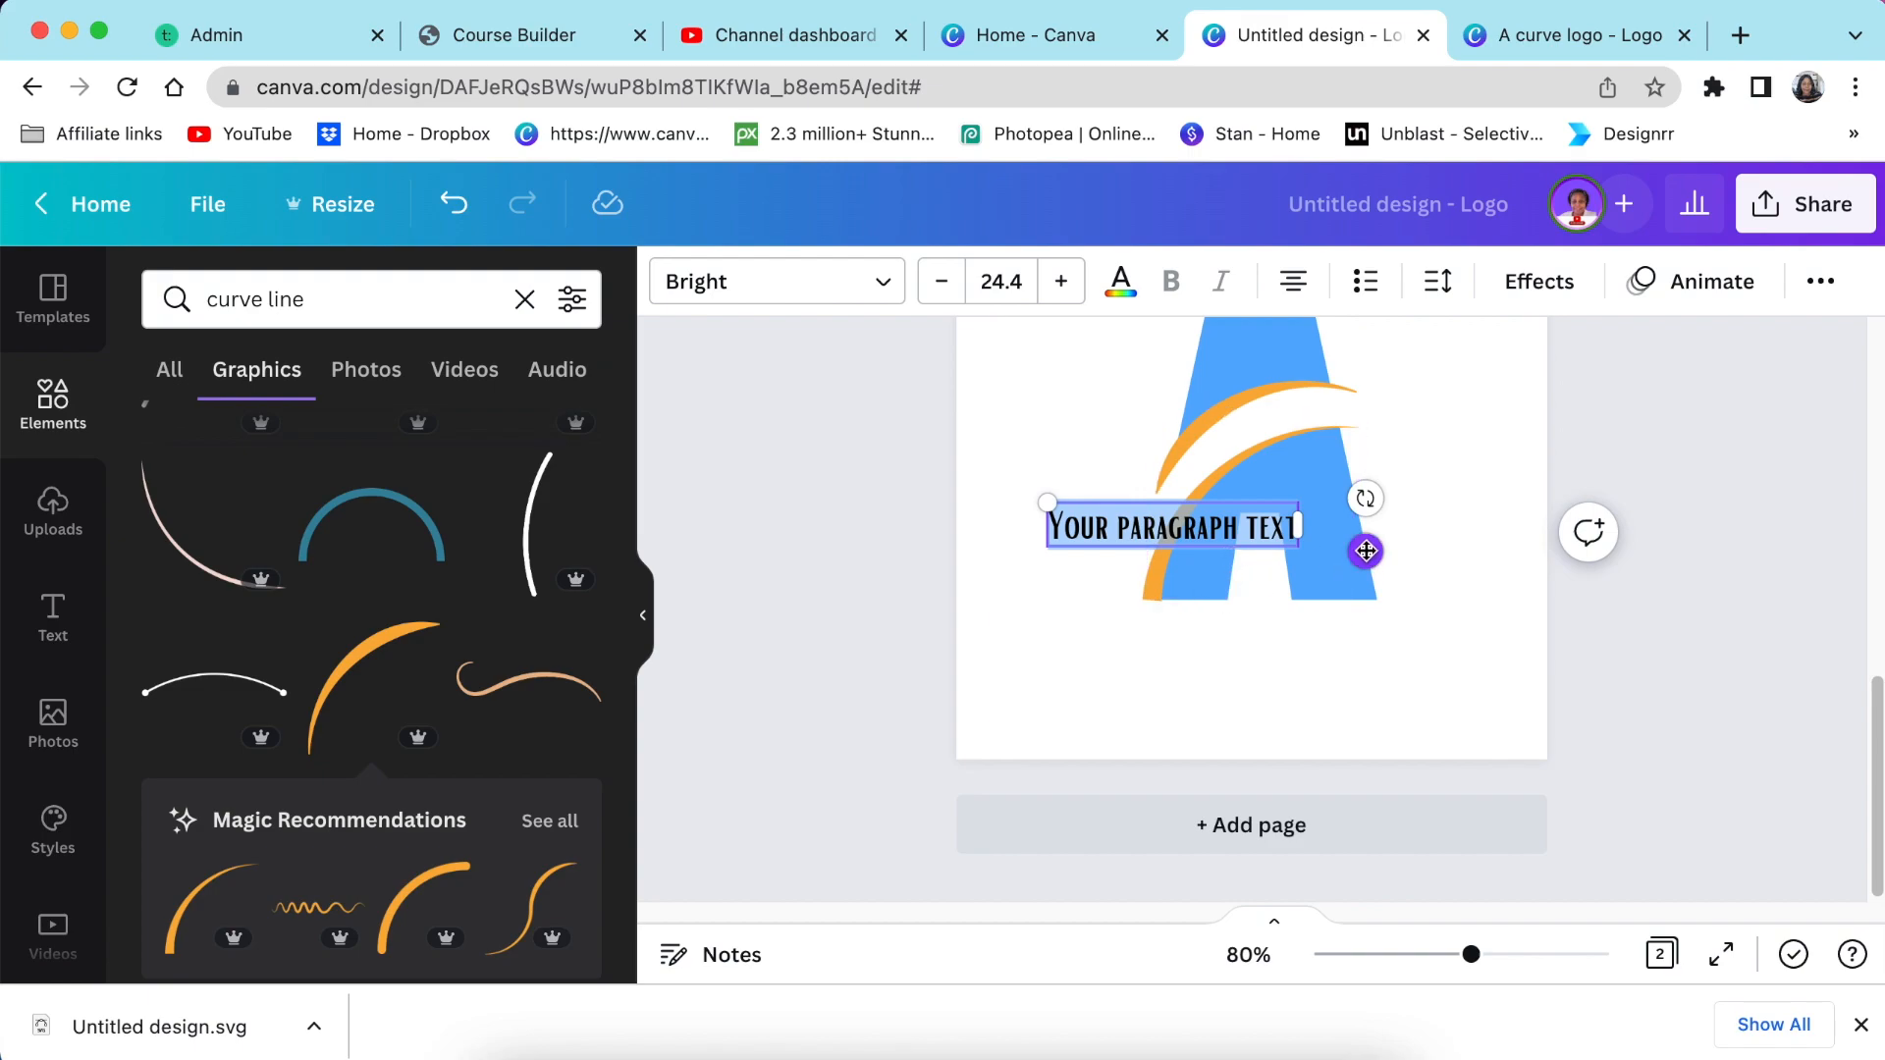
# Edit the placeholder paragraph to read ALWAYS LEARNING beneath the A
pyautogui.click(776, 282)
pyautogui.write('ALWAYS LEARNING')
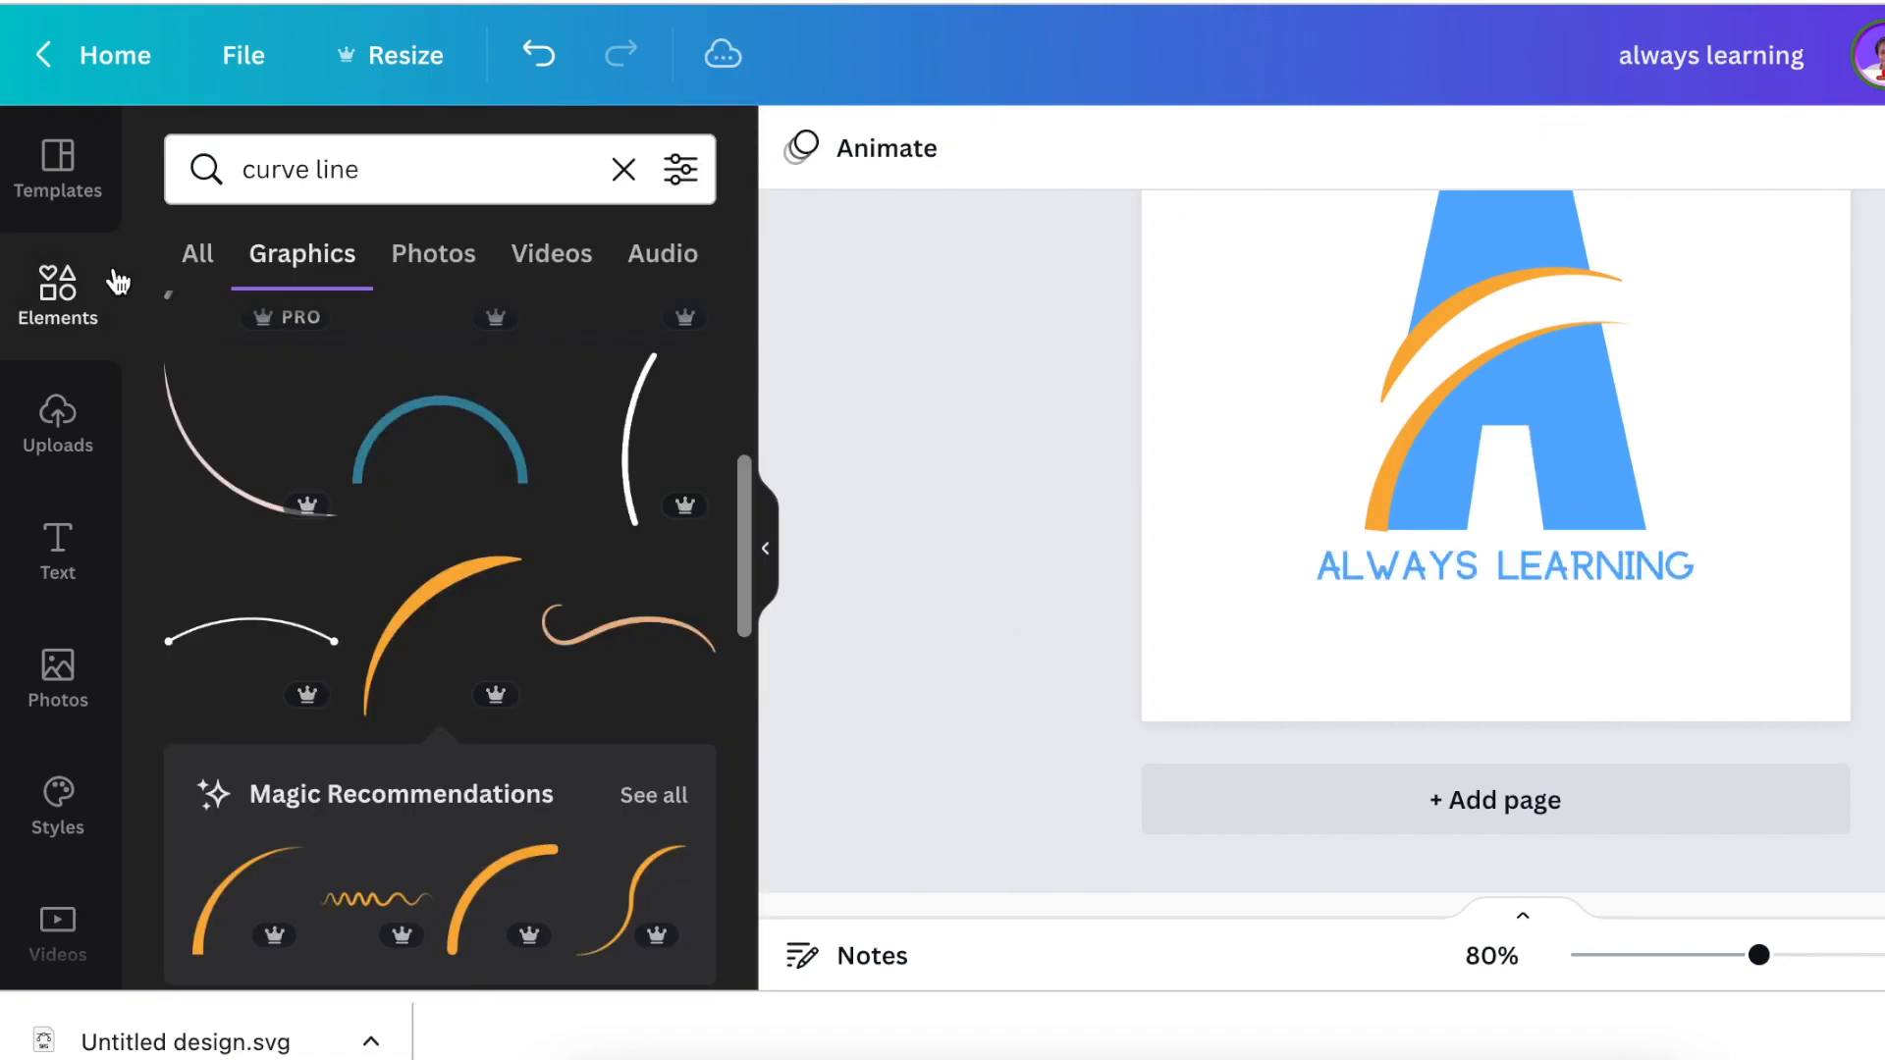
pyautogui.click(624, 167)
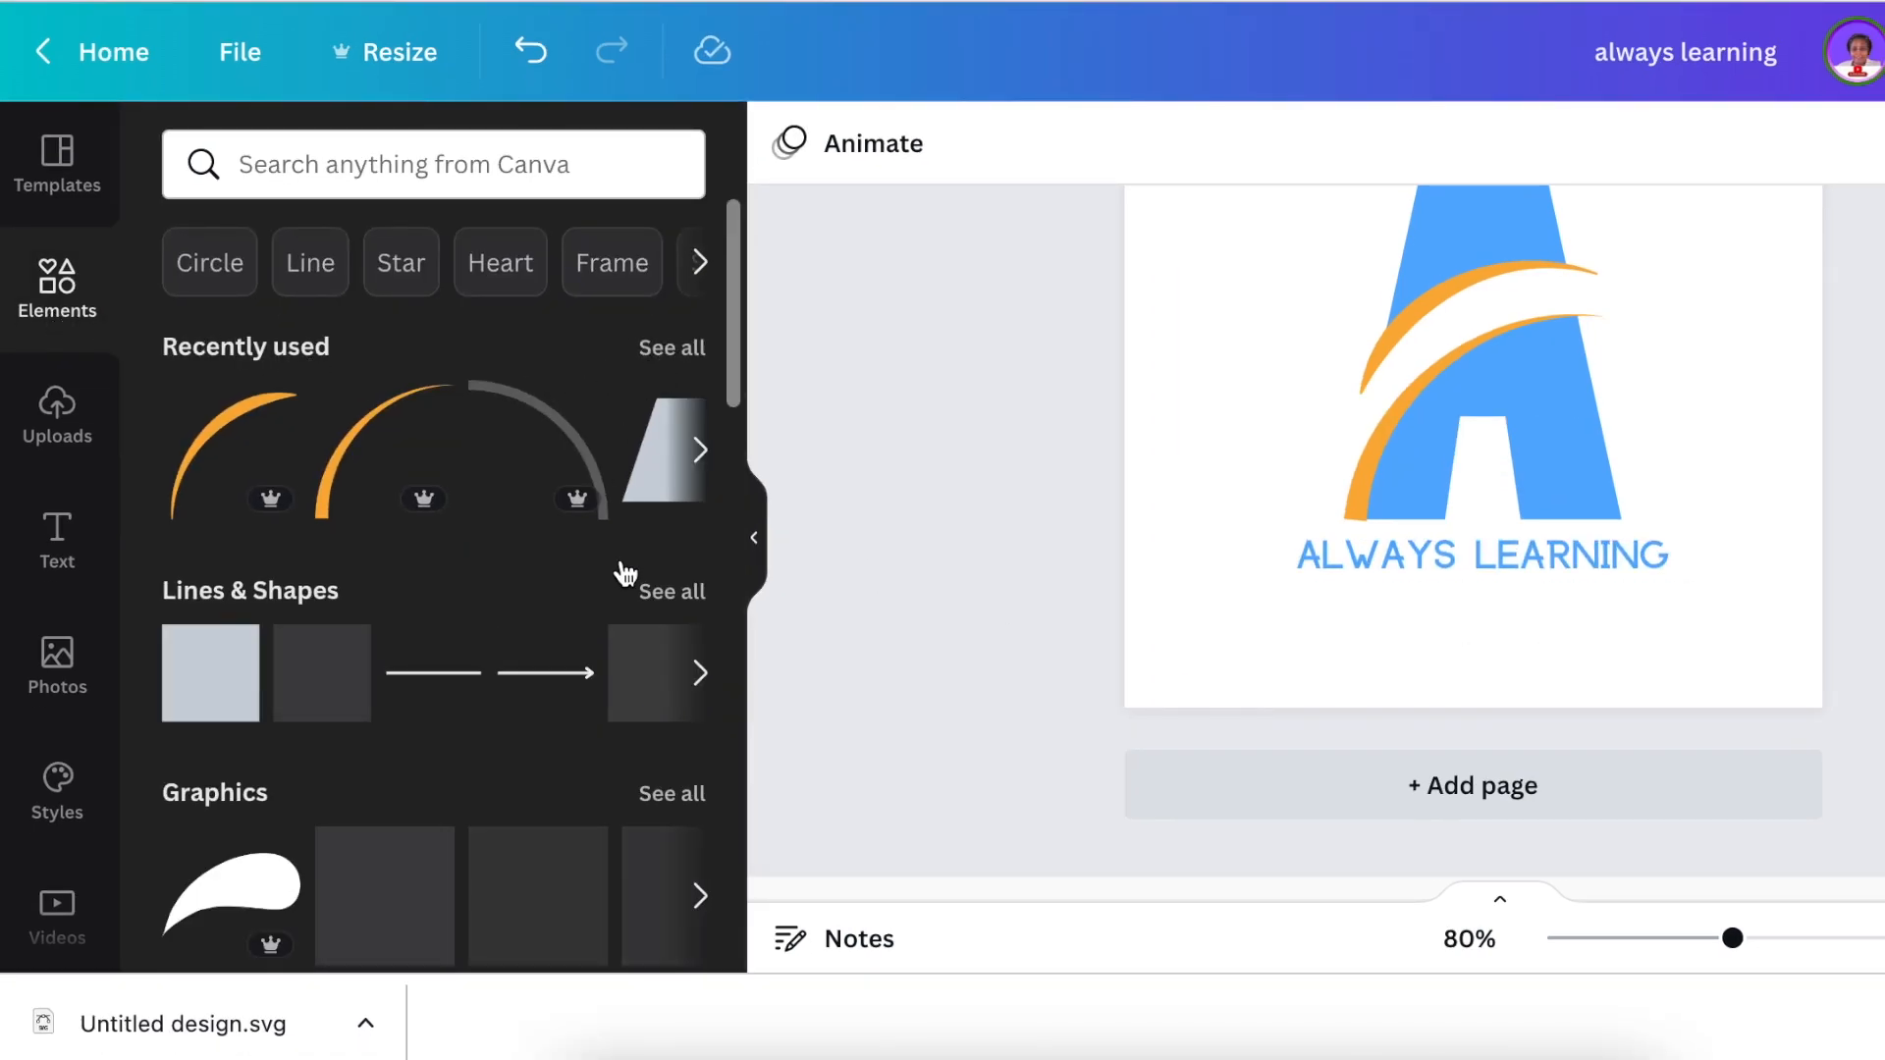
# Browse all Lines & Shapes and scroll to an outlined rectangle for the text
pyautogui.click(671, 591)
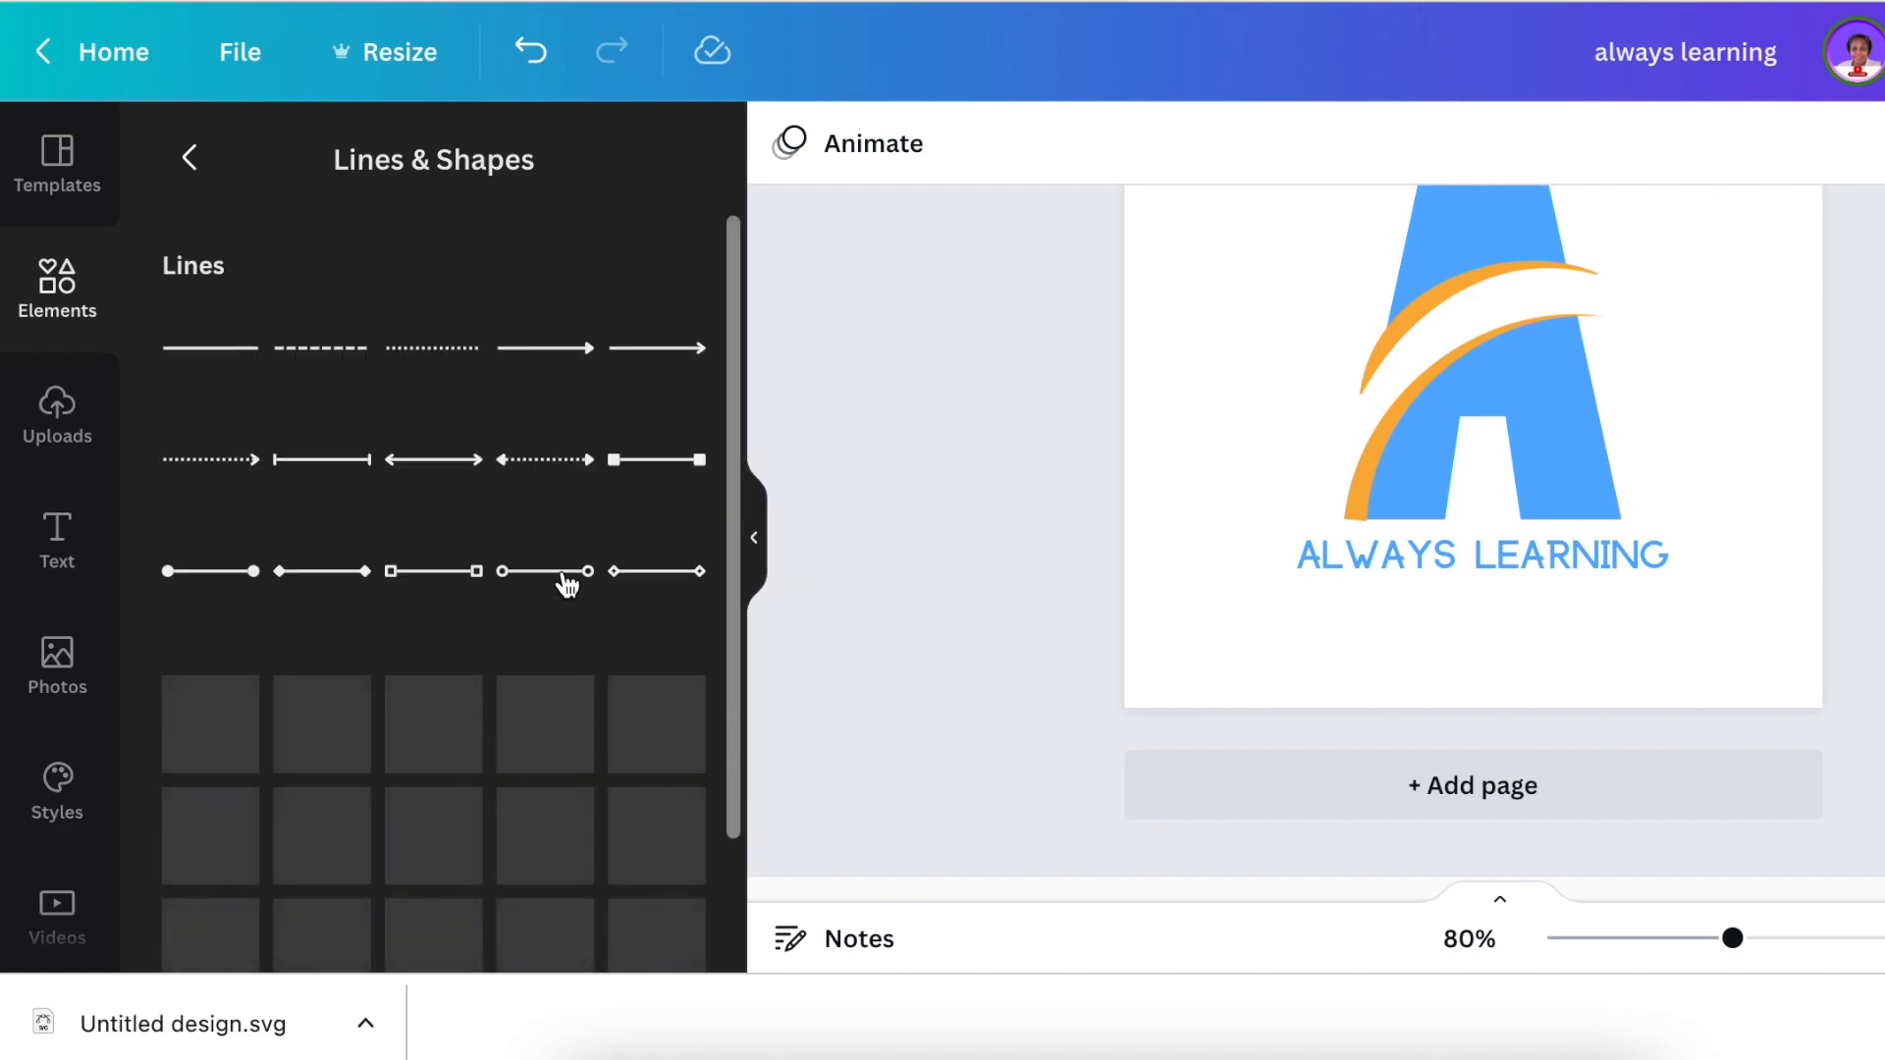
pyautogui.scroll(-3)
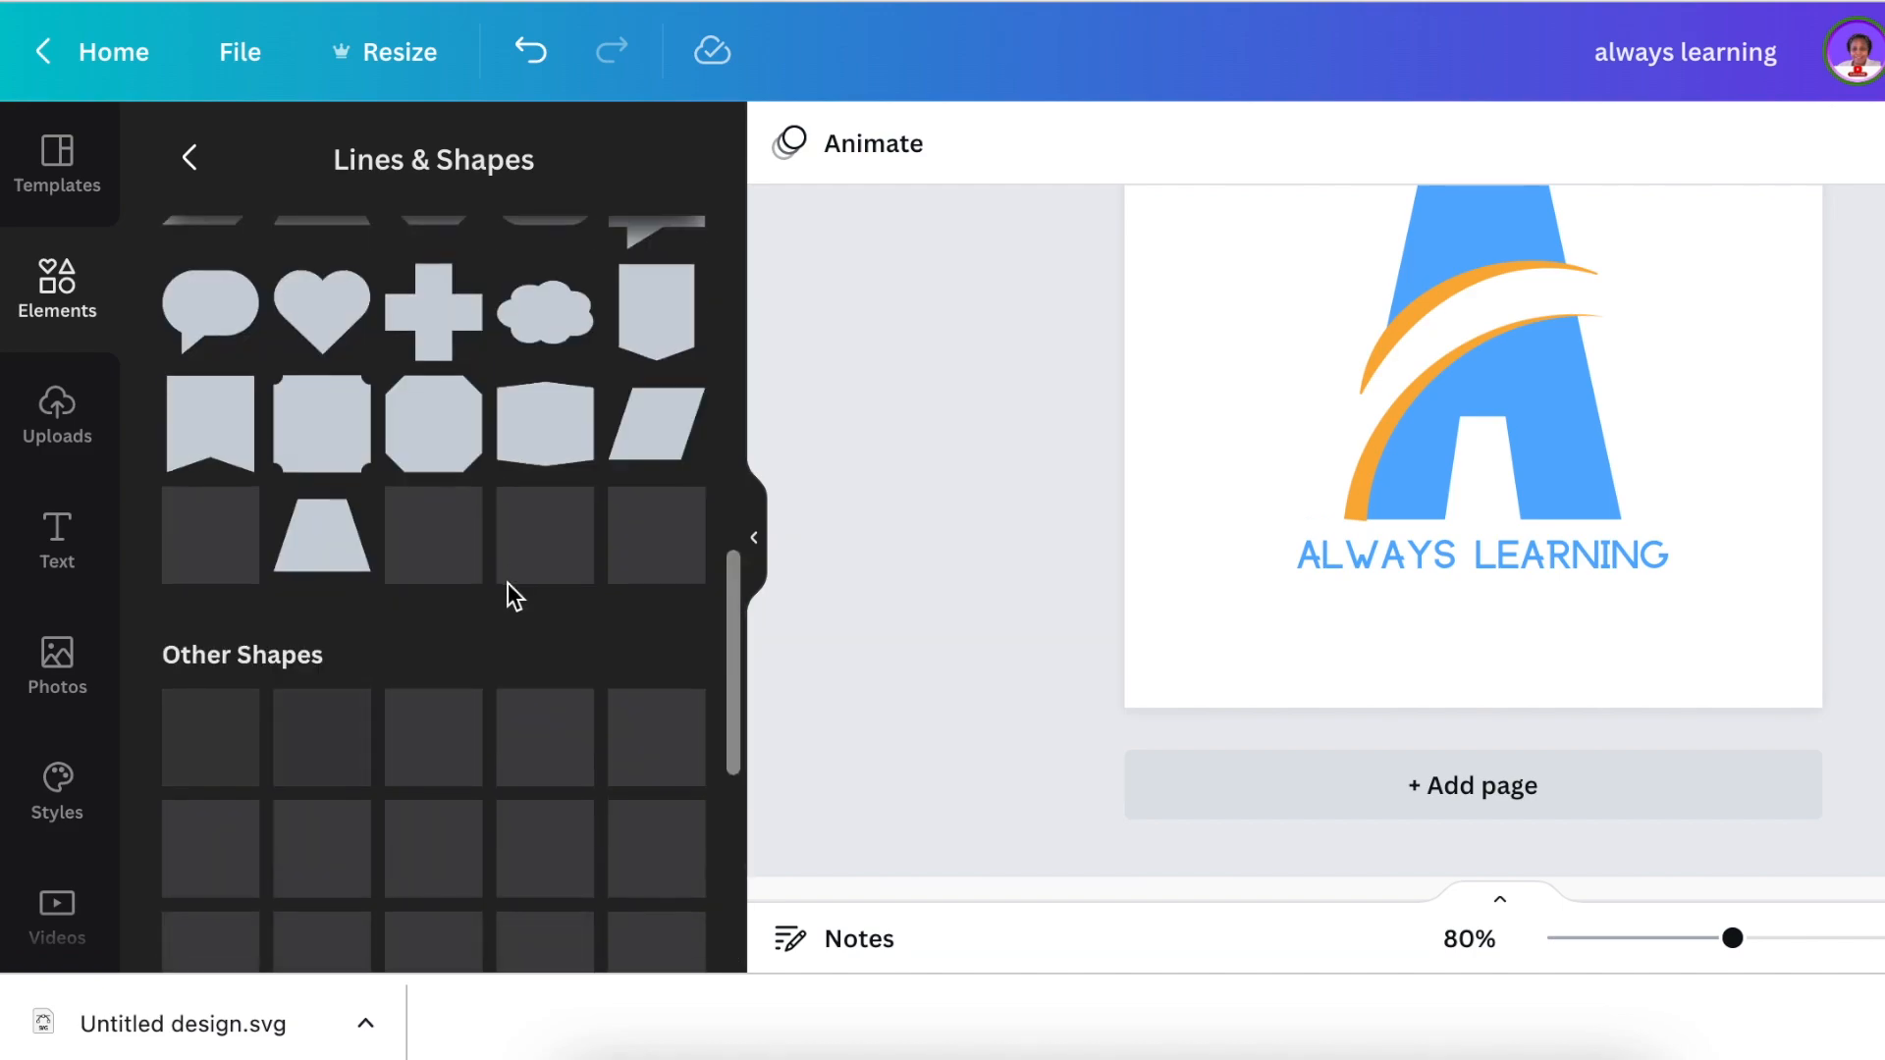
pyautogui.scroll(-3)
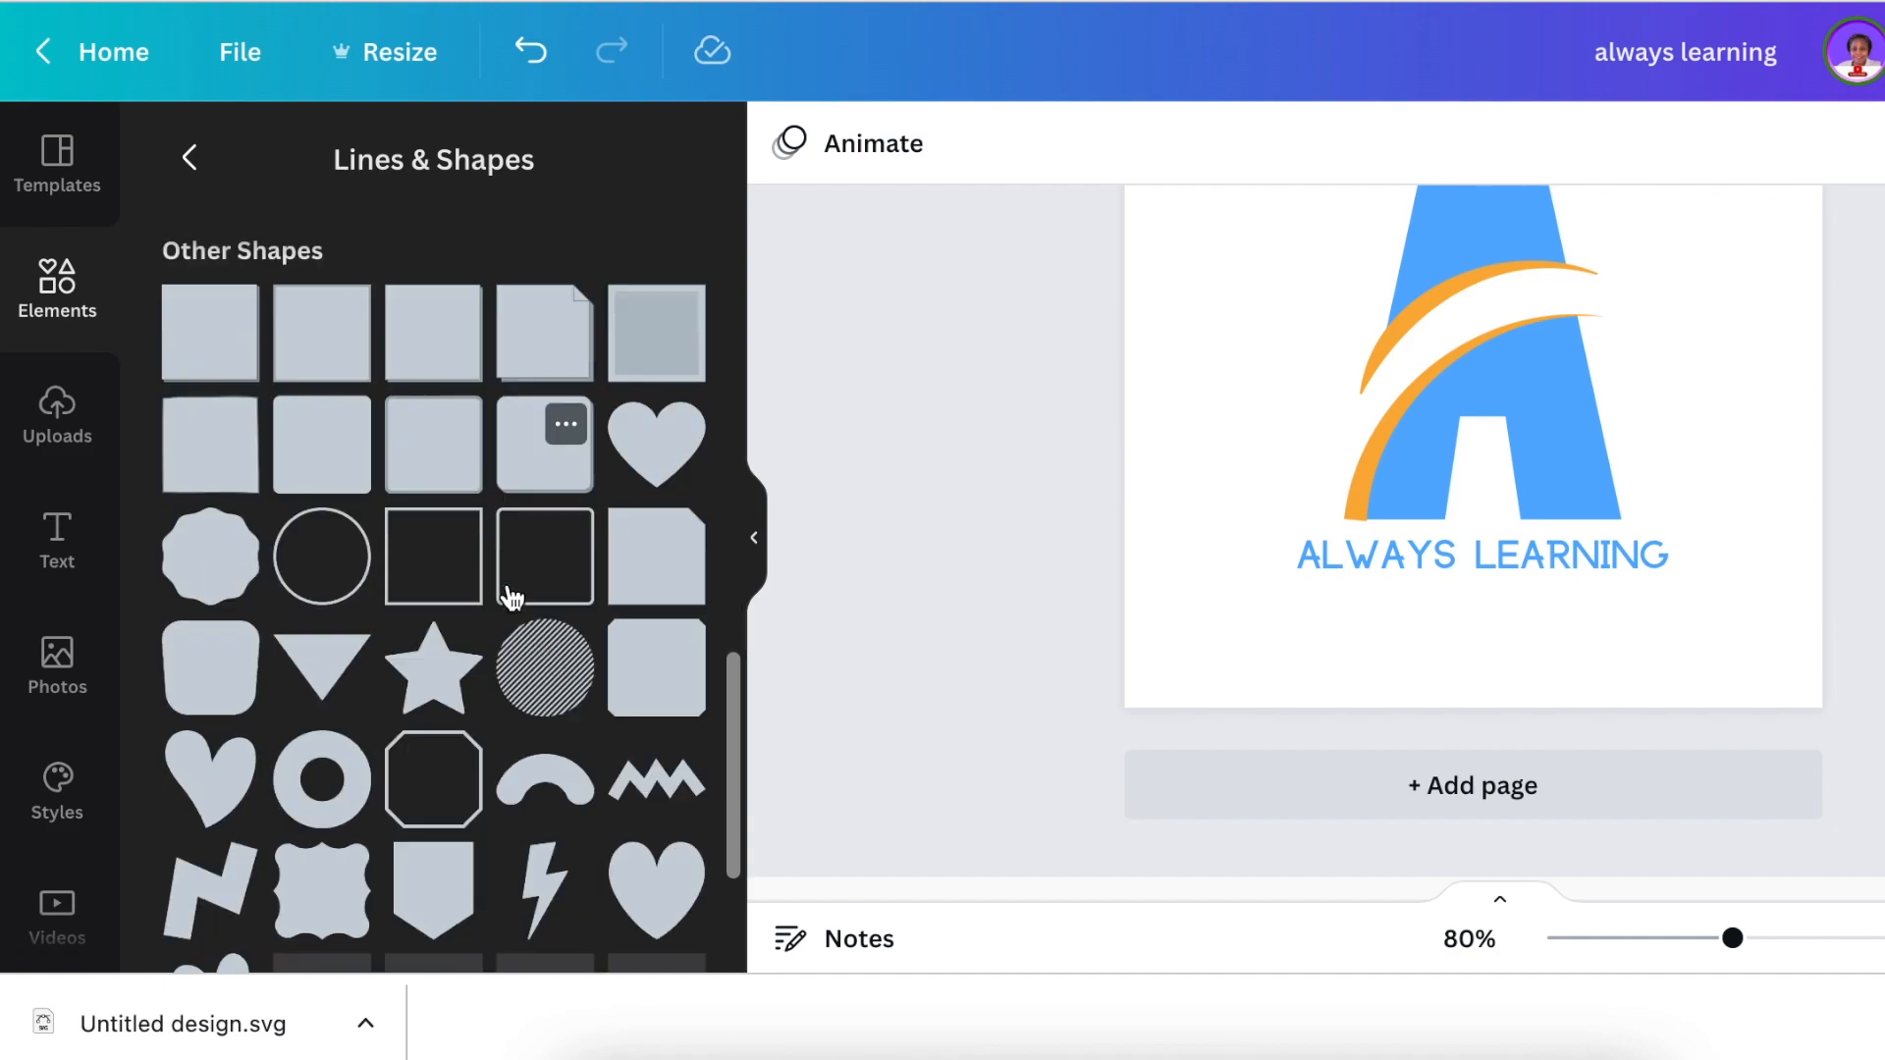
pyautogui.scroll(-3)
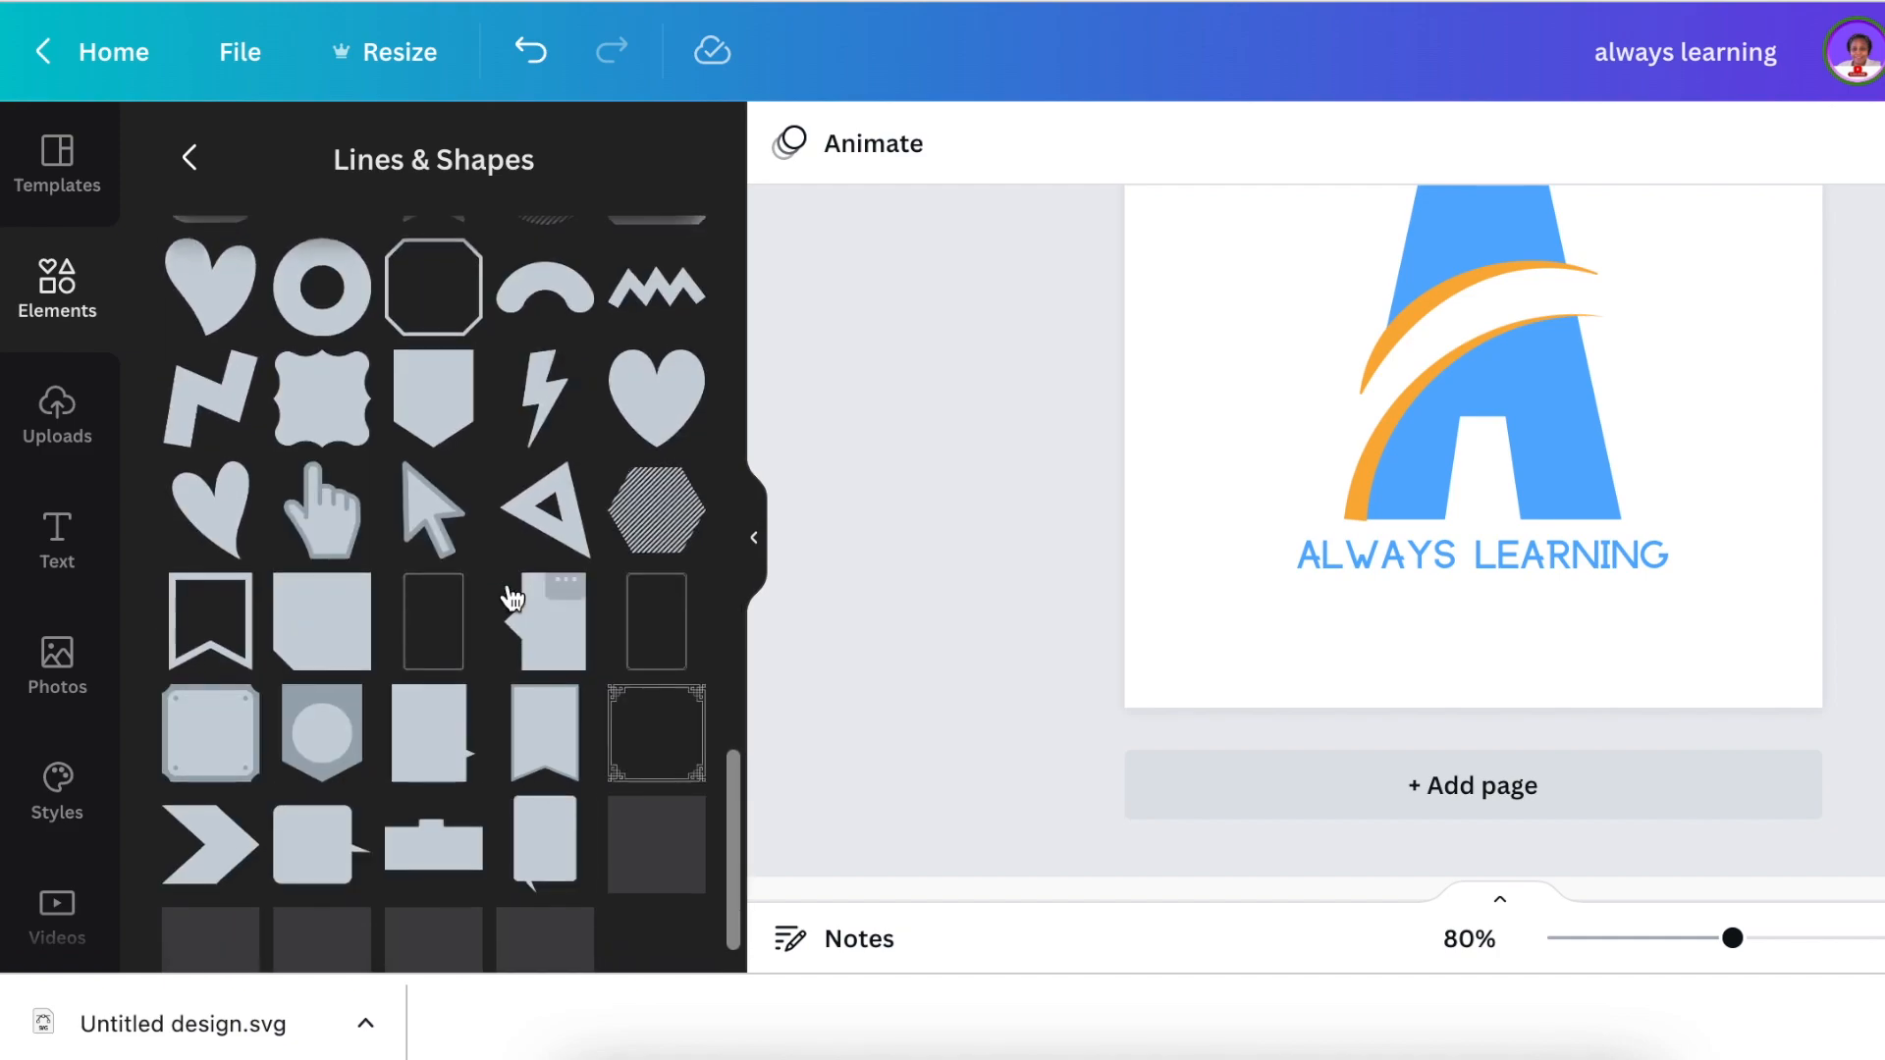
pyautogui.scroll(-3)
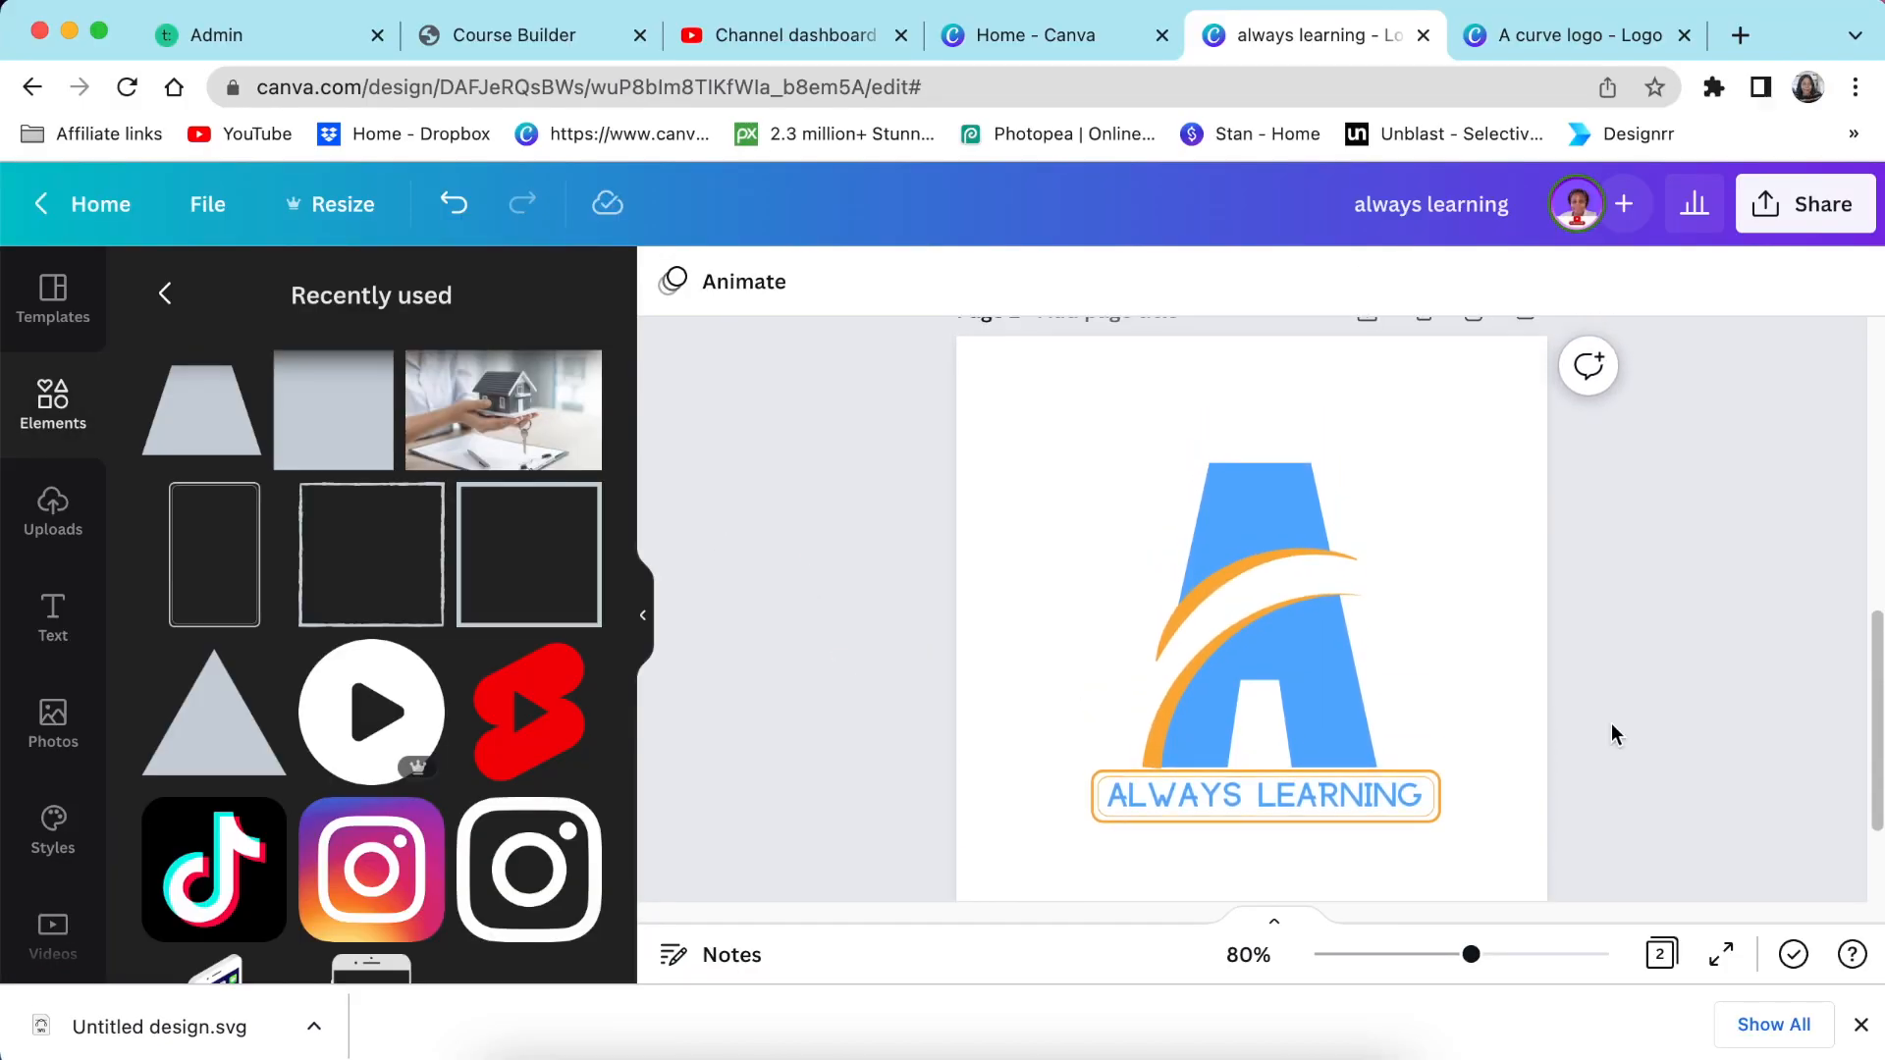
# Open the Share panel and scroll to the PNG download options
pyautogui.click(1805, 203)
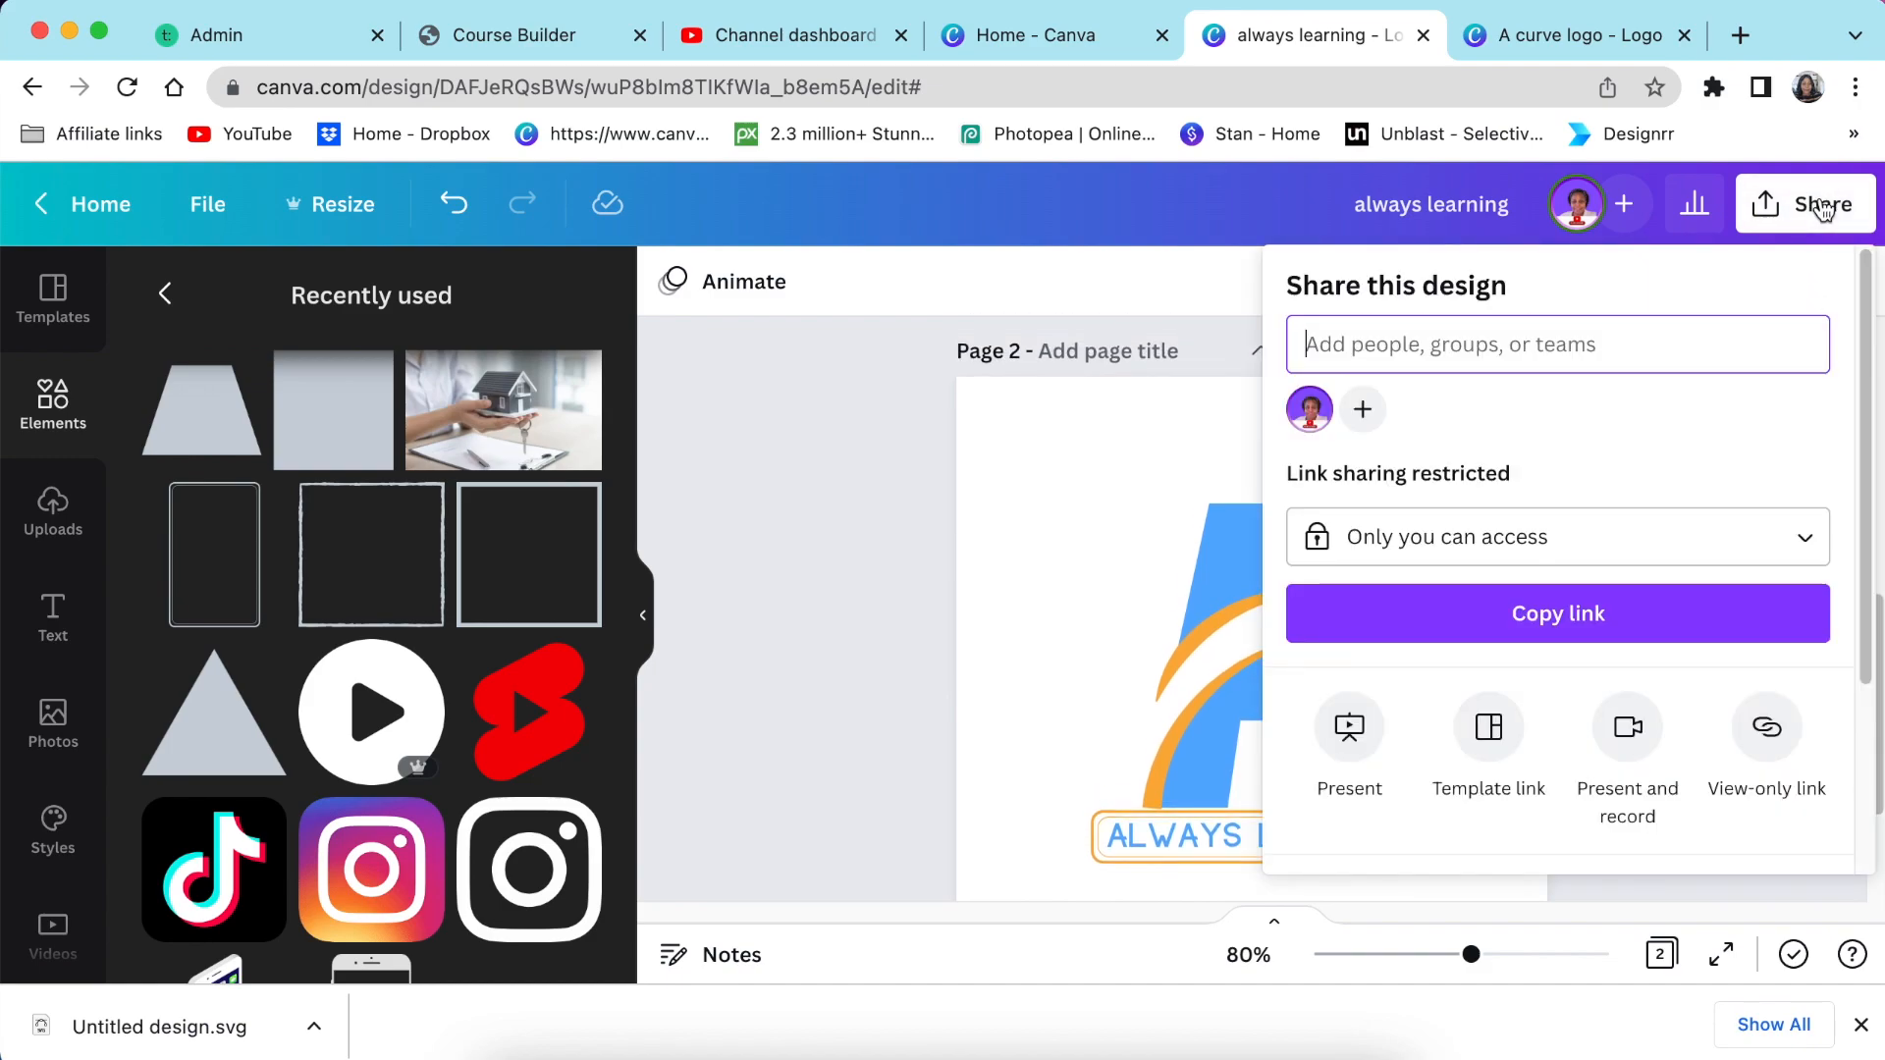
pyautogui.scroll(-3)
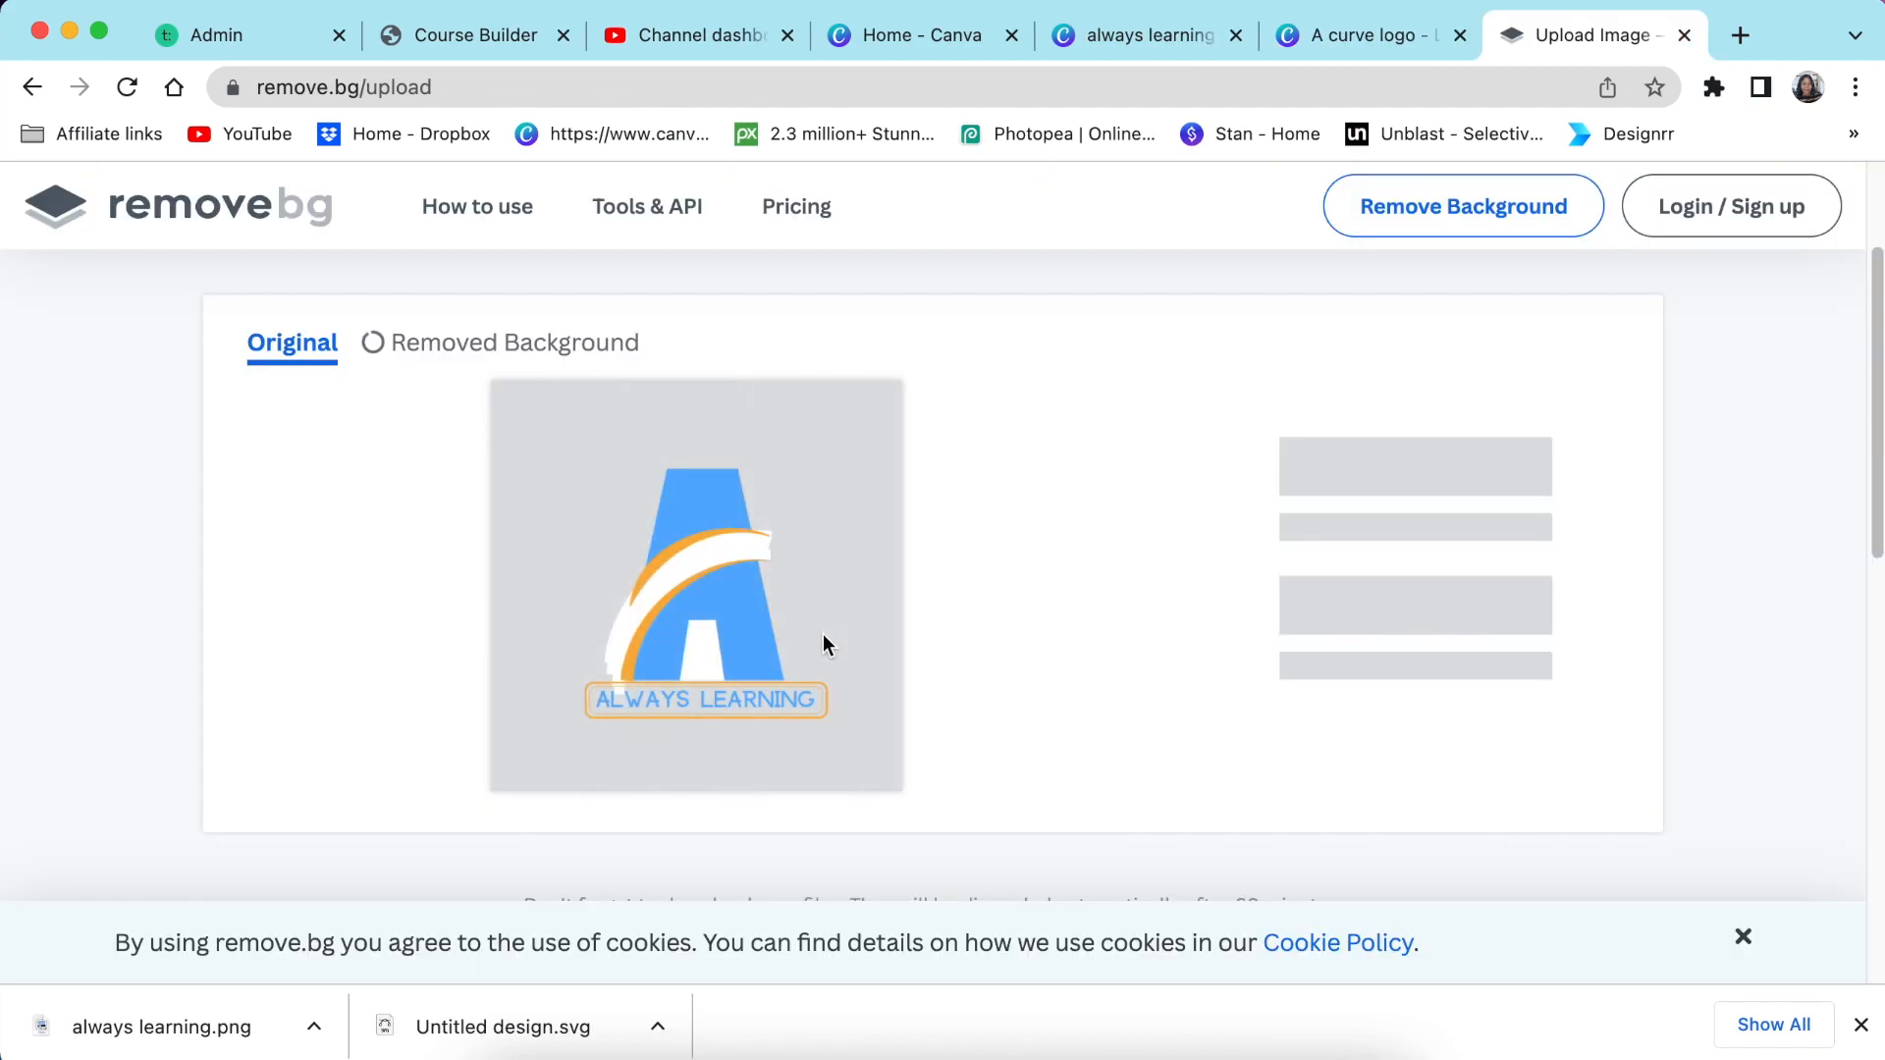
# Download the background-removed logo PNG from remove.bg and switch to Photopea
pyautogui.click(484, 343)
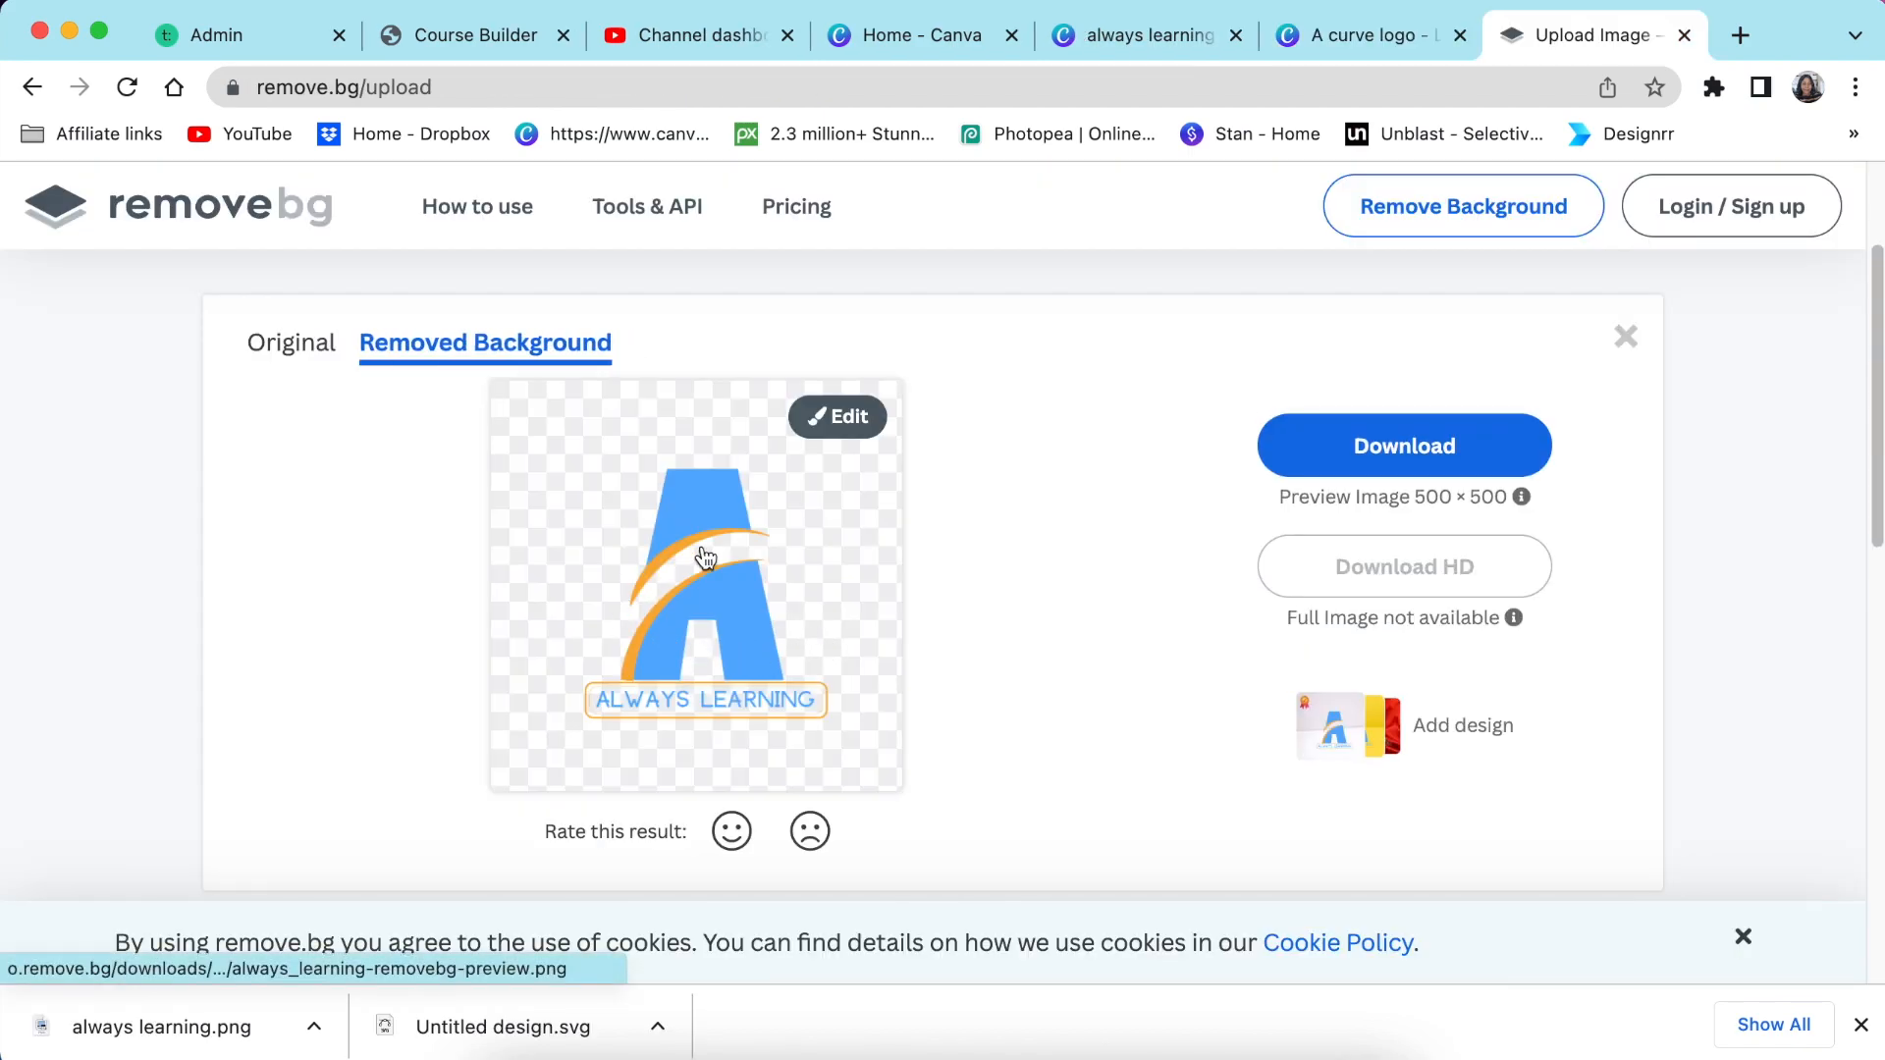
pyautogui.moveTo(610, 576)
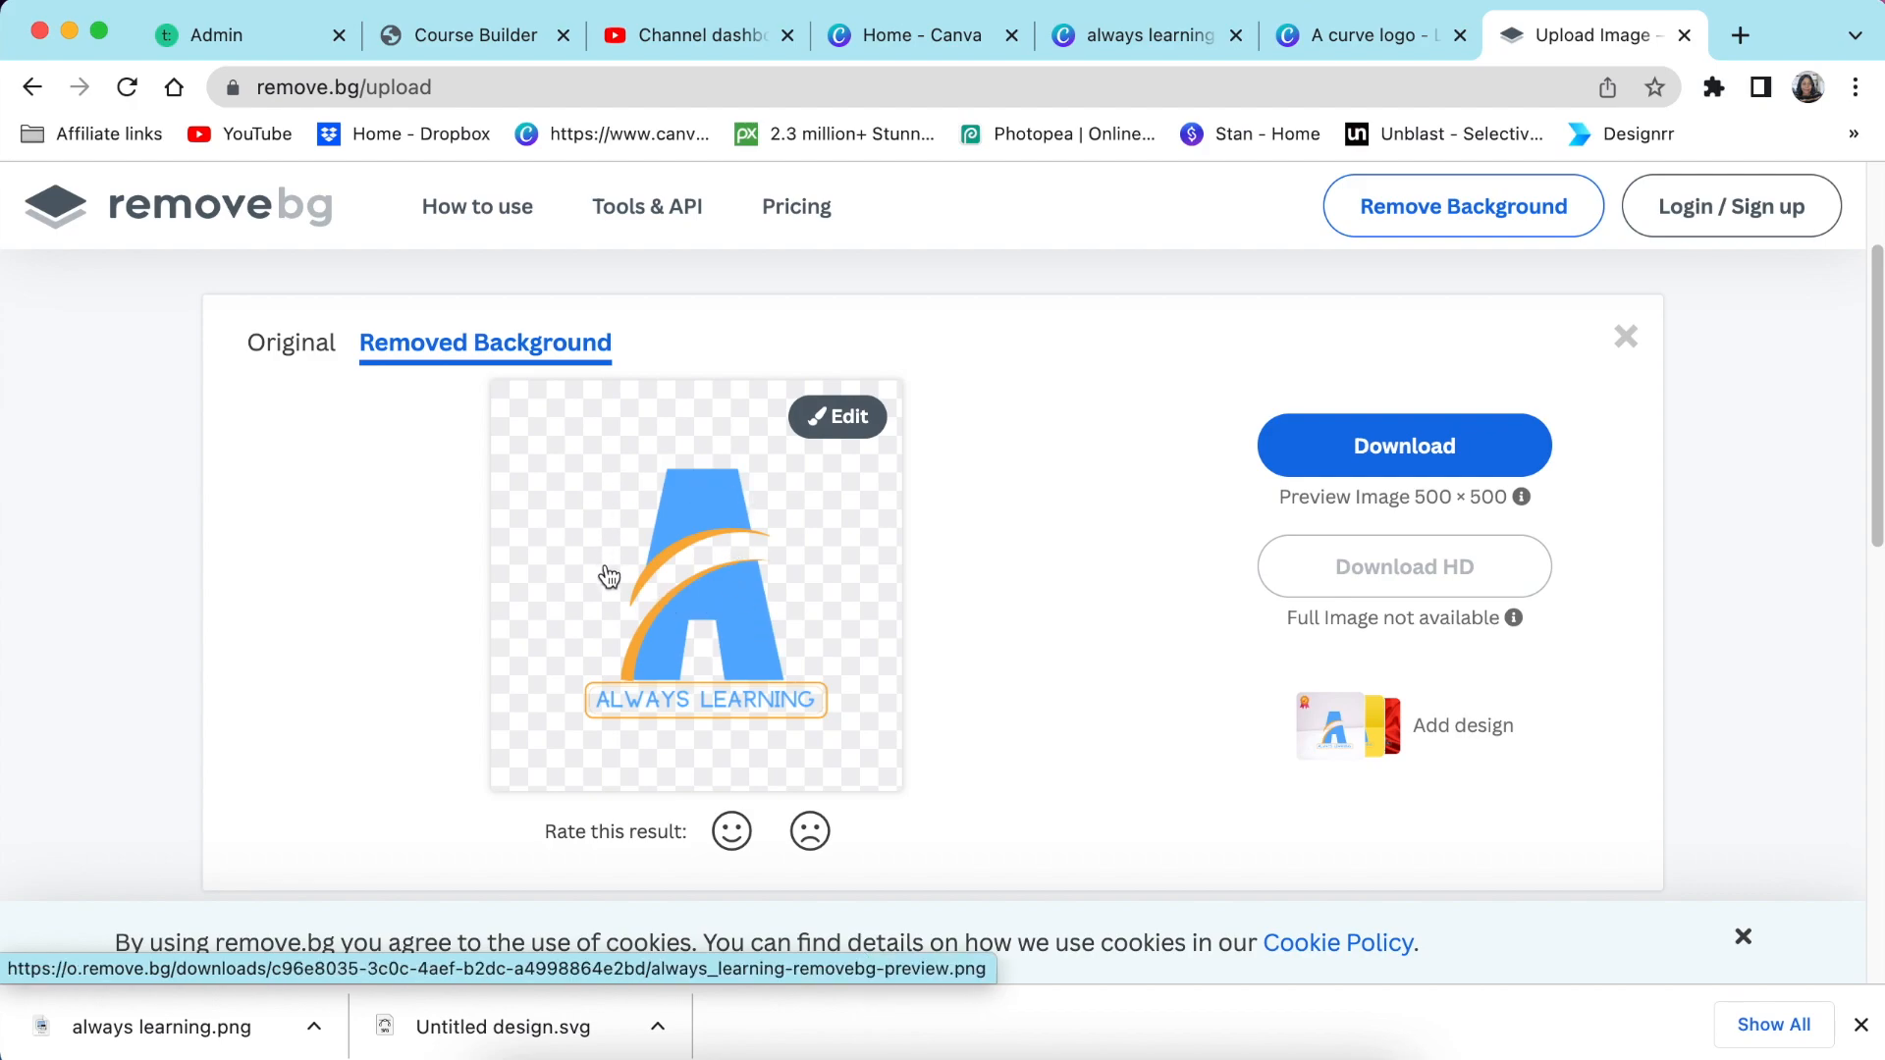
pyautogui.moveTo(584, 650)
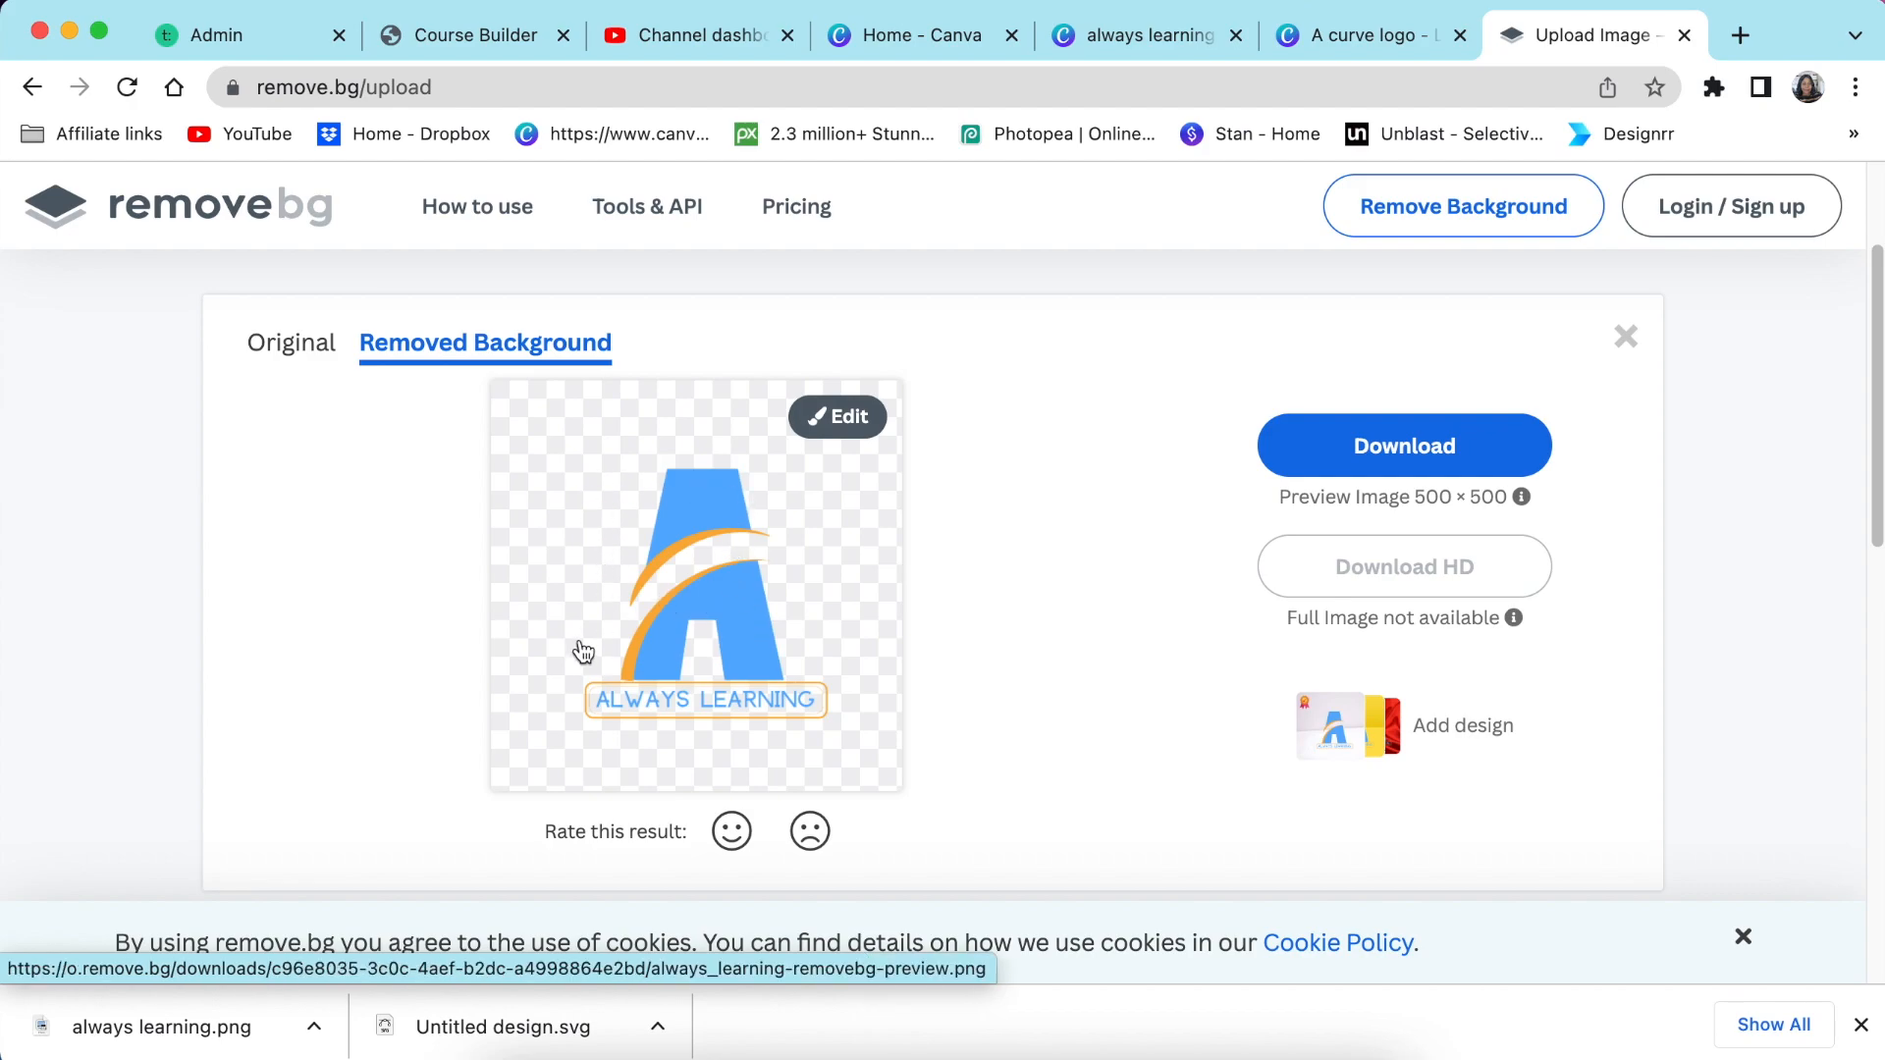
pyautogui.moveTo(467, 459)
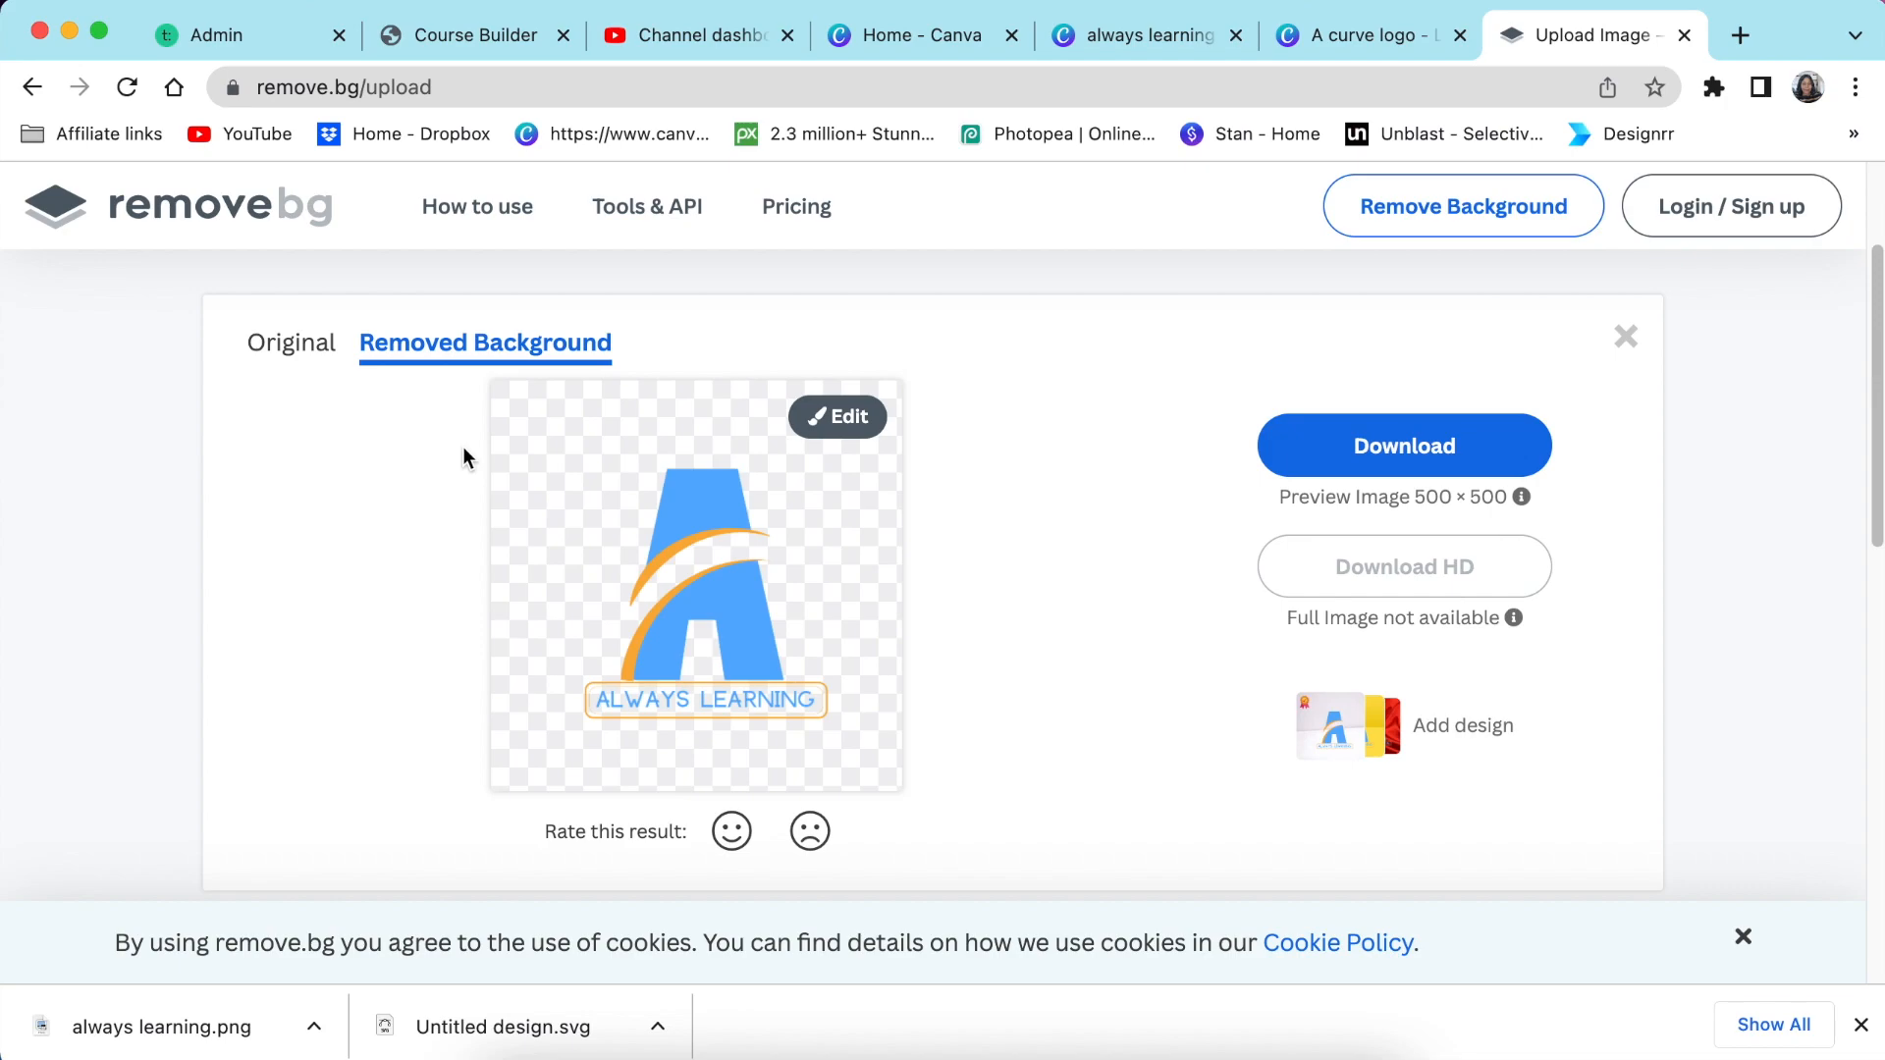
pyautogui.moveTo(463, 467)
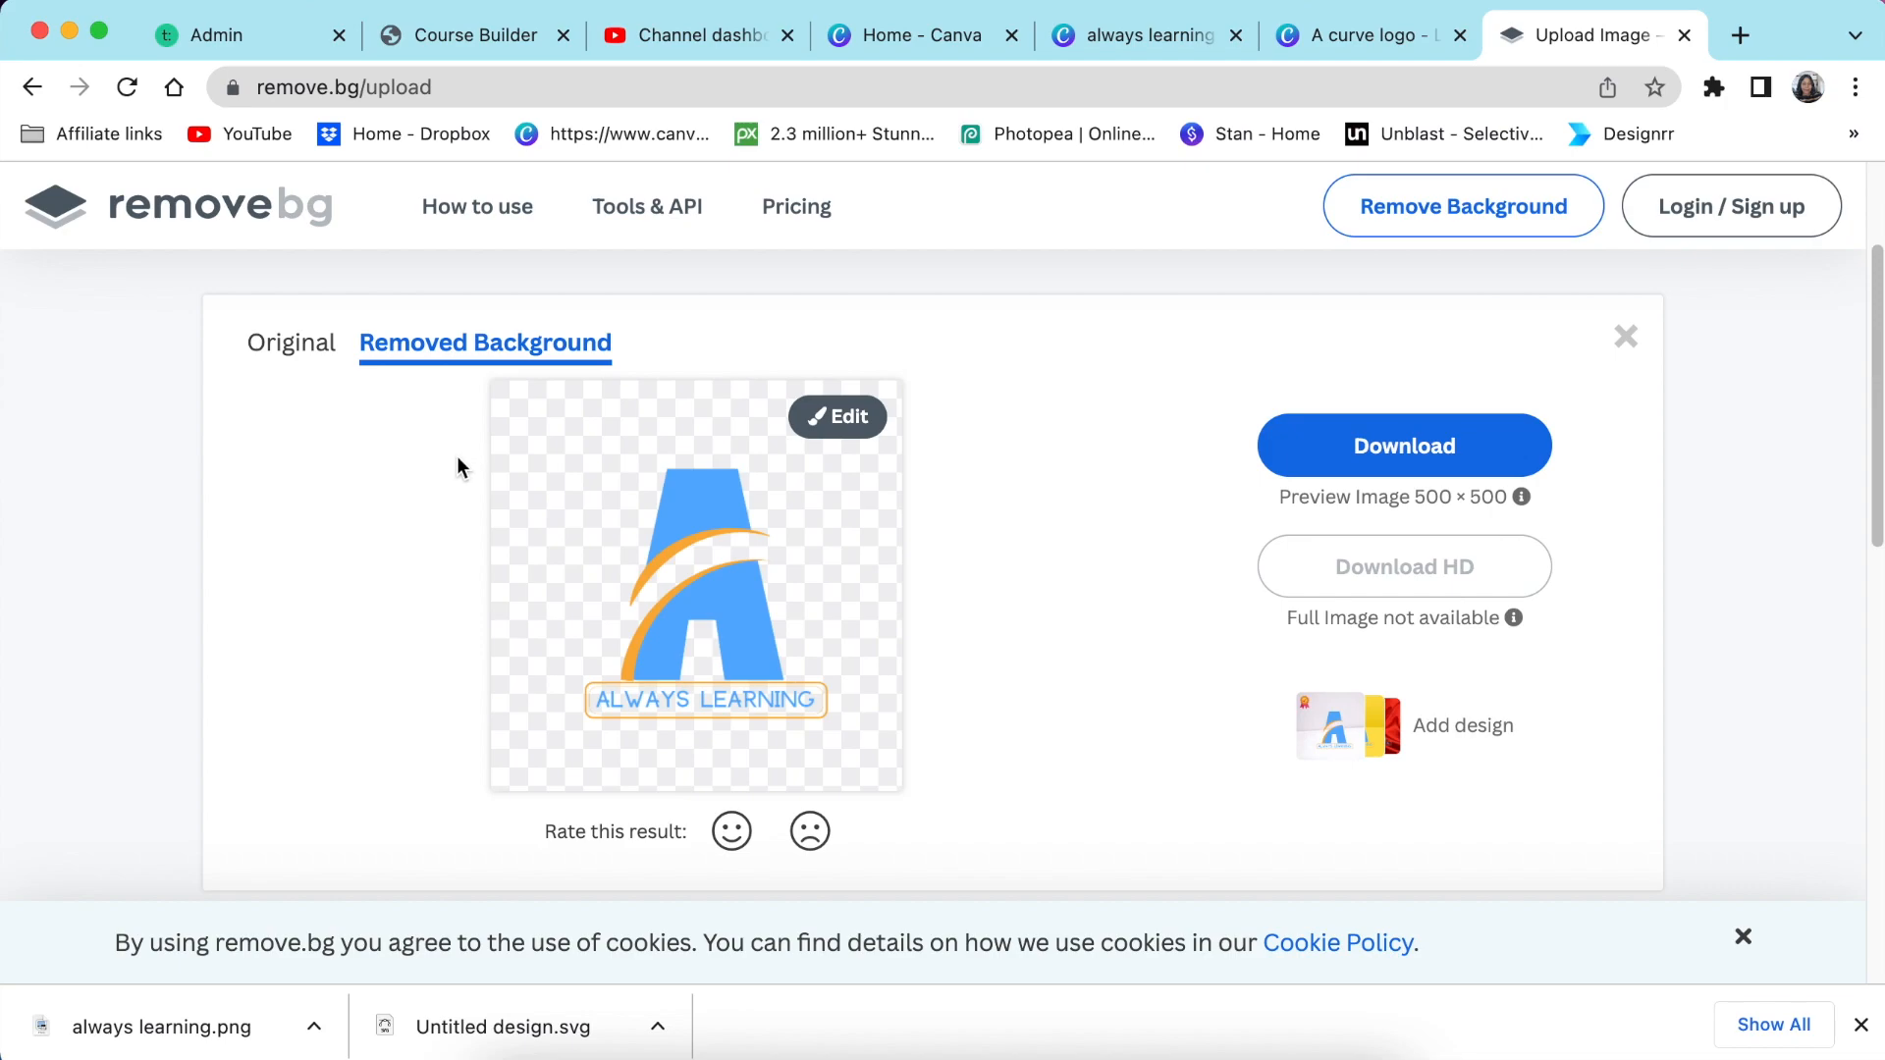
pyautogui.moveTo(1134, 482)
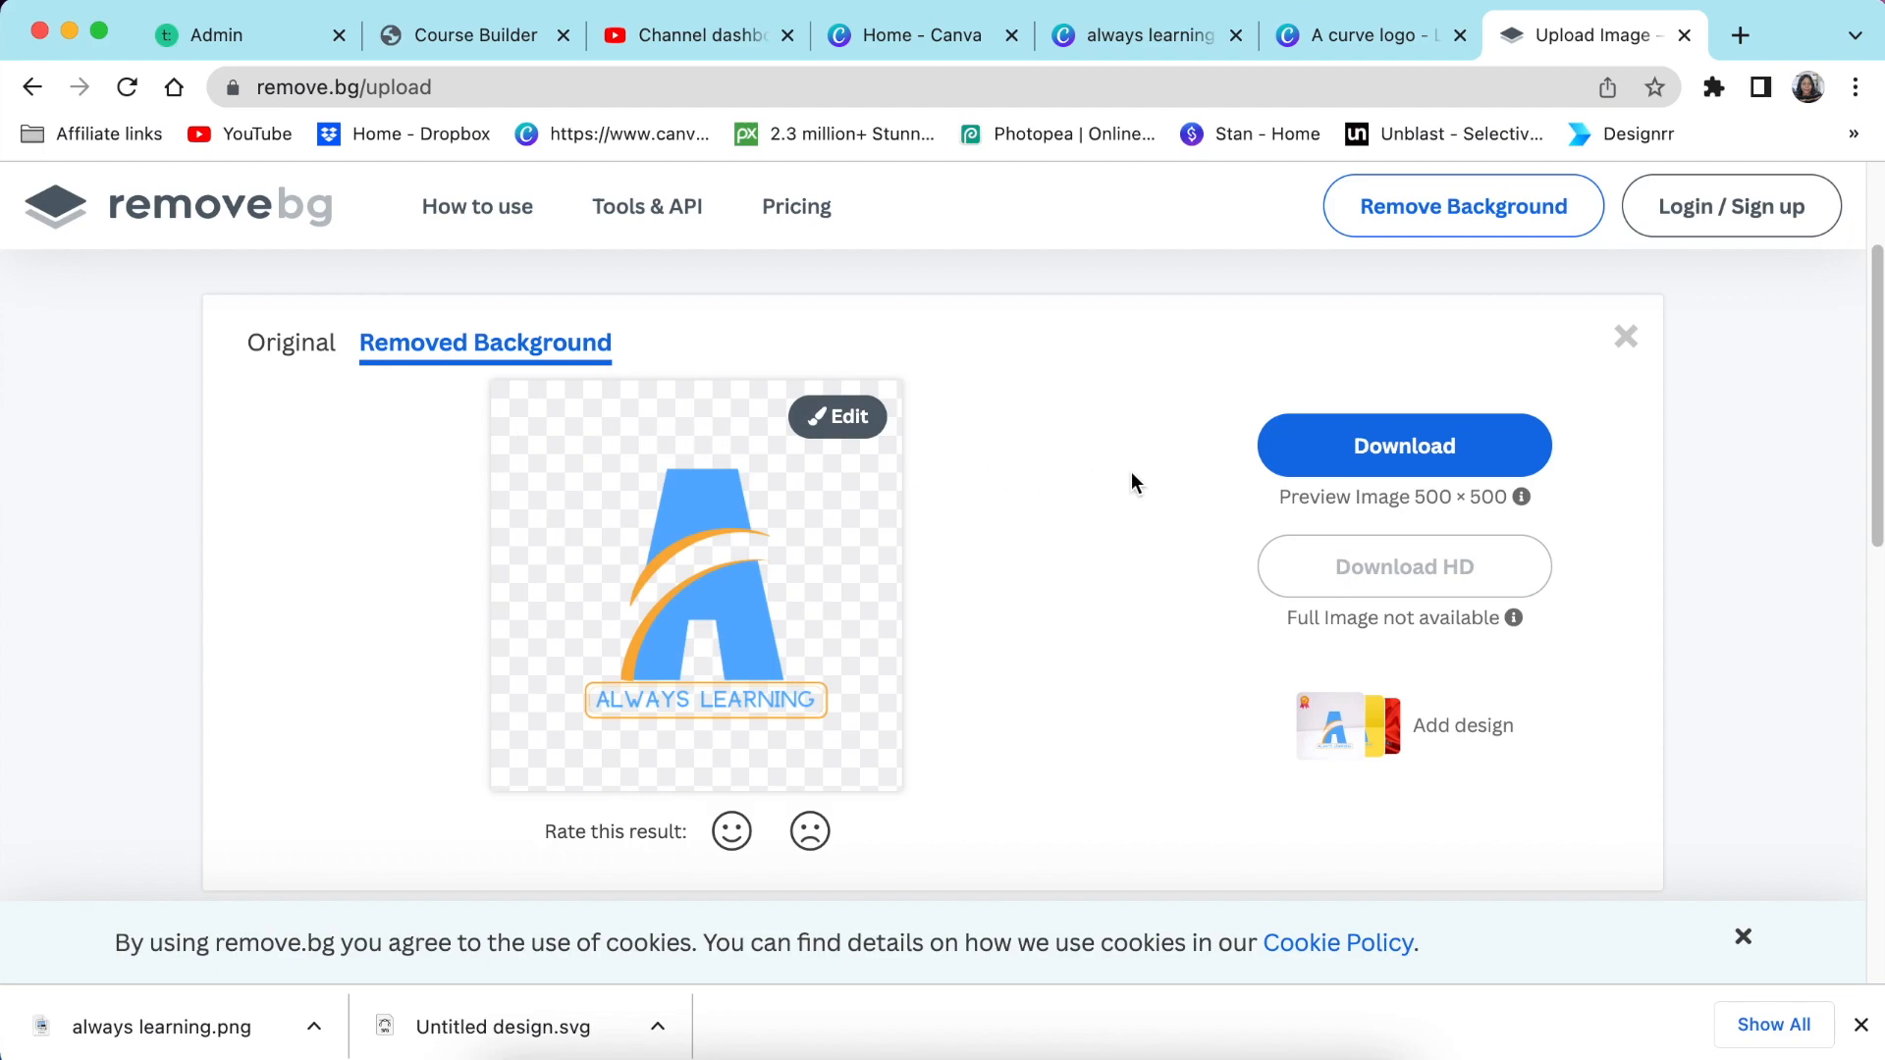
pyautogui.moveTo(1117, 488)
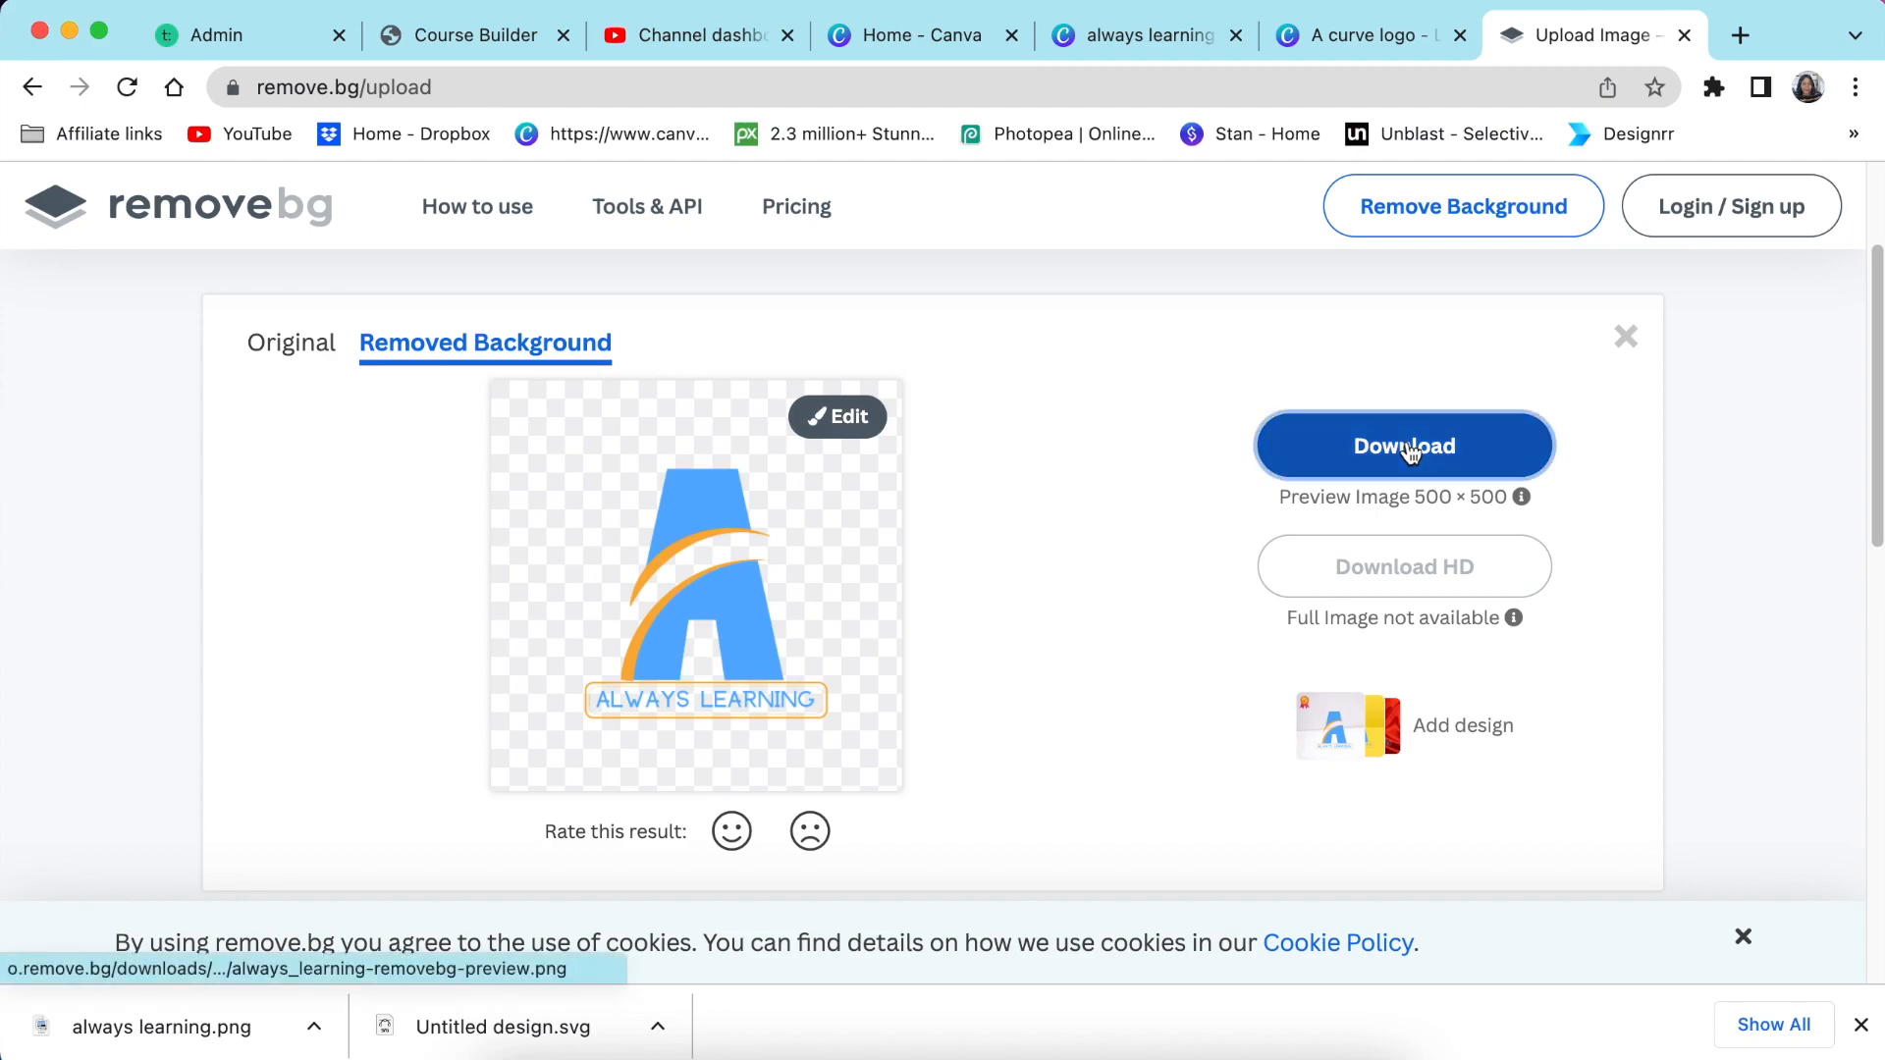
pyautogui.click(1403, 445)
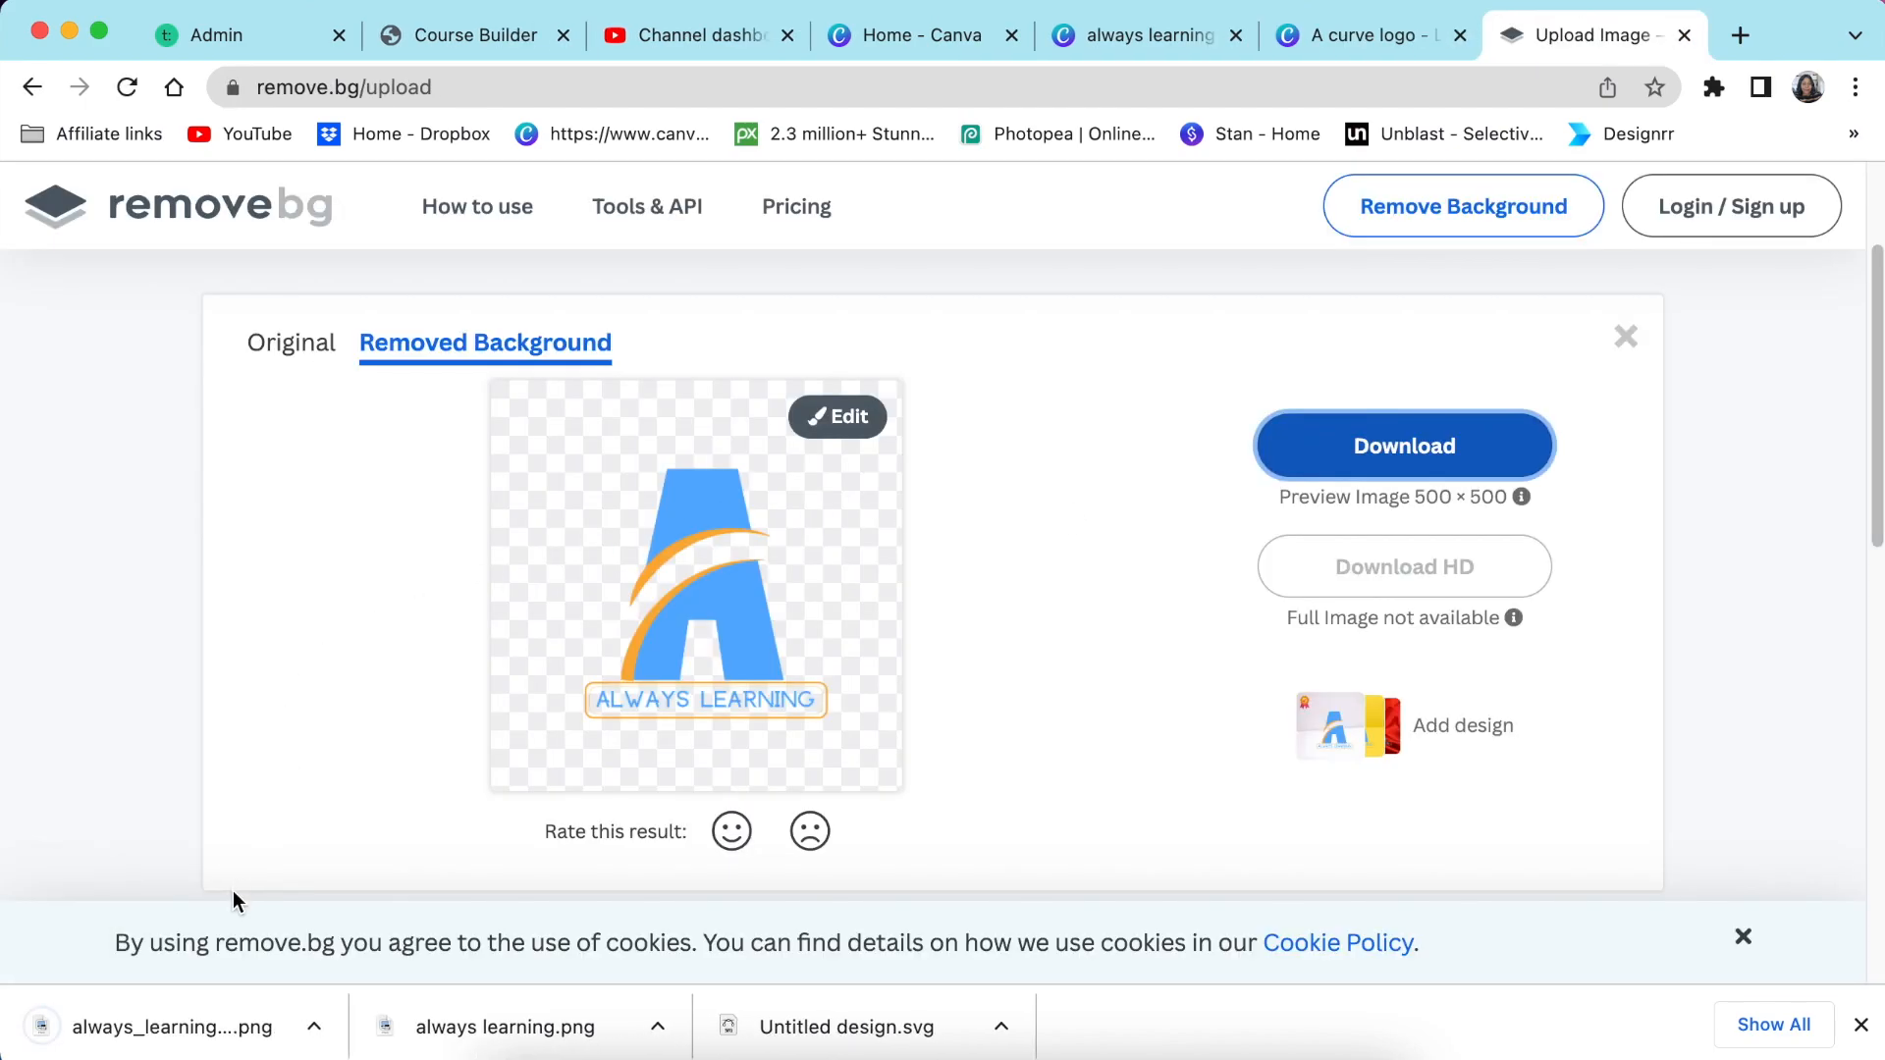
pyautogui.moveTo(905, 744)
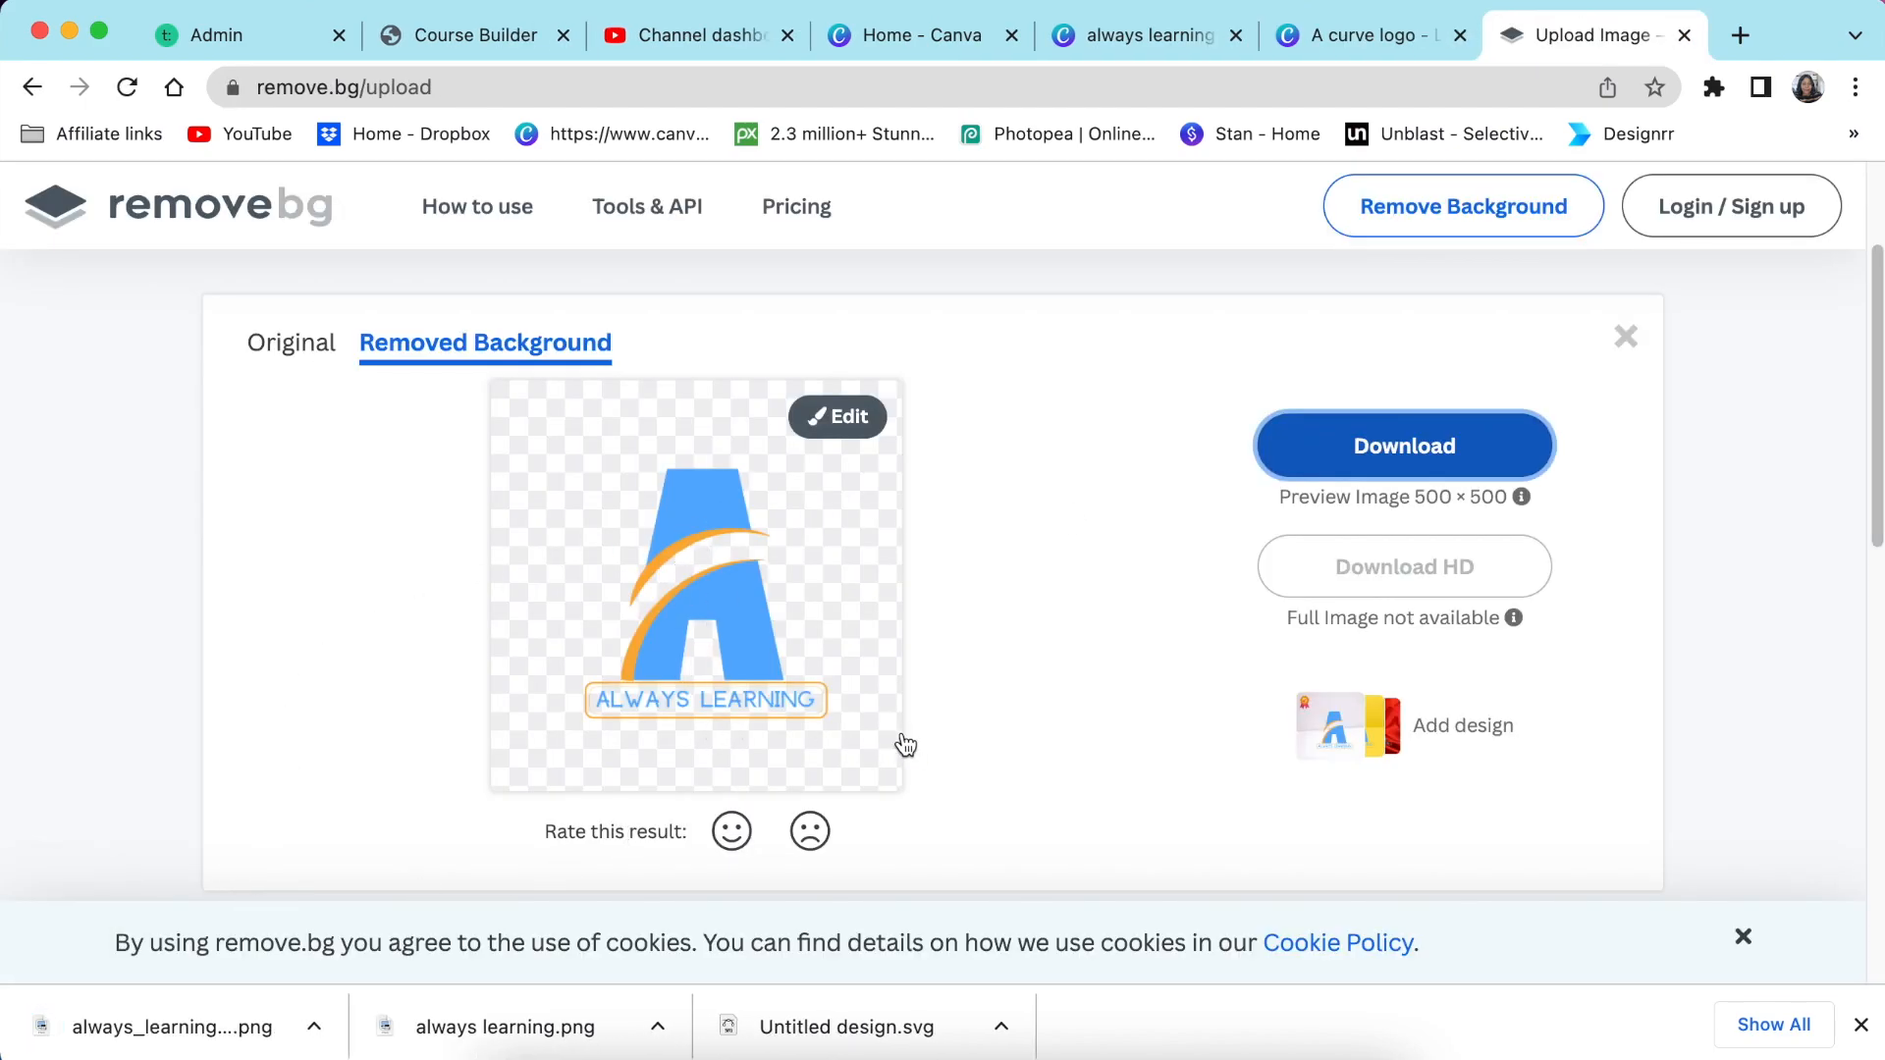
pyautogui.click(1739, 35)
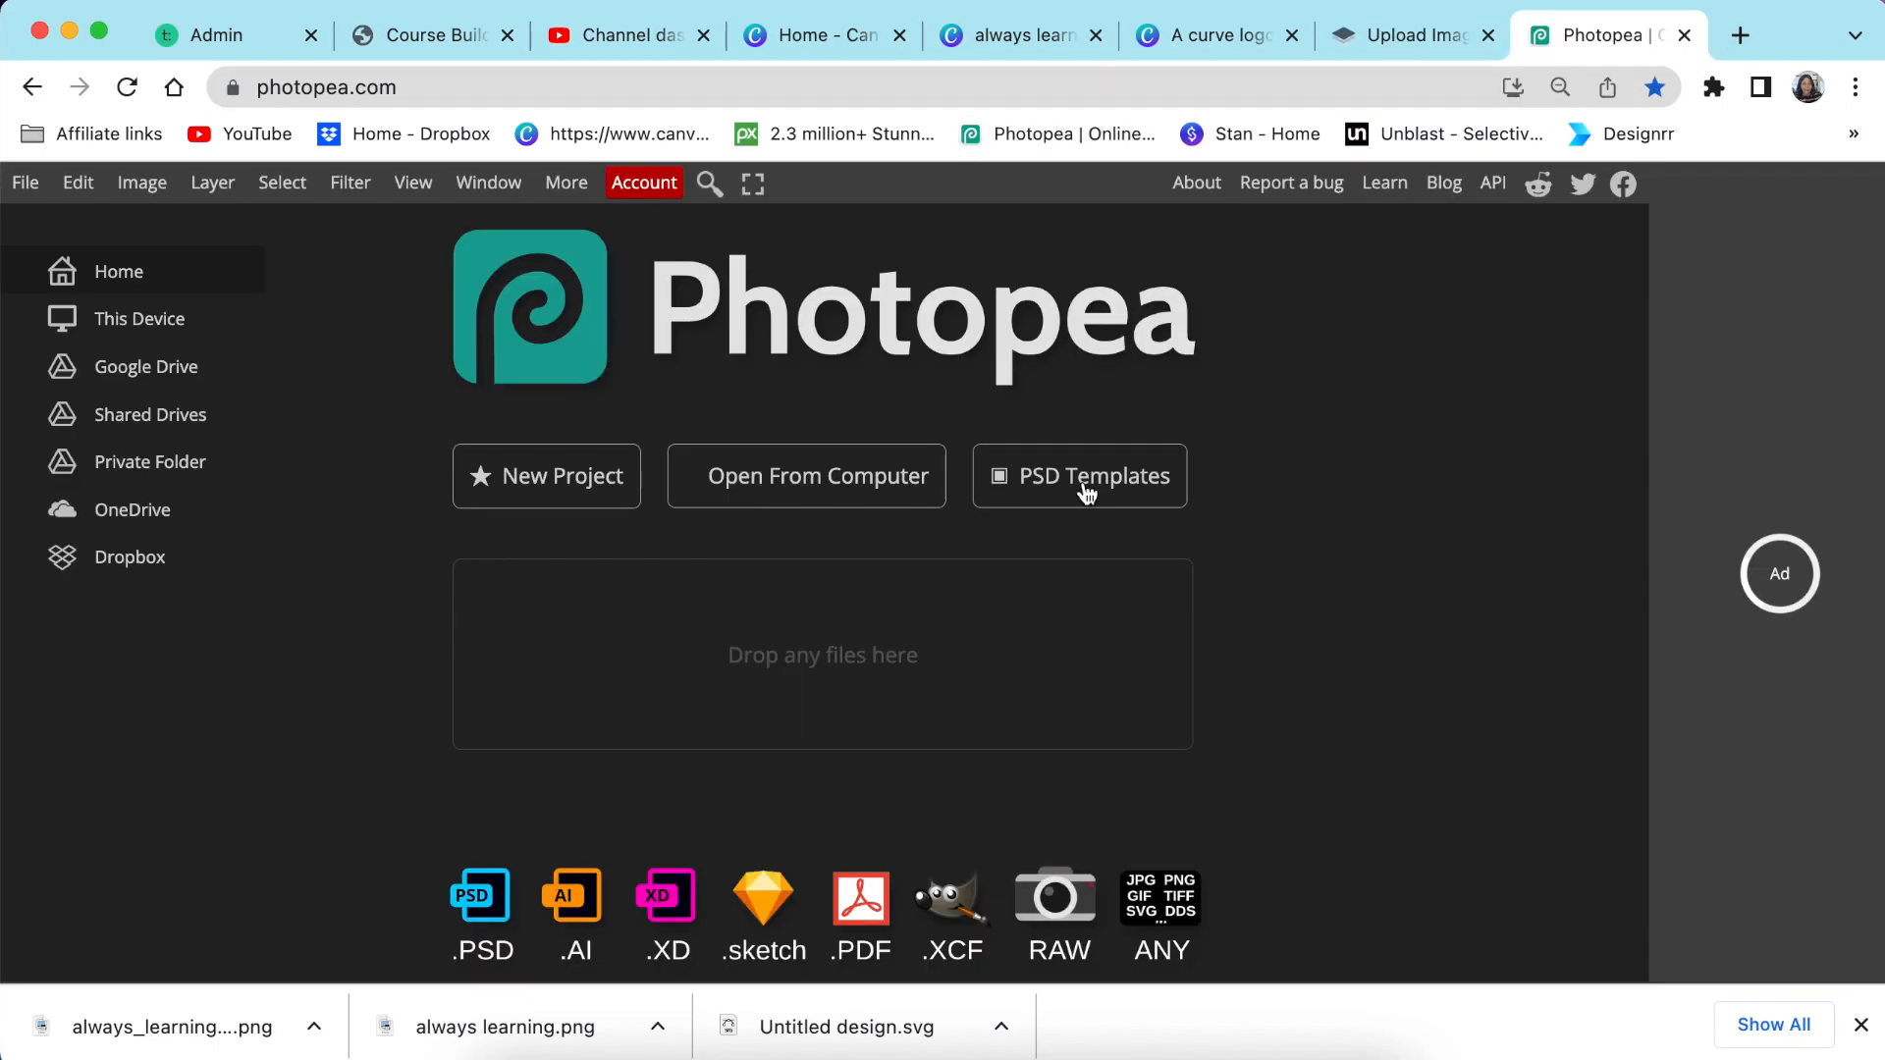
# Open the Realistic Glossy Wall Logo Mockup from Photopea's PSD Templates
pyautogui.click(1078, 476)
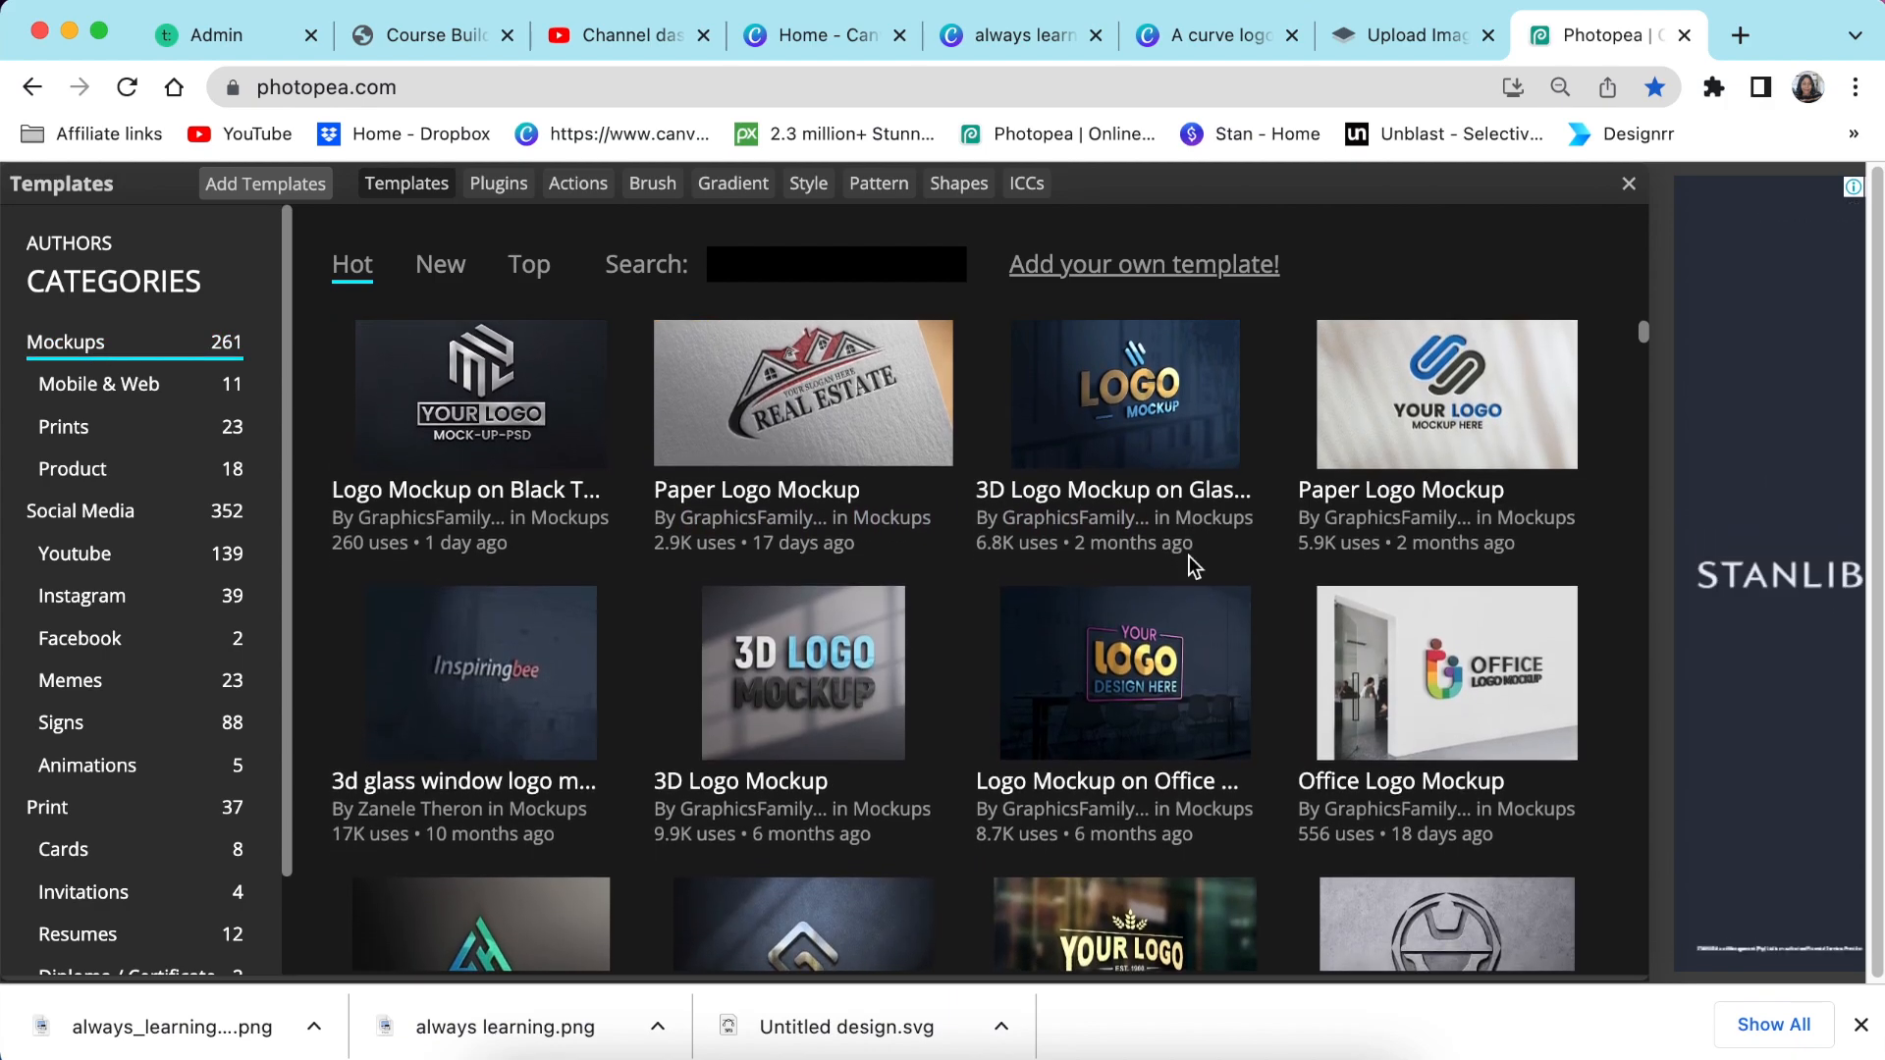
pyautogui.scroll(-3)
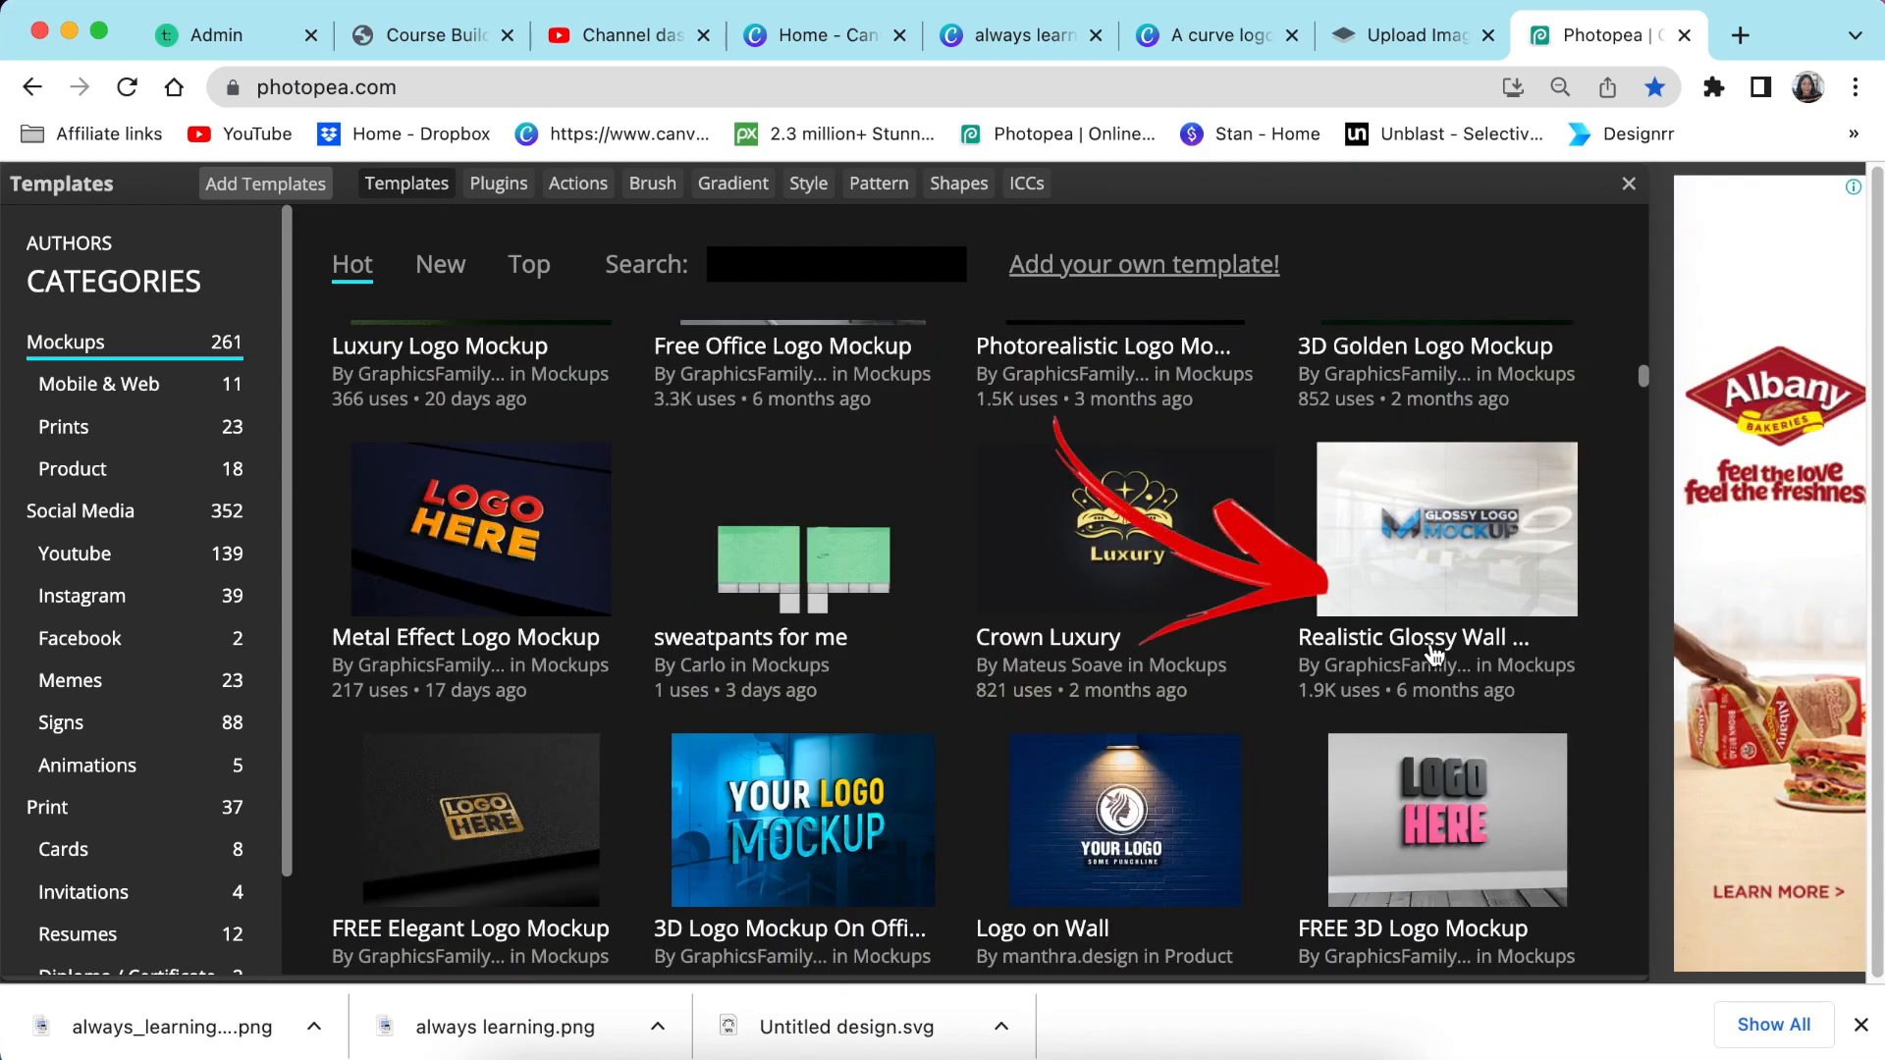
pyautogui.click(1446, 529)
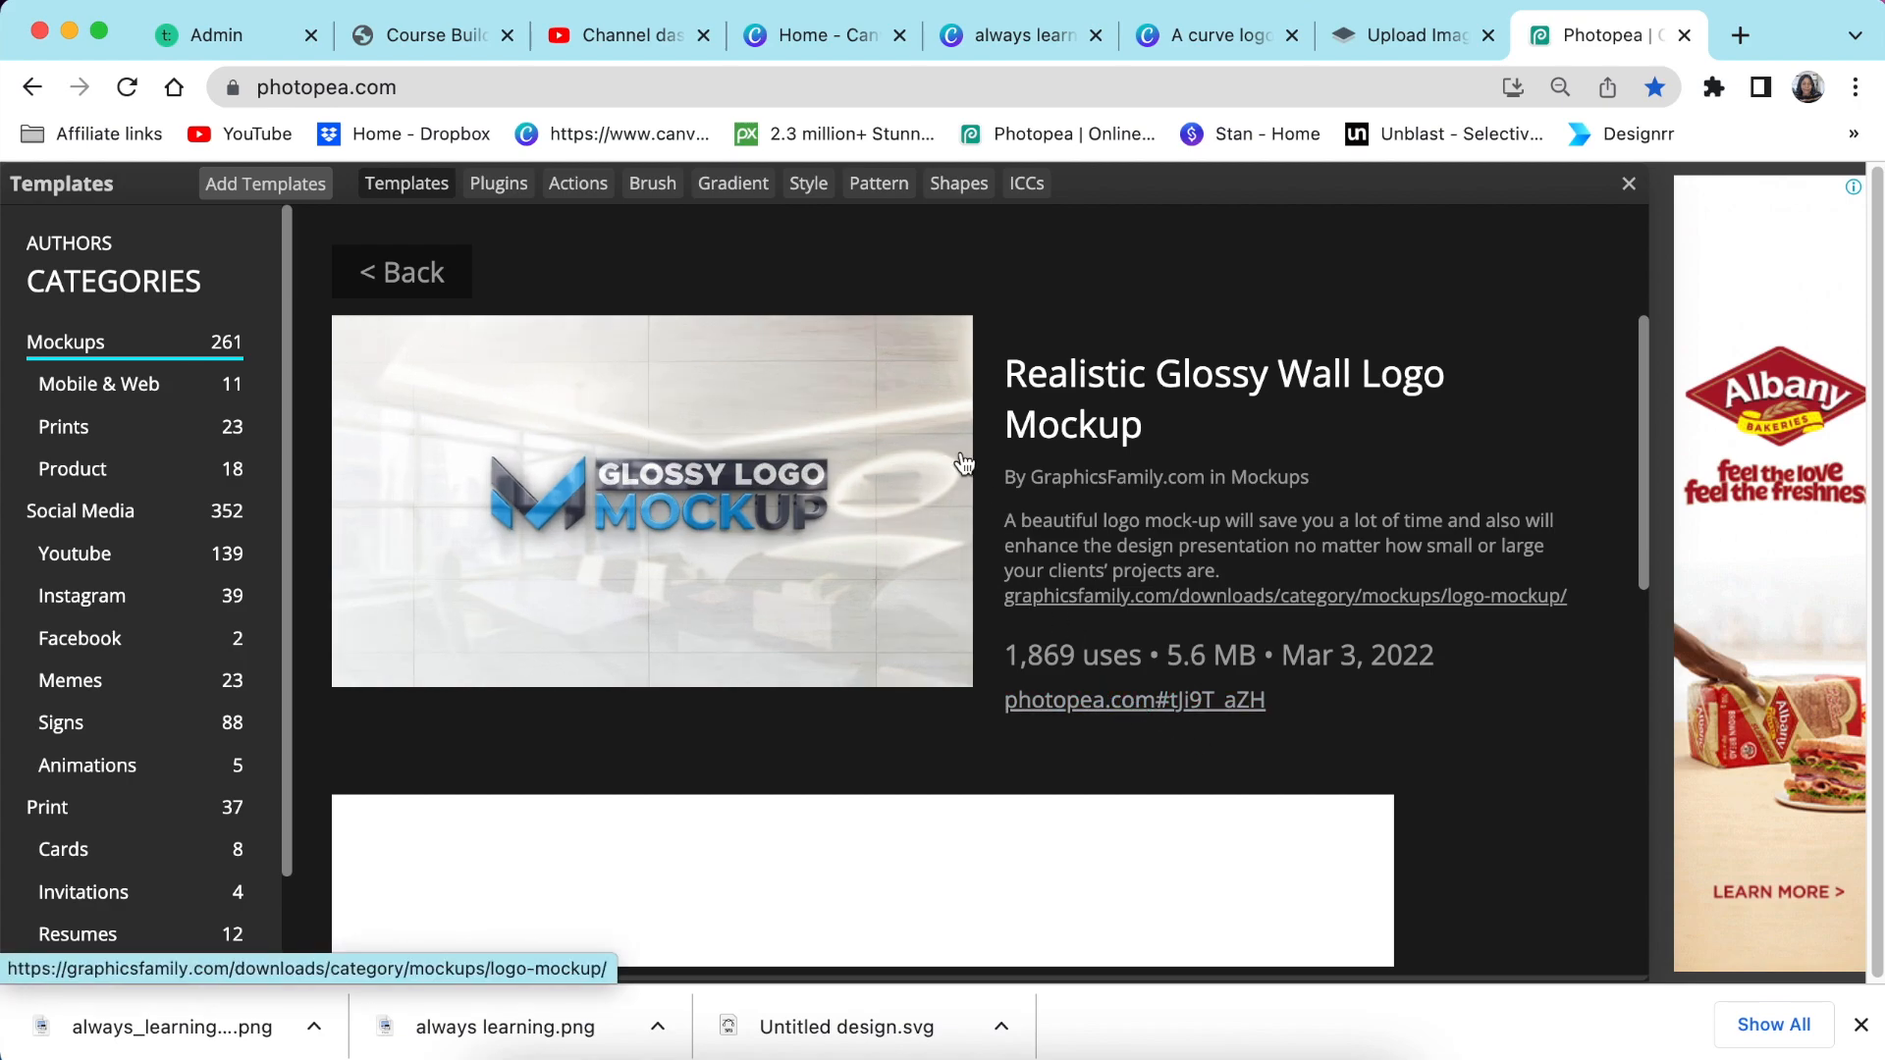
pyautogui.click(652, 500)
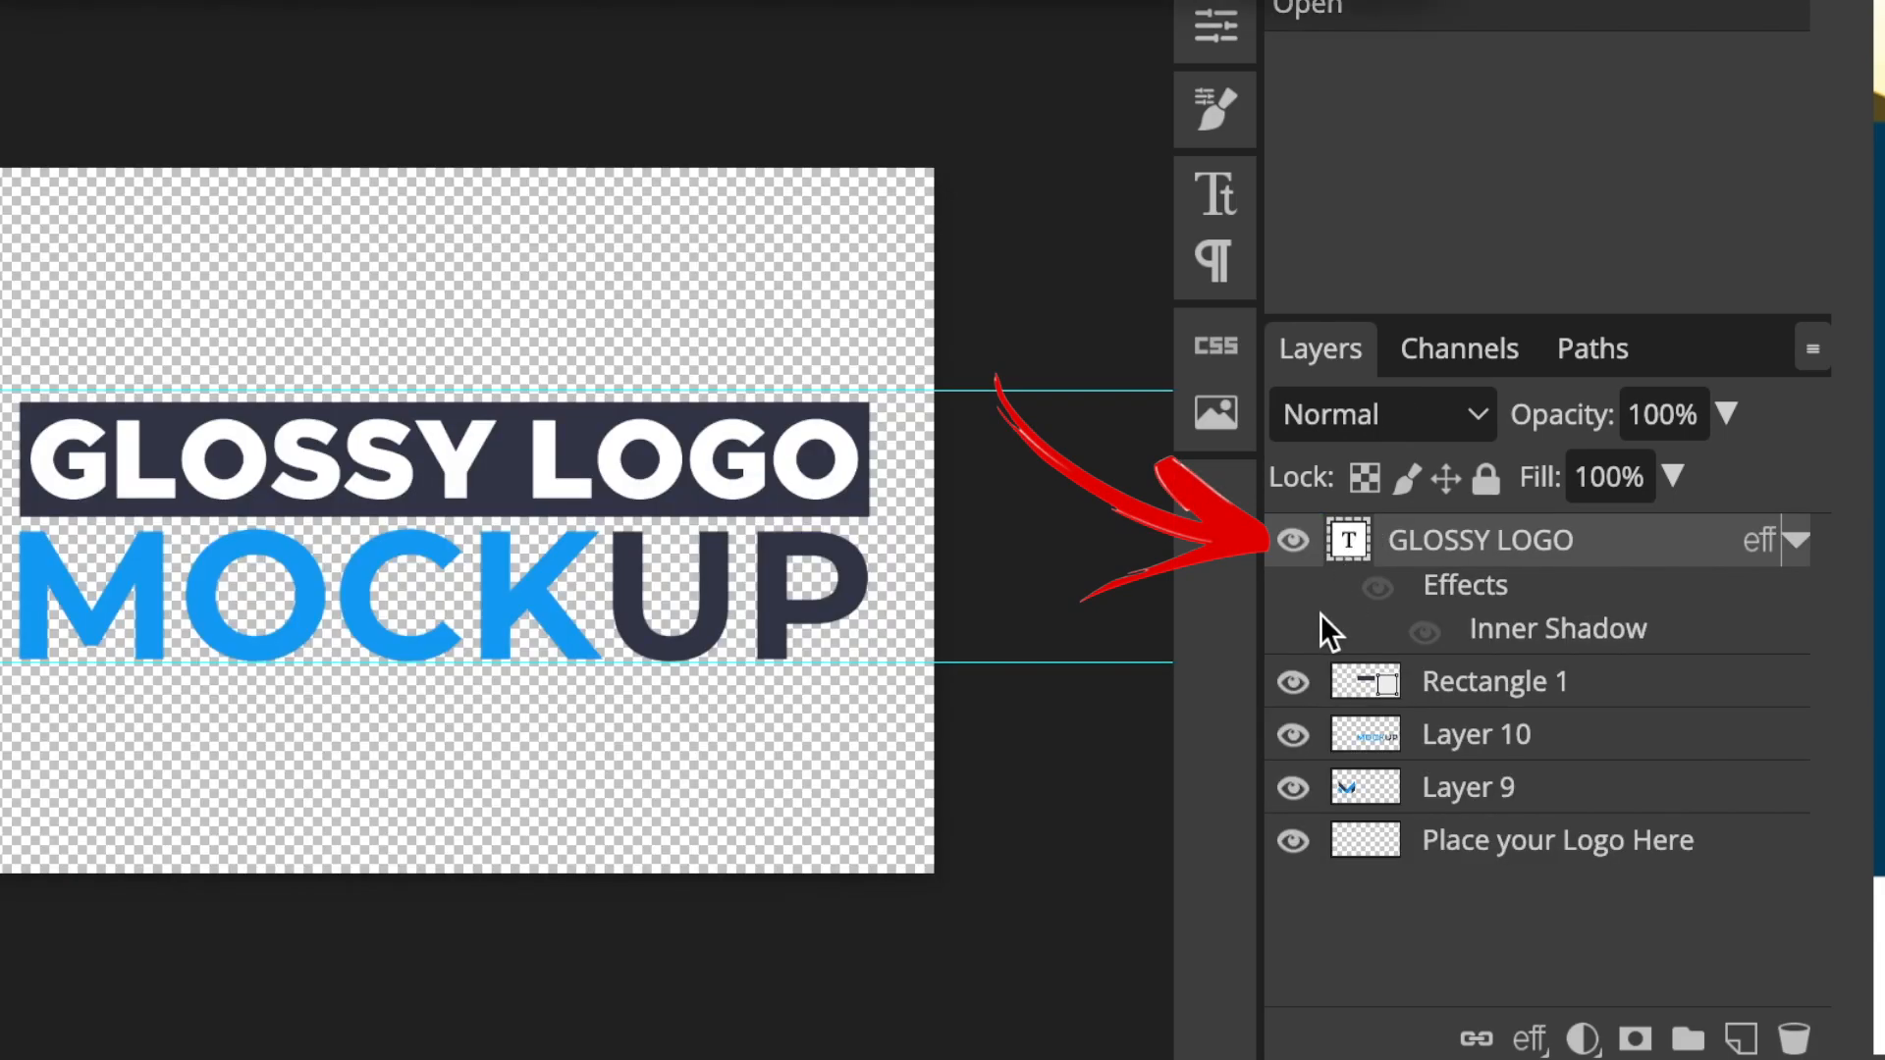
# Hide the sample GLOSSY LOGO text and mark layers, and save the placed logo
pyautogui.click(1291, 540)
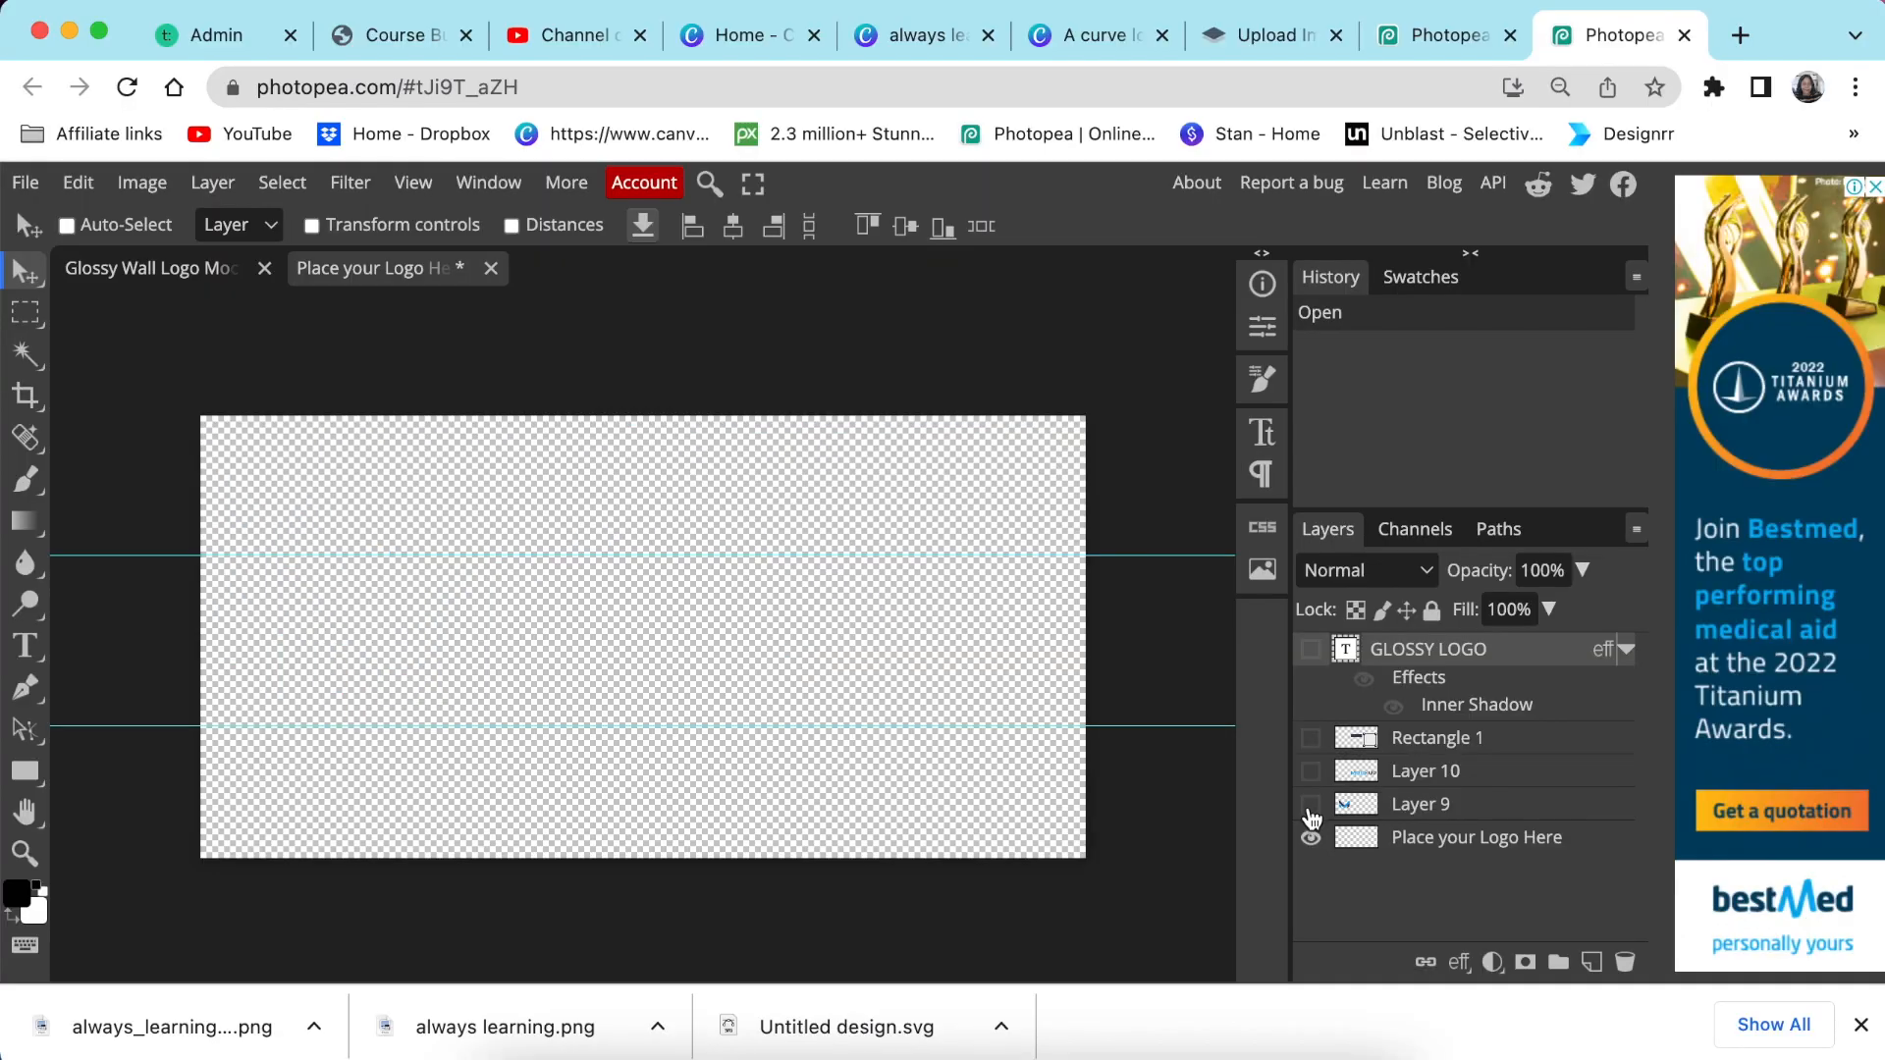
pyautogui.click(1311, 836)
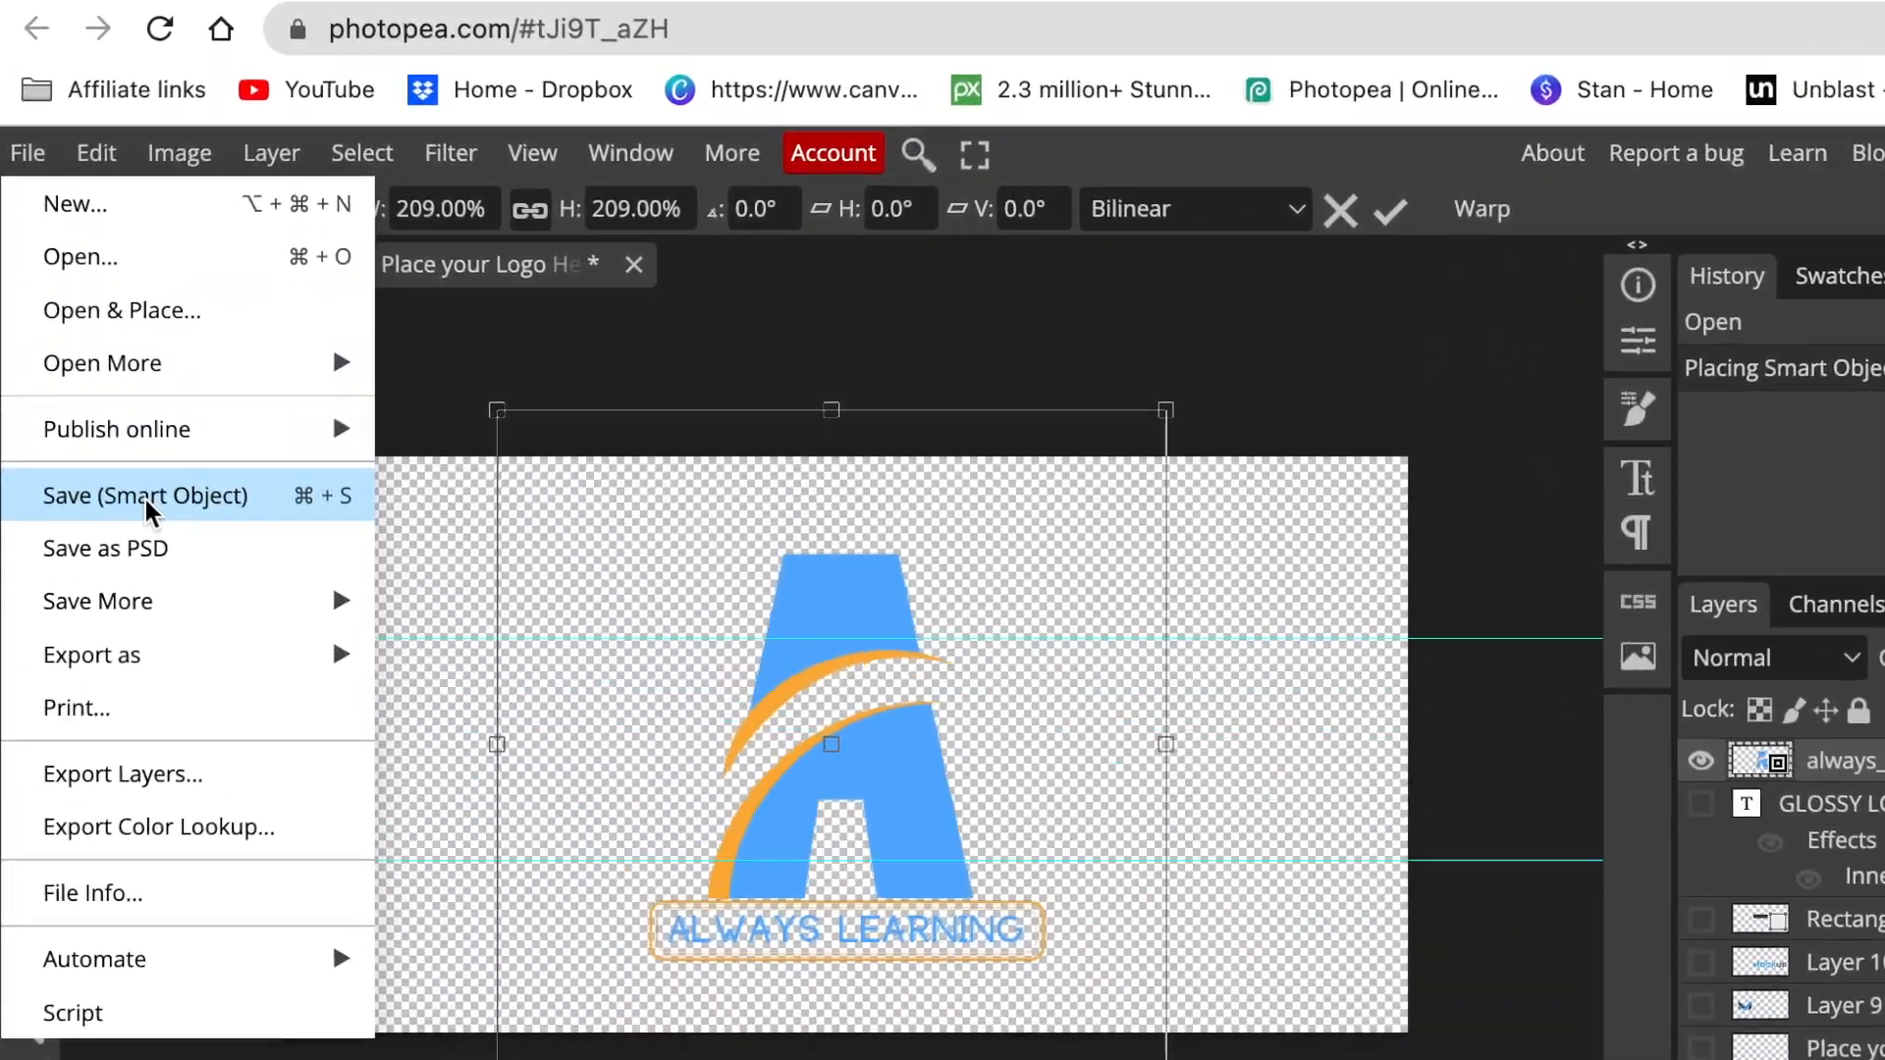
pyautogui.click(145, 495)
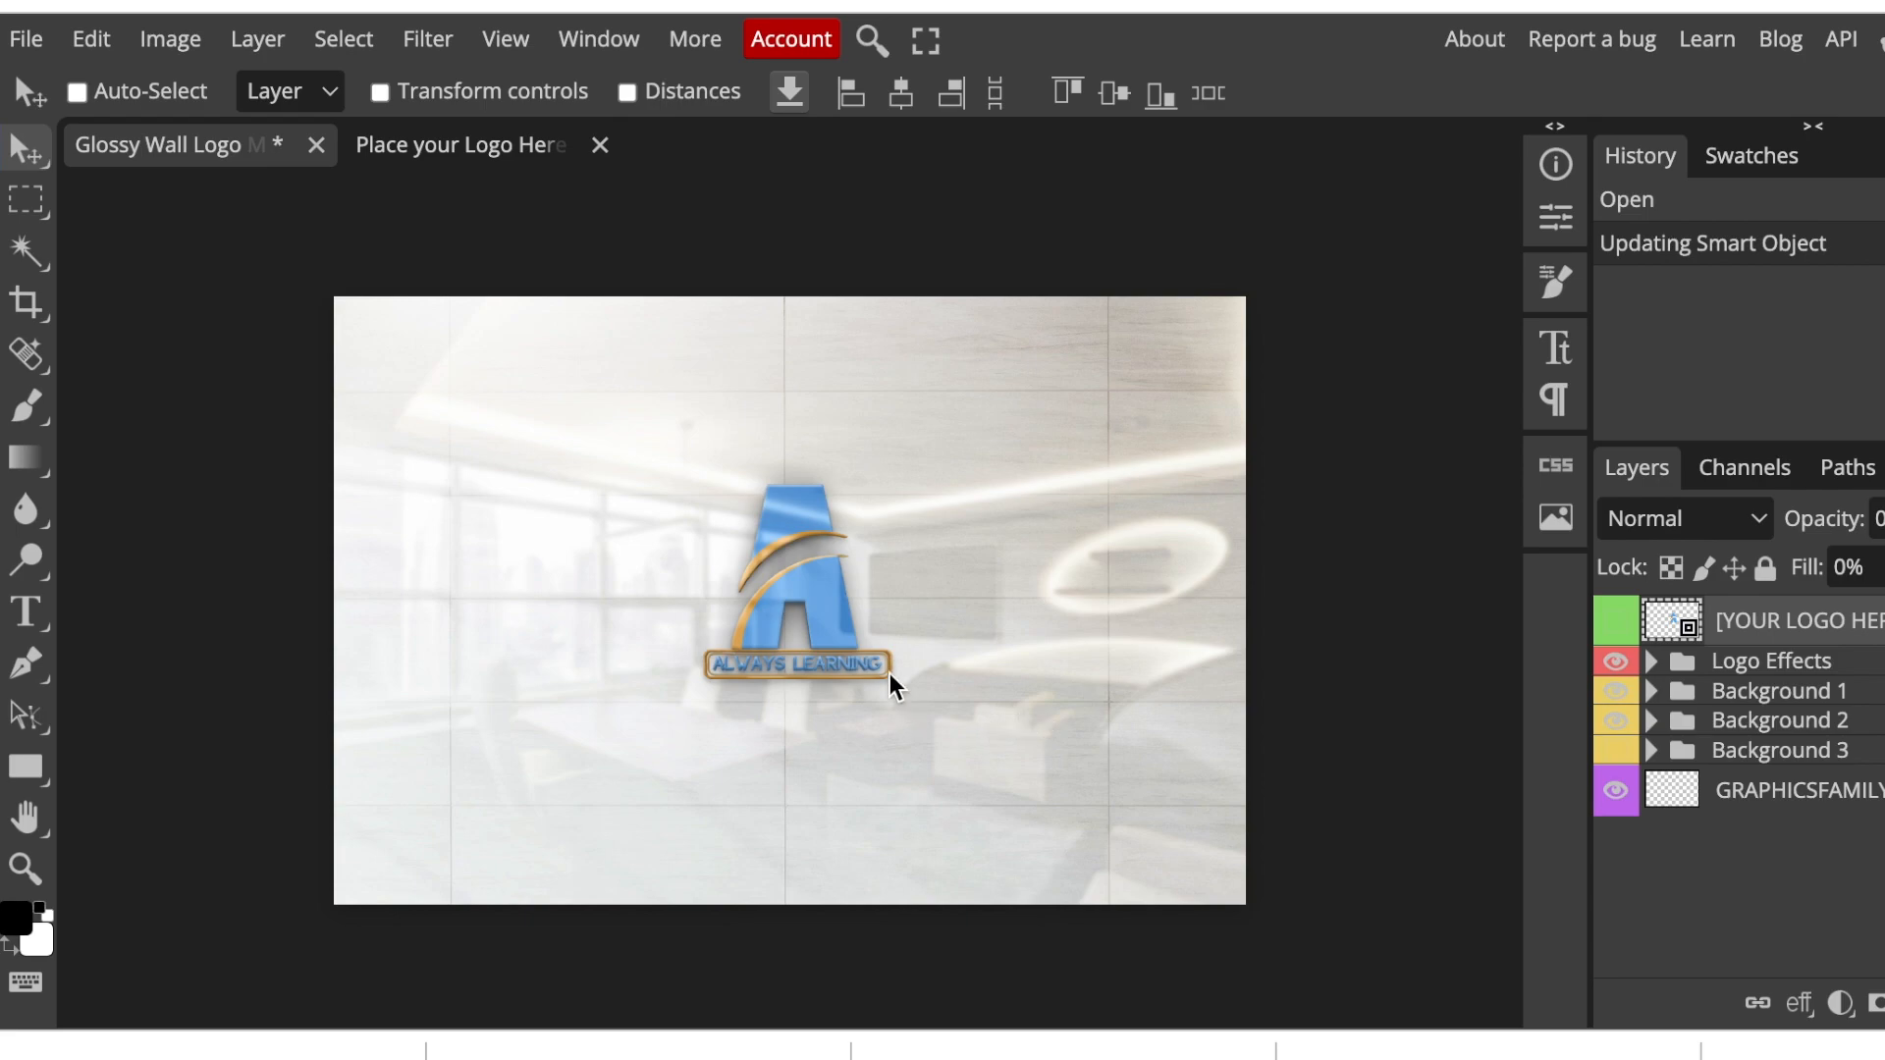
pyautogui.moveTo(808, 814)
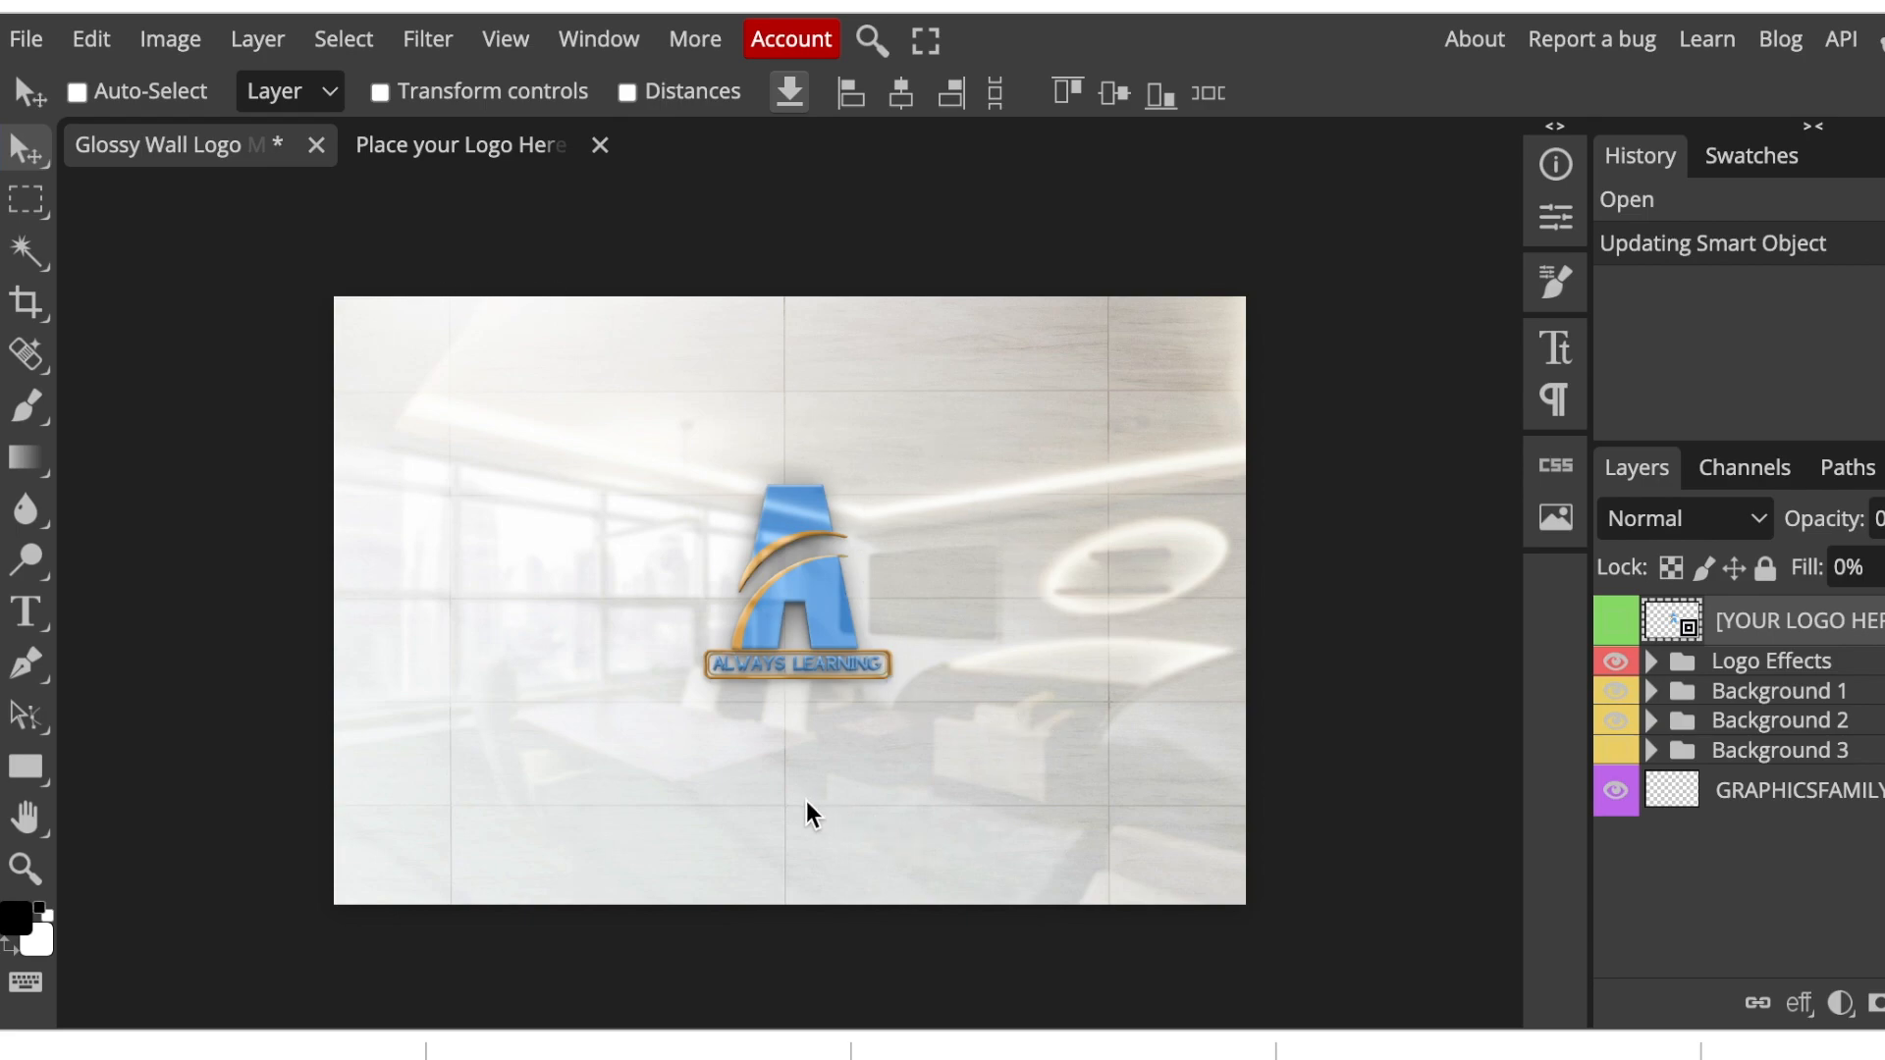
pyautogui.moveTo(1048, 639)
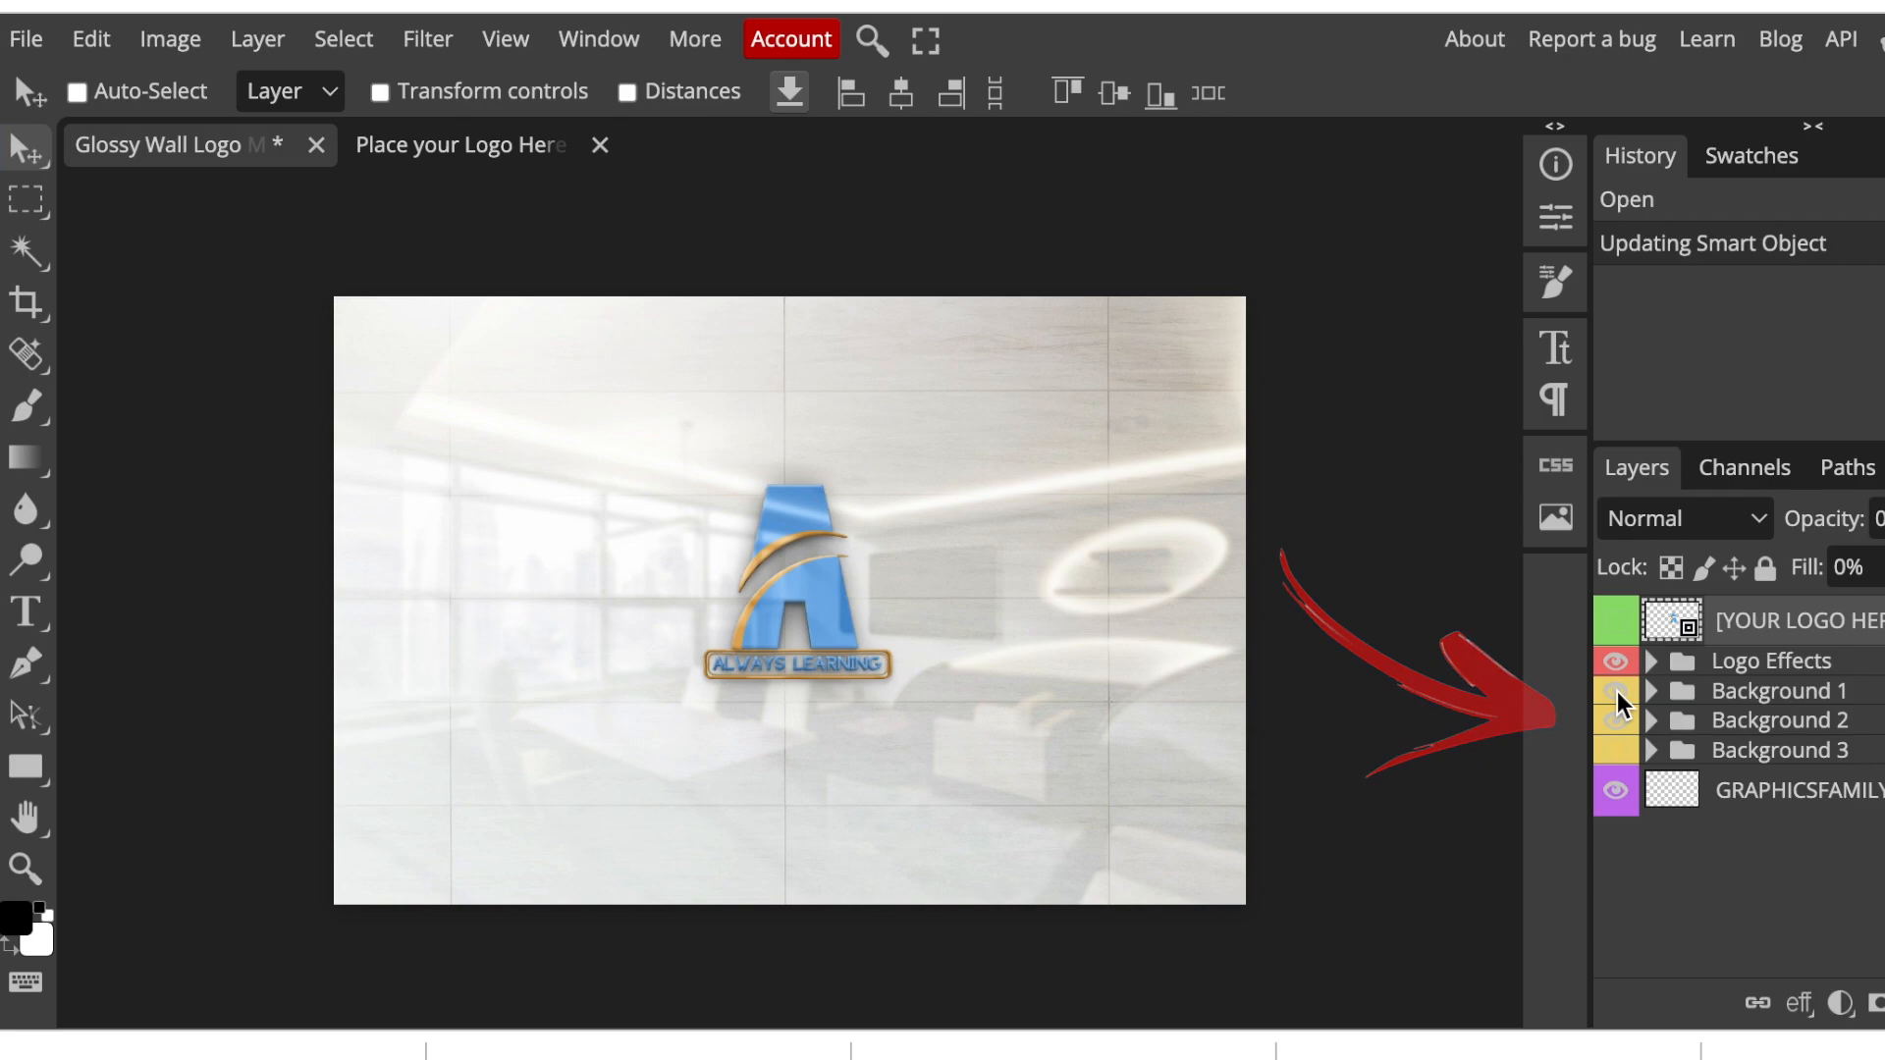
# Hide the office Background 1 layer to reveal the white tiled wall
pyautogui.click(1617, 707)
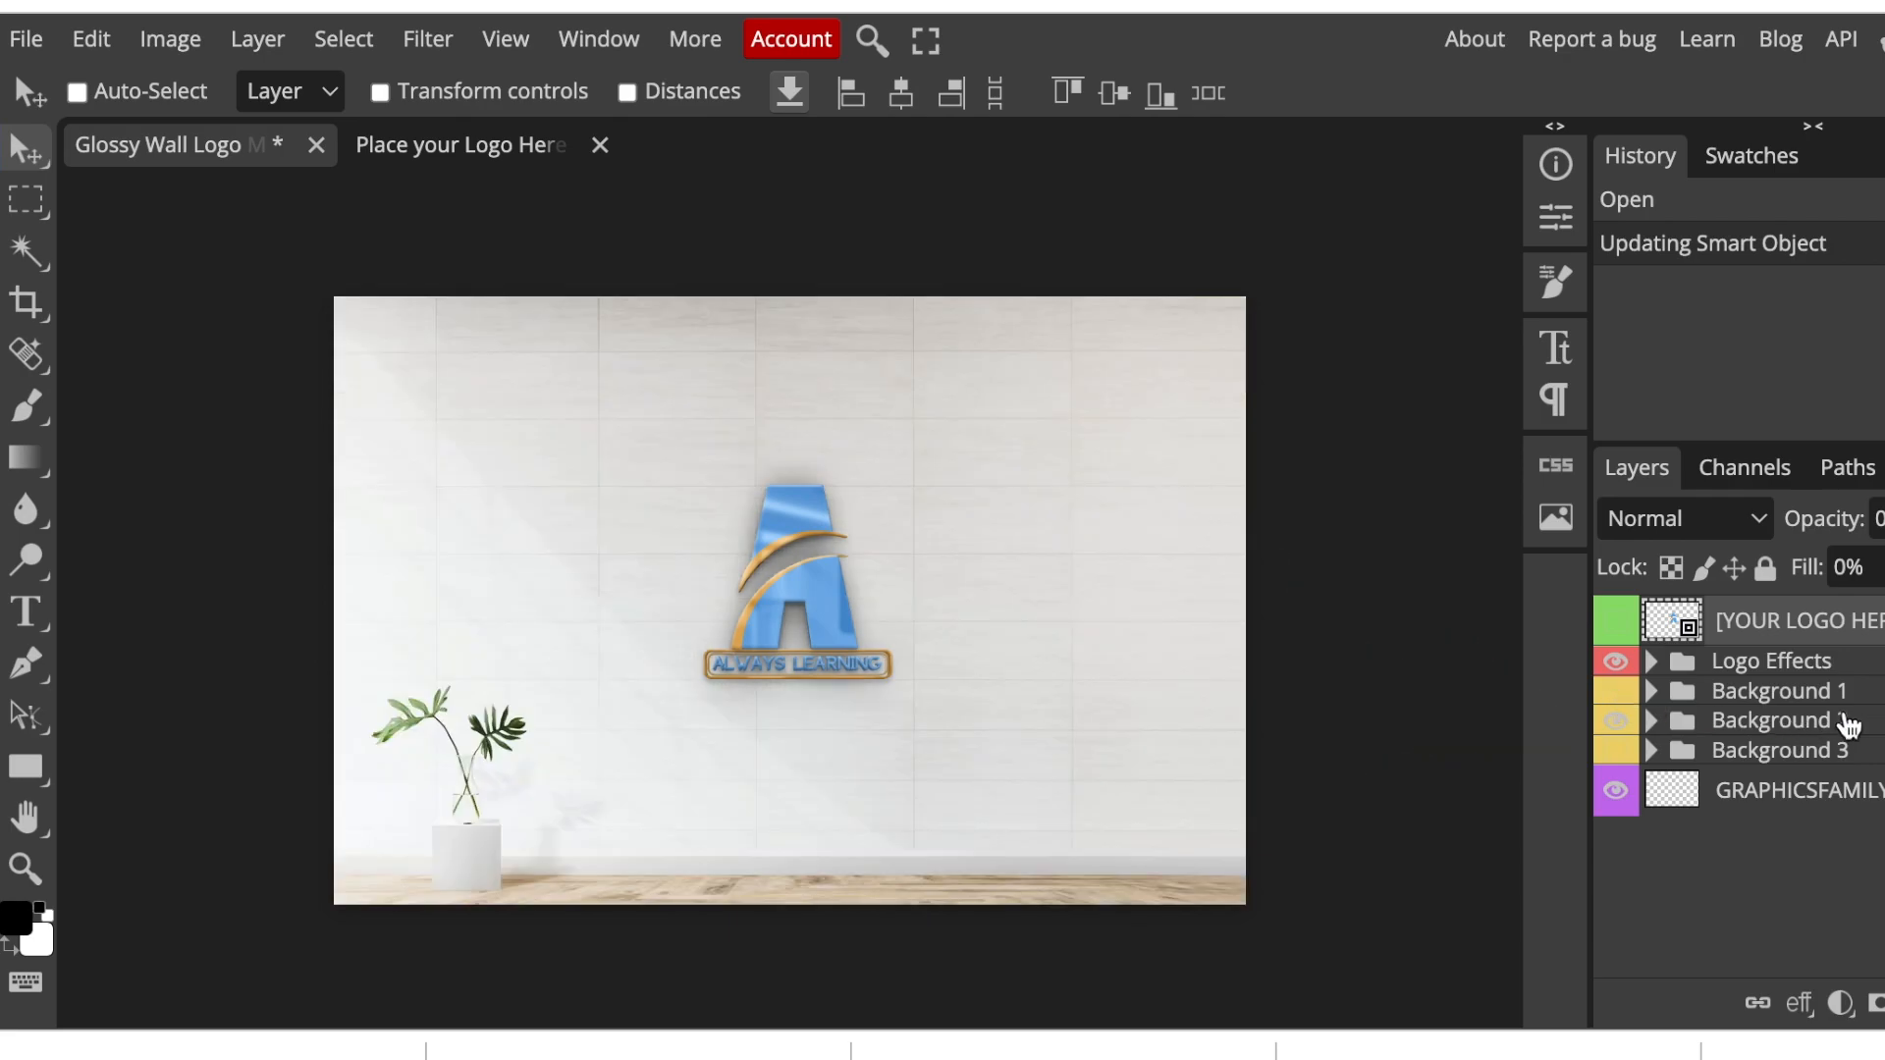
pyautogui.moveTo(815, 844)
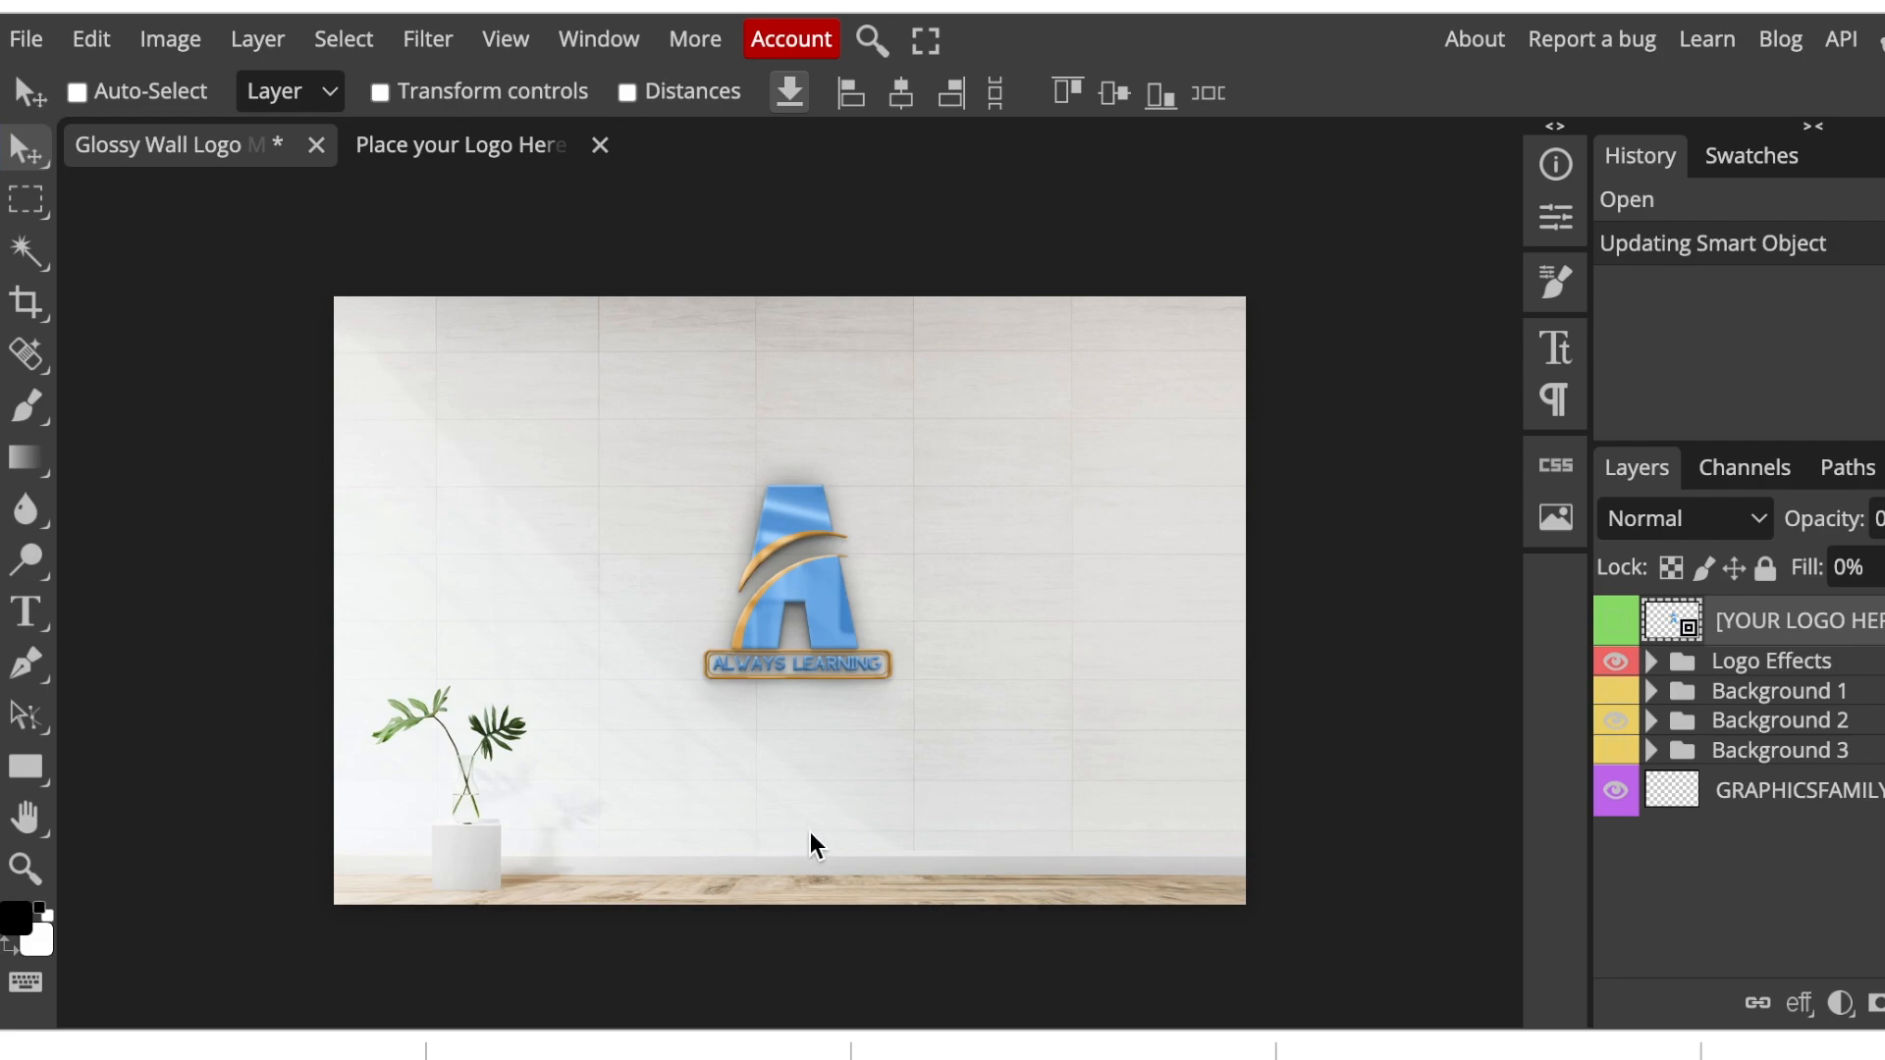
pyautogui.moveTo(487, 860)
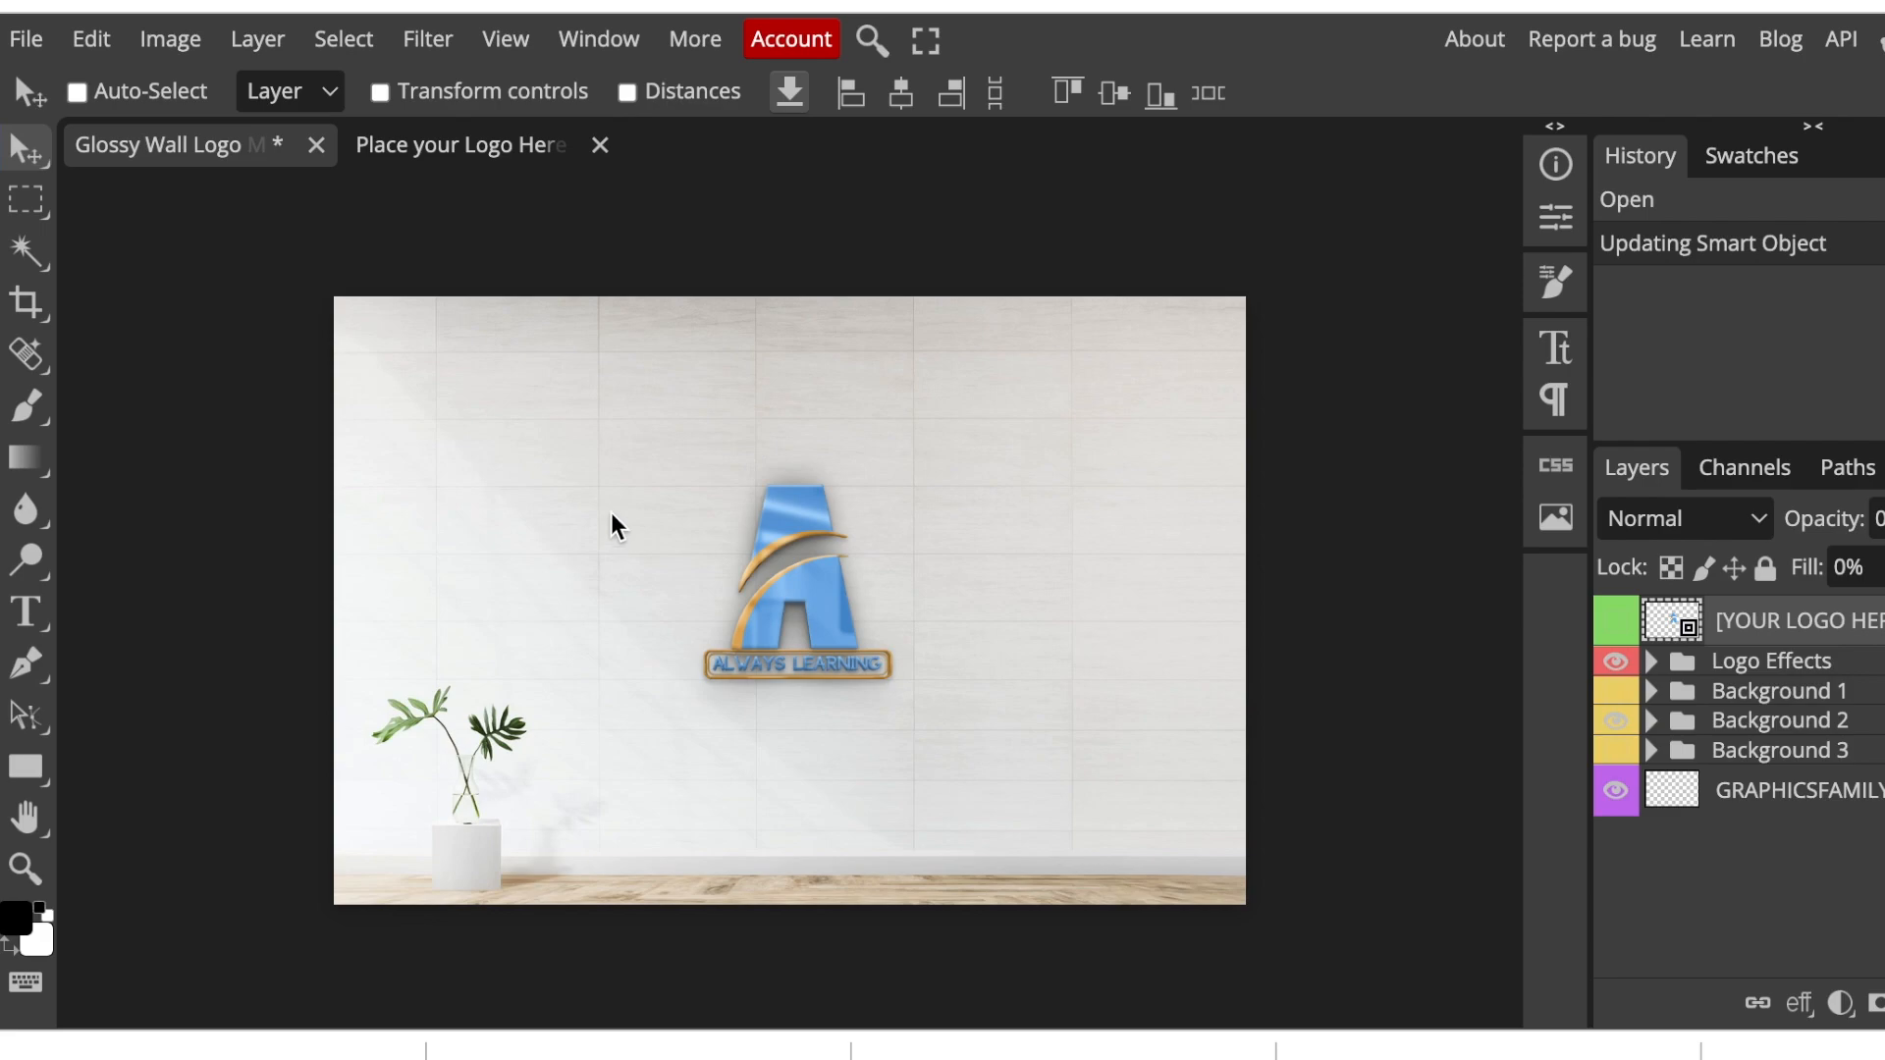
pyautogui.moveTo(107, 107)
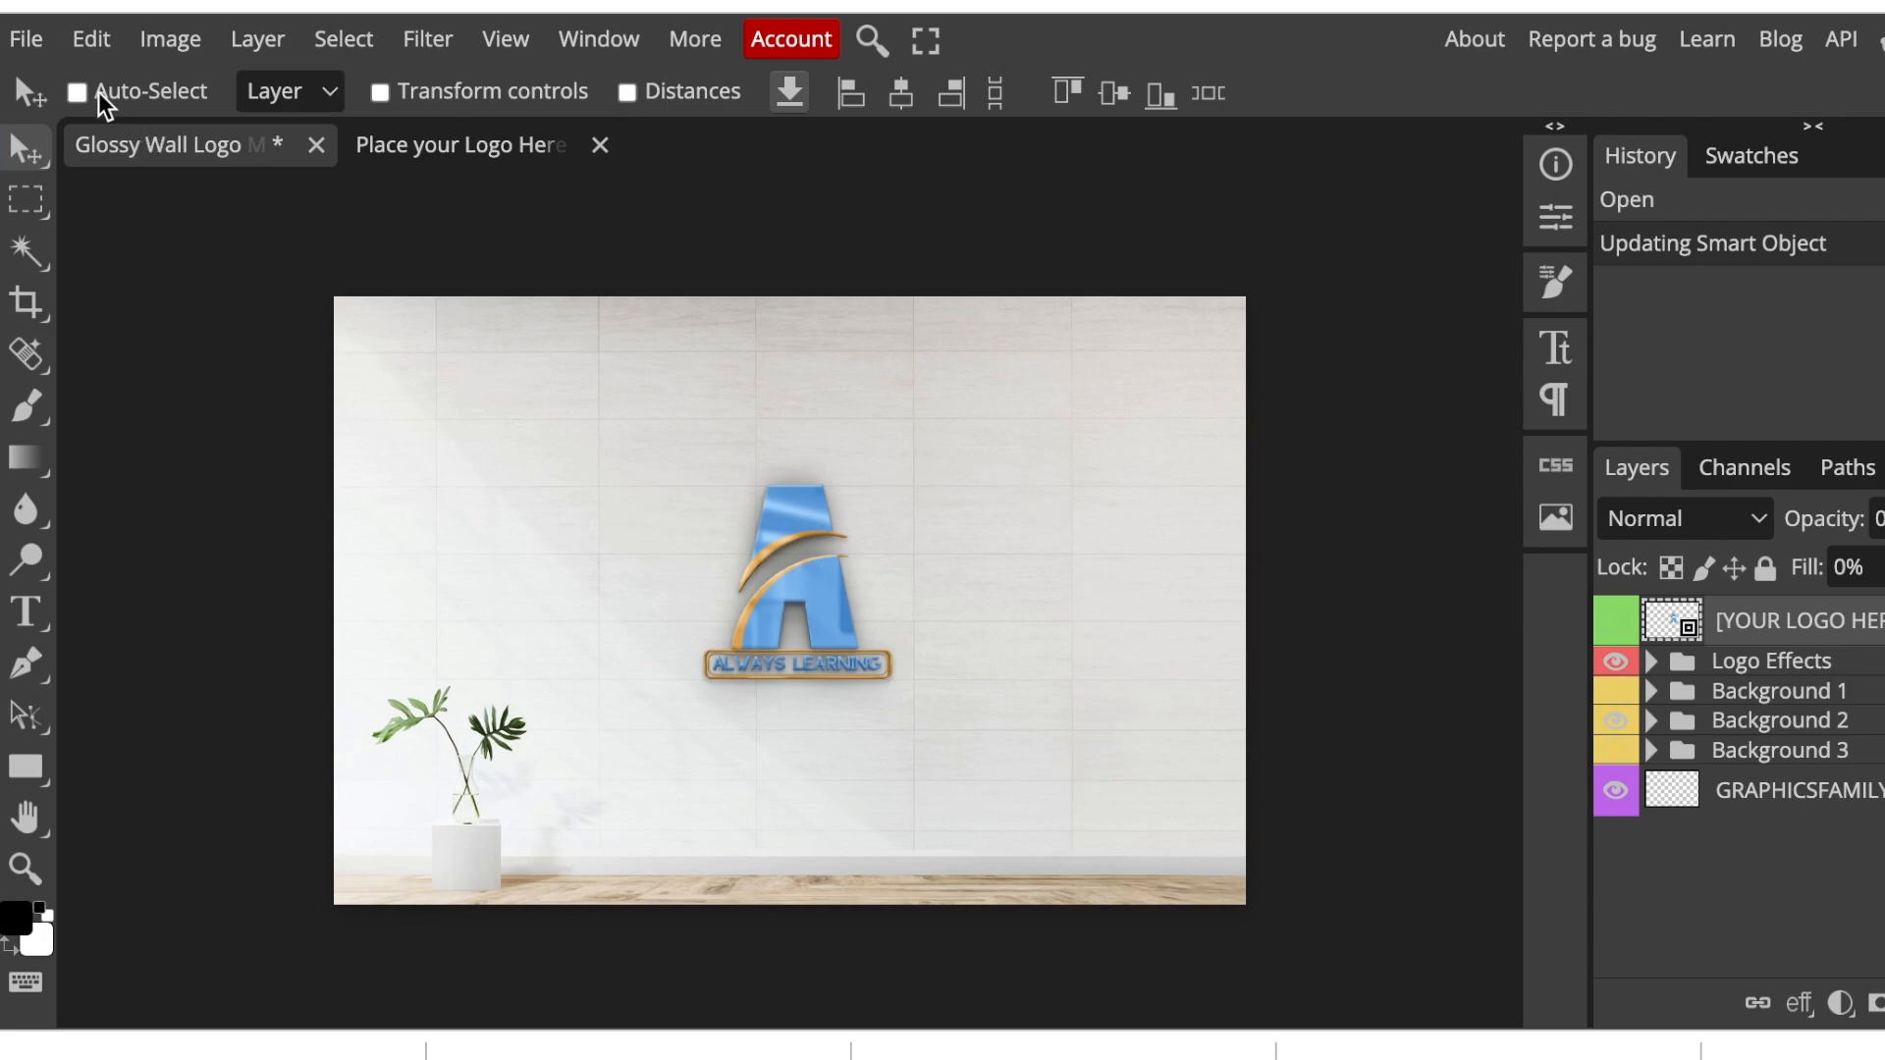
pyautogui.click(24, 38)
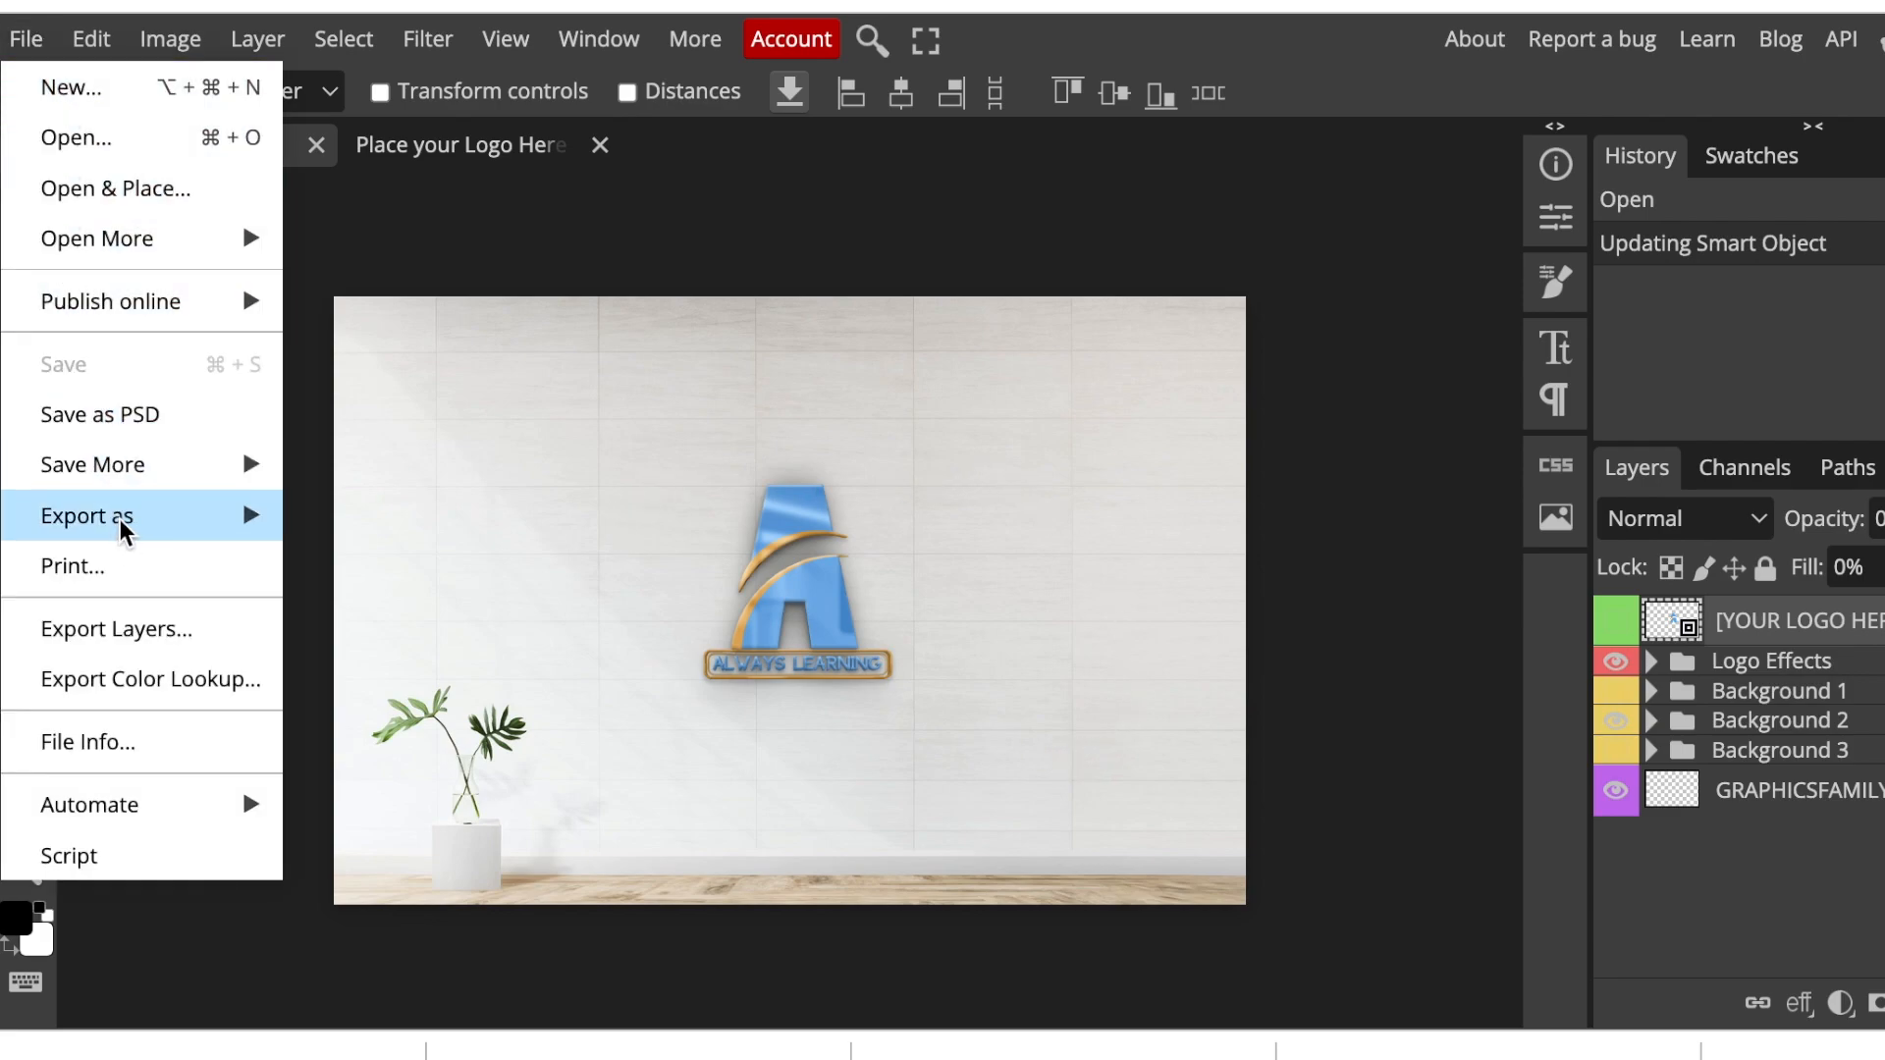
# Export the tiled-wall A logo mockup as a 700 × 467 PNG with default settings
pyautogui.click(86, 516)
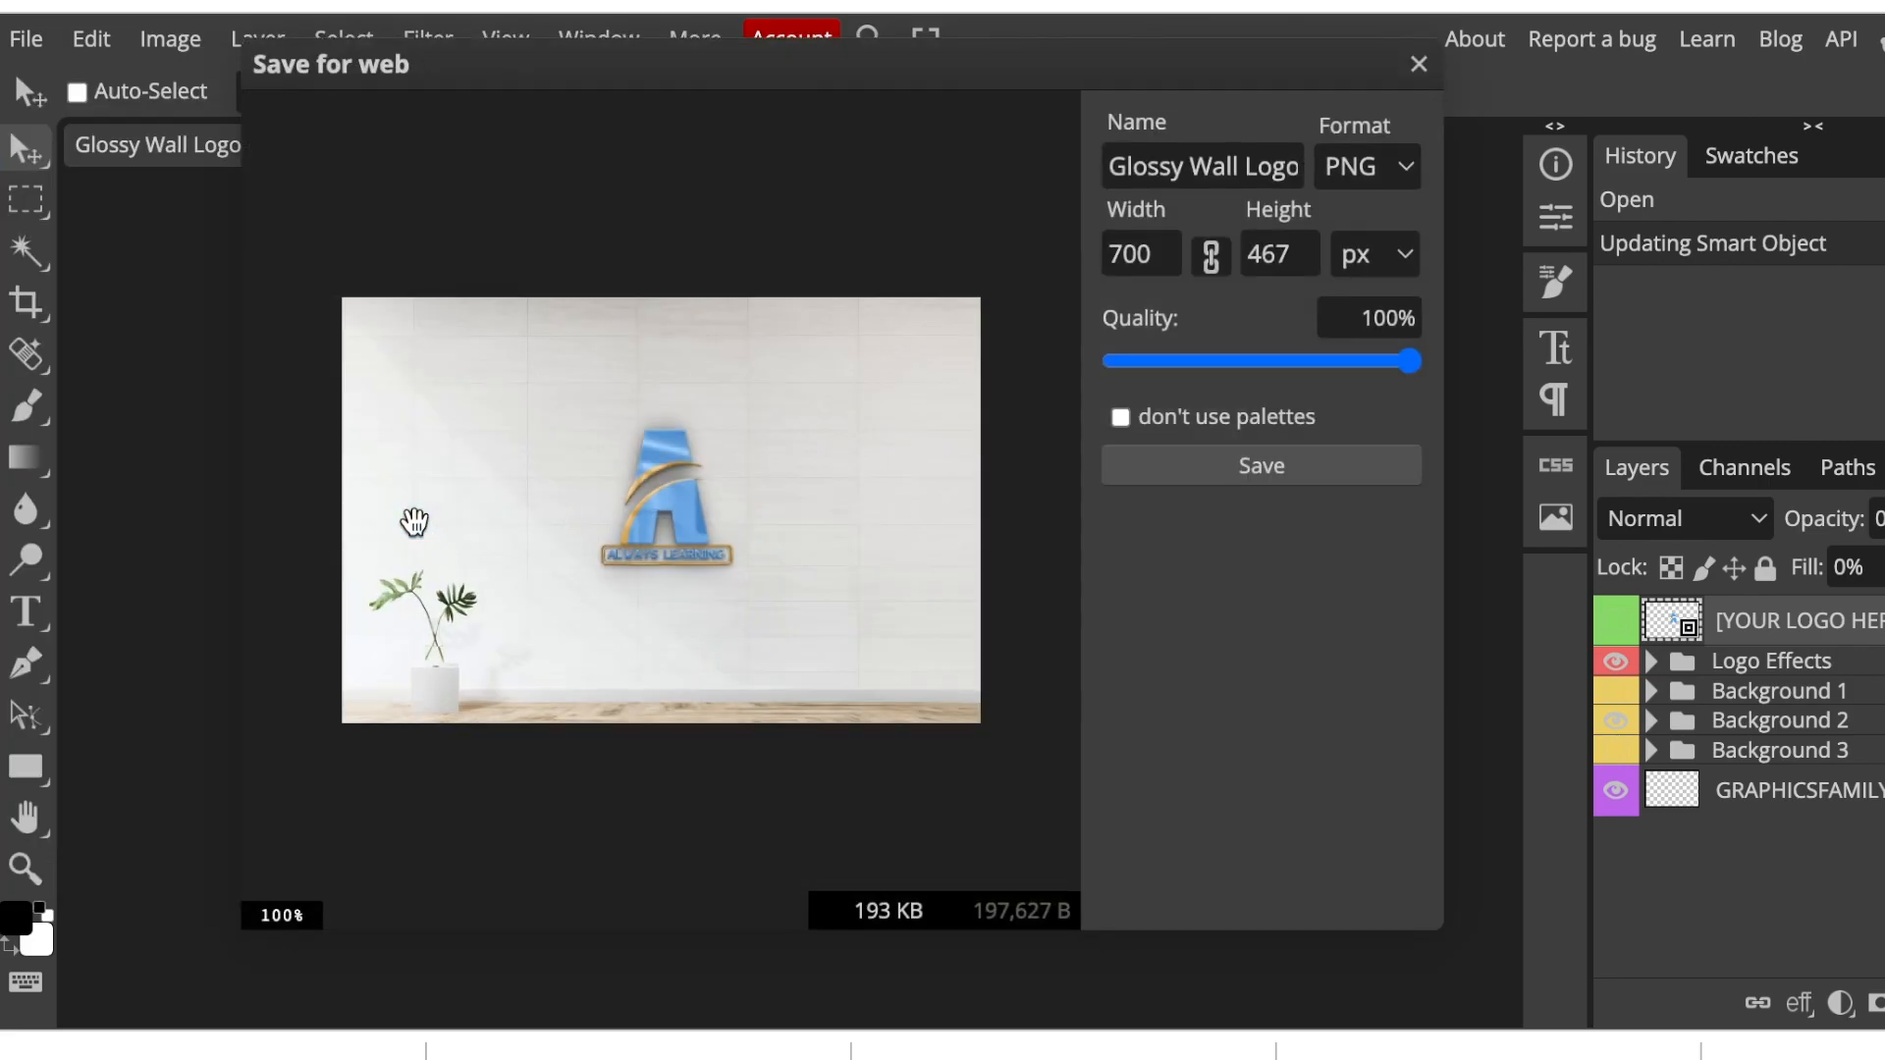
pyautogui.moveTo(1044, 275)
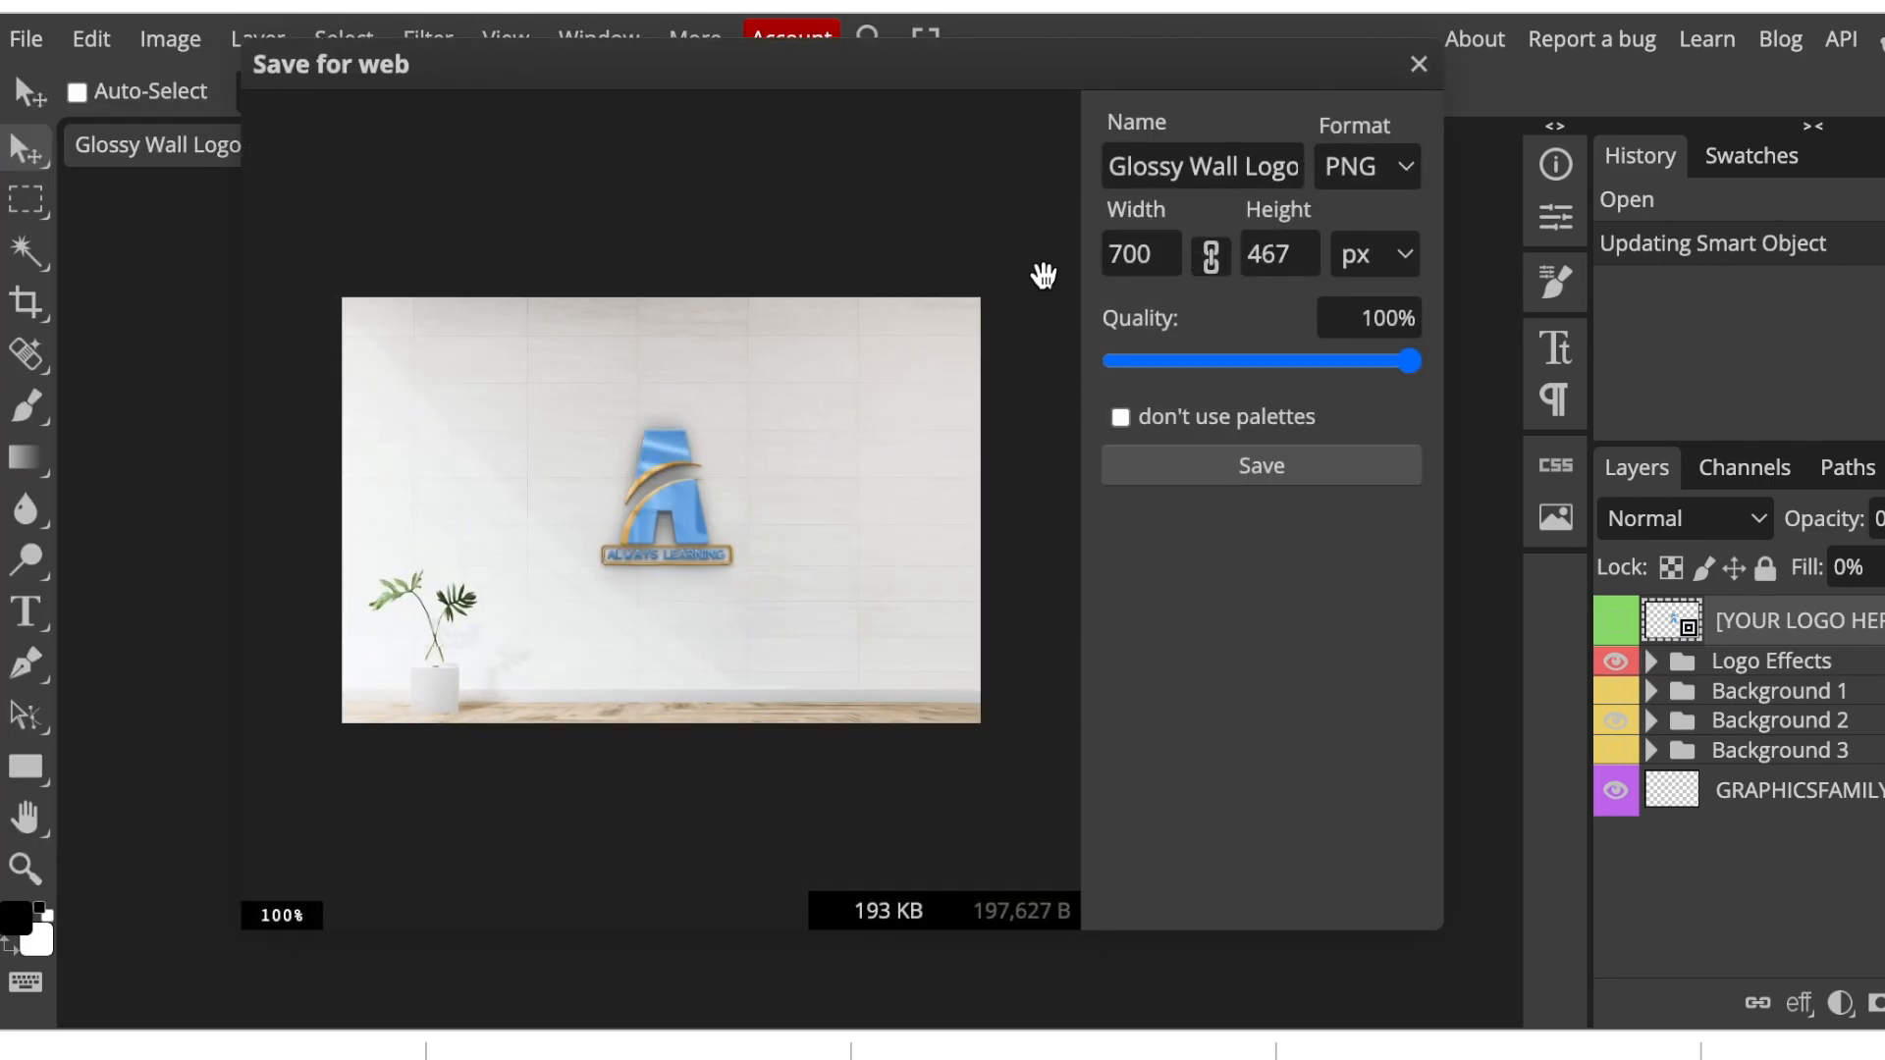
pyautogui.moveTo(1260, 465)
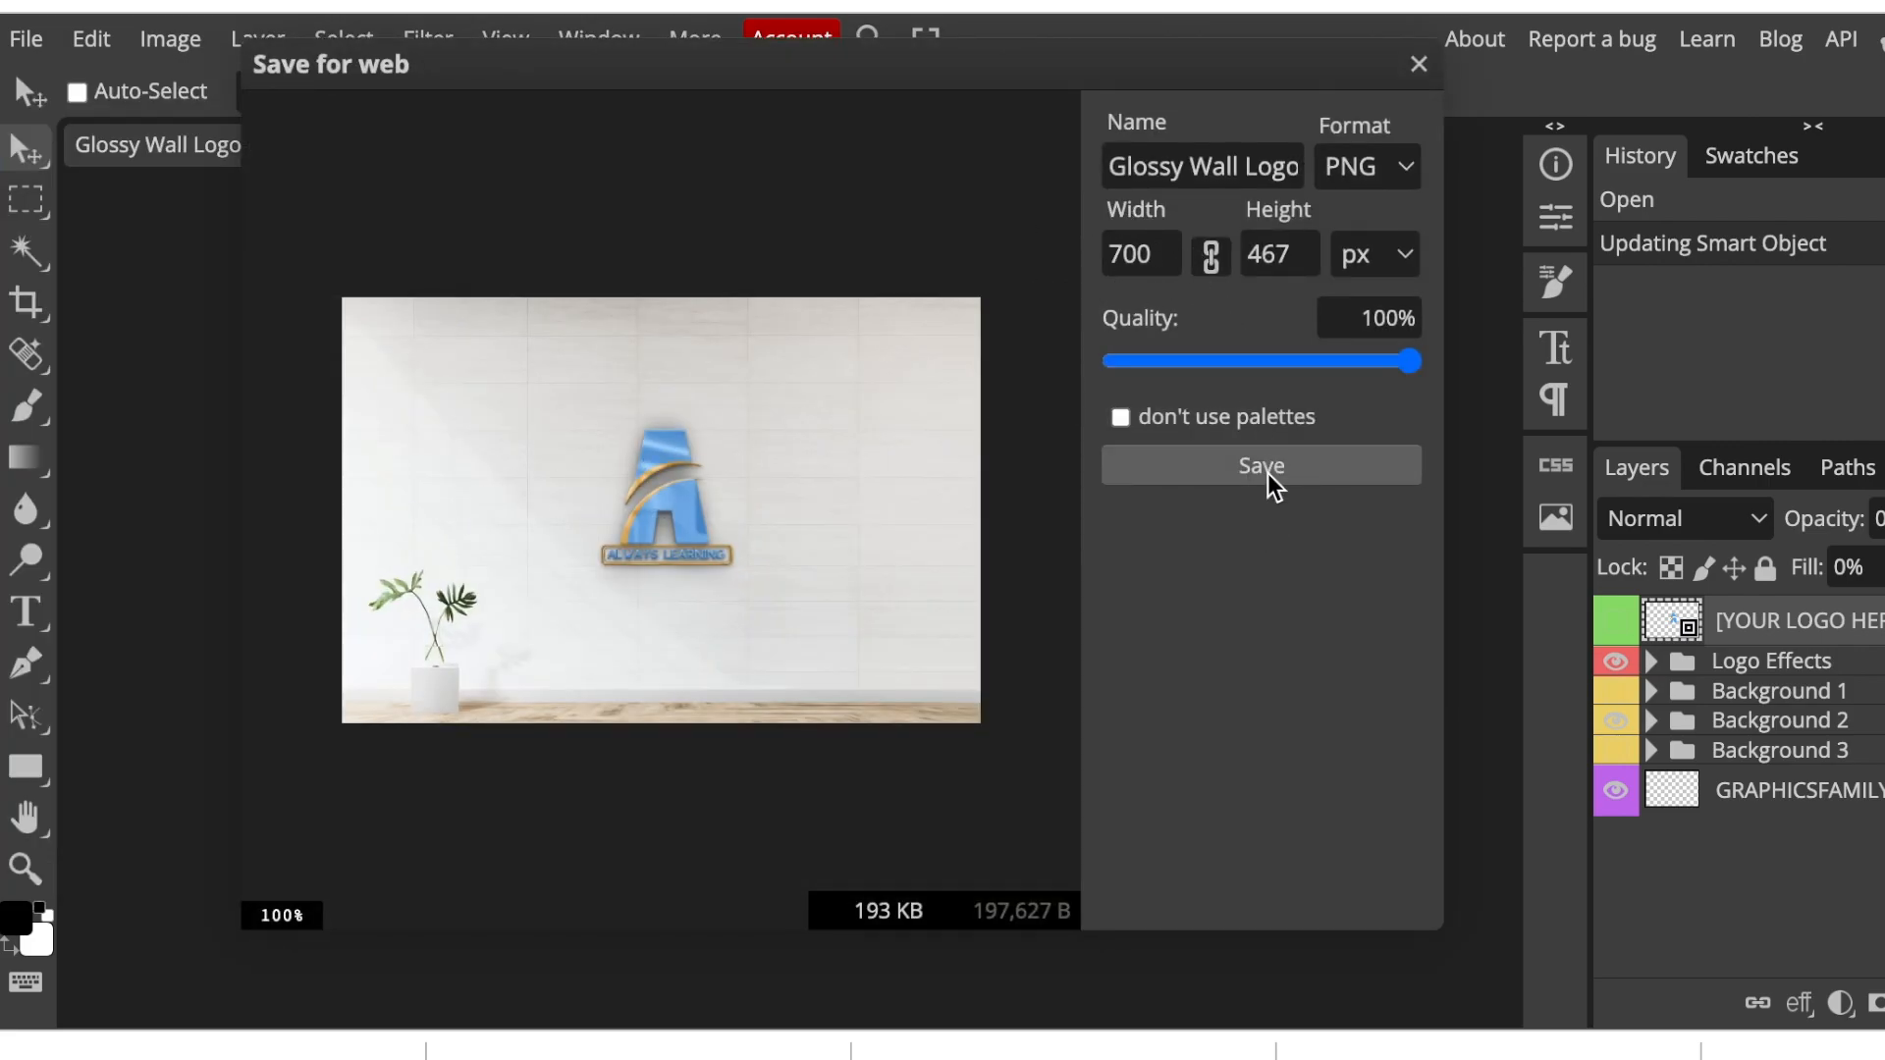
pyautogui.click(1259, 466)
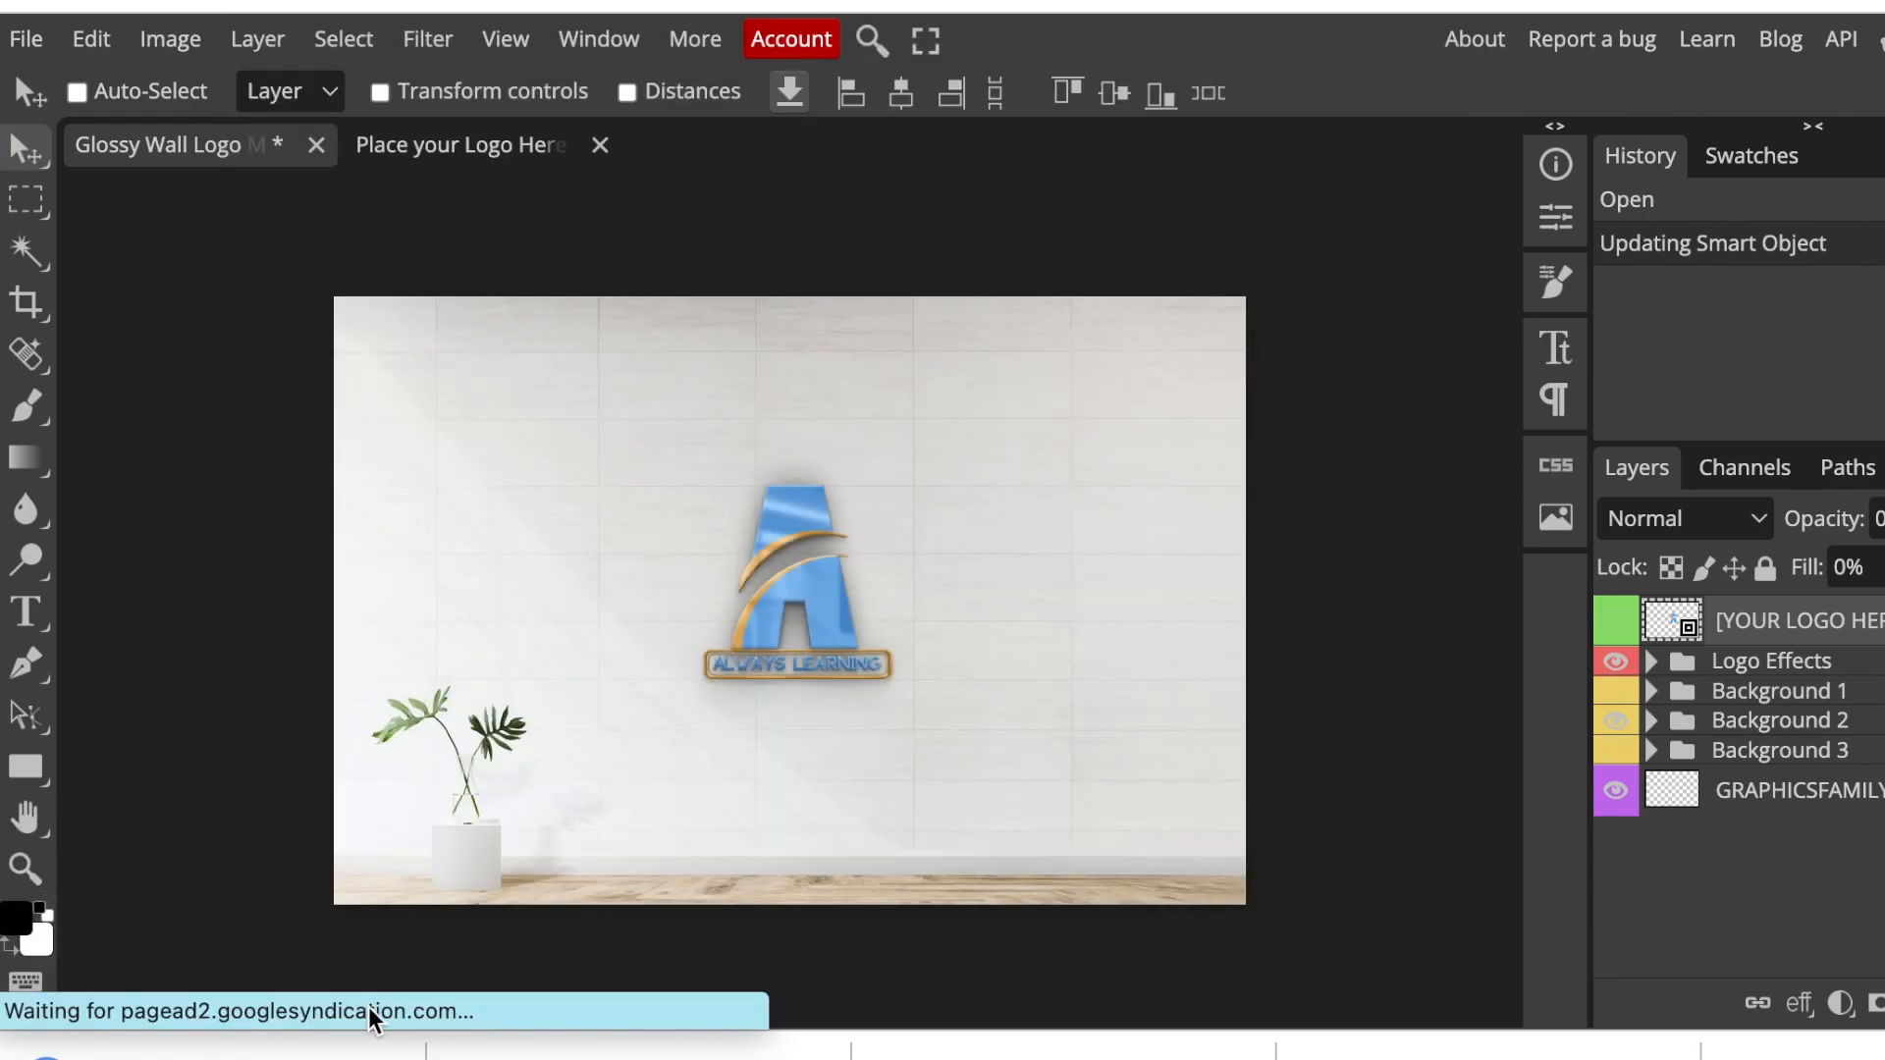
pyautogui.moveTo(374, 1023)
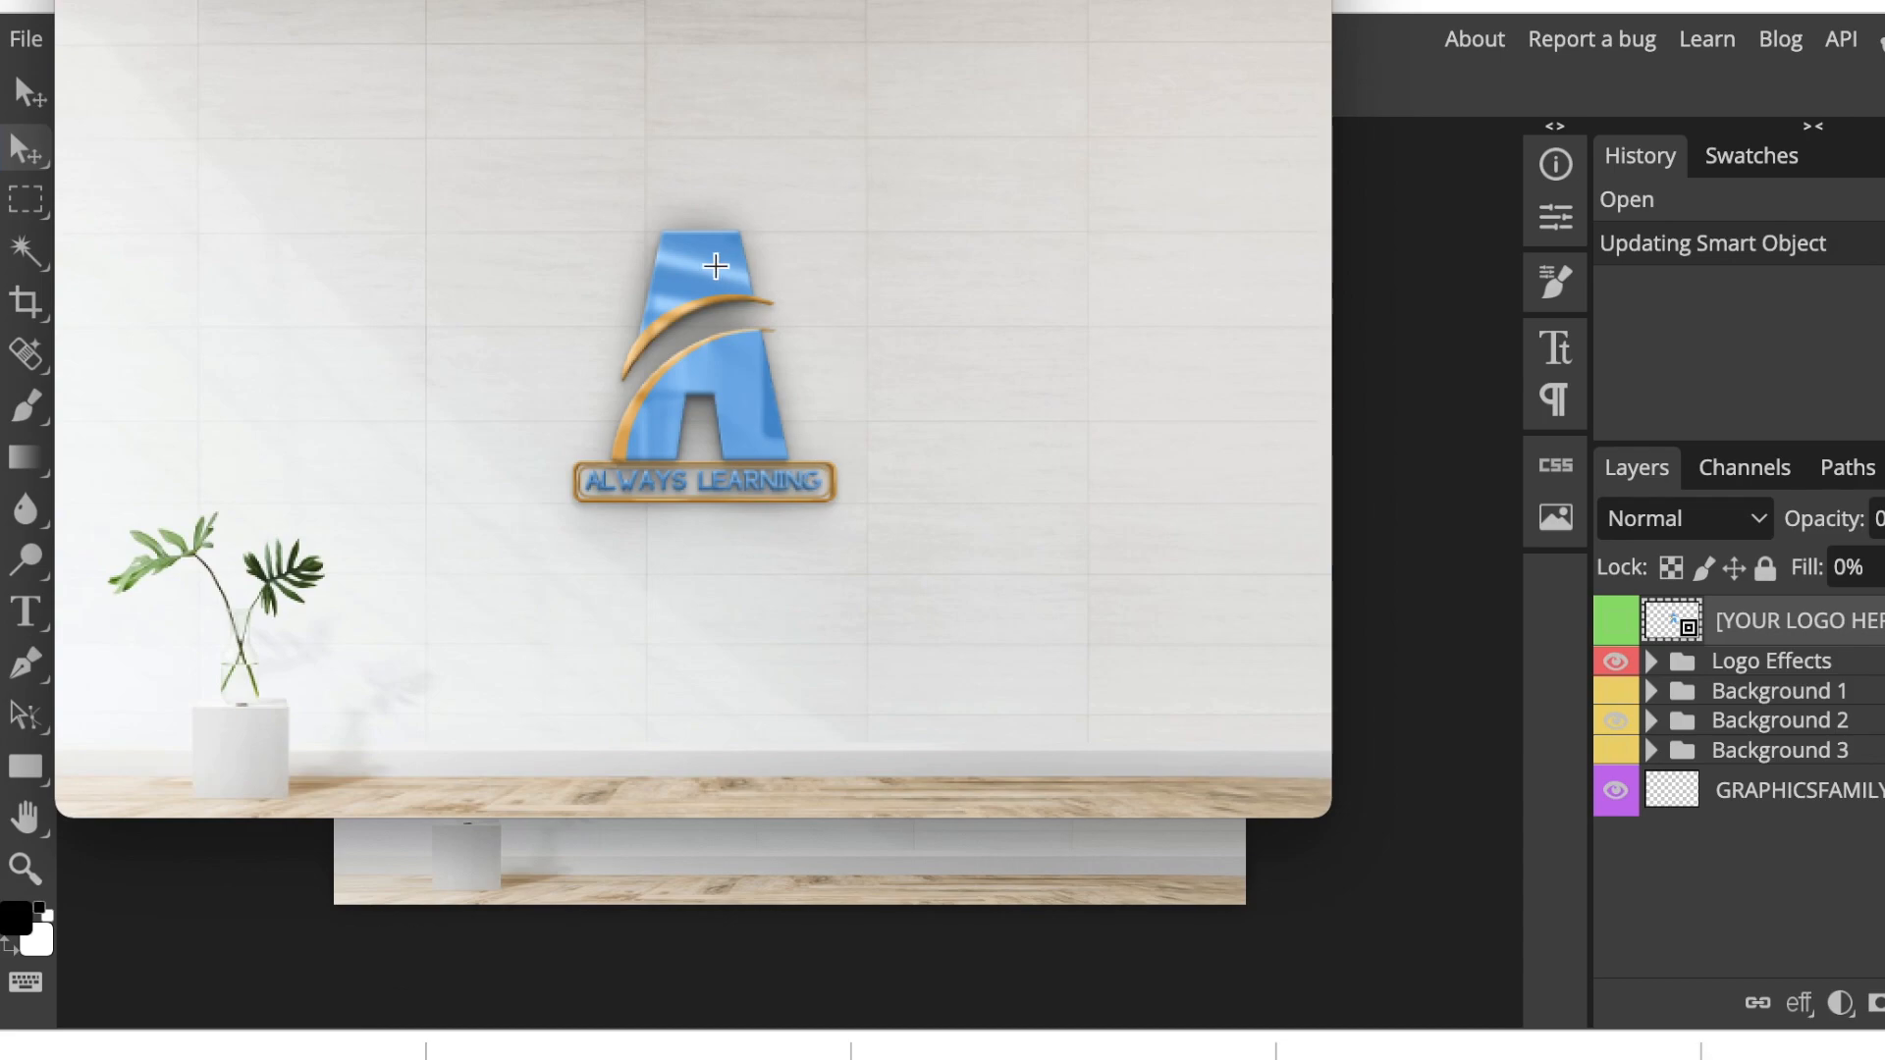
pyautogui.moveTo(221, 54)
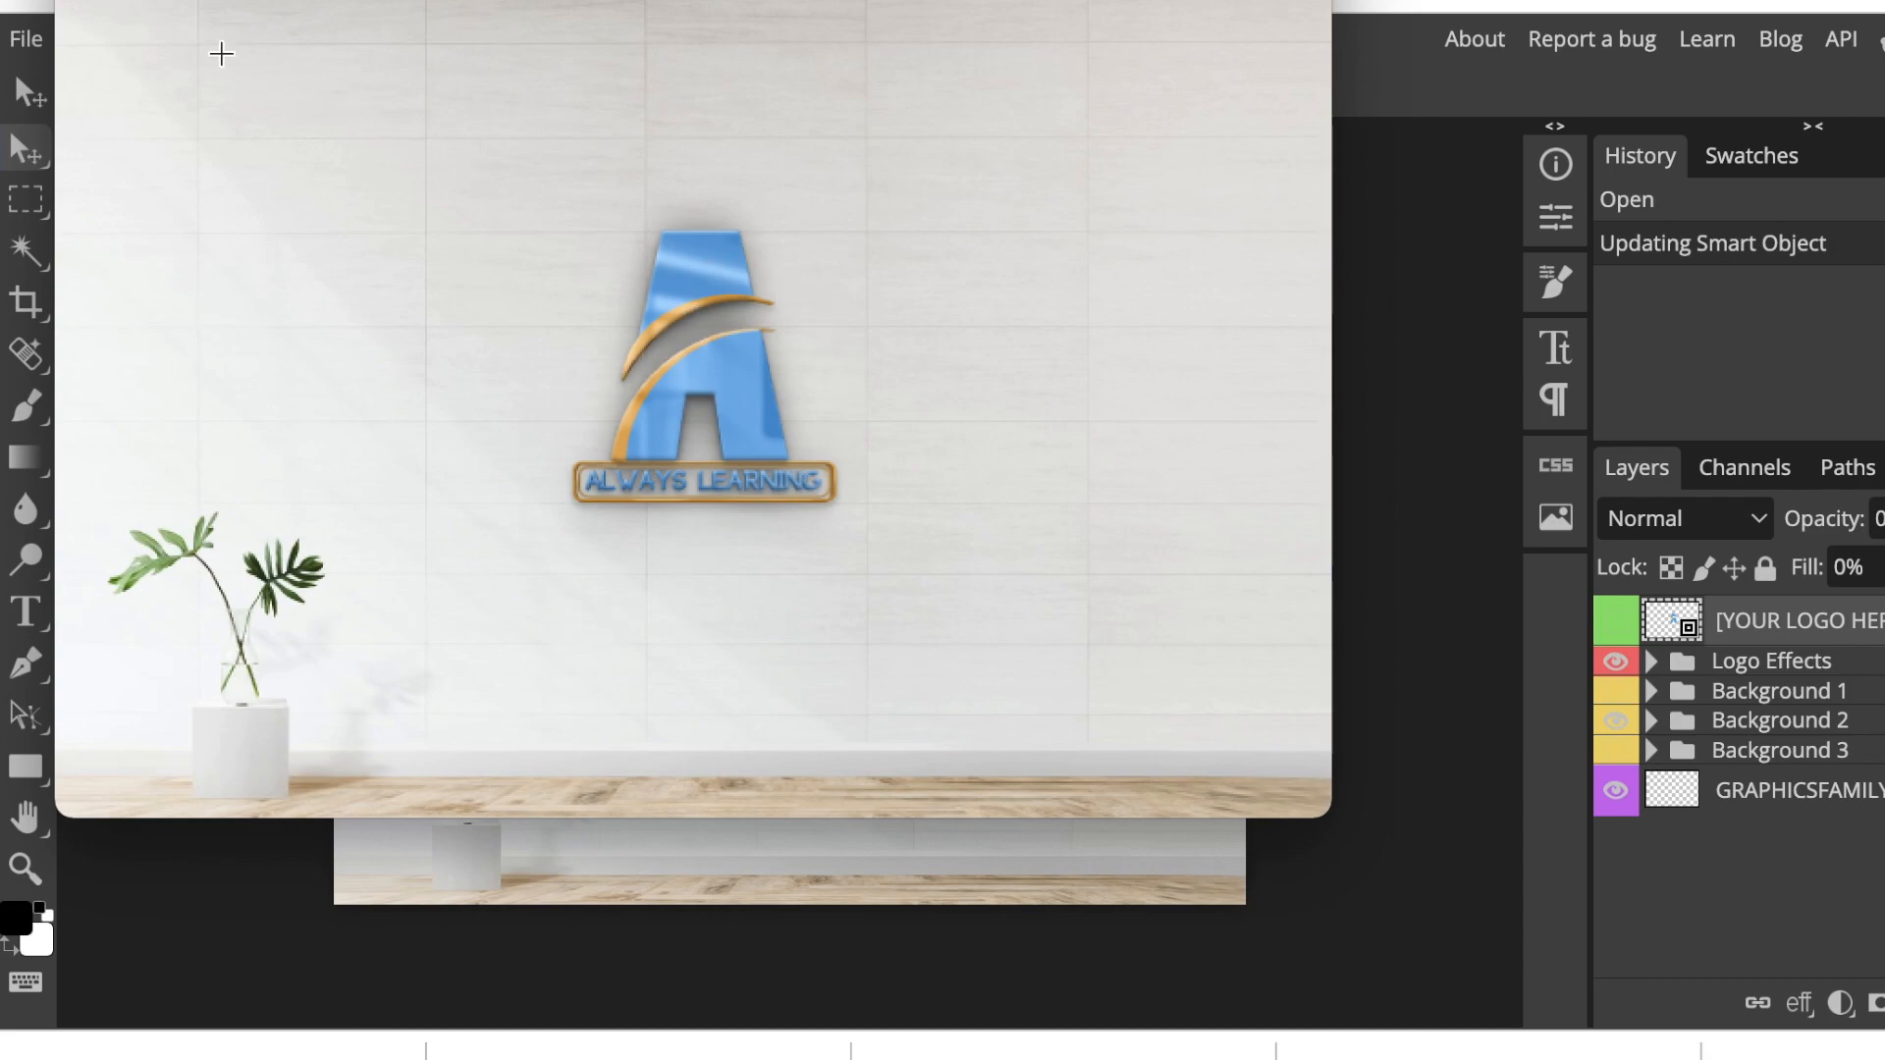